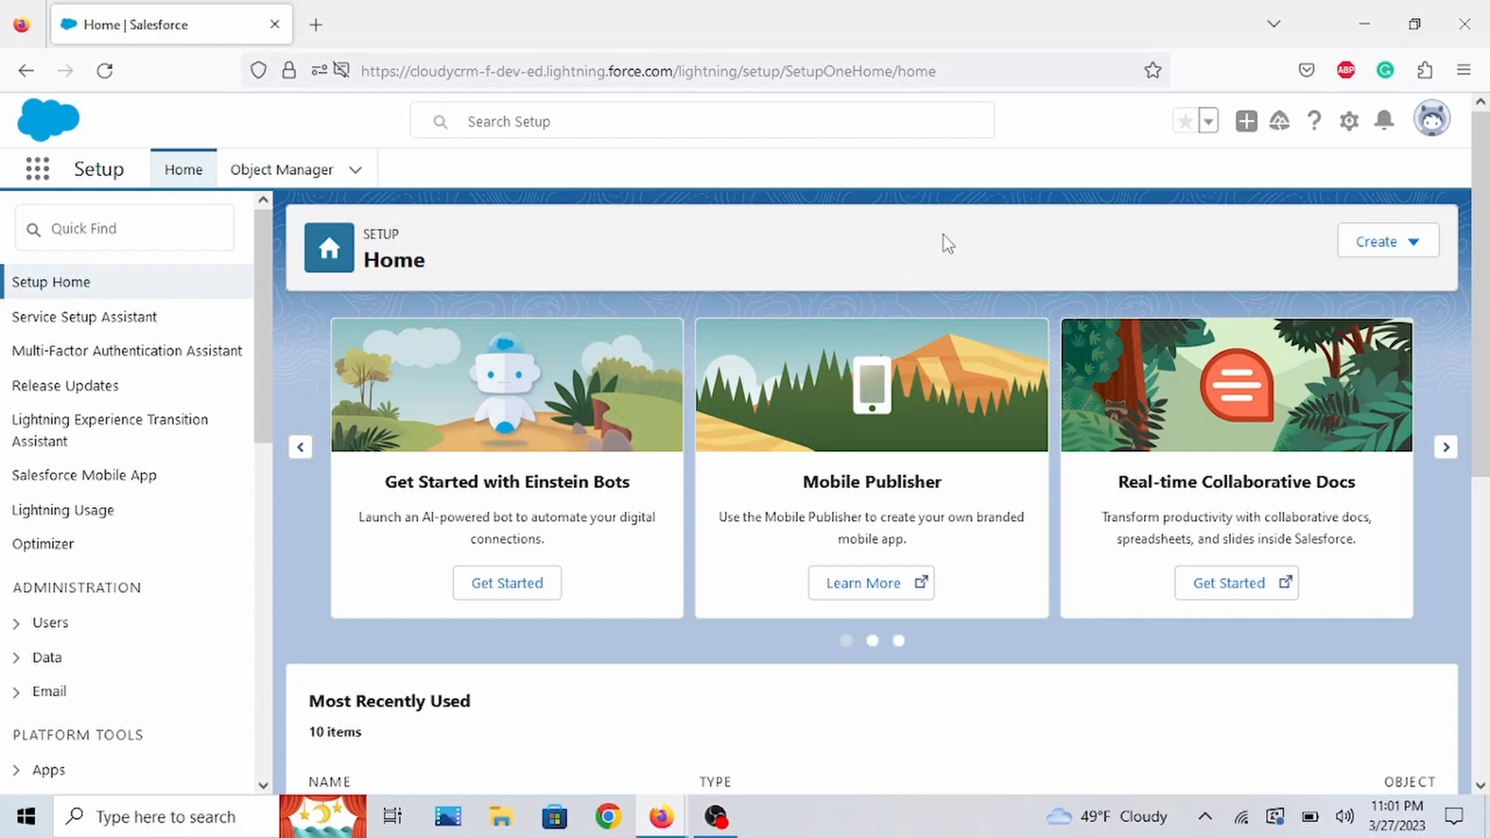
mouse_move(271, 294)
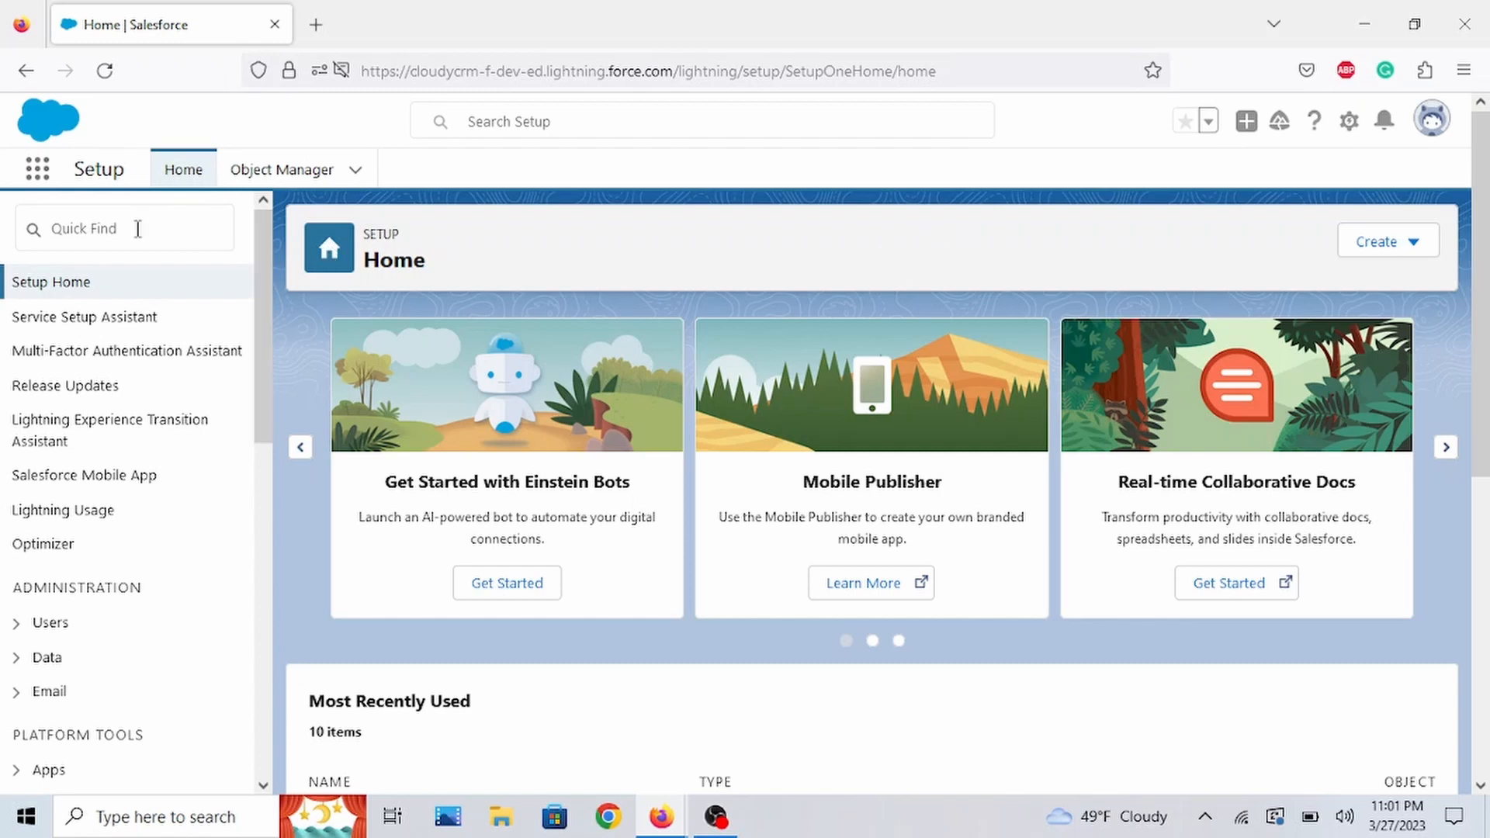
- Search the Setup Quick Find for "in-app" to surface the In-App Guidance entry
click(124, 227)
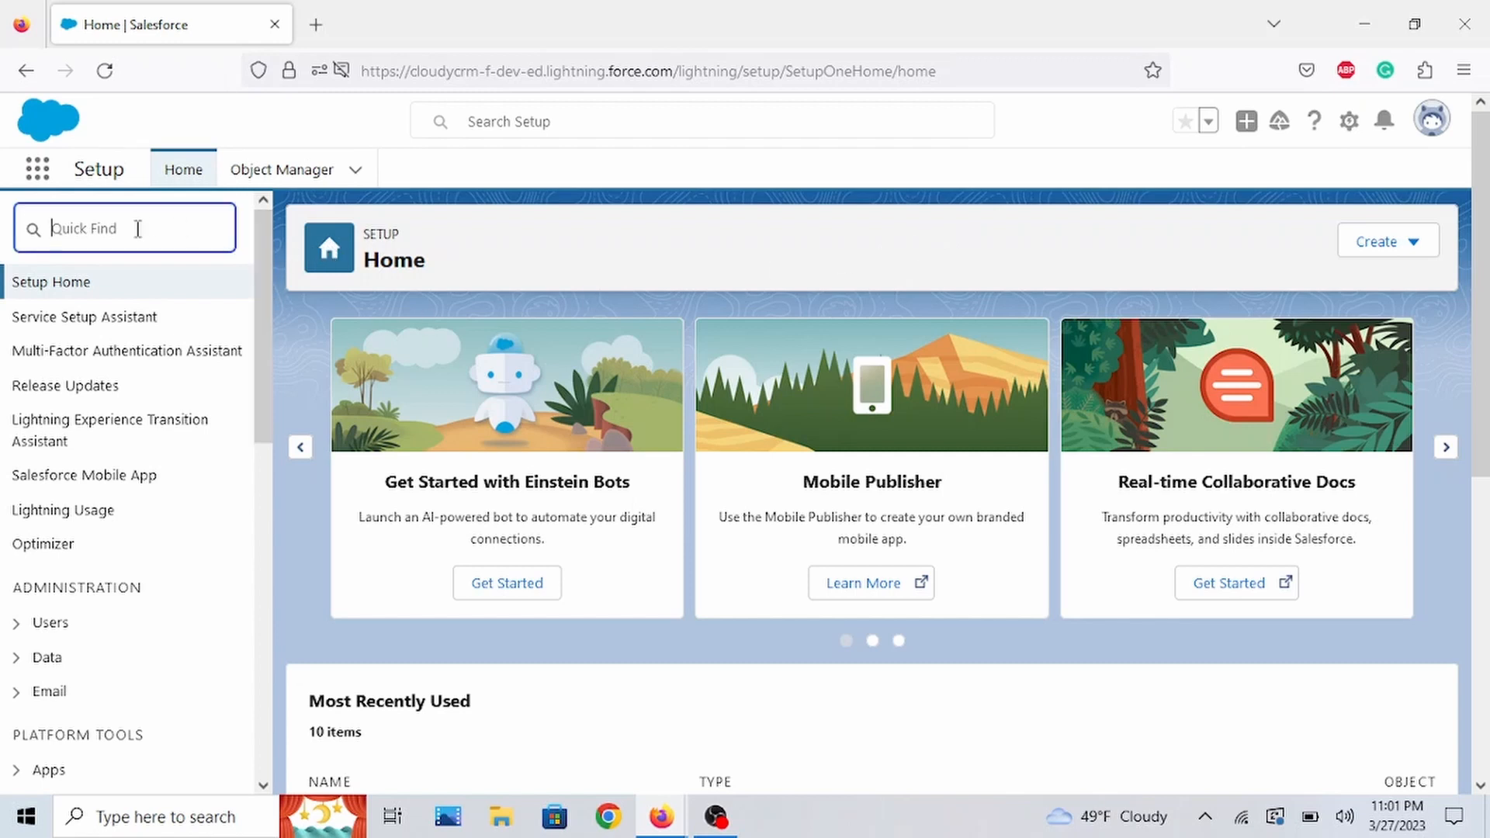
text(i)
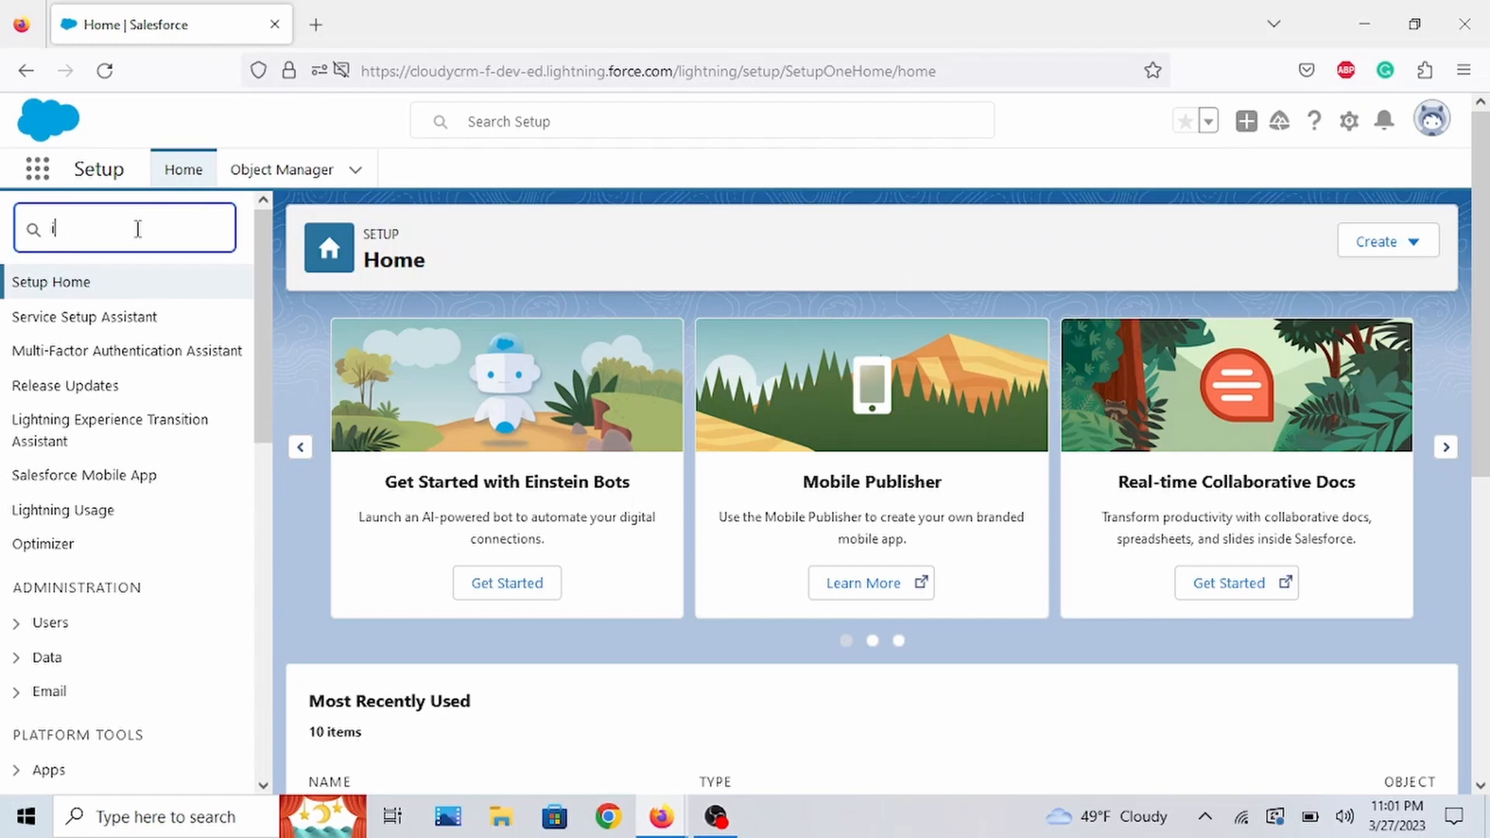
text(n-app)
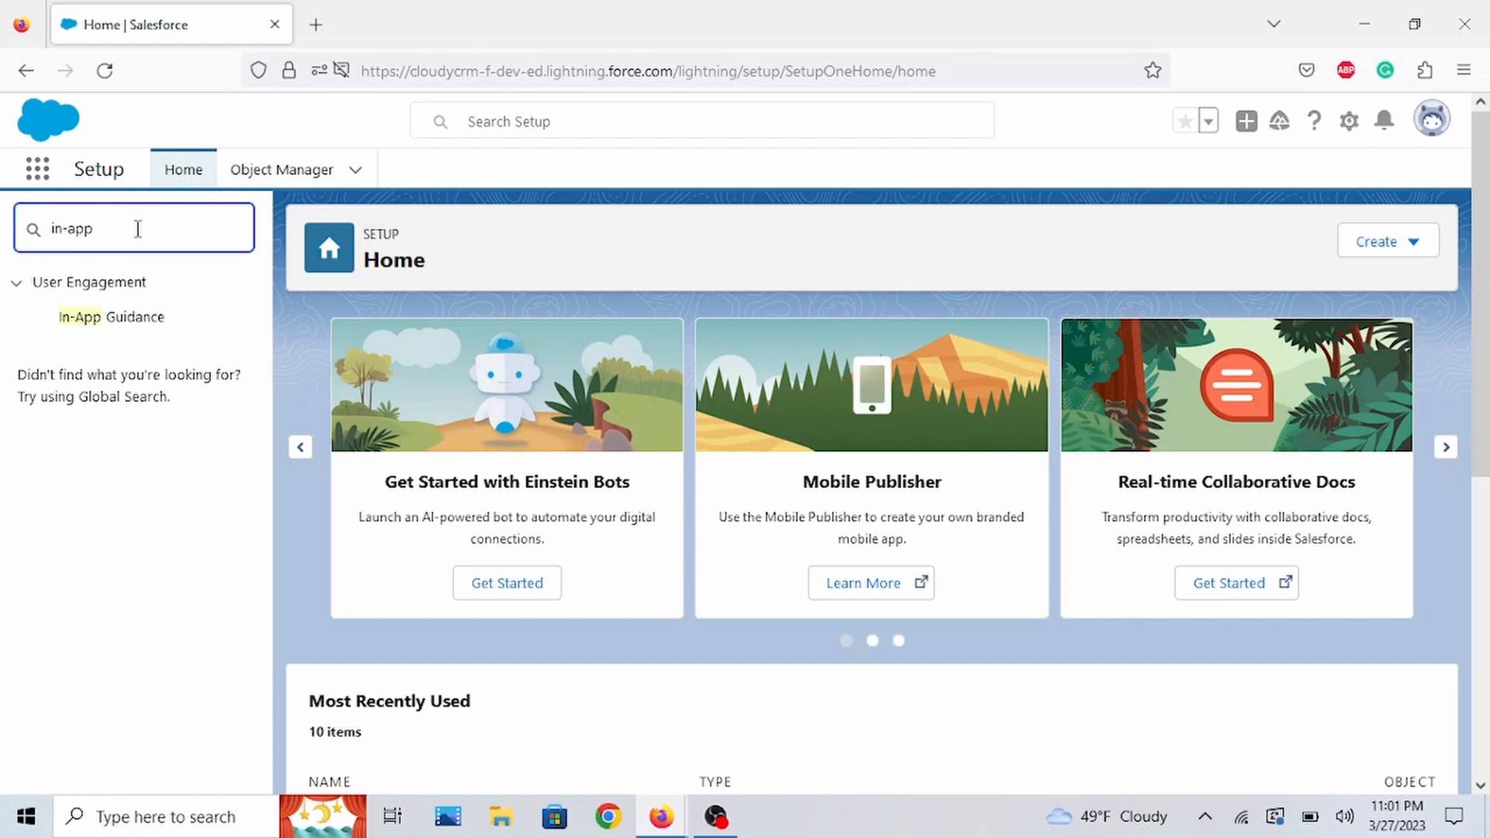
mouse_move(112, 317)
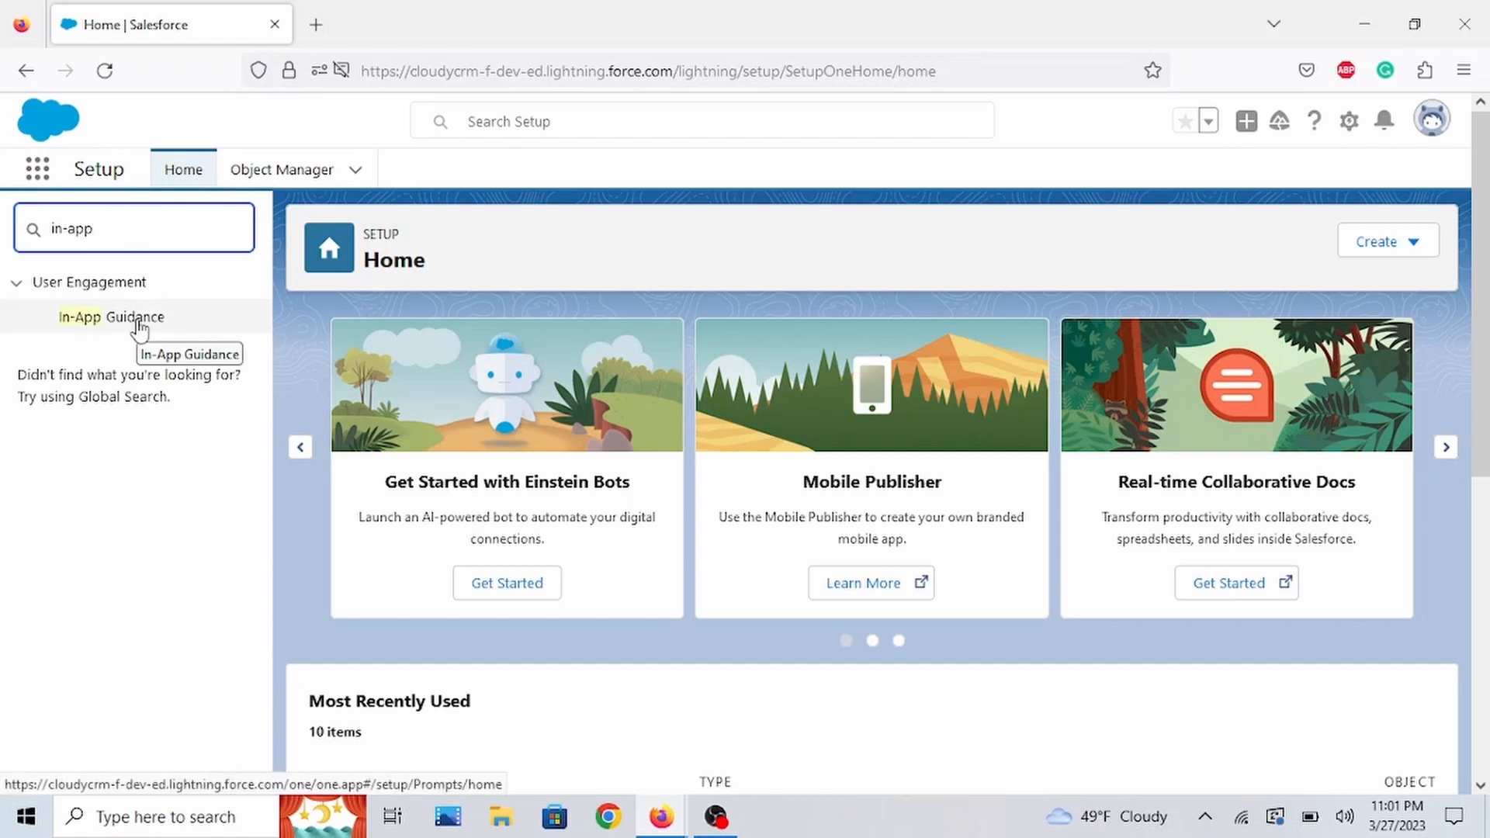
- Go to the In-App Guidance setup page and highlight its learning-prompts description
click(112, 316)
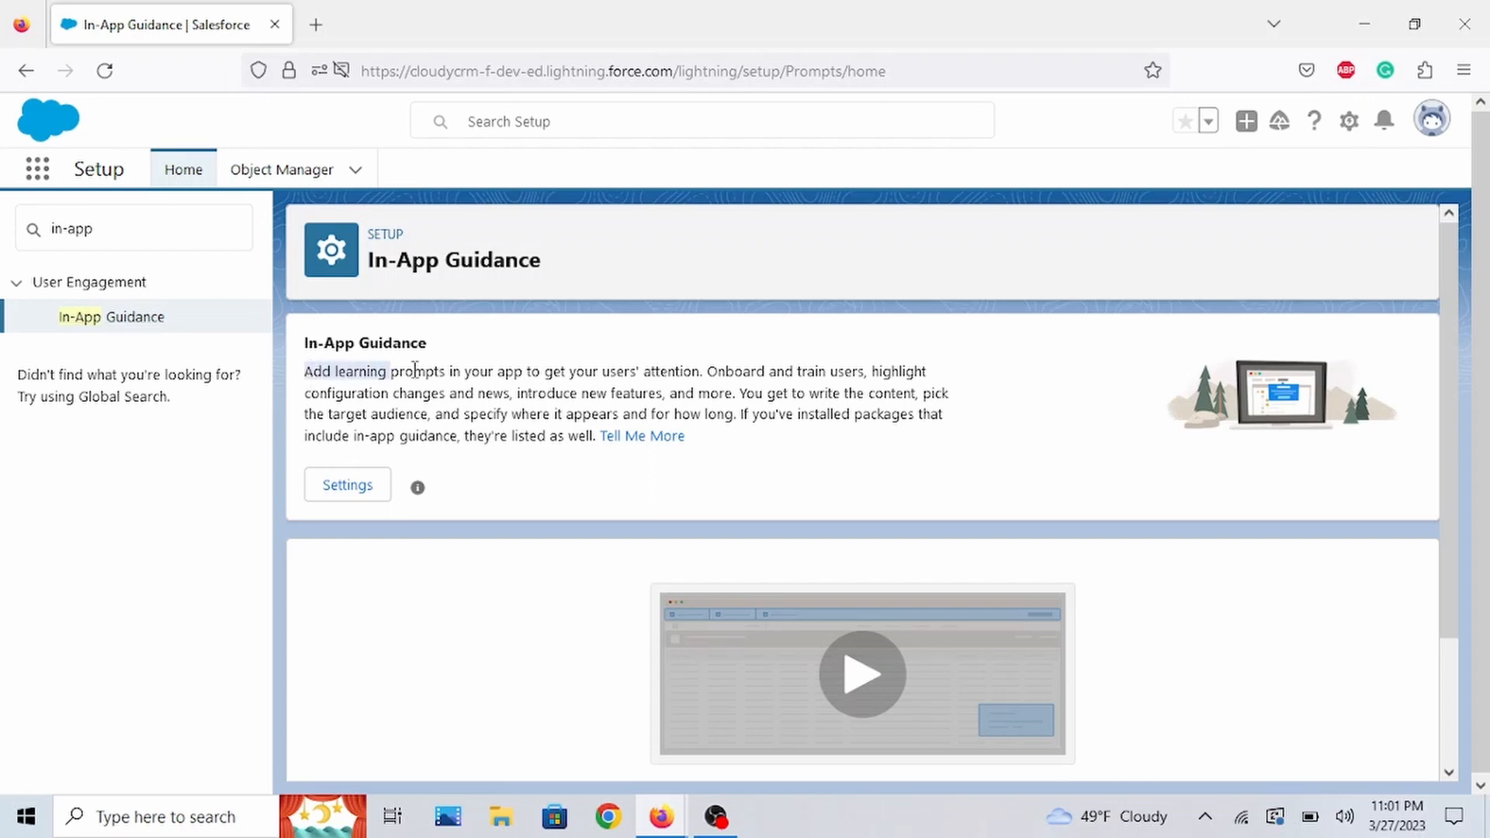
drag(305, 371, 702, 371)
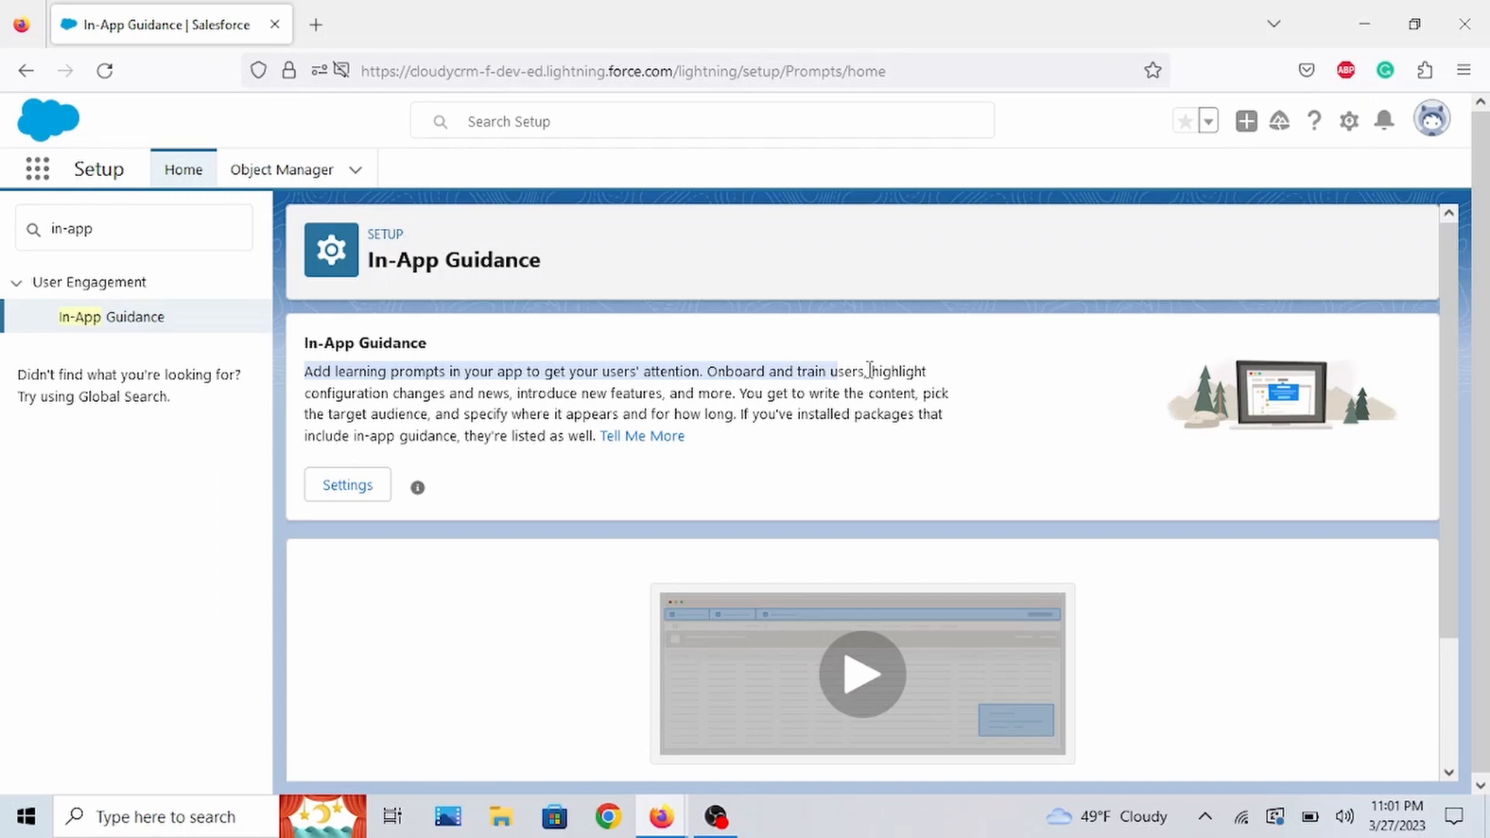
drag(865, 371, 731, 393)
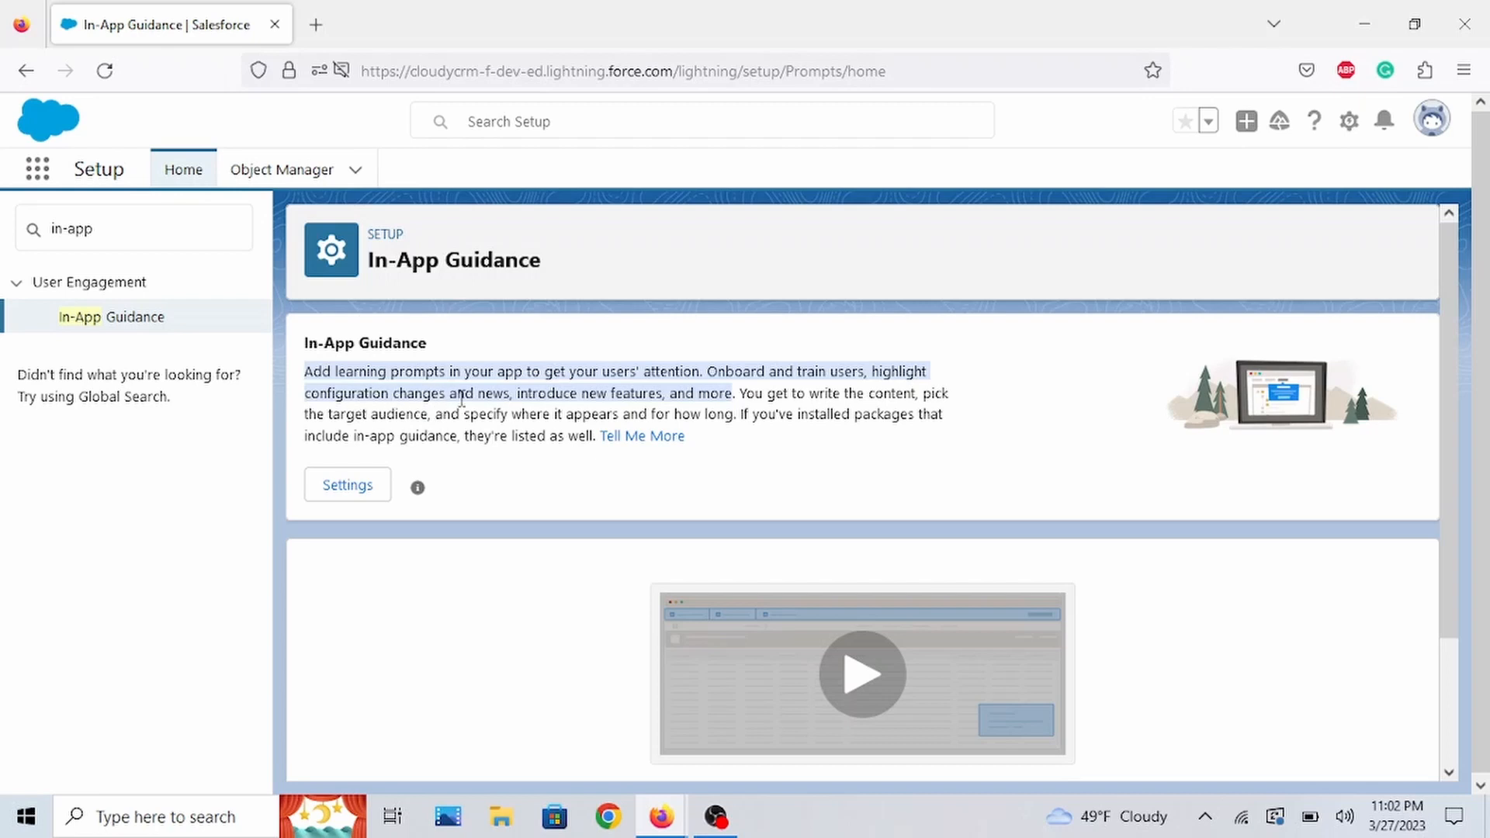
mouse_move(604, 401)
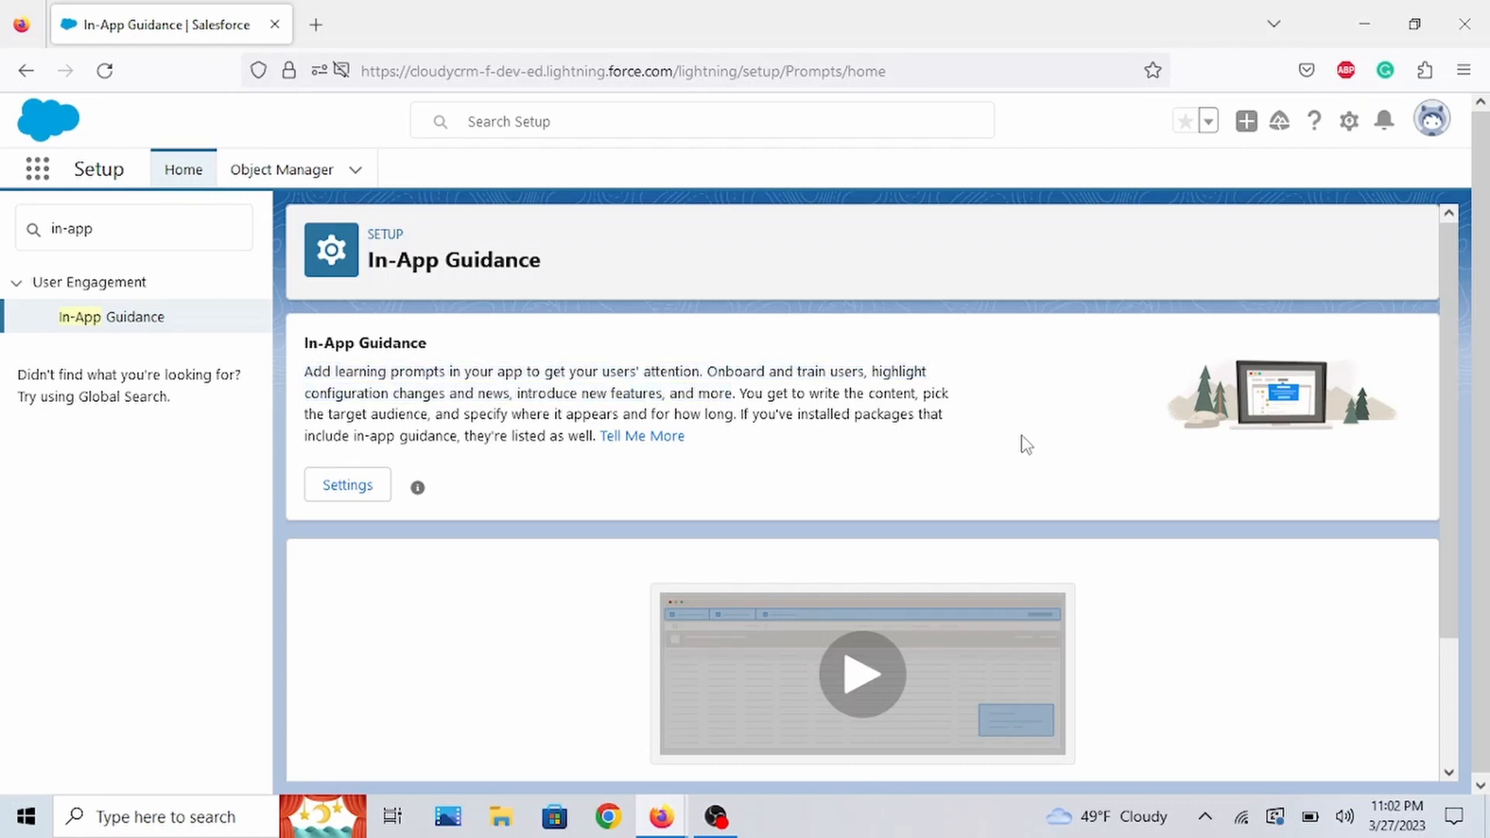
mouse_move(873, 452)
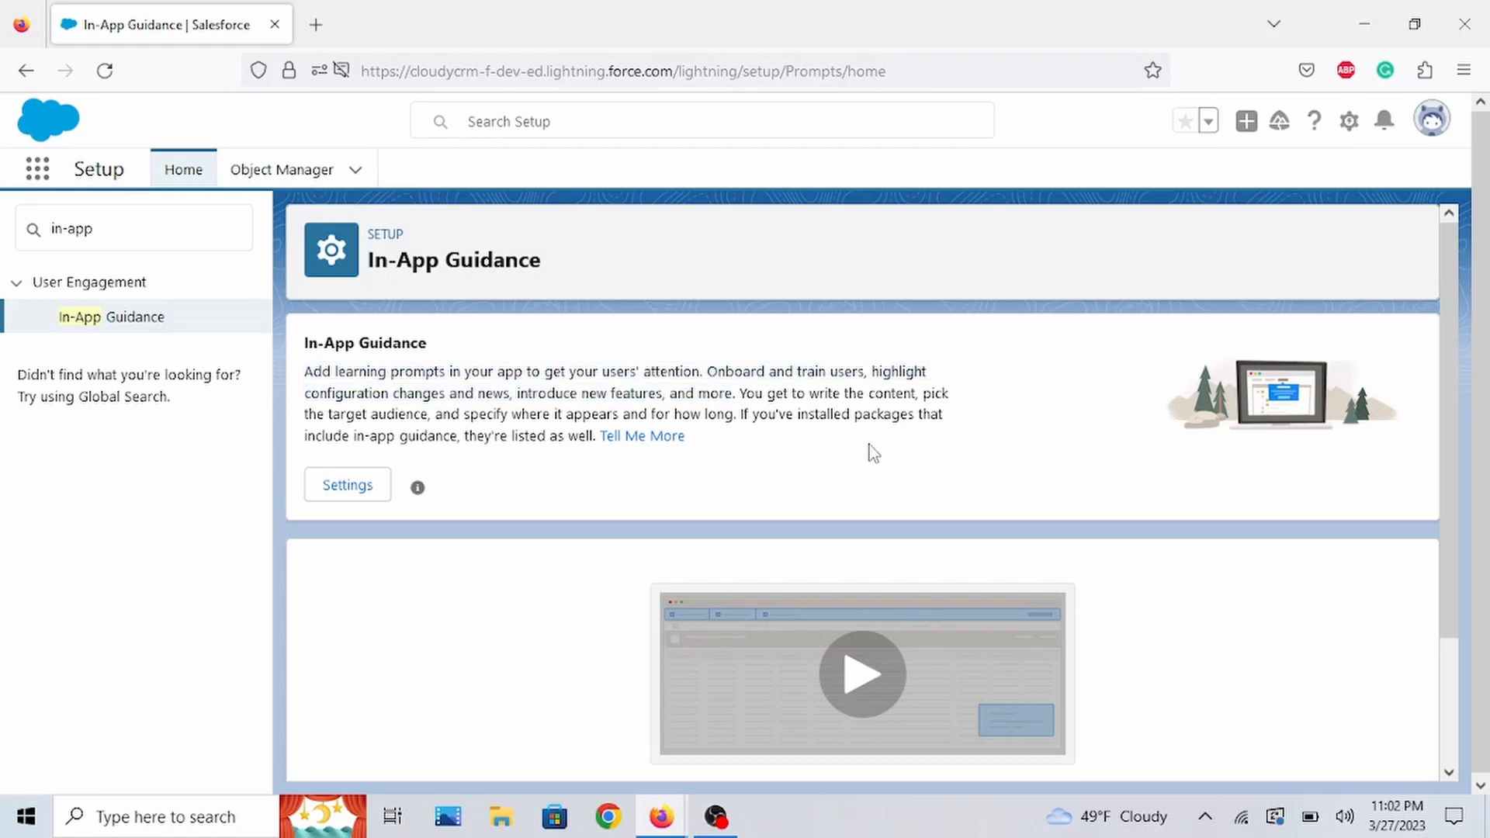
mouse_move(872, 435)
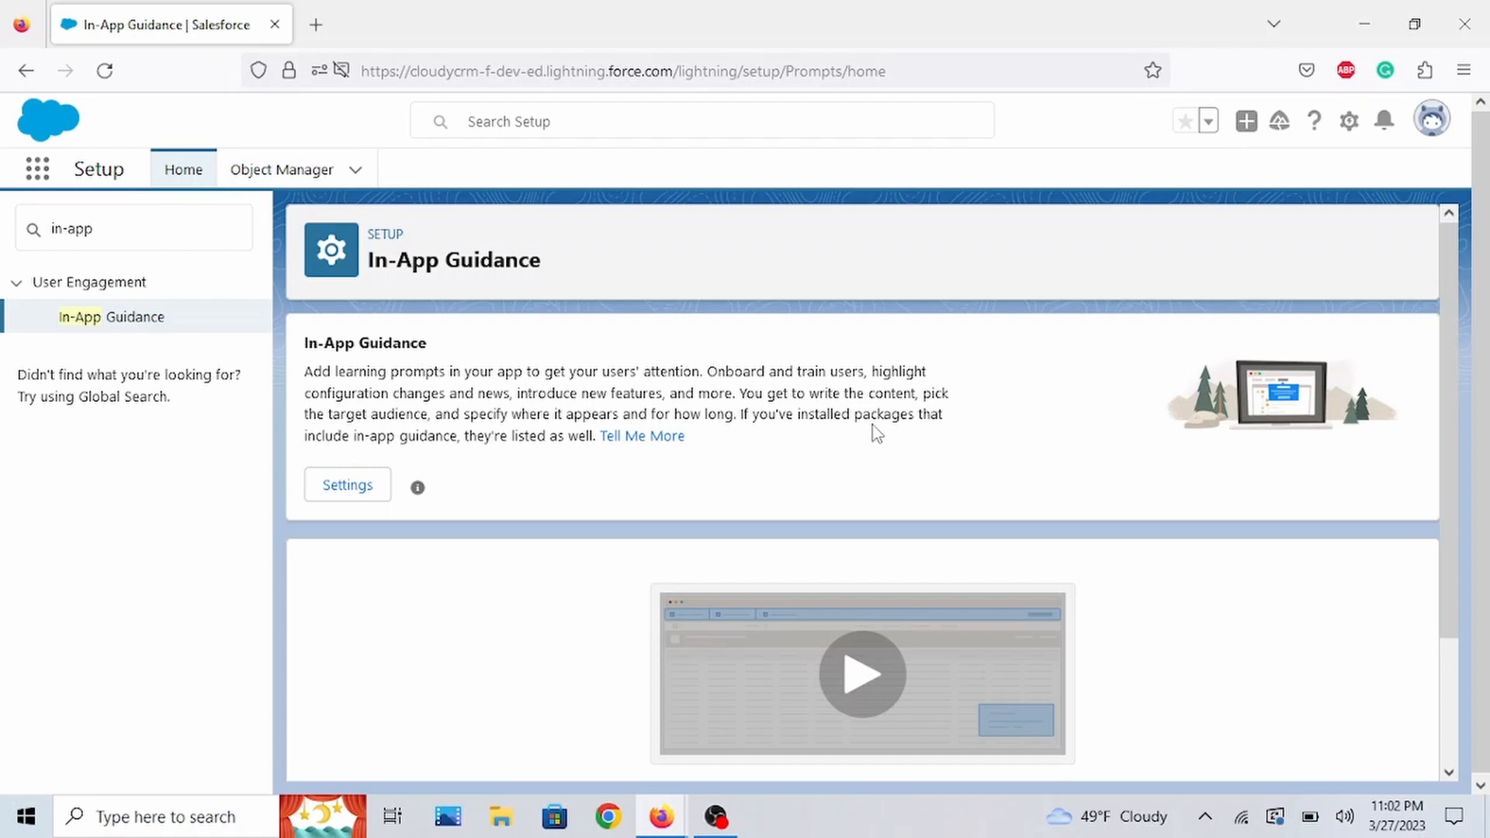
mouse_move(806, 459)
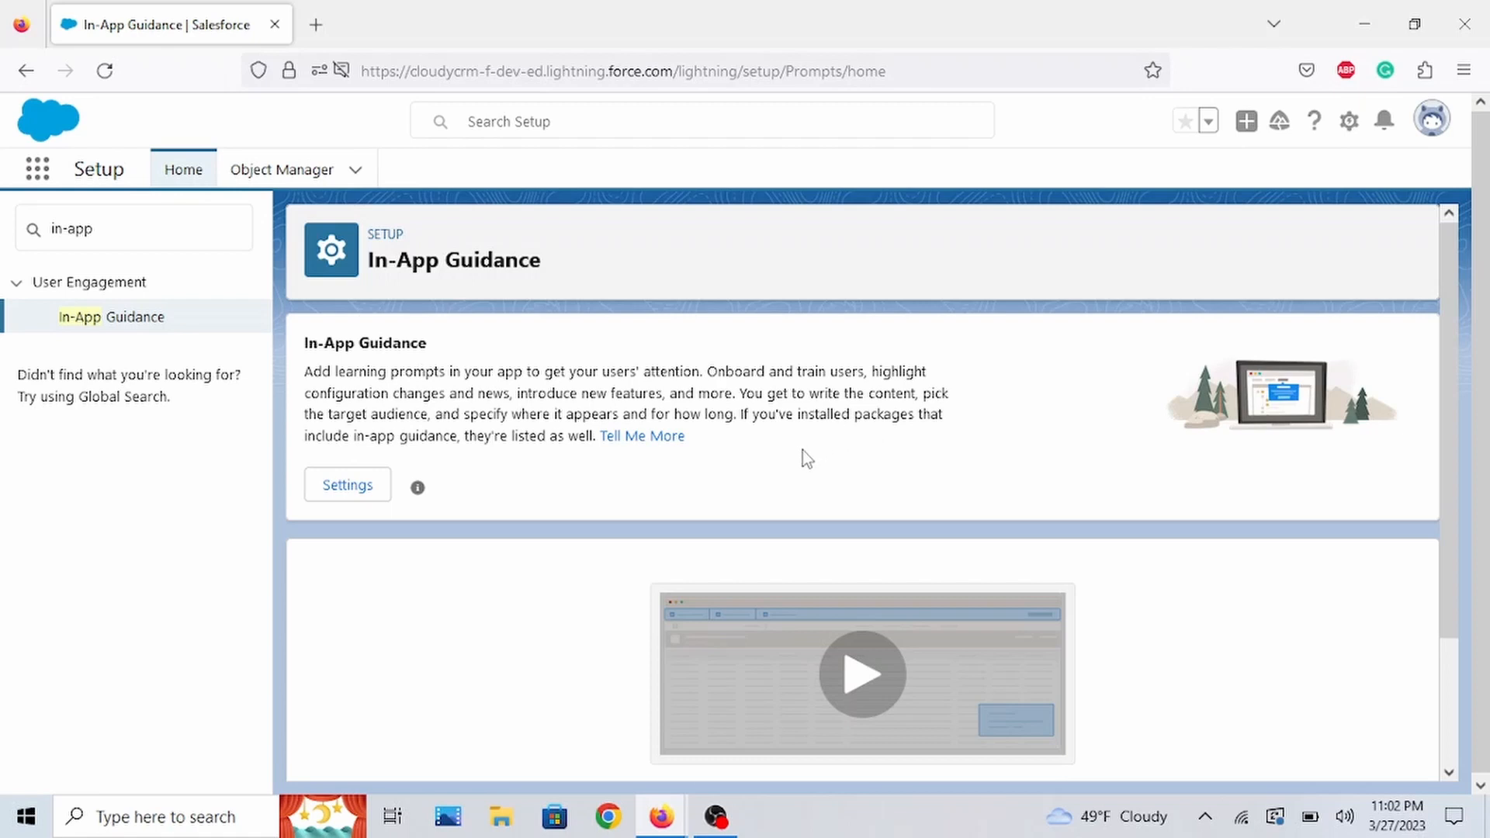
mouse_move(801, 450)
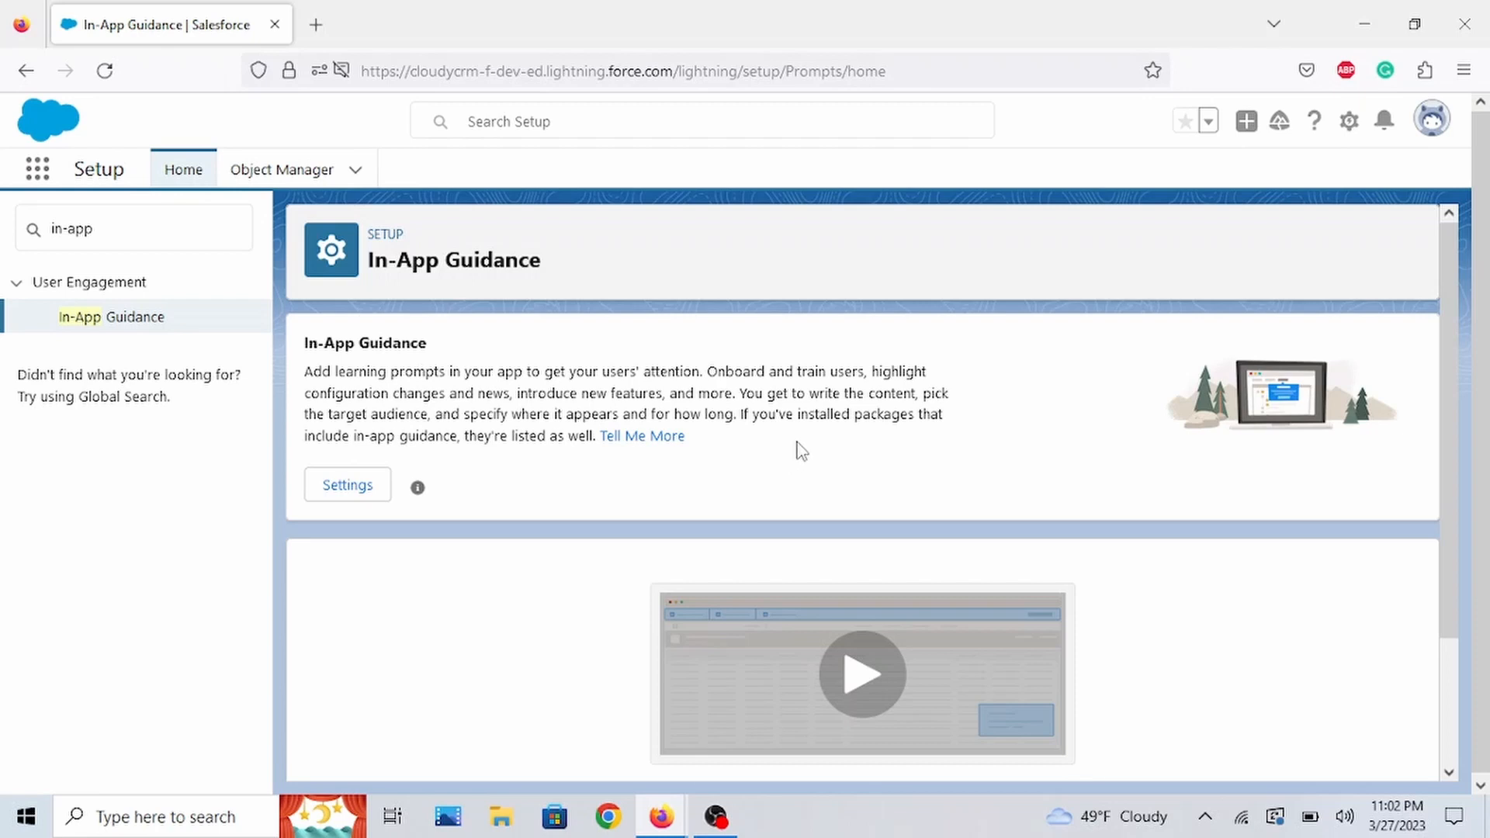
mouse_move(1216, 573)
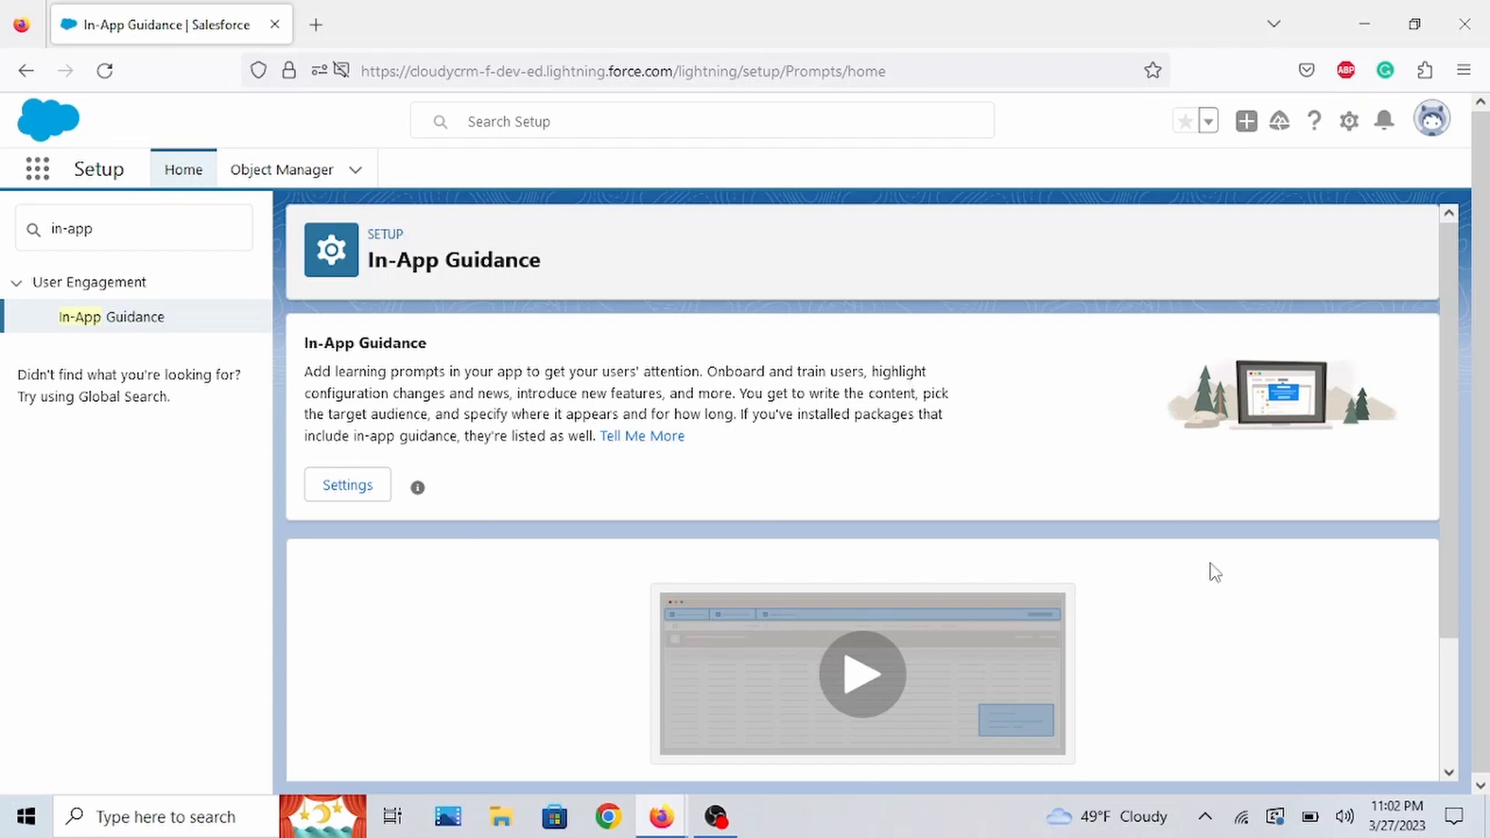
mouse_move(863, 528)
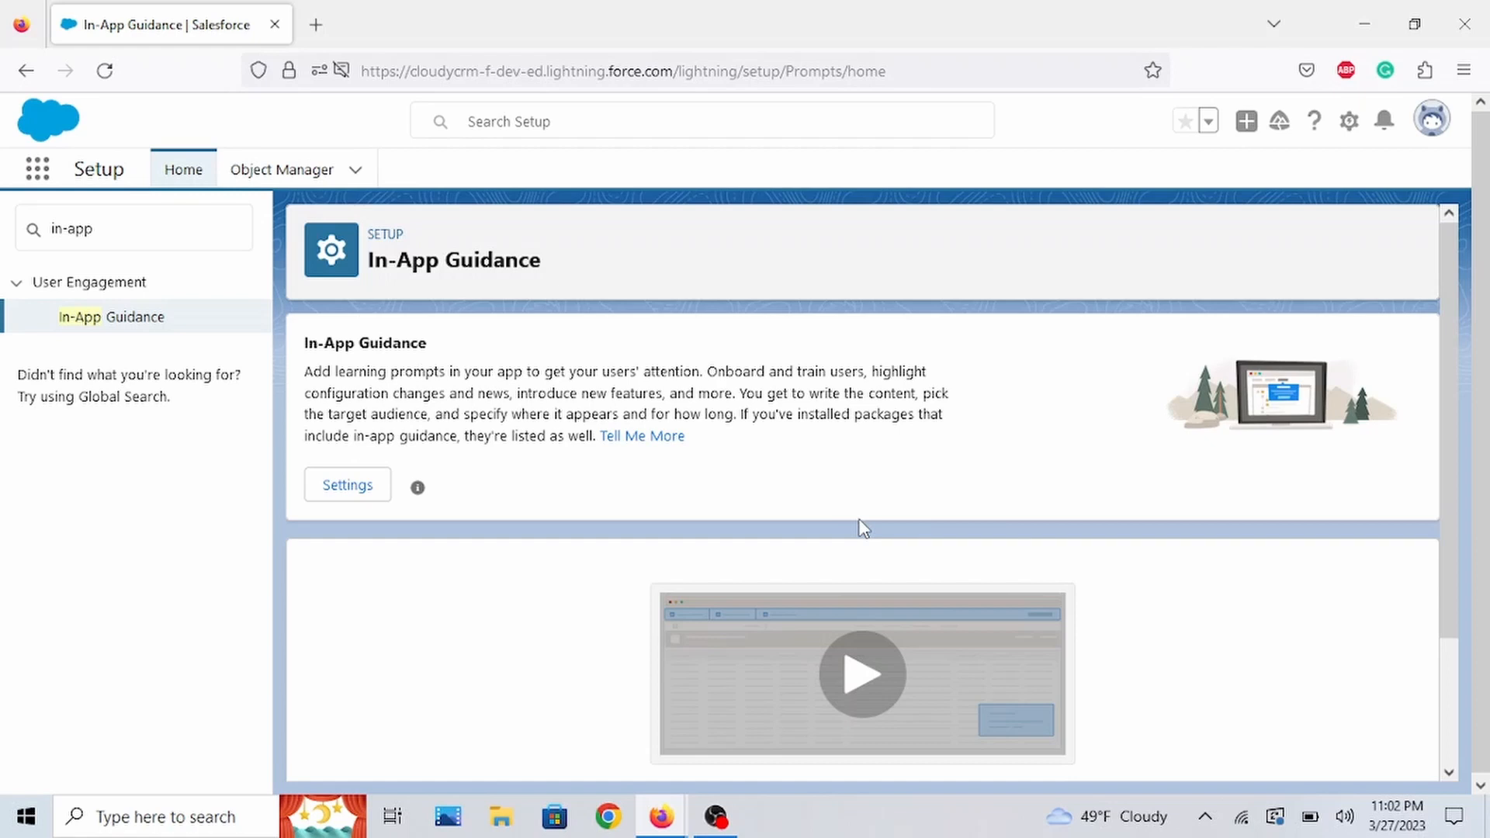
- Add new in-app guidance from the empty list, launching the In-App Guidance Builder
scroll(down, 3)
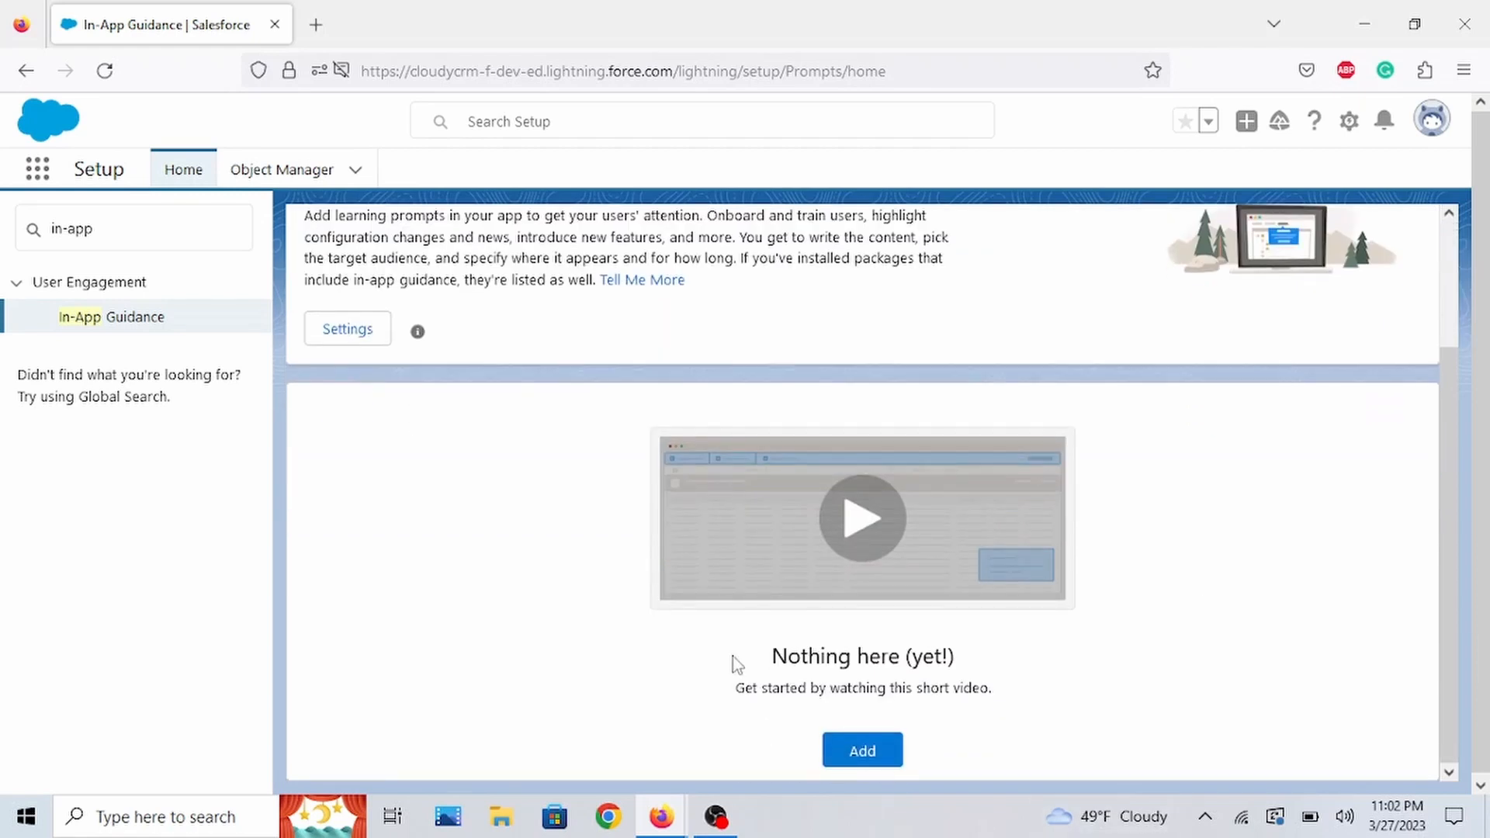
mouse_move(946, 781)
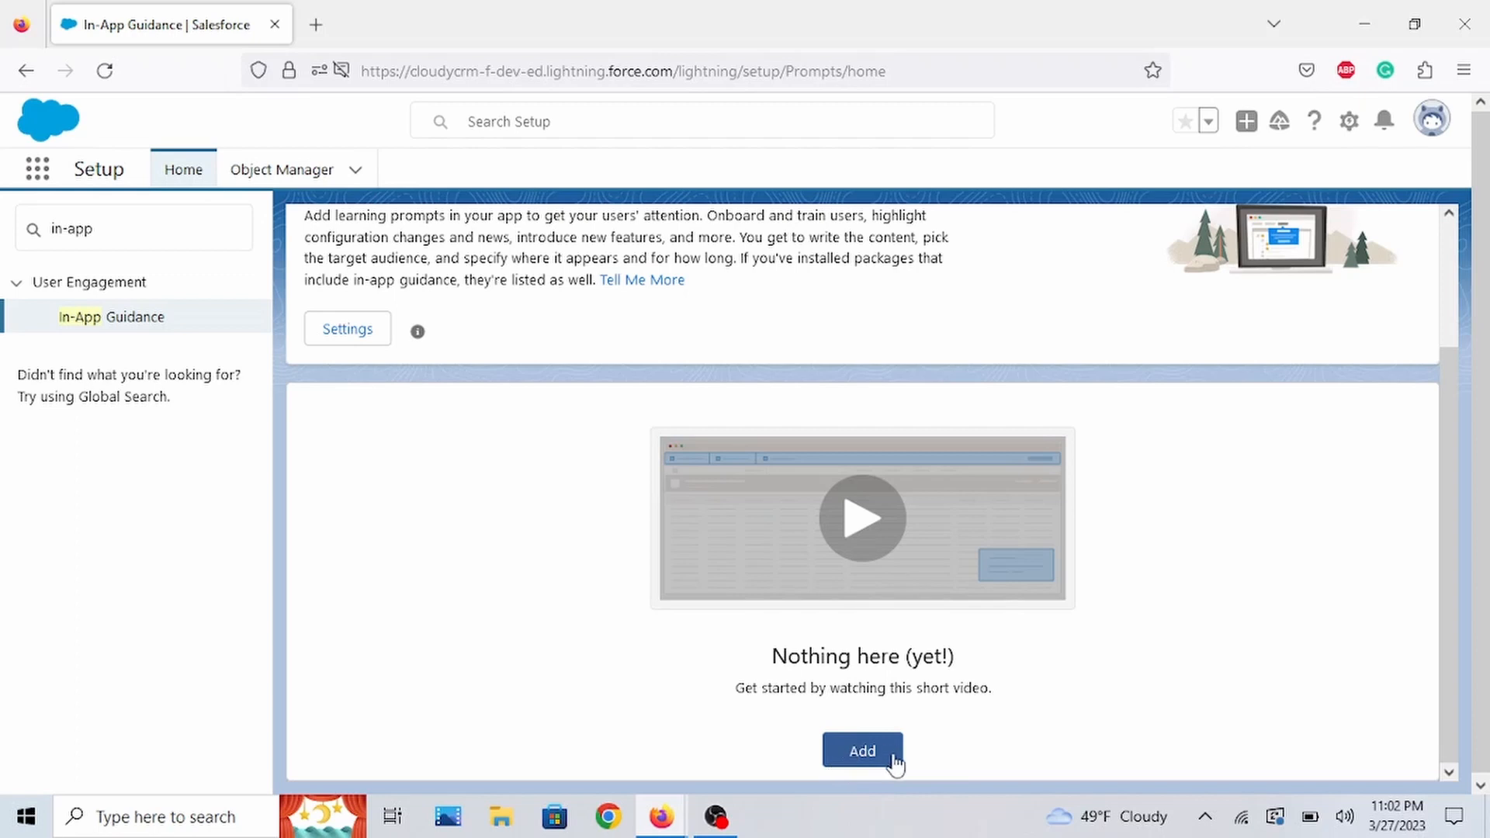
click(861, 750)
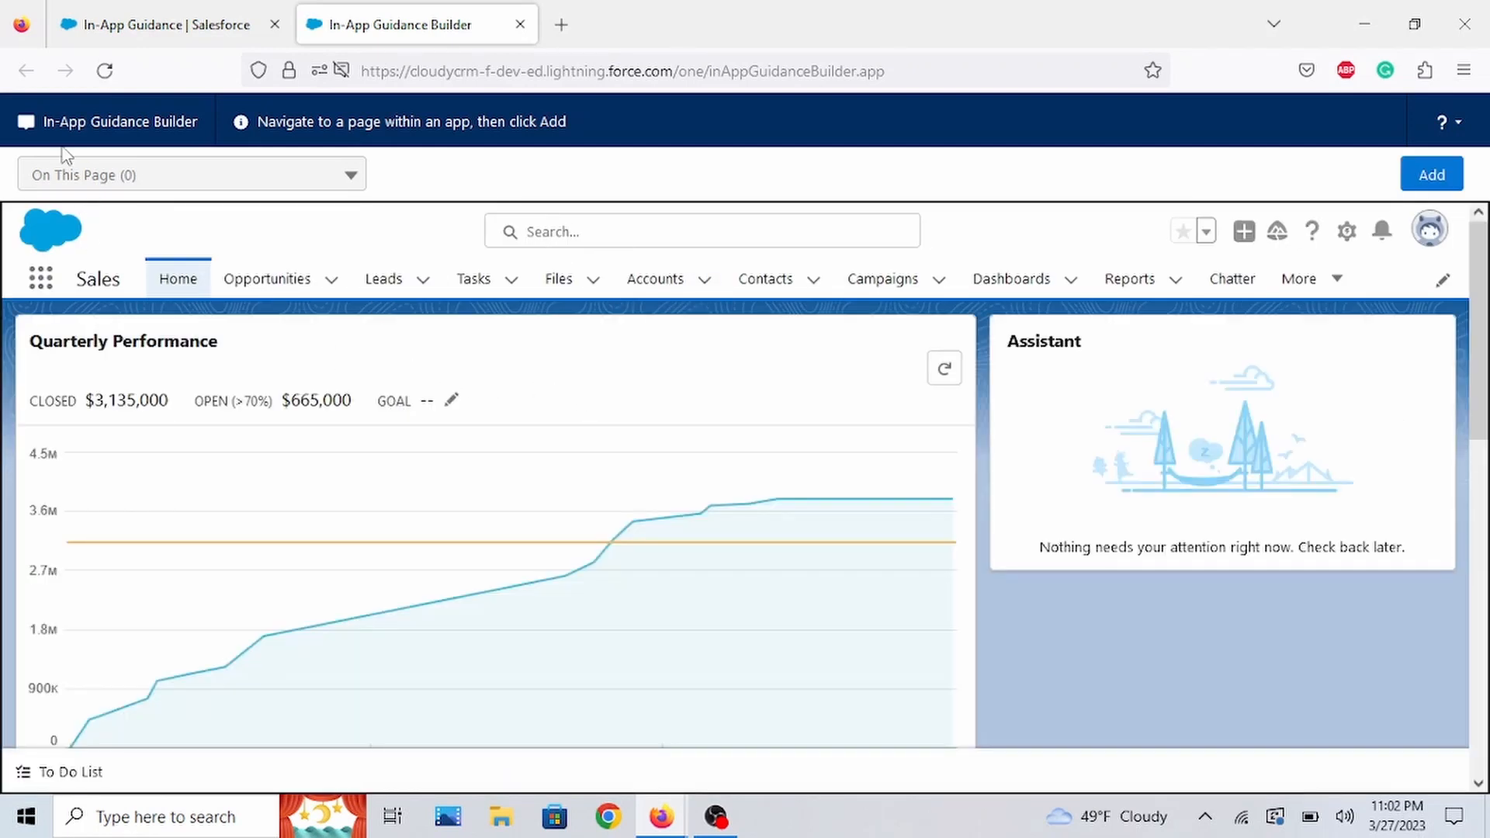
mouse_move(568, 574)
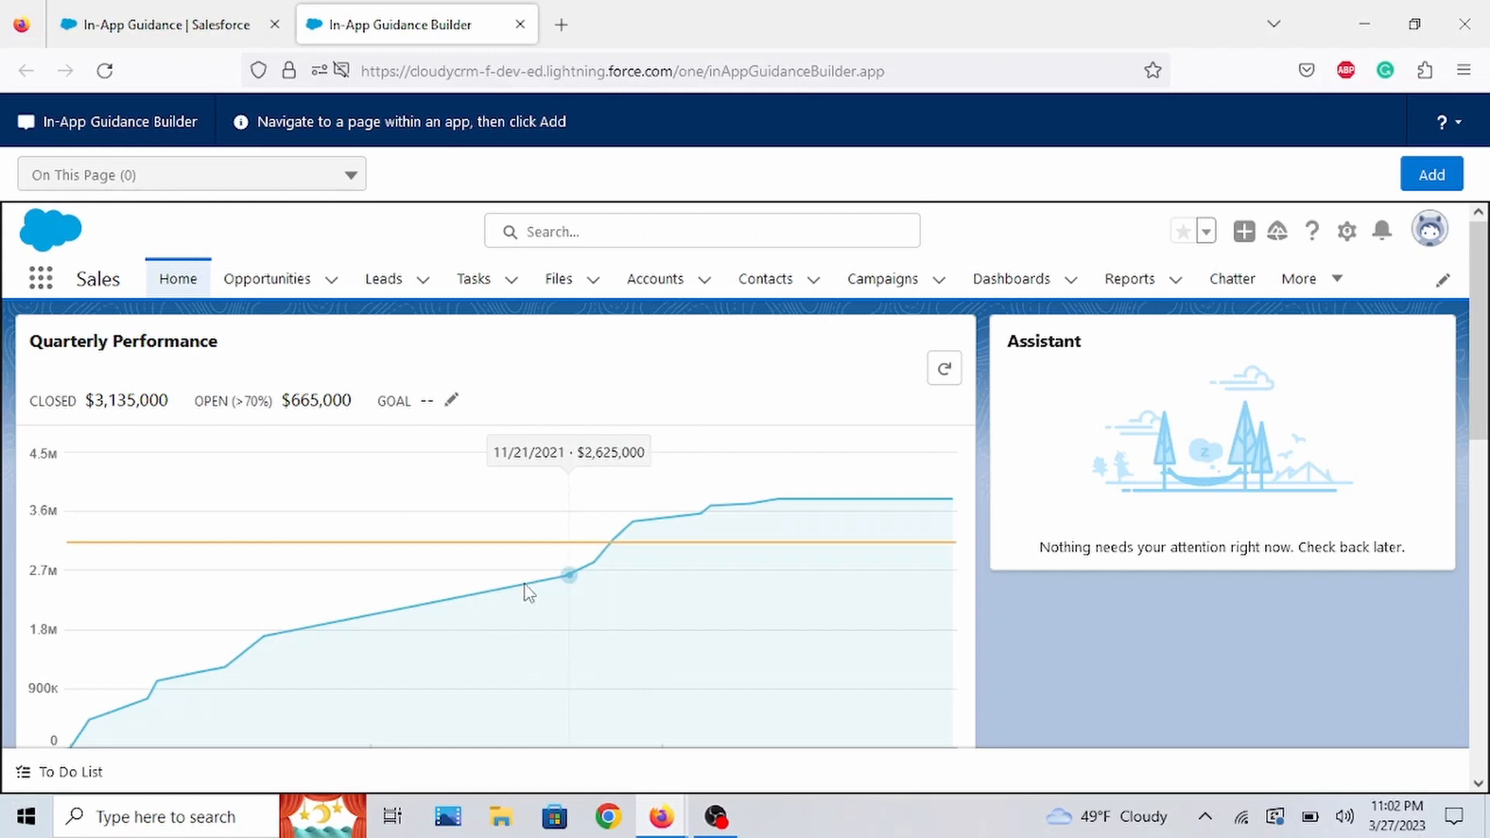
mouse_move(1089, 317)
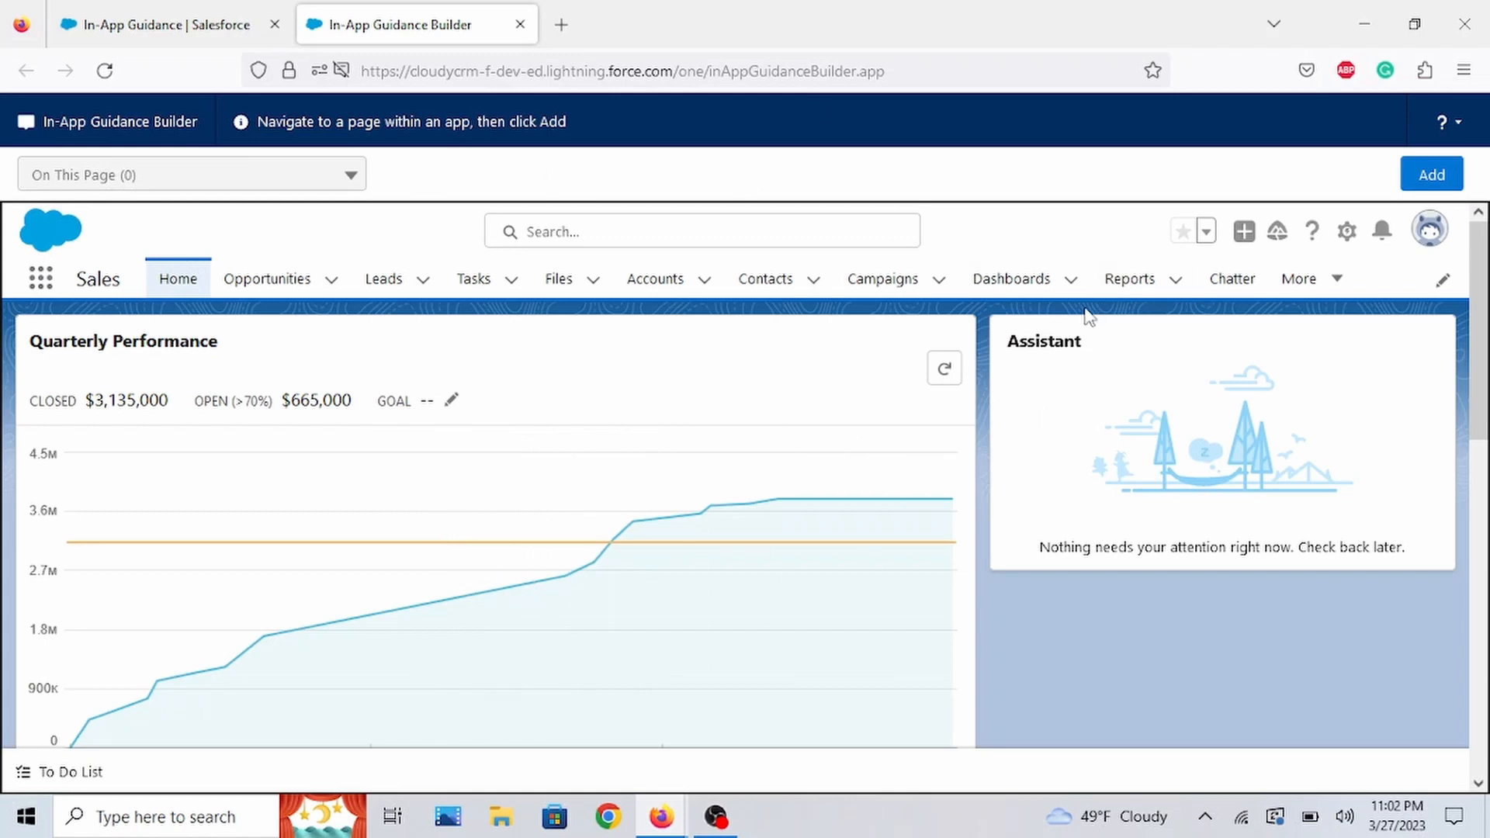
click(266, 278)
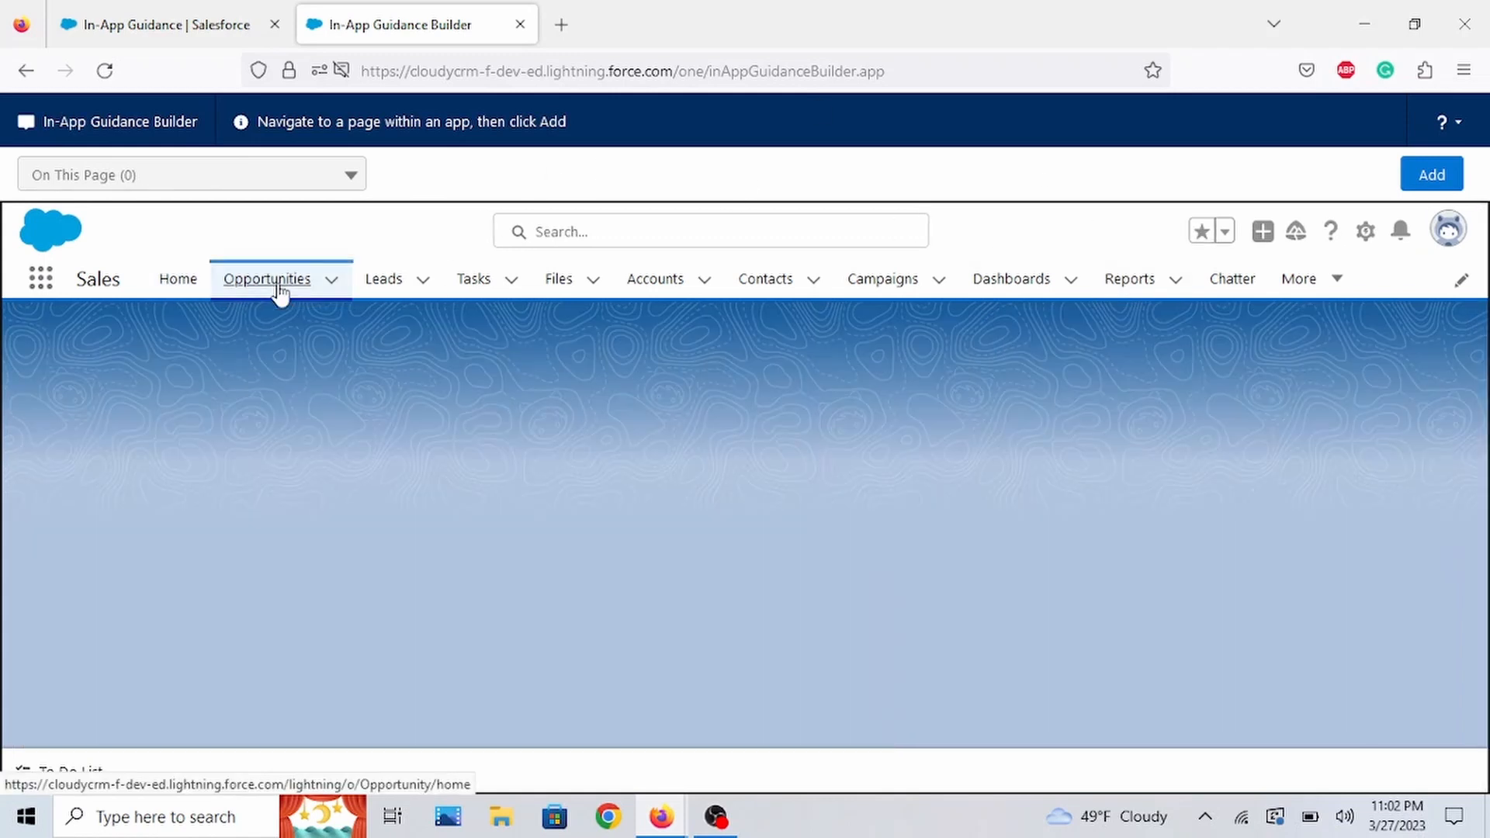
click(764, 278)
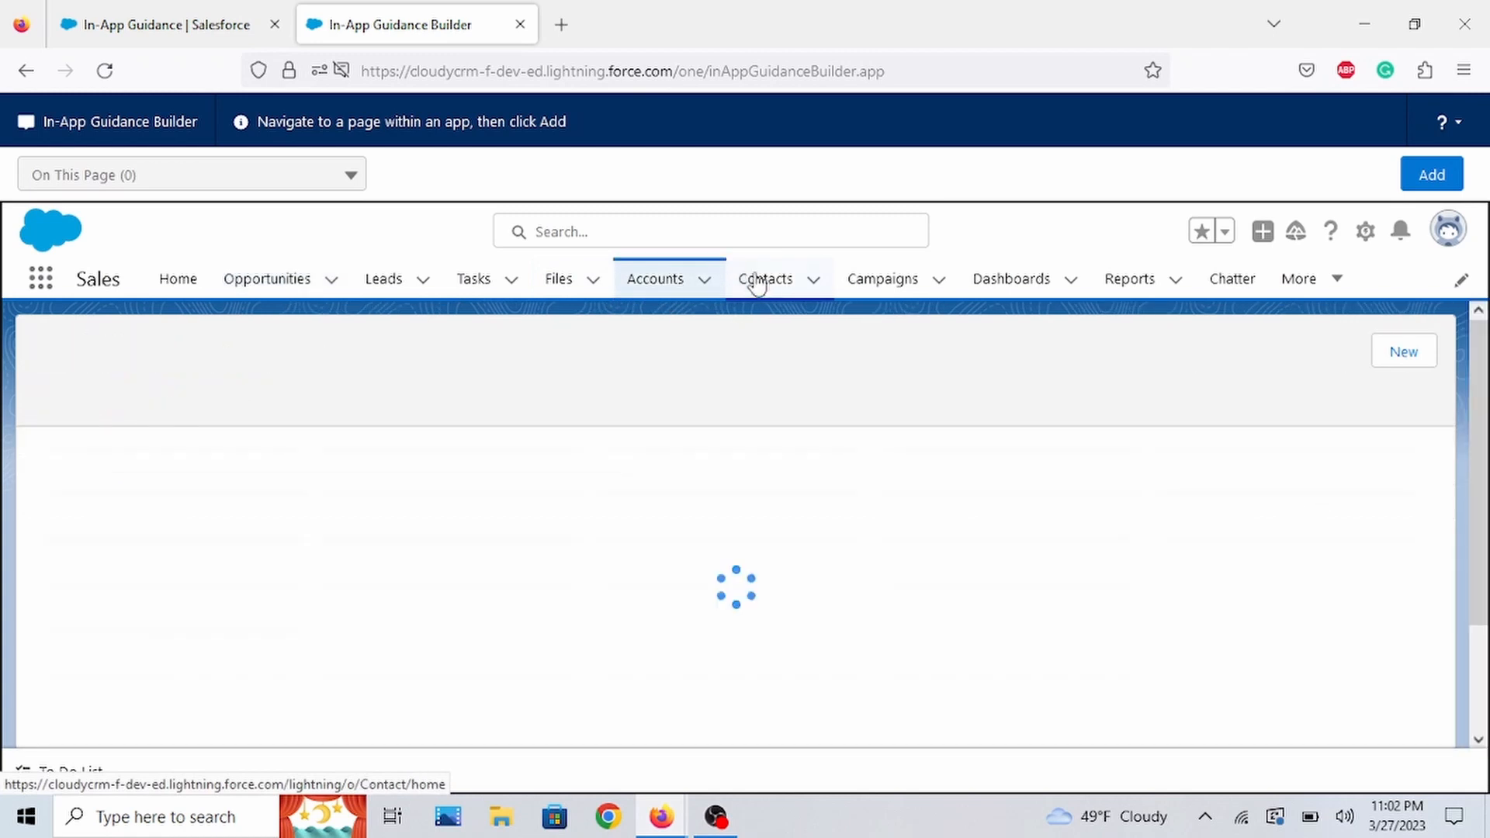
click(766, 278)
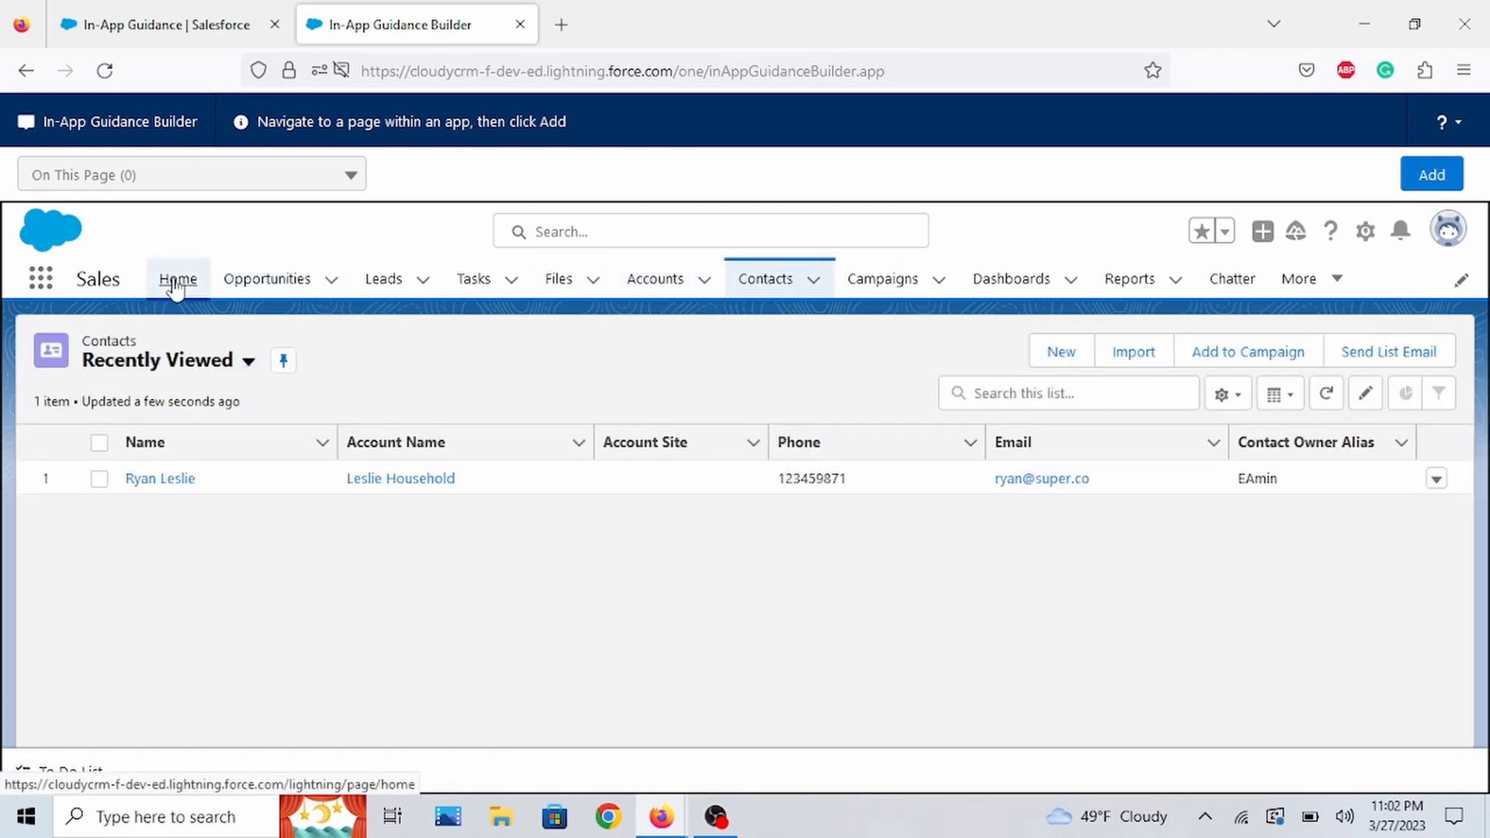
click(177, 278)
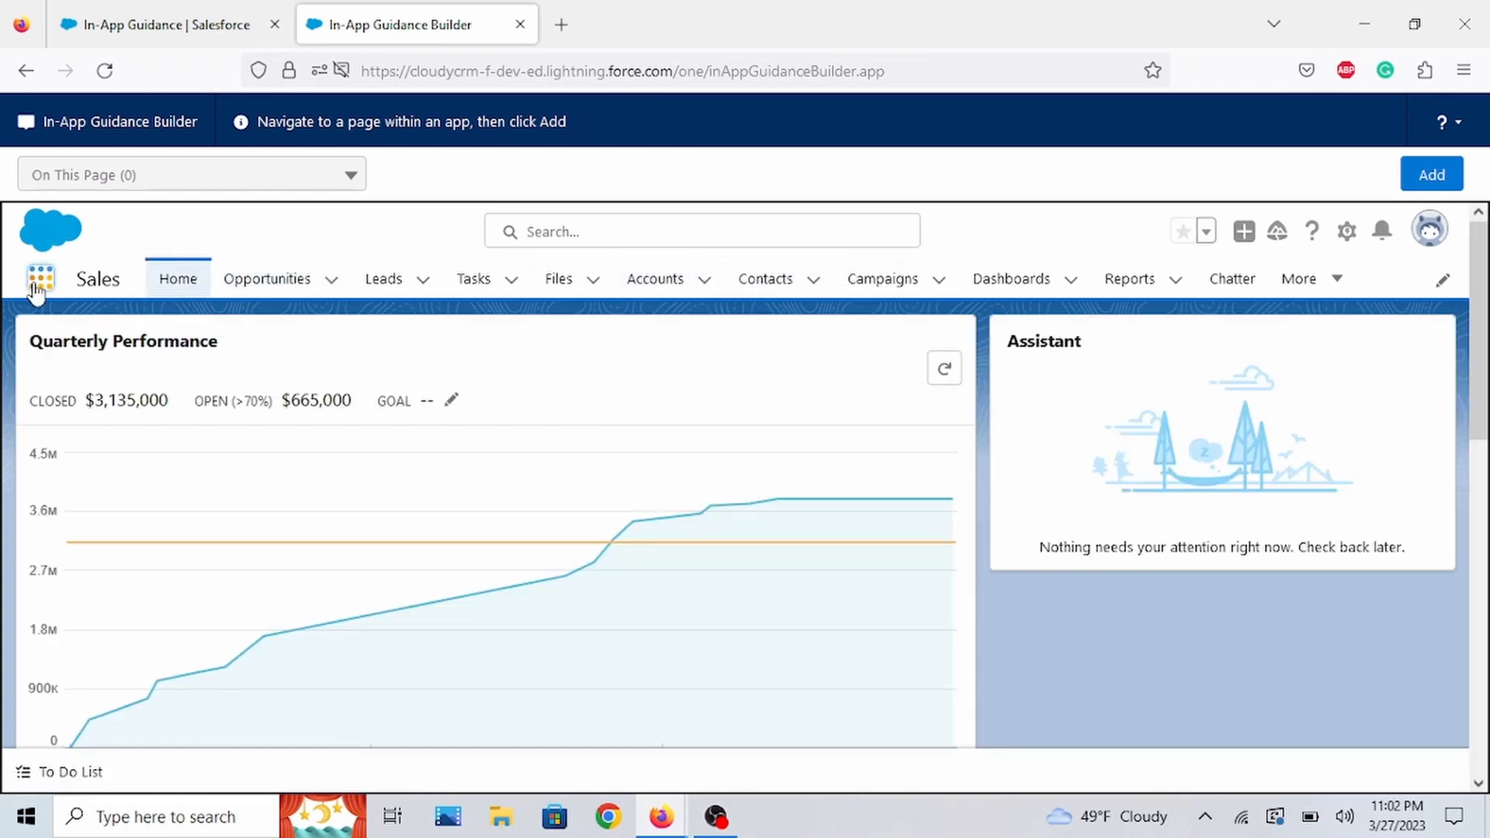
click(41, 278)
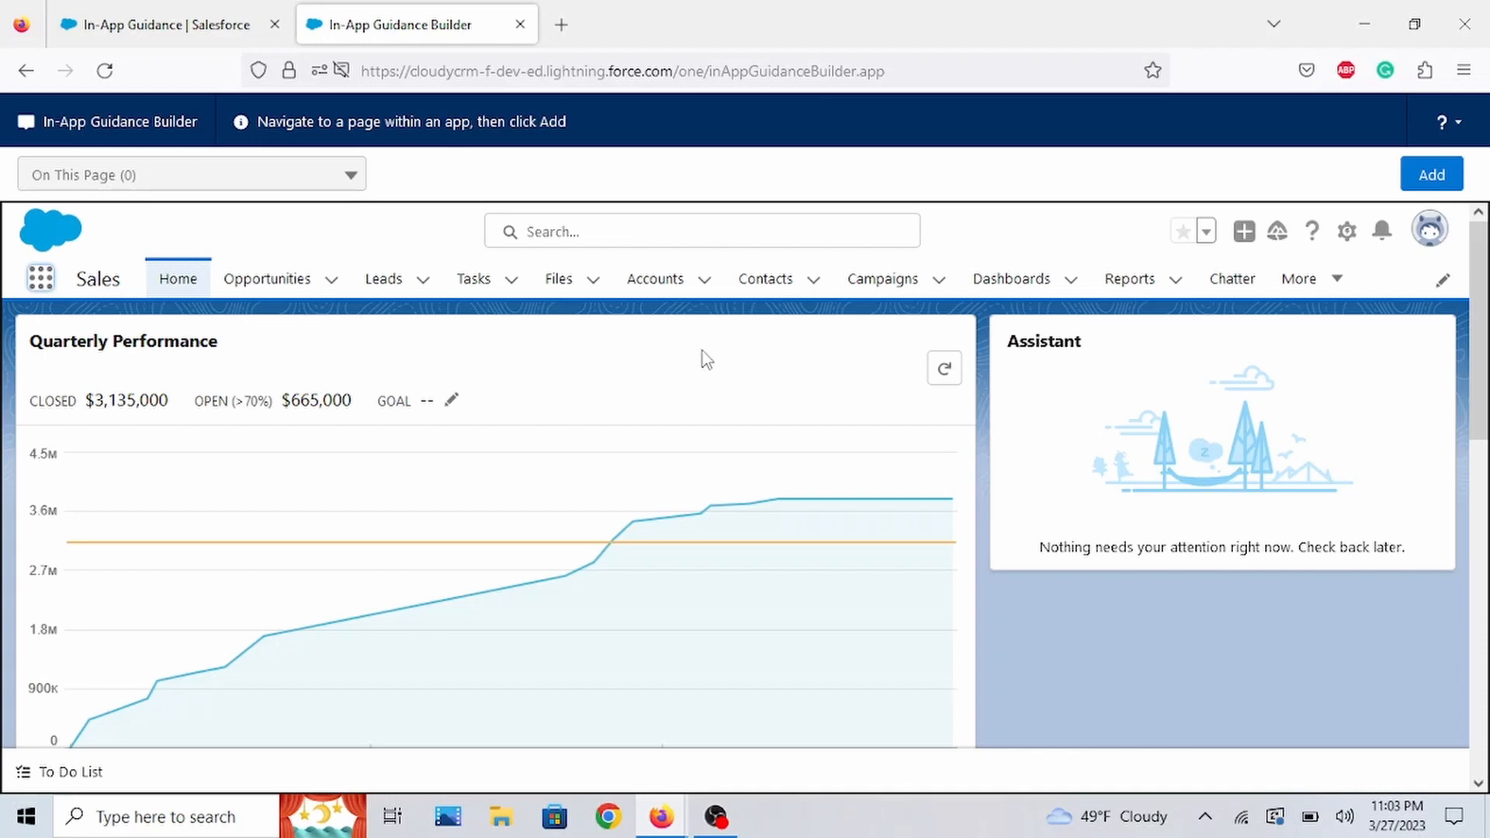
mouse_move(523, 391)
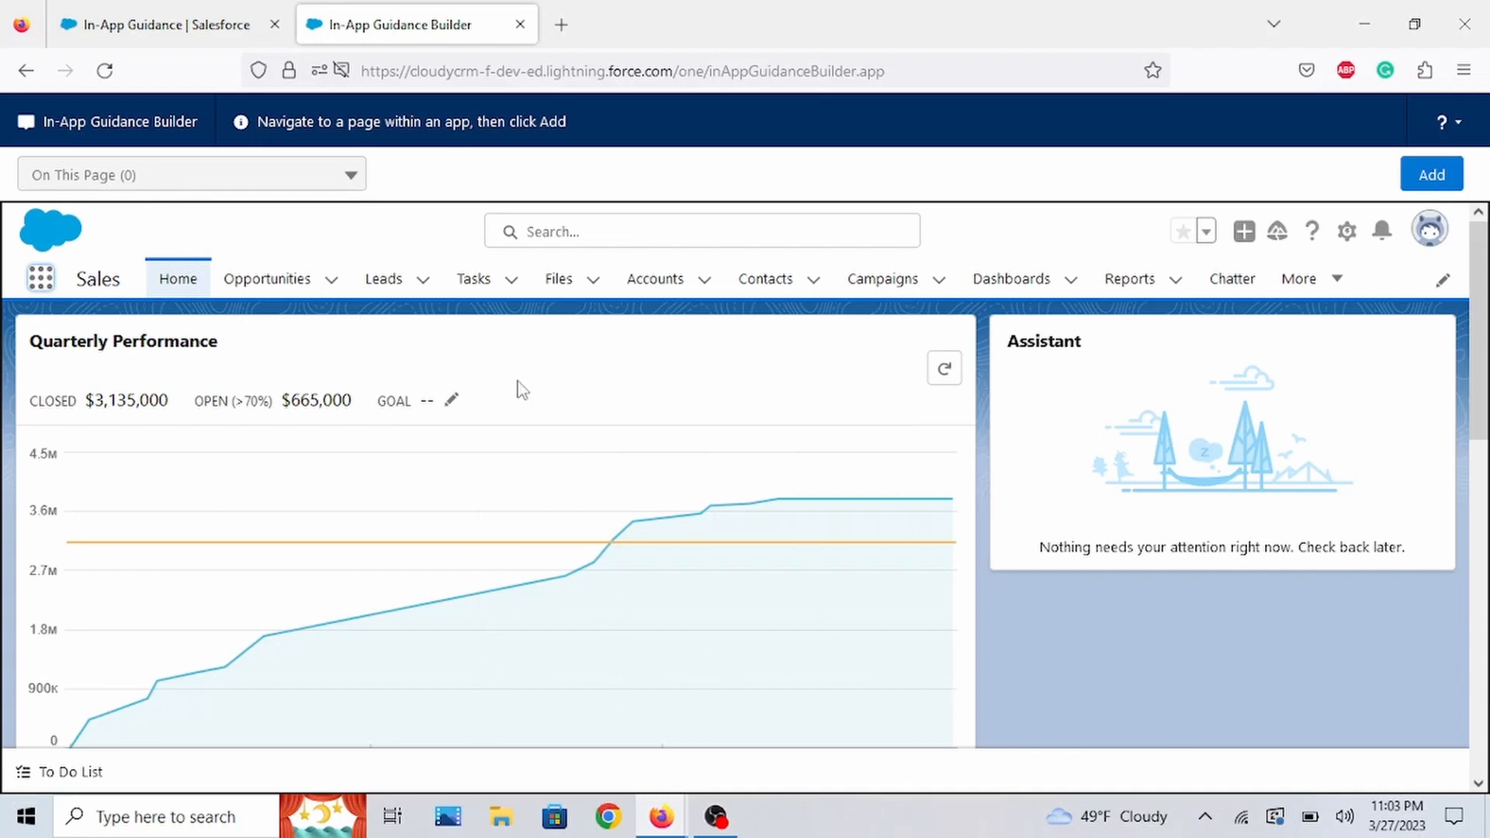
mouse_move(731, 498)
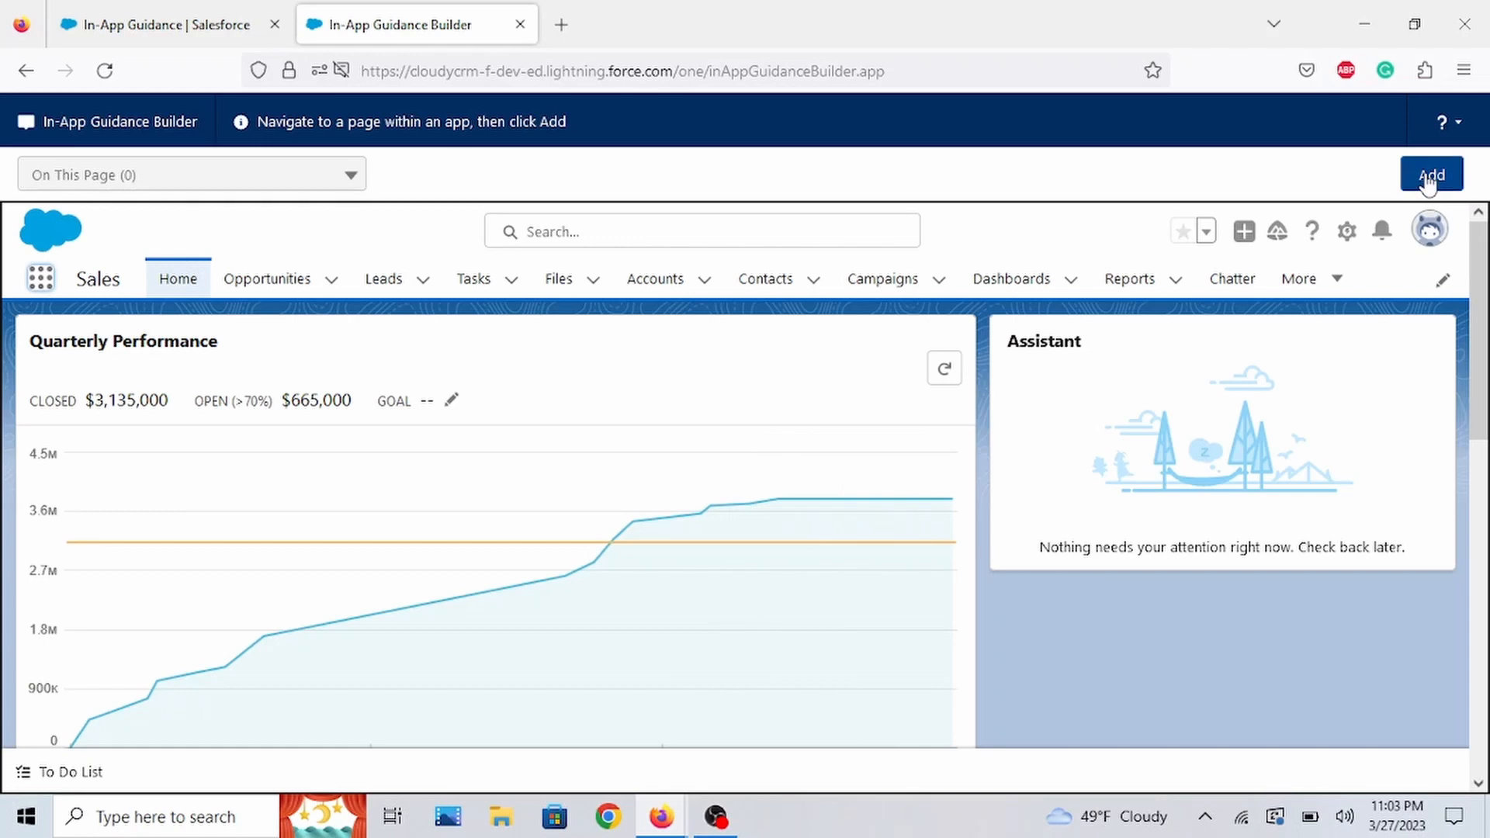
- Begin authoring new guidance on the Sales home page with Single Prompt selected
click(1430, 176)
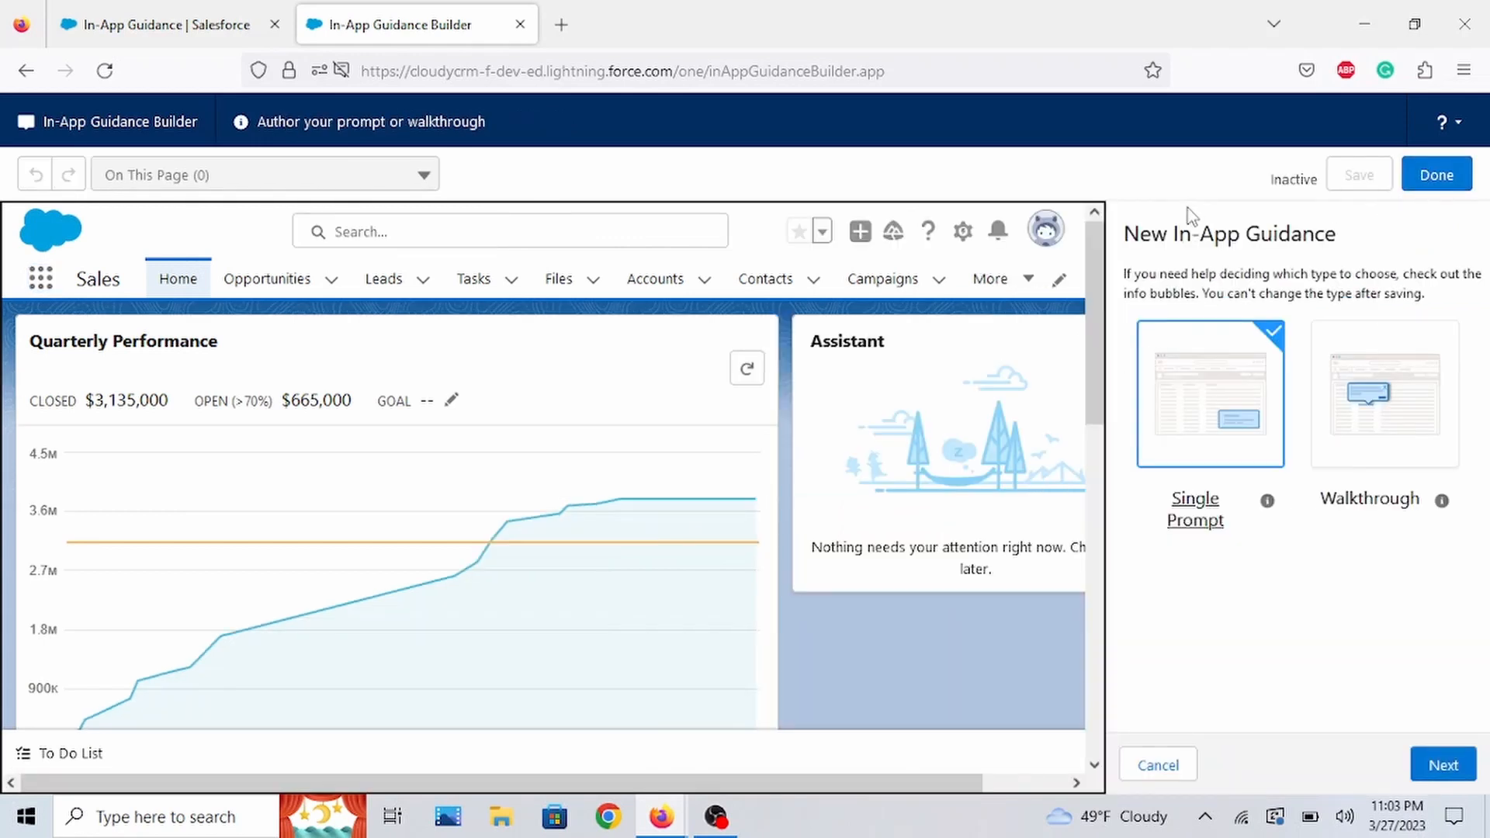
mouse_move(1370, 549)
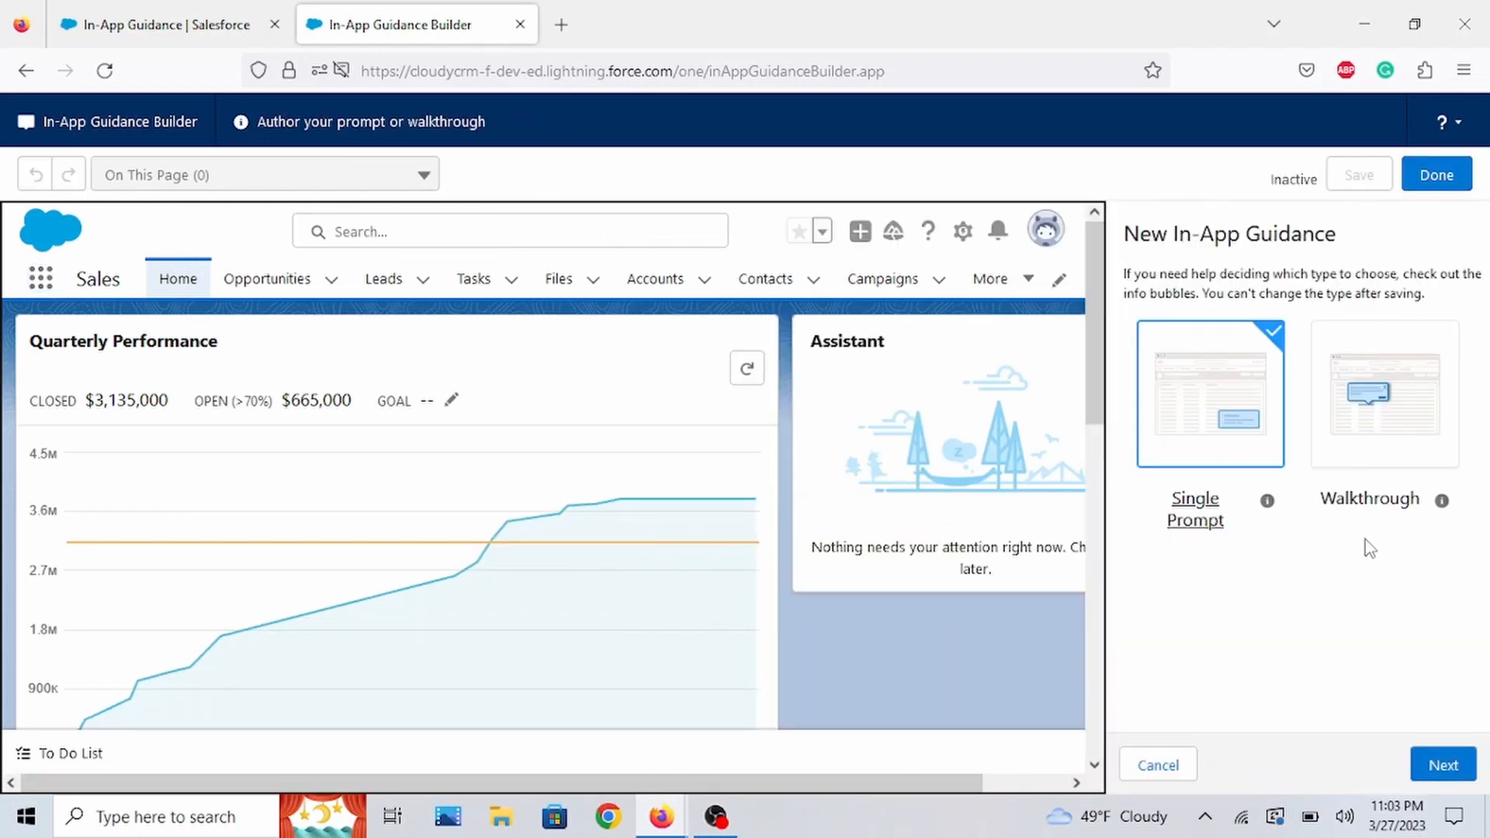
mouse_move(1192, 568)
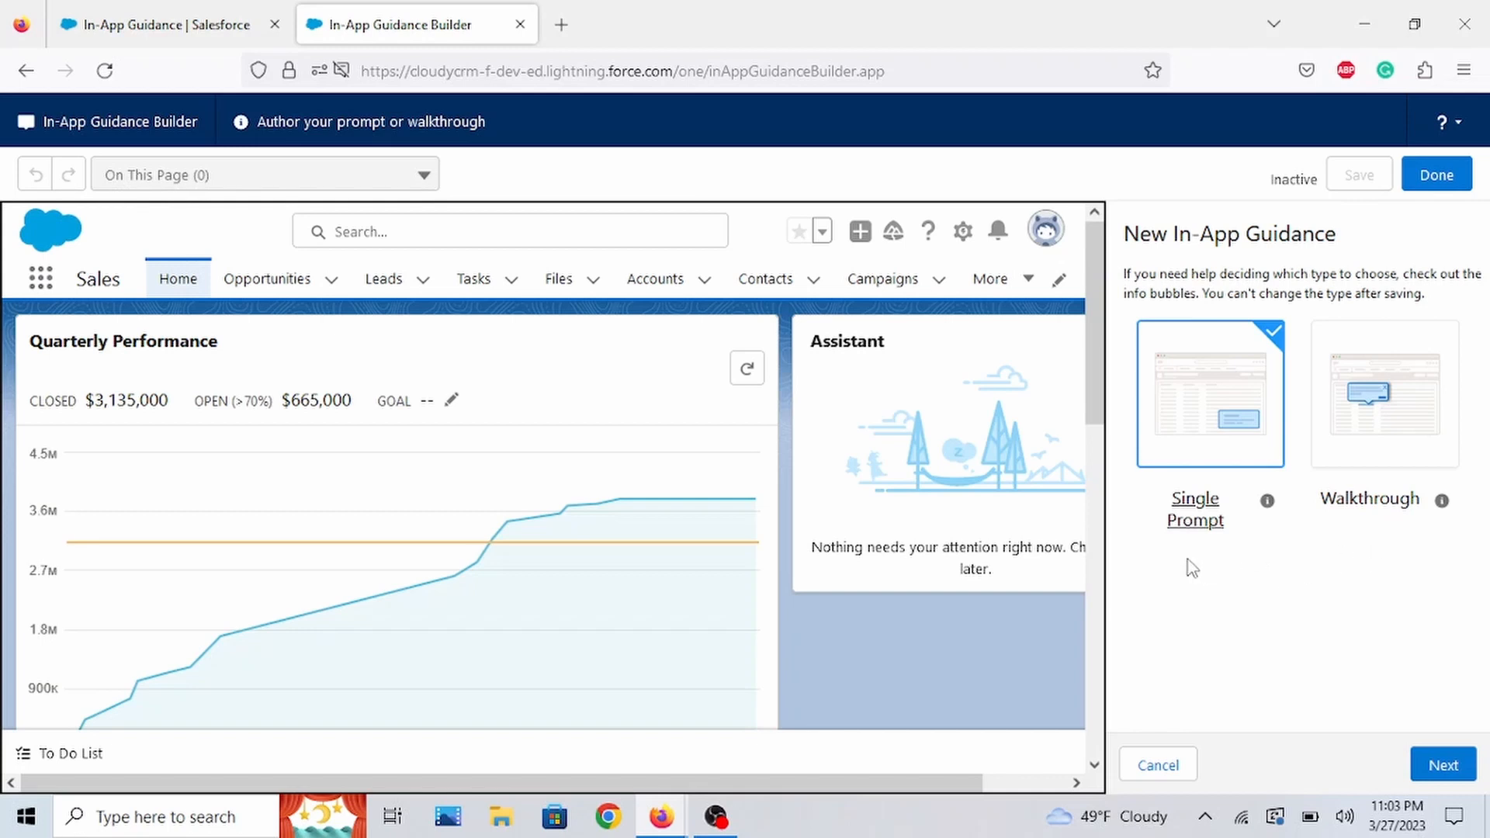
mouse_move(1340, 675)
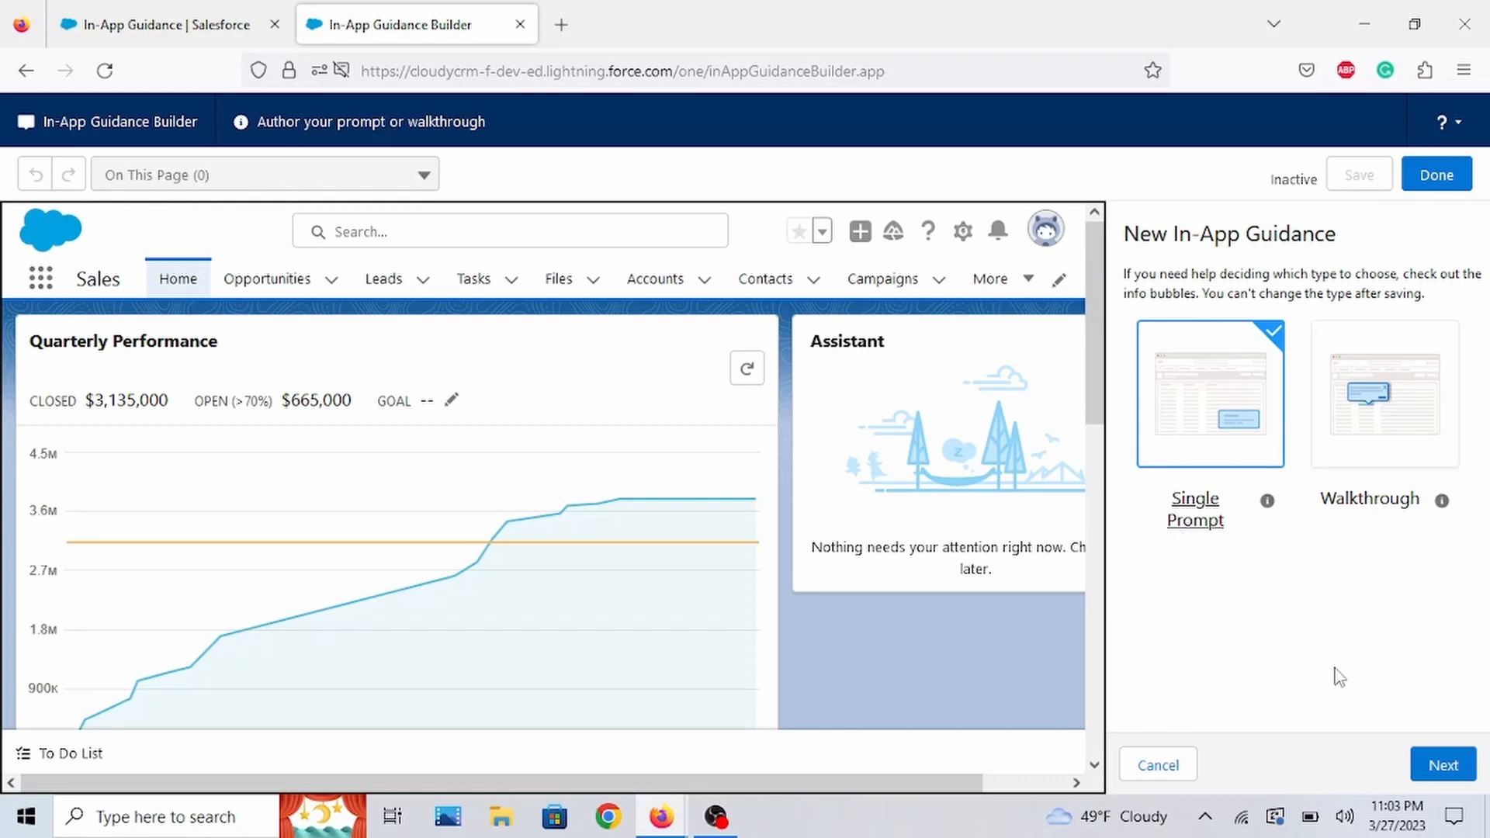
mouse_move(1298, 610)
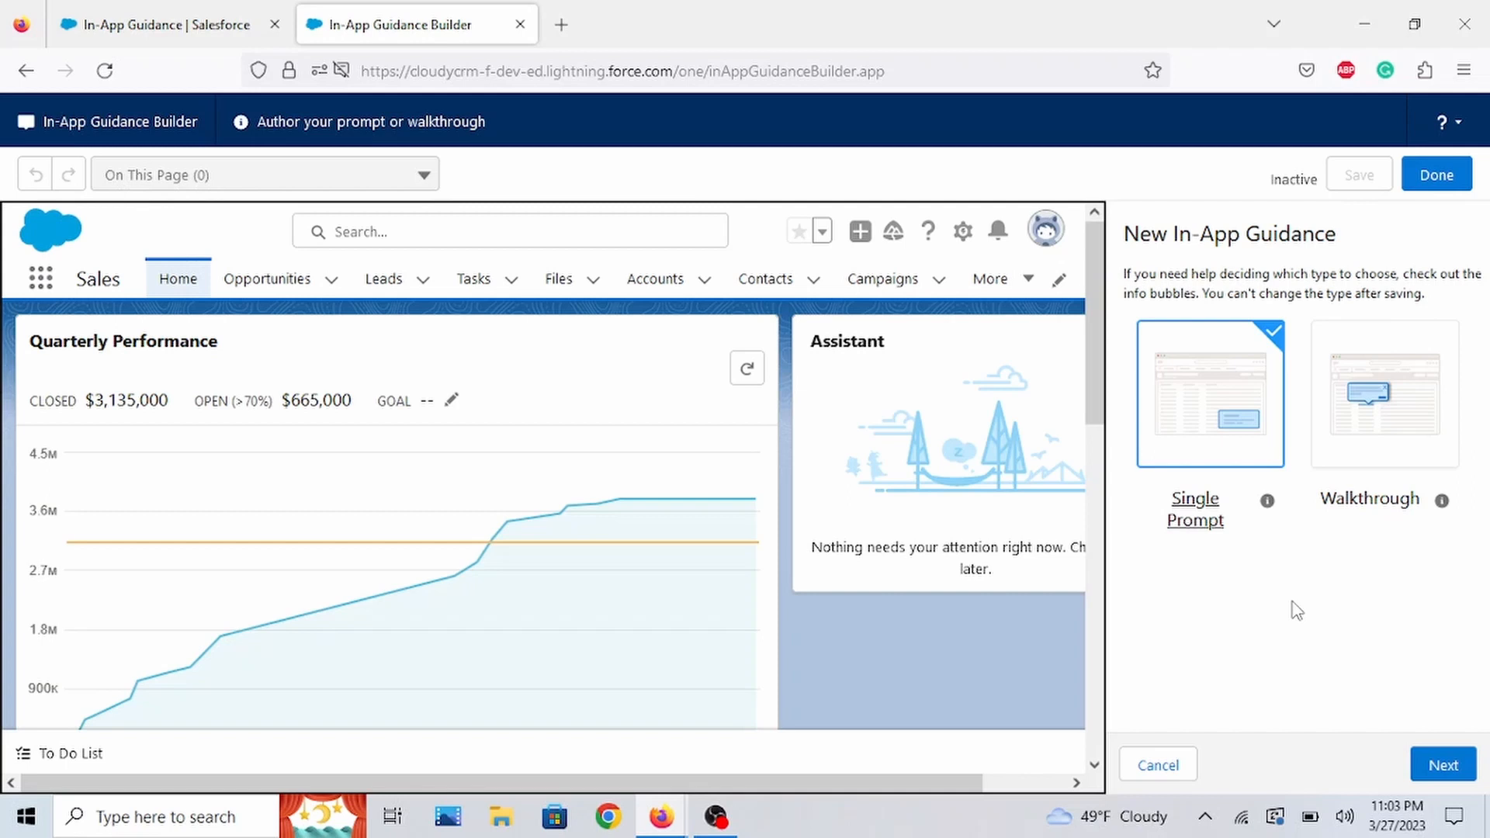
mouse_move(1200, 663)
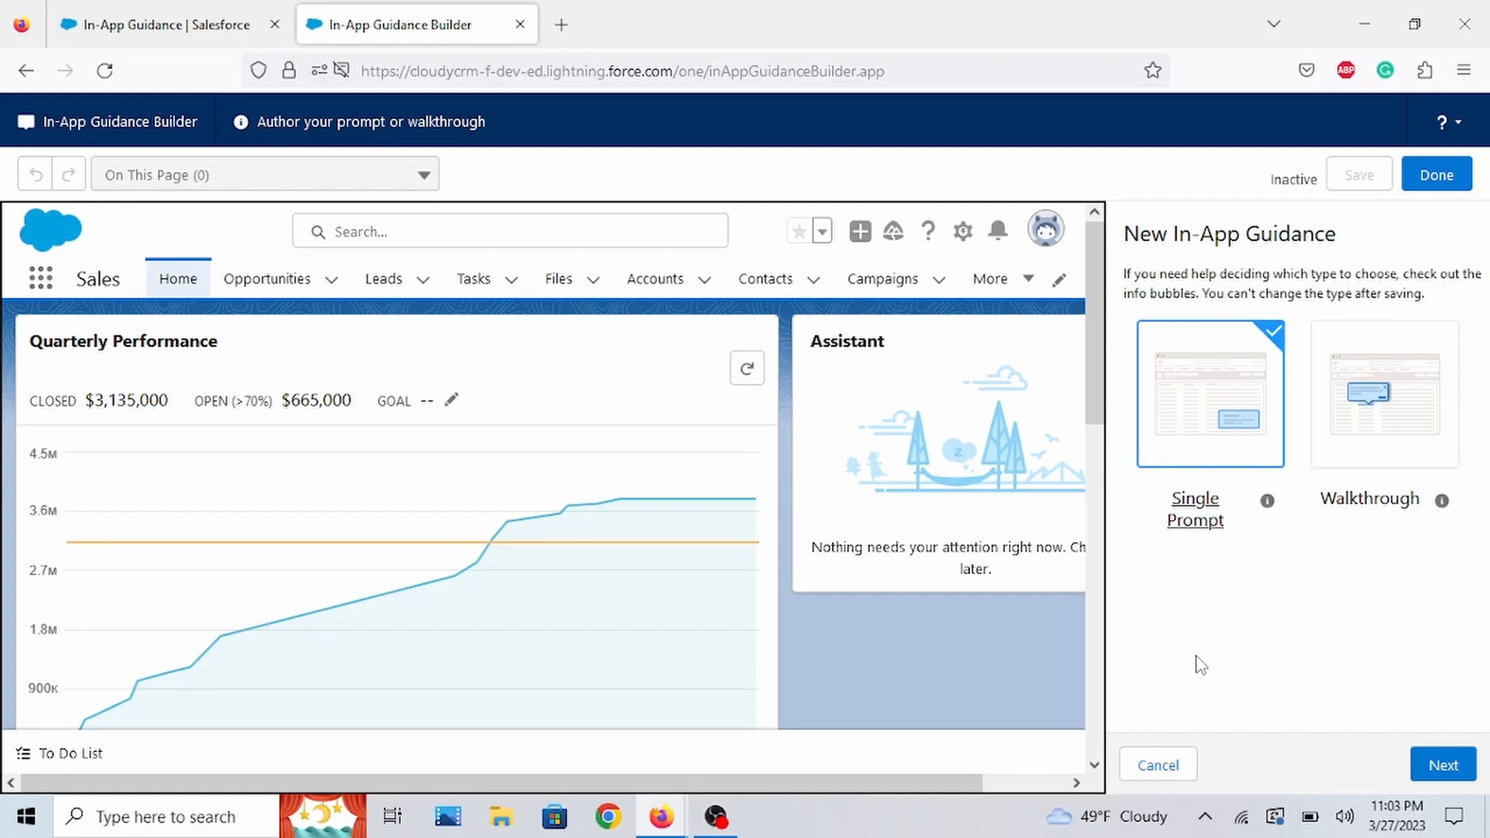
mouse_move(1228, 433)
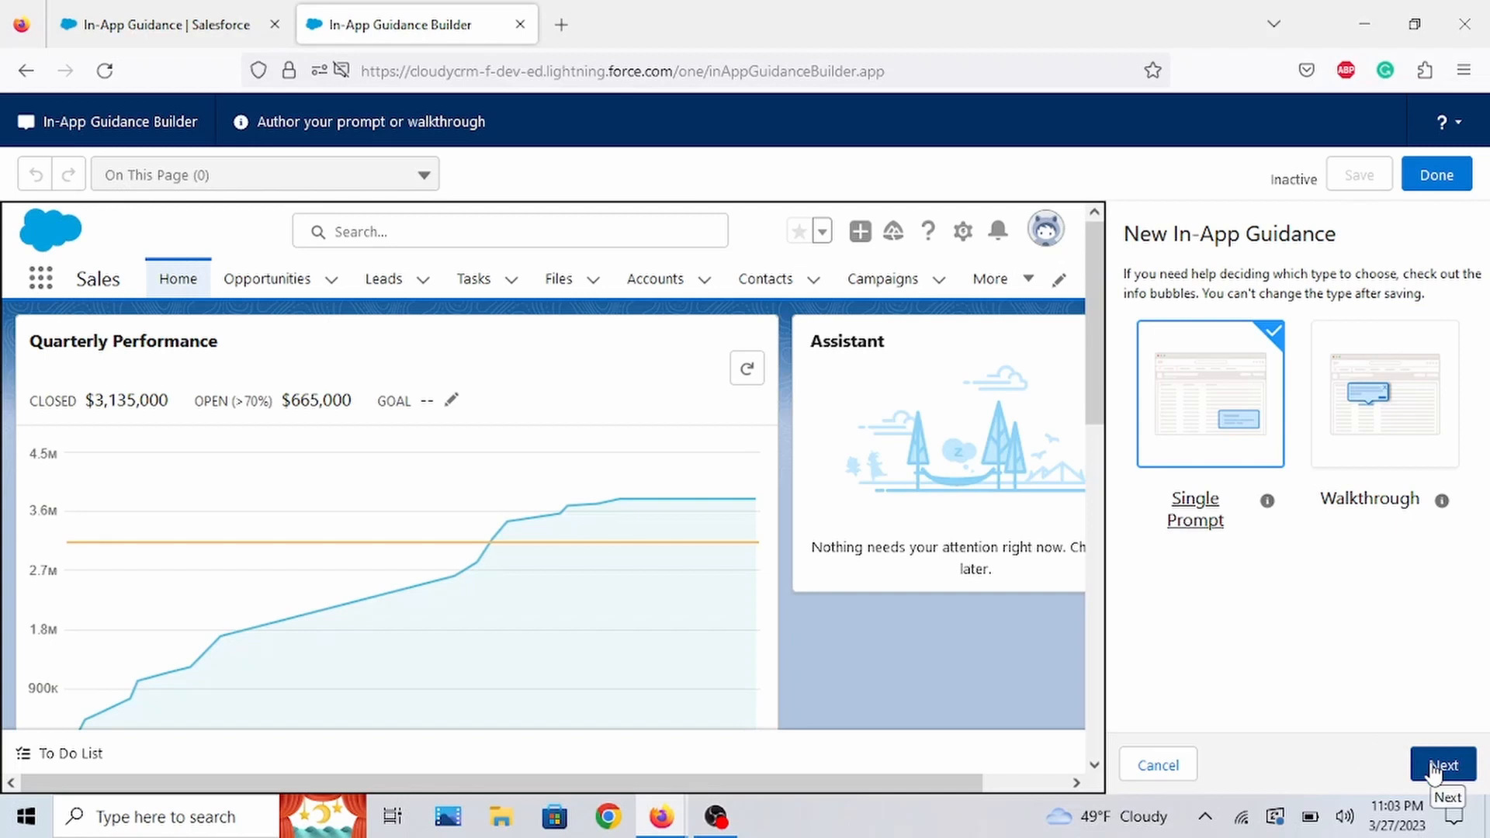
- Advance to the Display settings and review the Prompt Location choices
click(1443, 765)
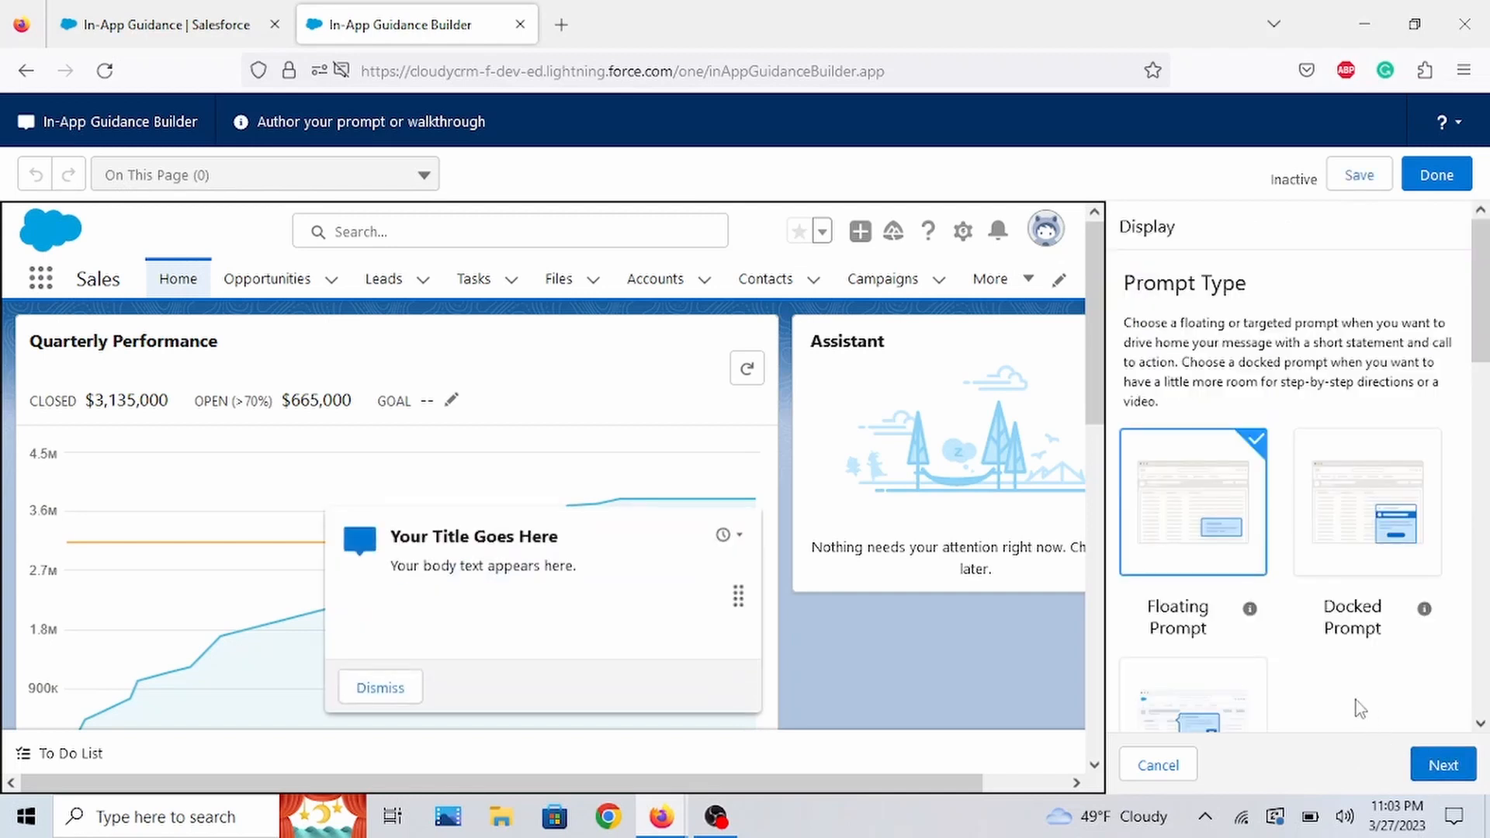
mouse_move(1277, 674)
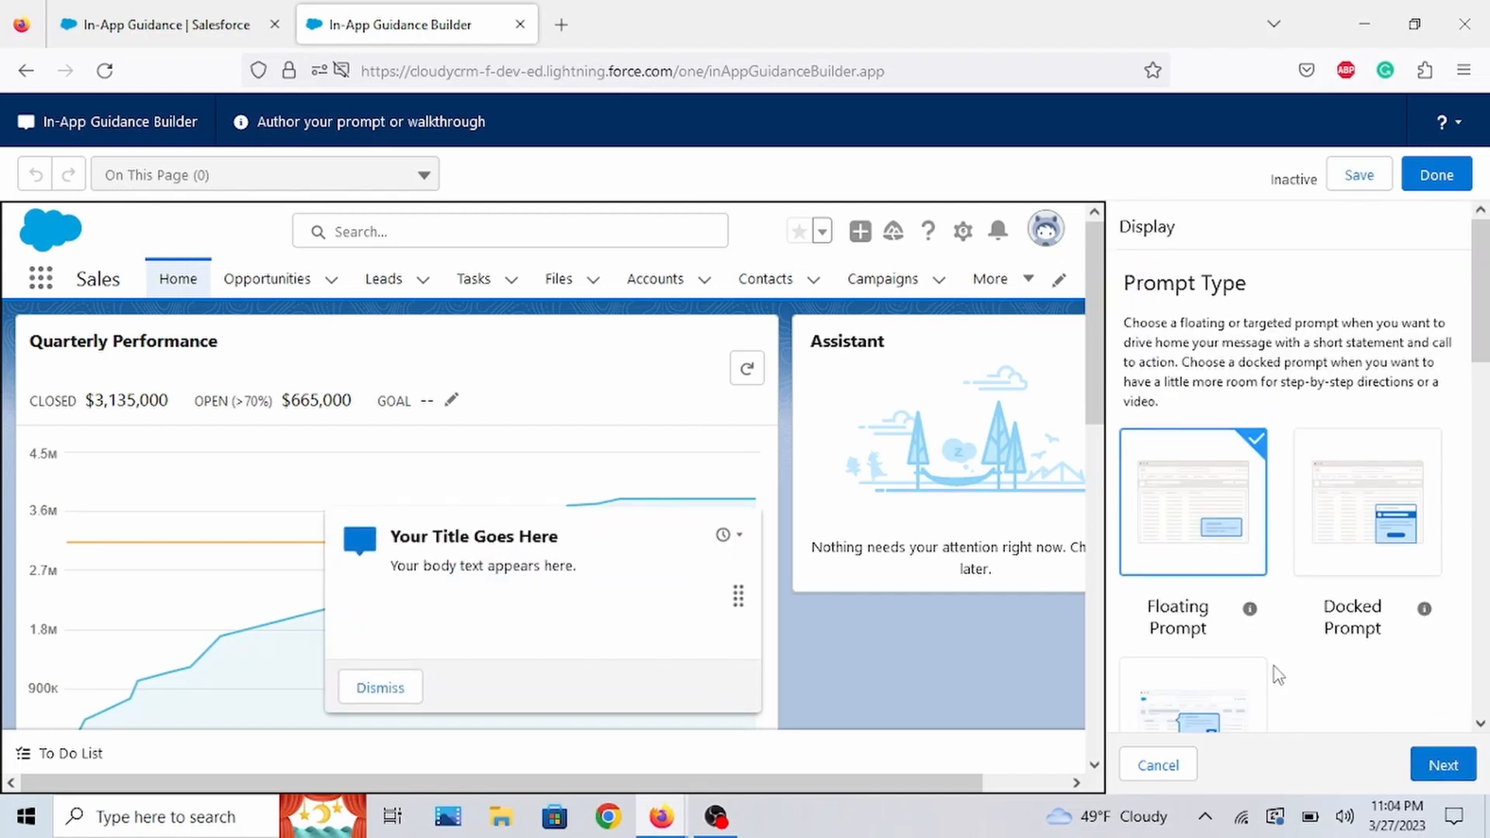
scroll(down, 3)
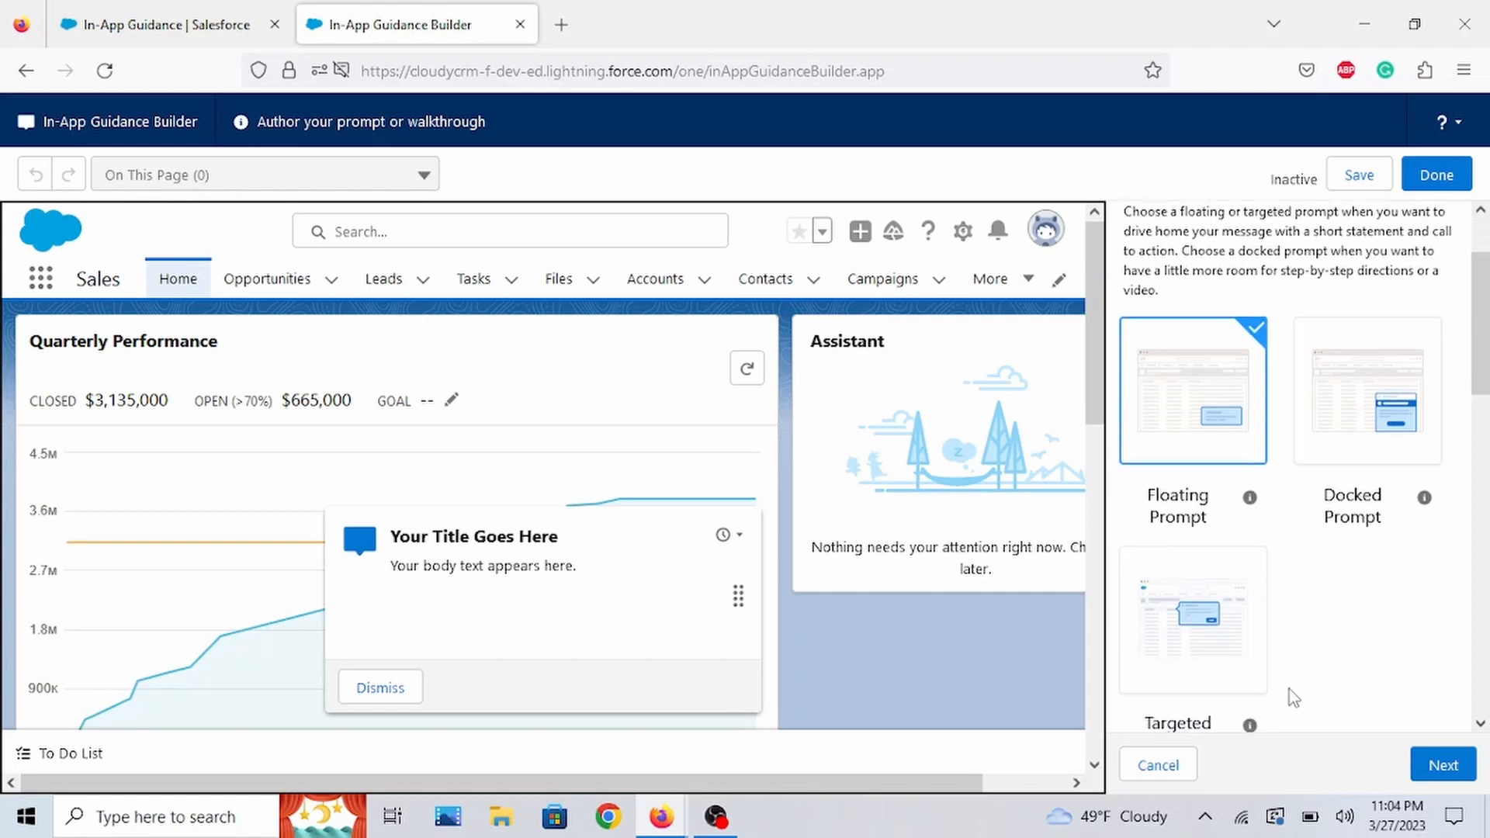
mouse_move(1200, 532)
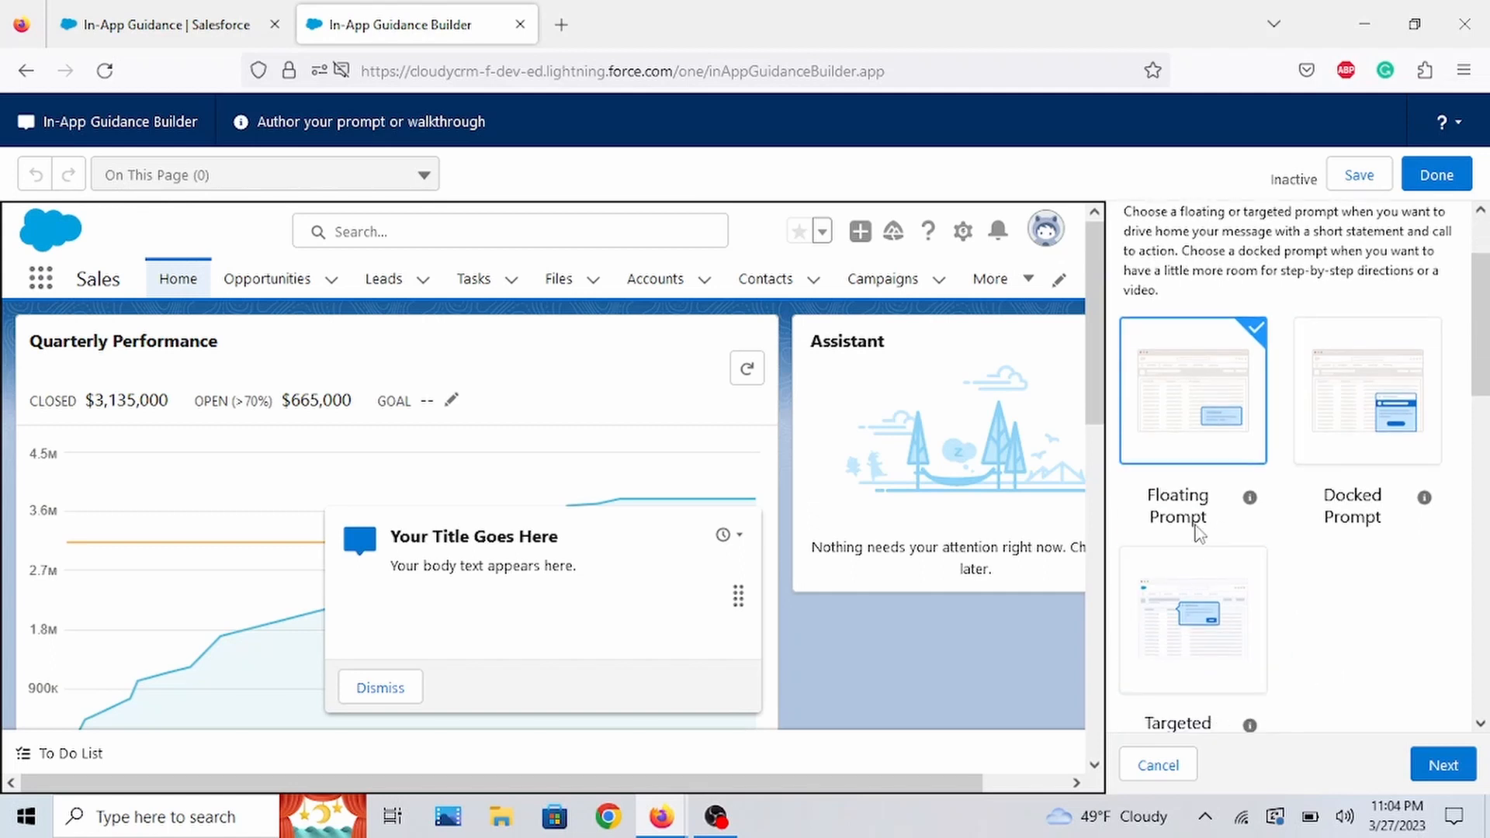
mouse_move(1337, 614)
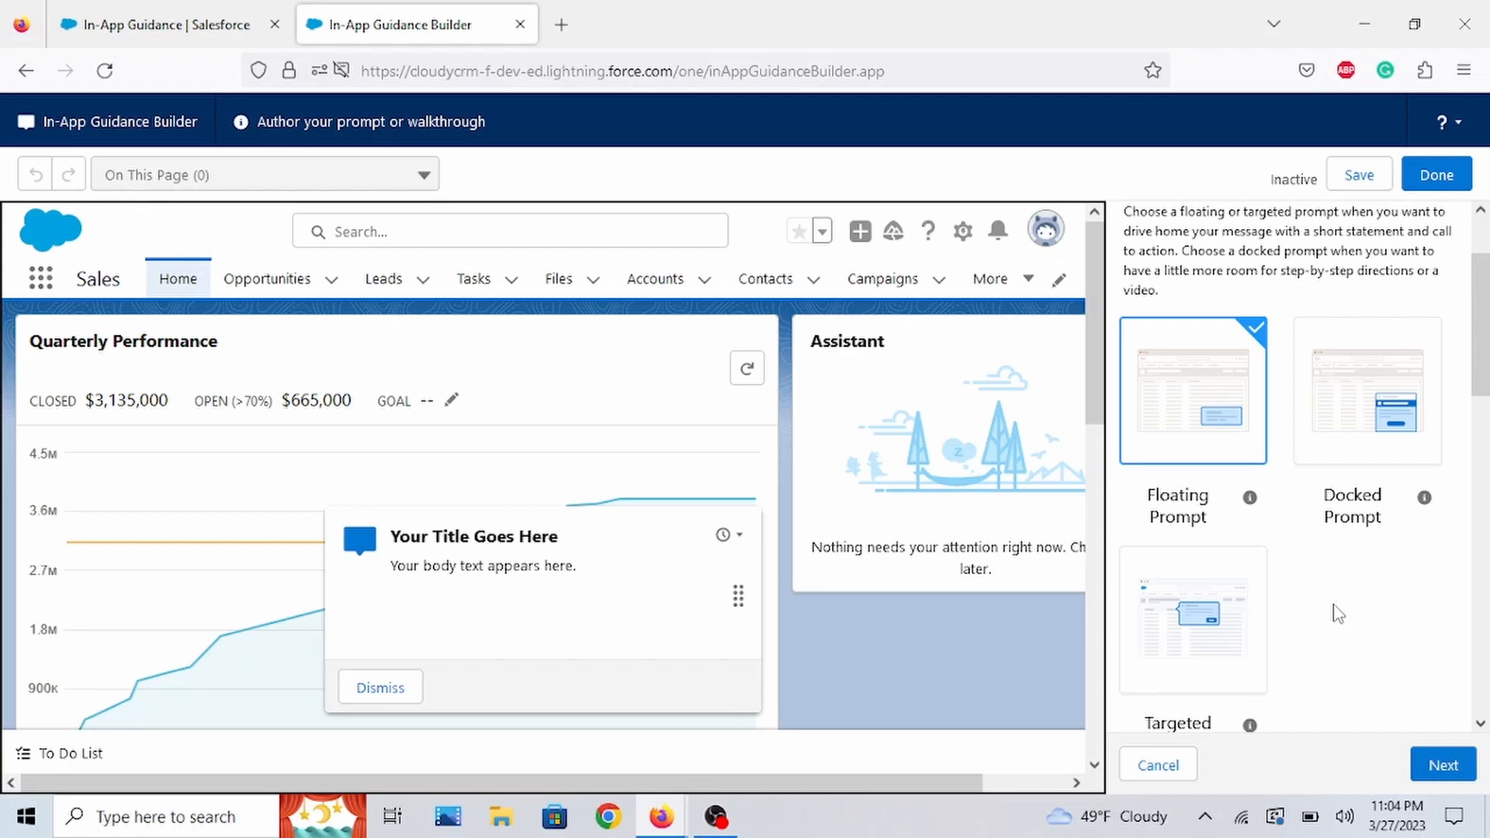
mouse_move(317, 615)
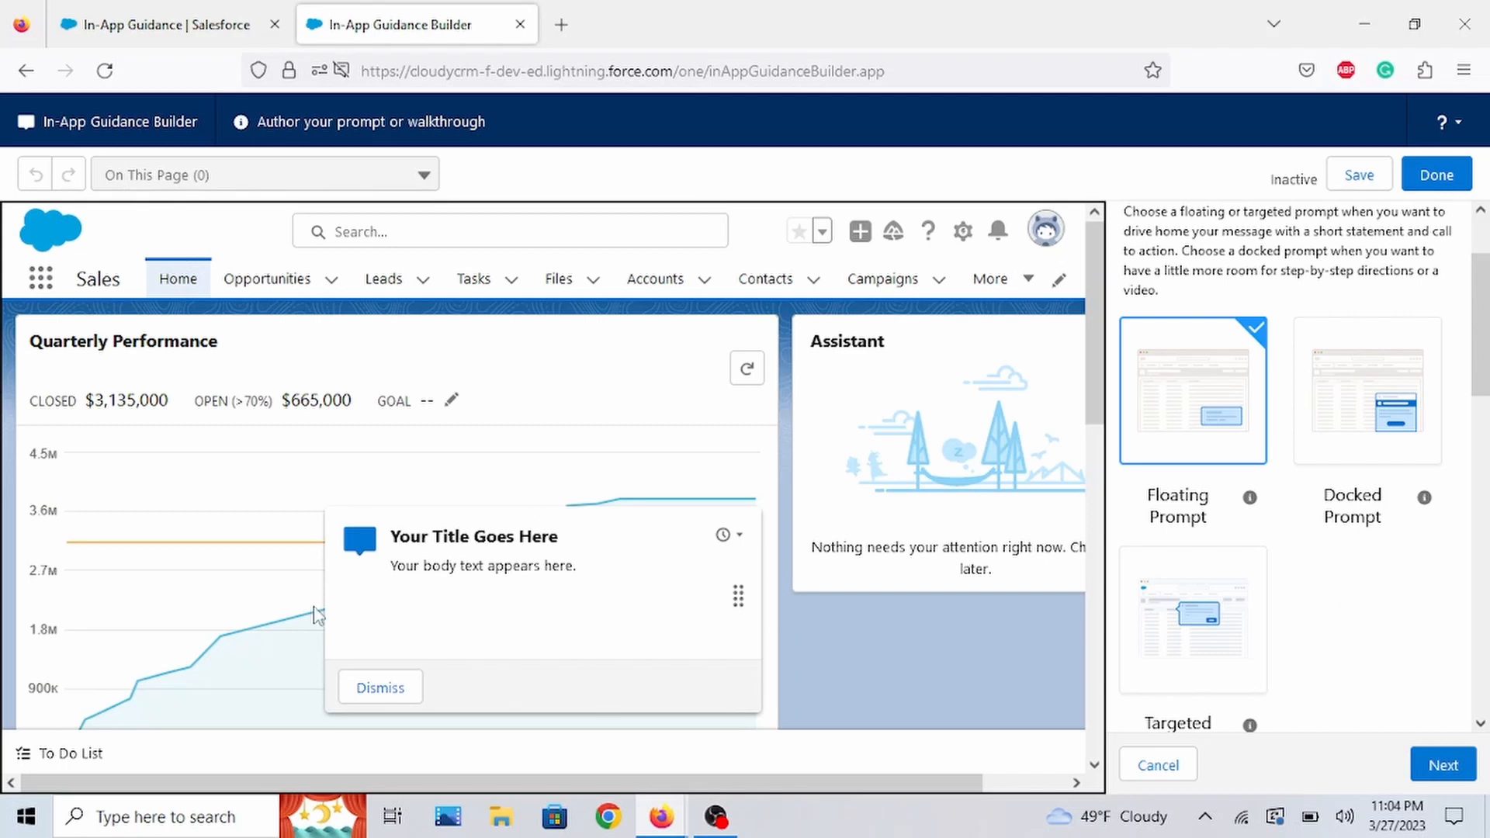
mouse_move(918, 560)
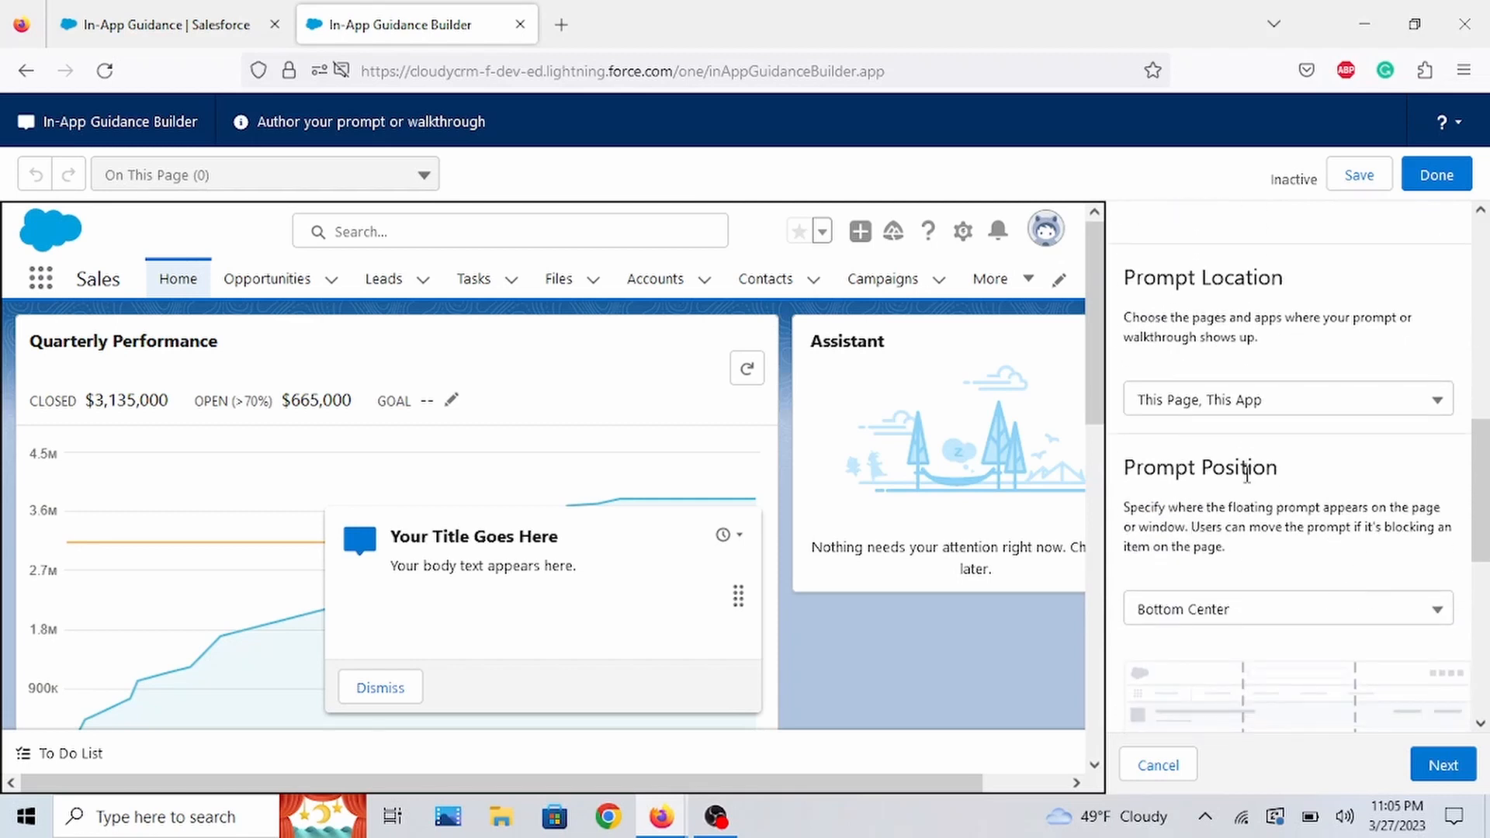
mouse_move(1278, 413)
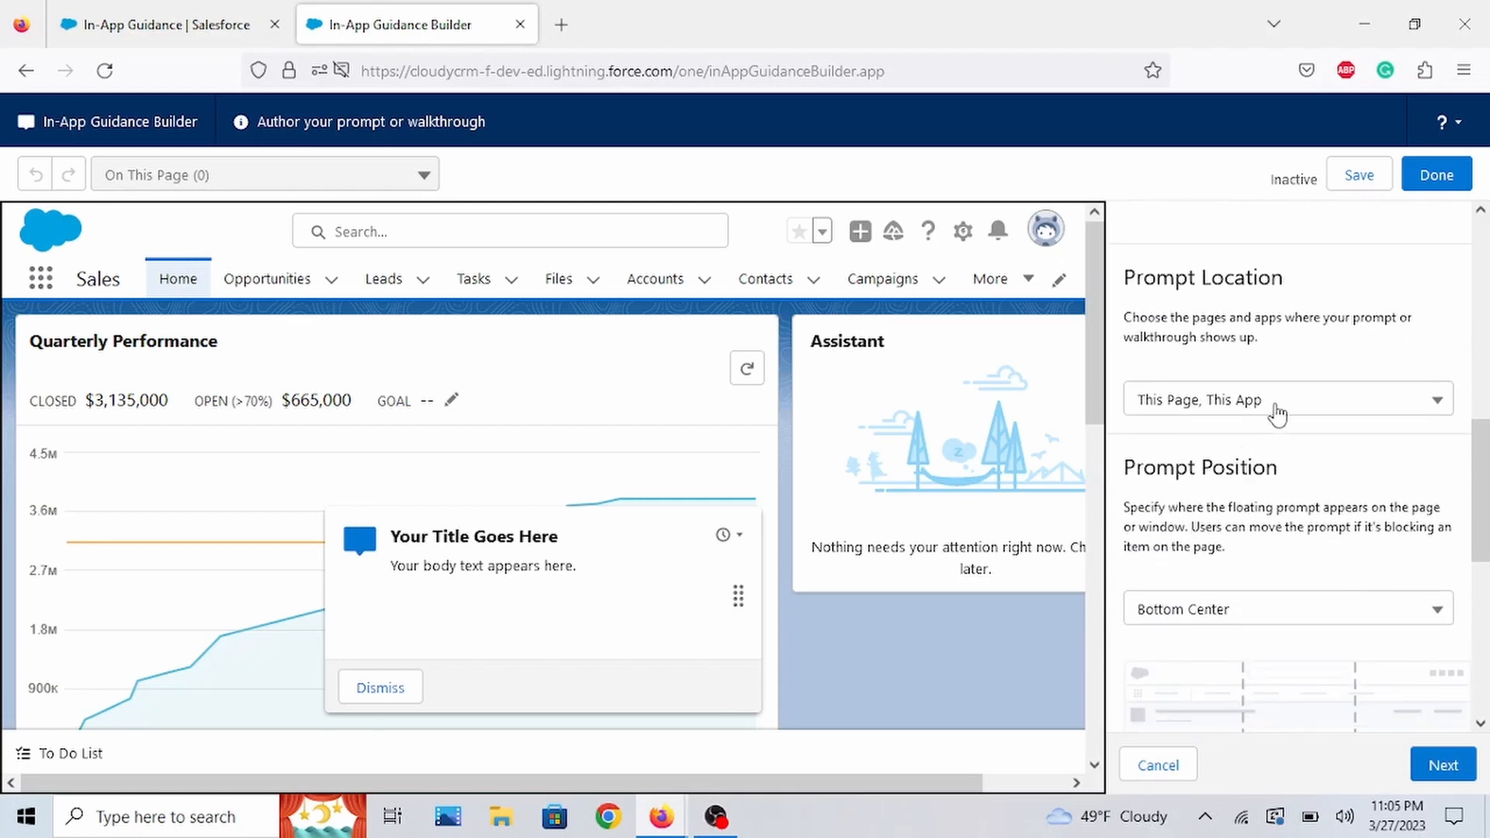
click(1286, 399)
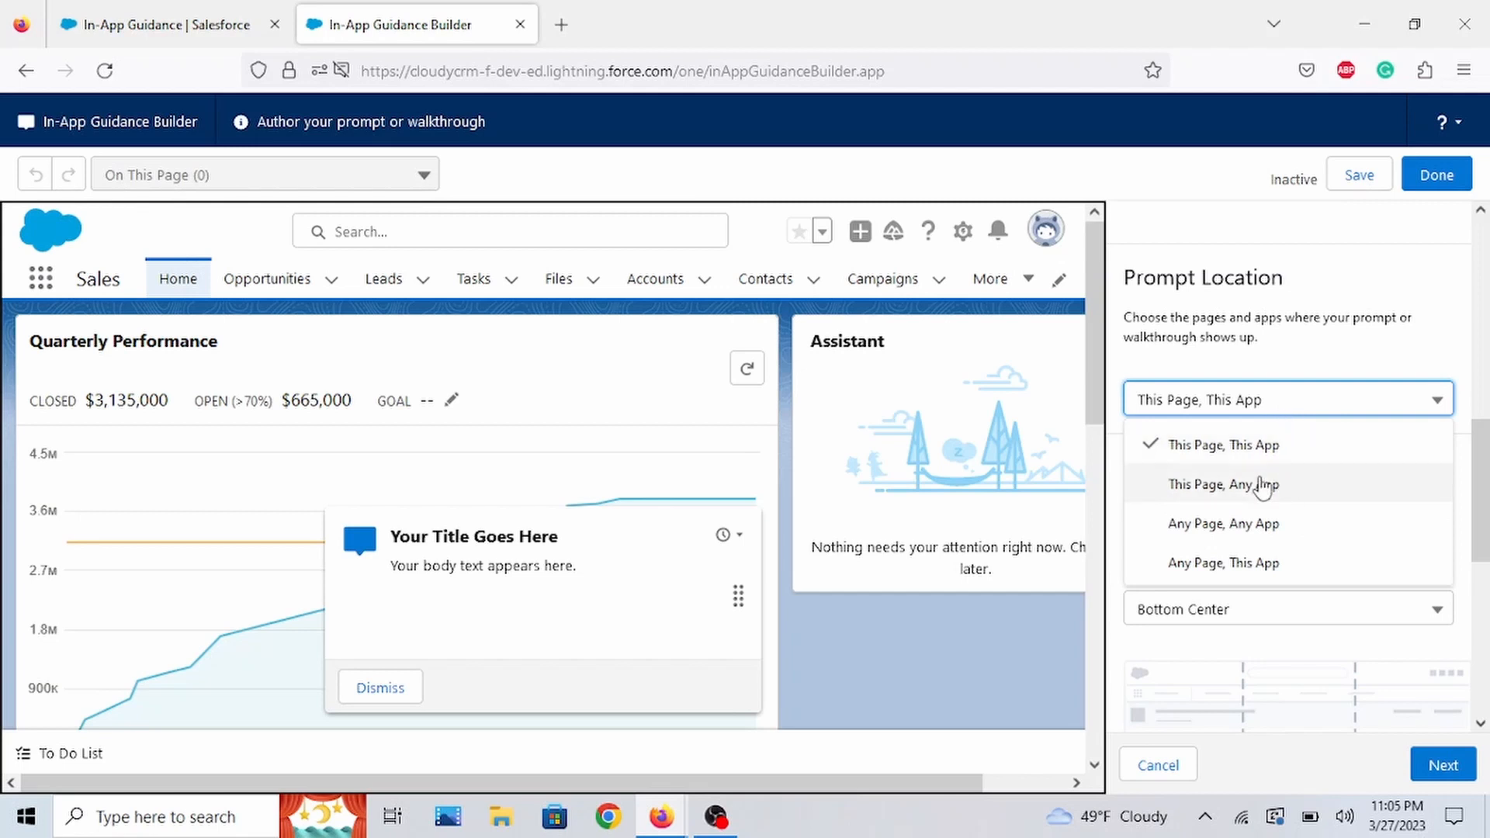
mouse_move(1300, 452)
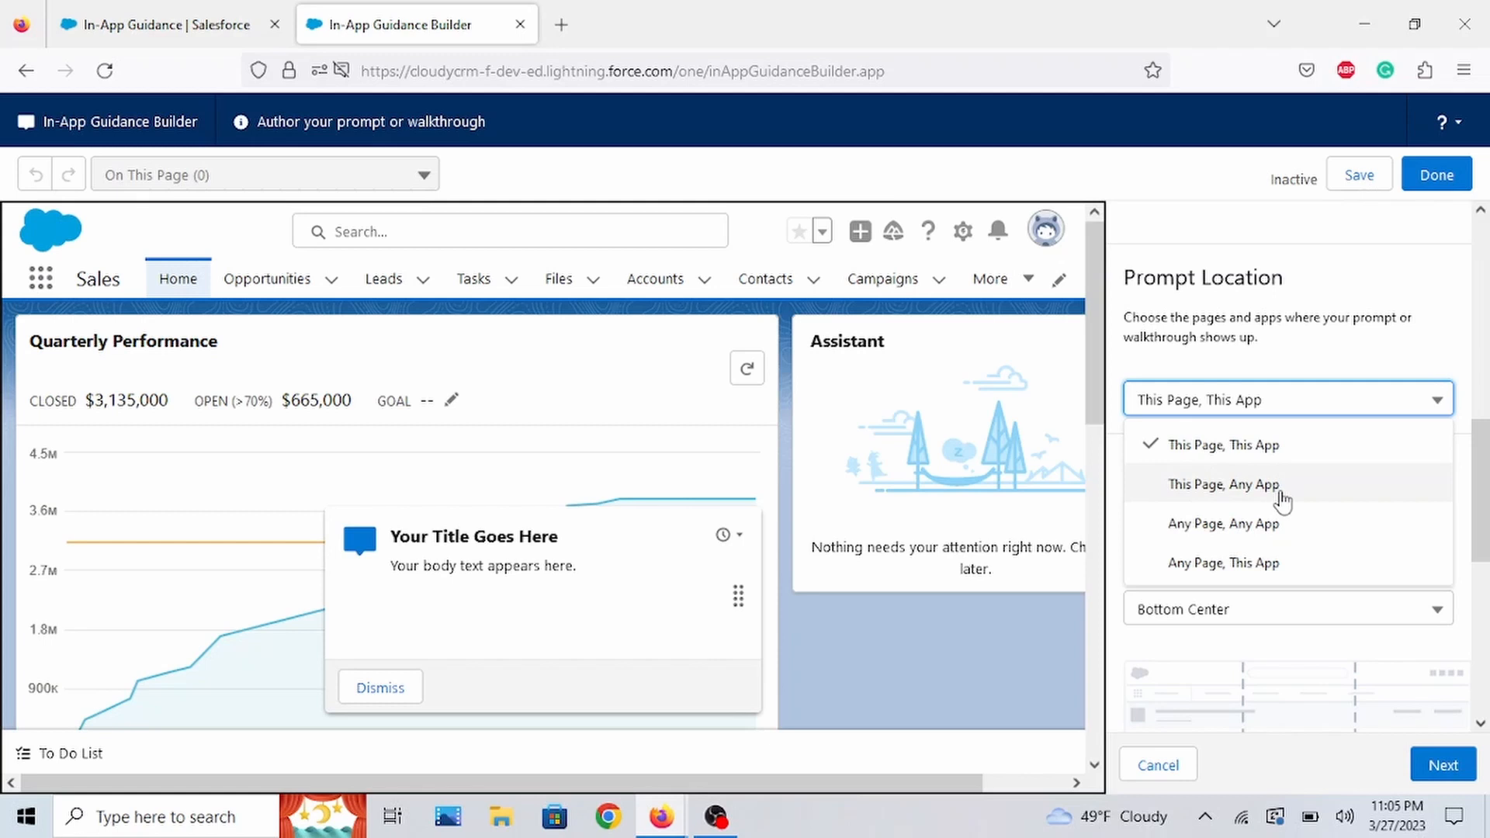
mouse_move(1272, 523)
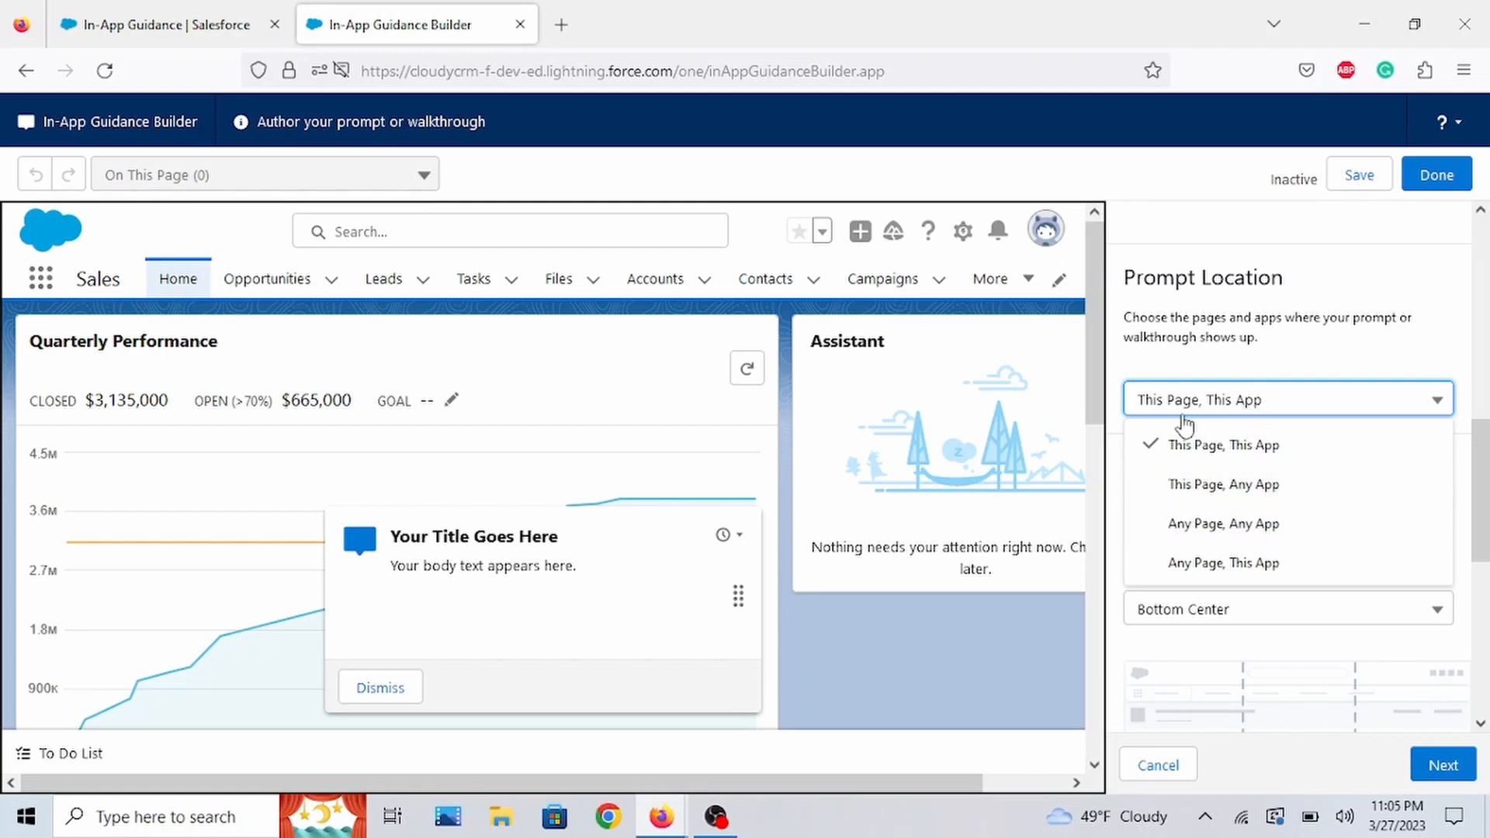
mouse_move(1261, 418)
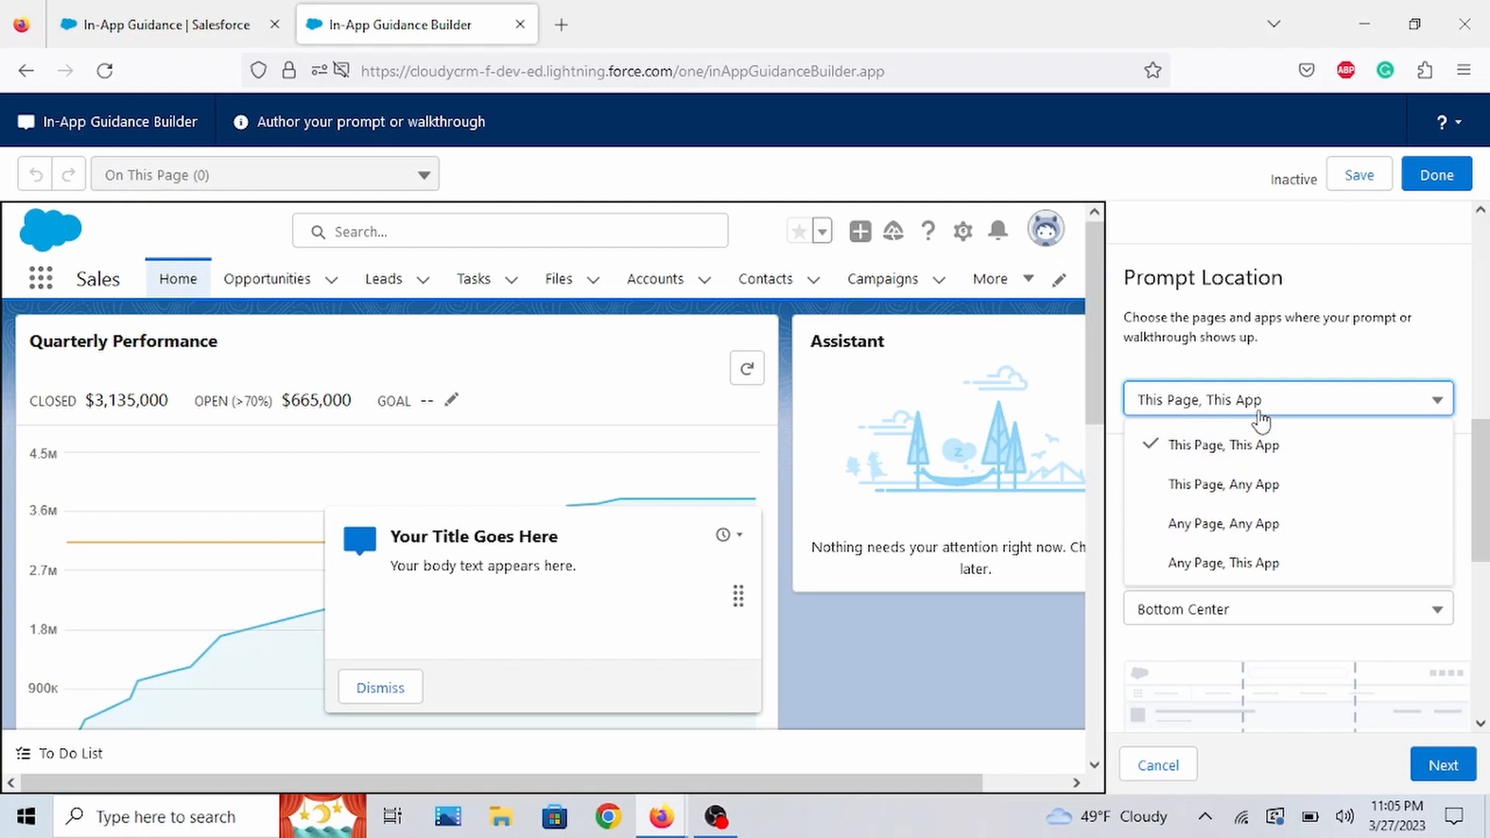
- Leave the location unchanged and reposition the floating prompt from Bottom Center to the right side
click(1224, 446)
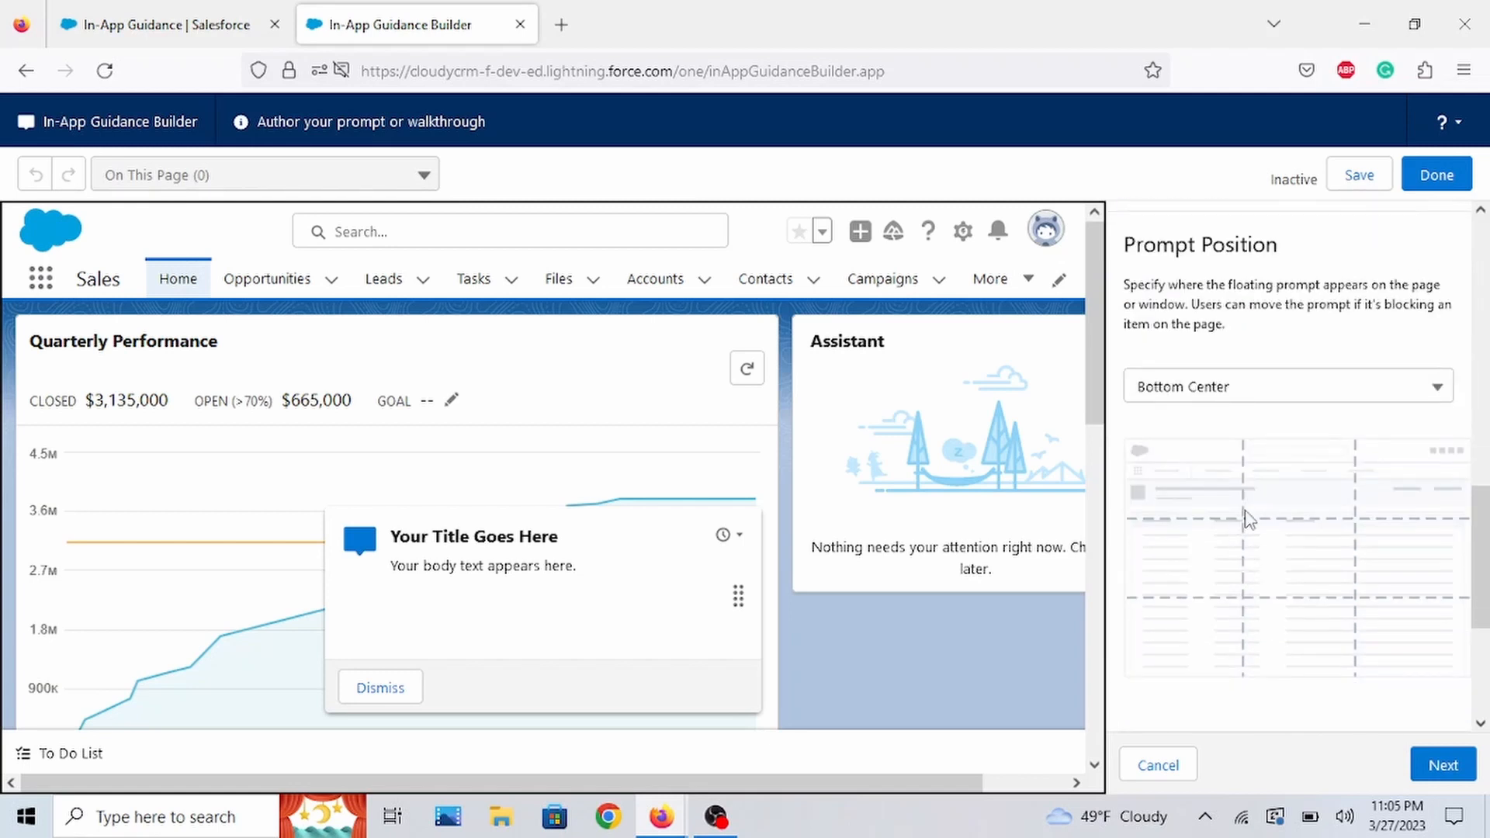
mouse_move(1282, 516)
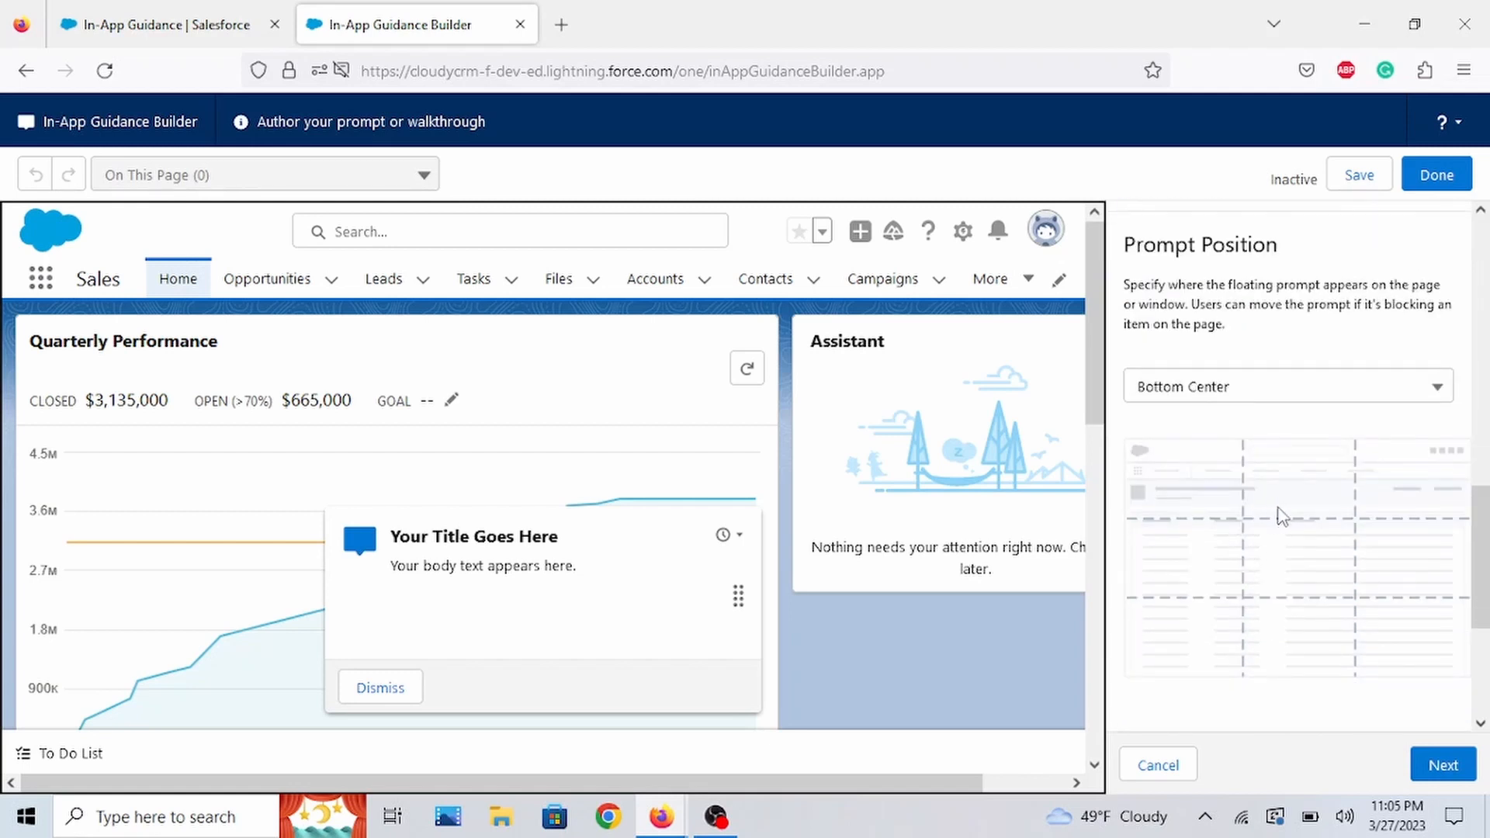
mouse_move(1377, 597)
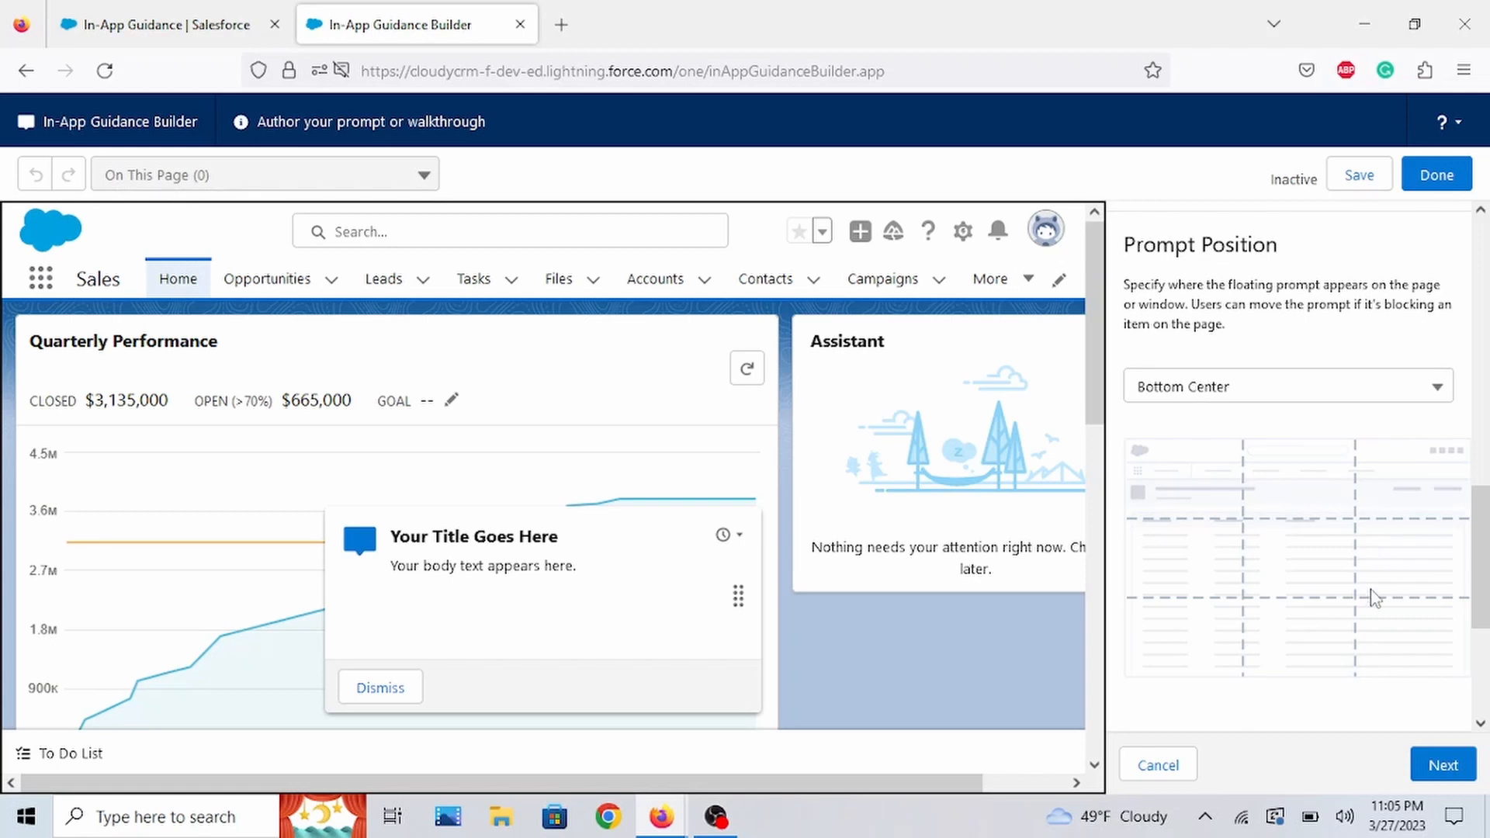
mouse_move(1310, 533)
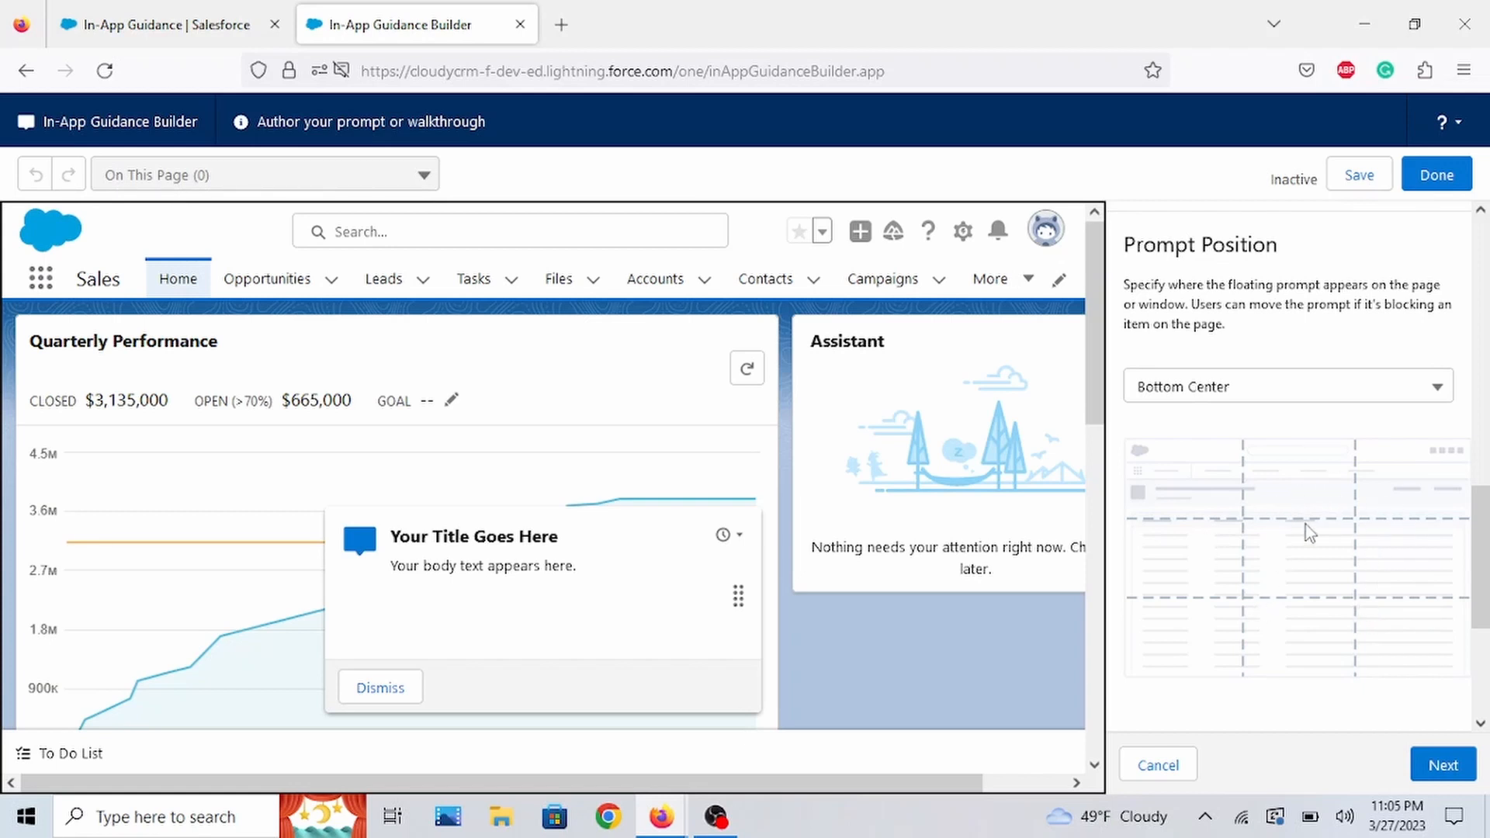
mouse_move(1296, 429)
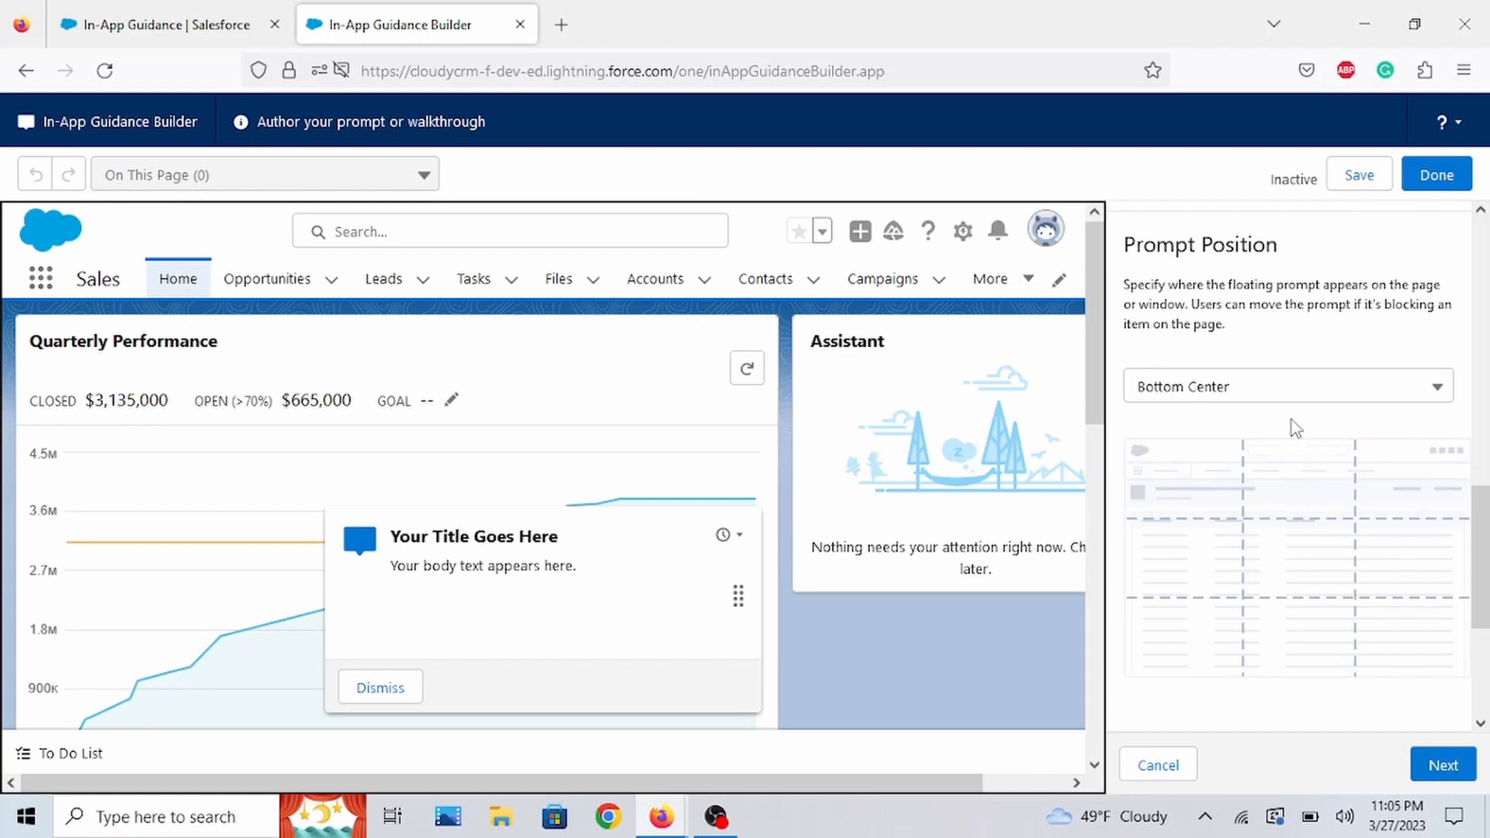
mouse_move(1242, 404)
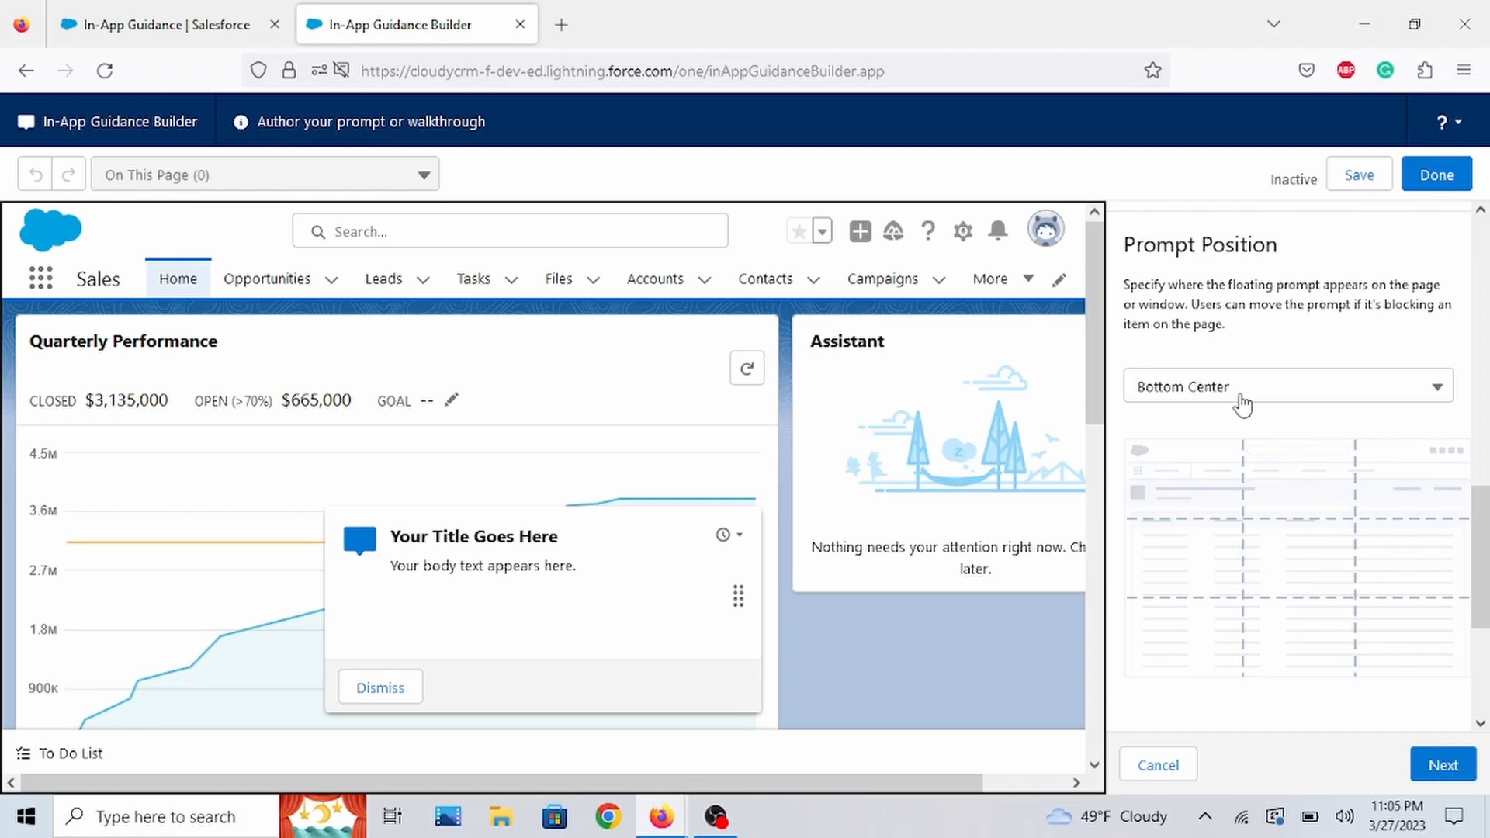
click(1284, 387)
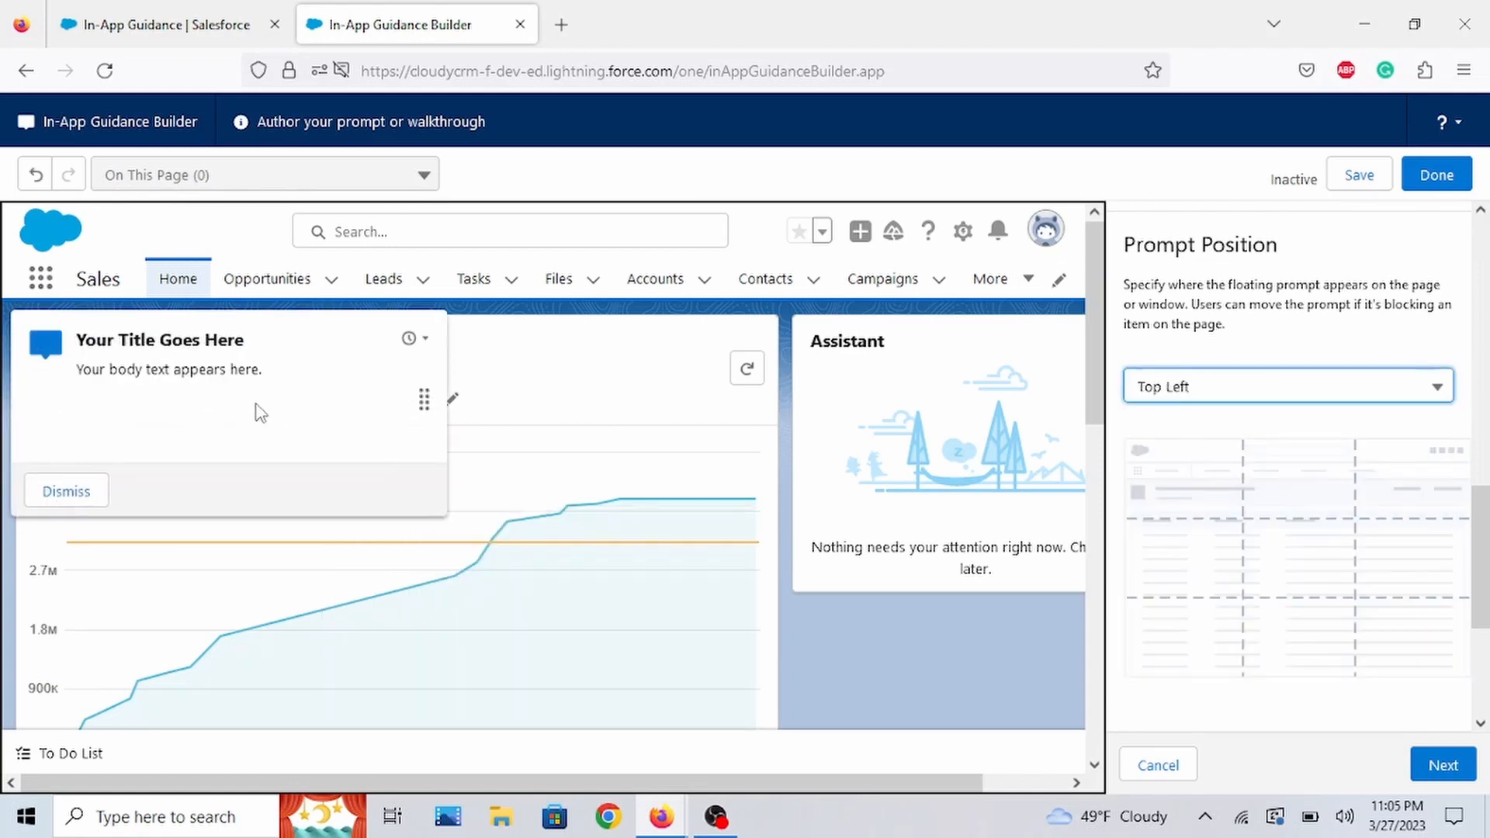
click(1286, 387)
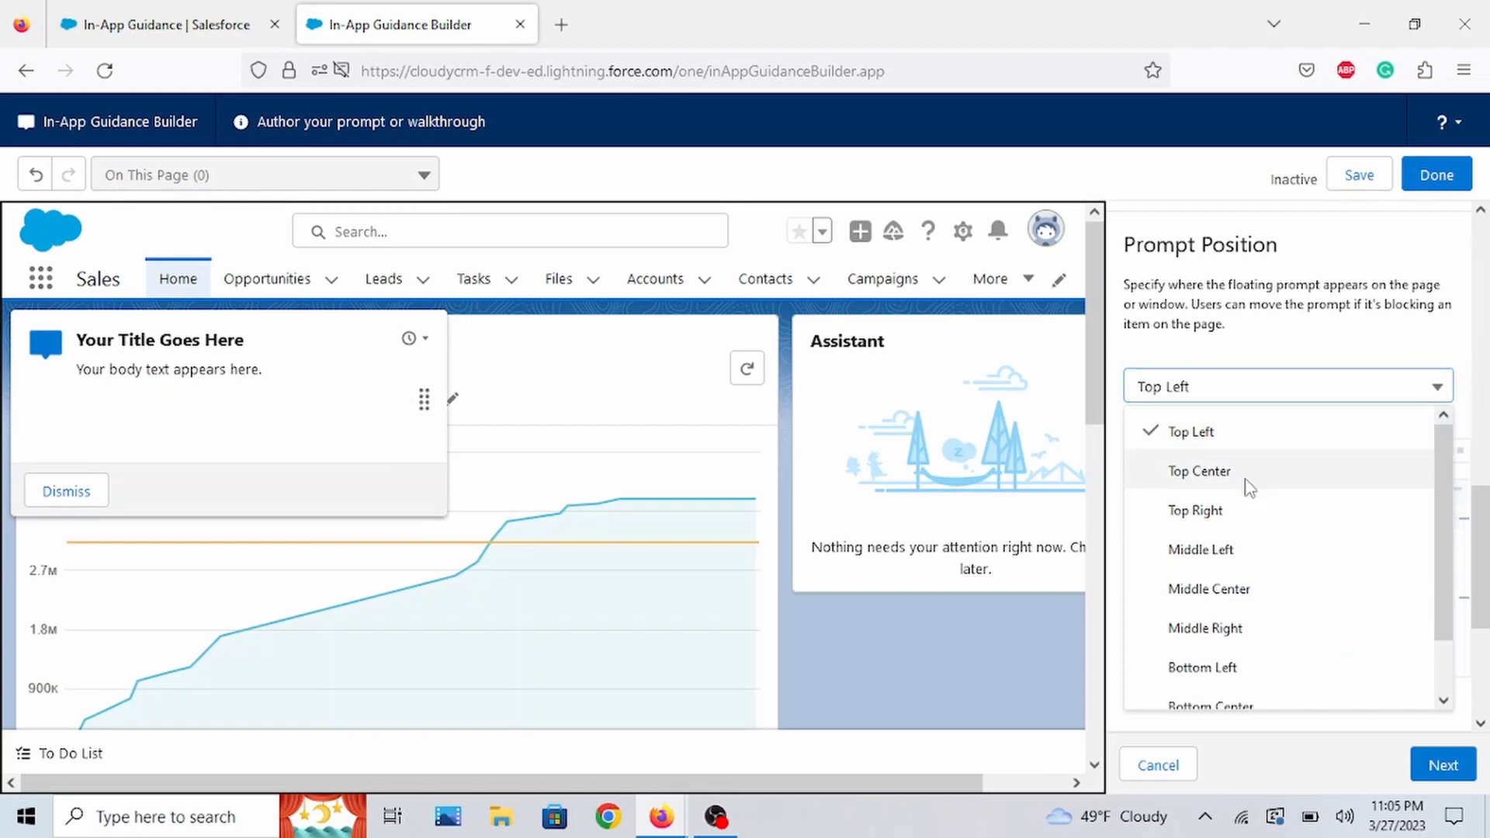
click(1198, 470)
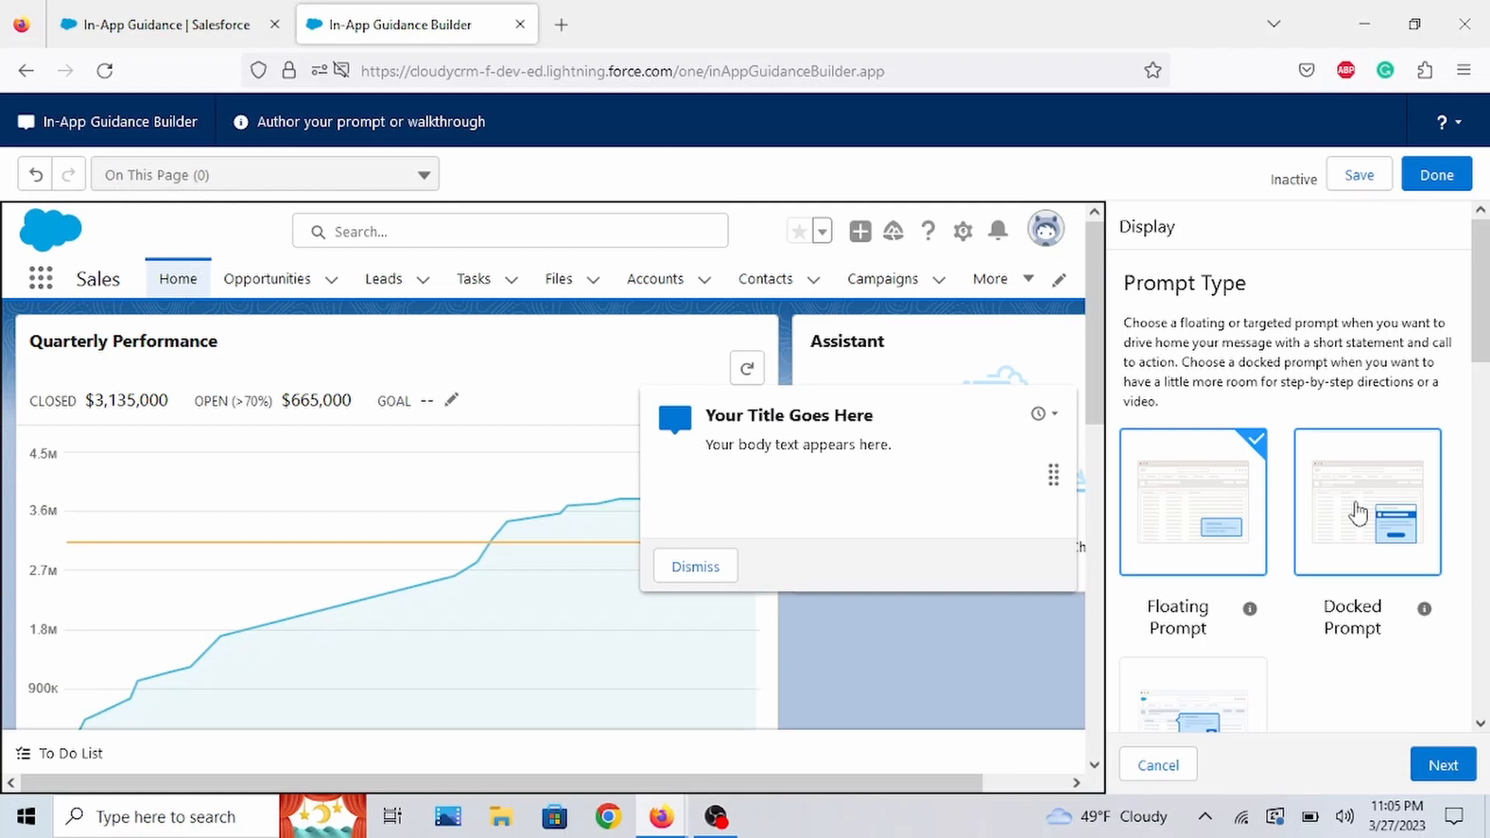
- Switch the prompt type to Docked Prompt and review its settings
click(1366, 502)
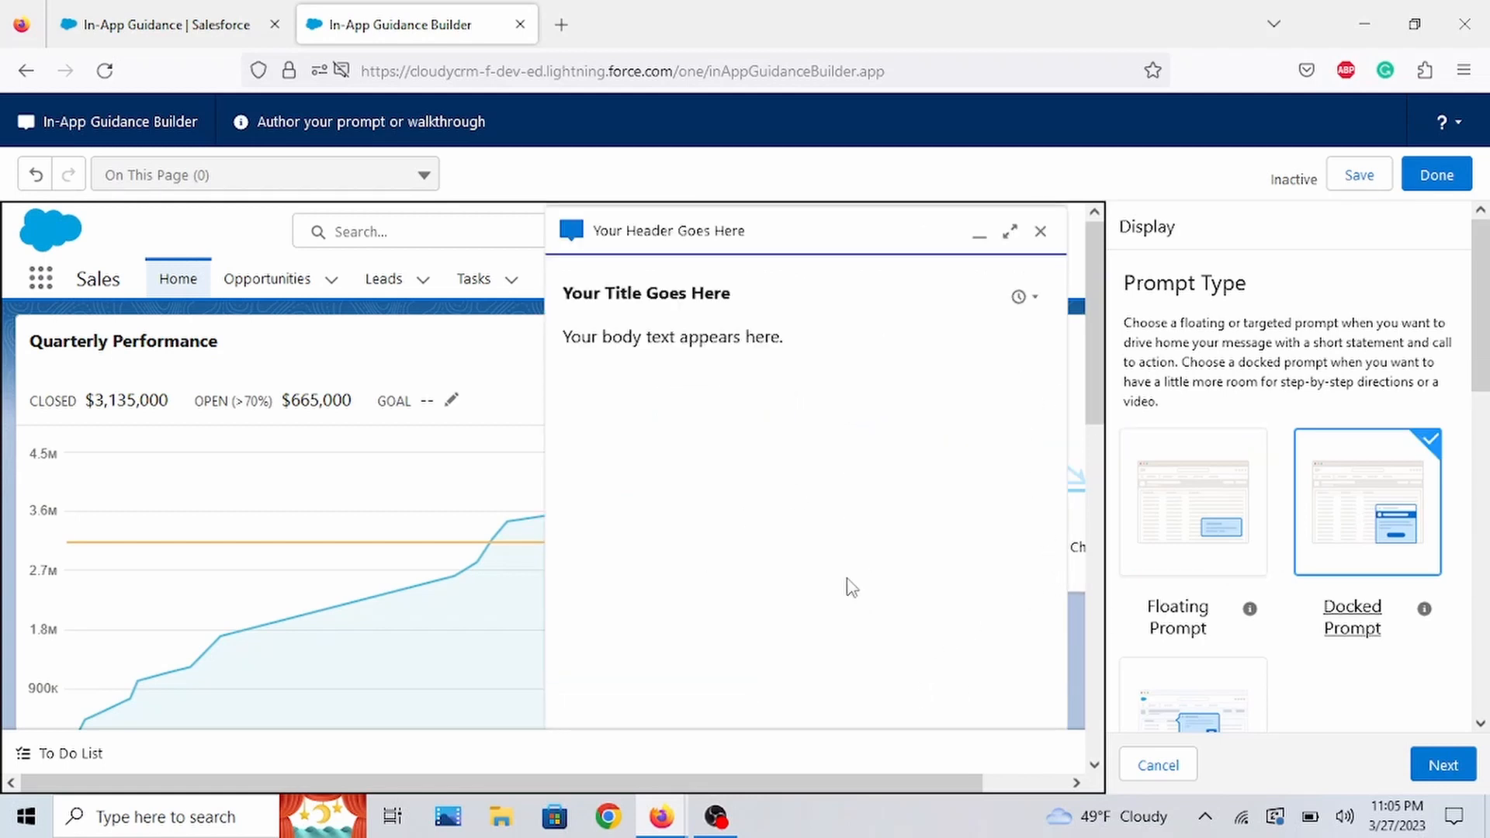
mouse_move(935, 520)
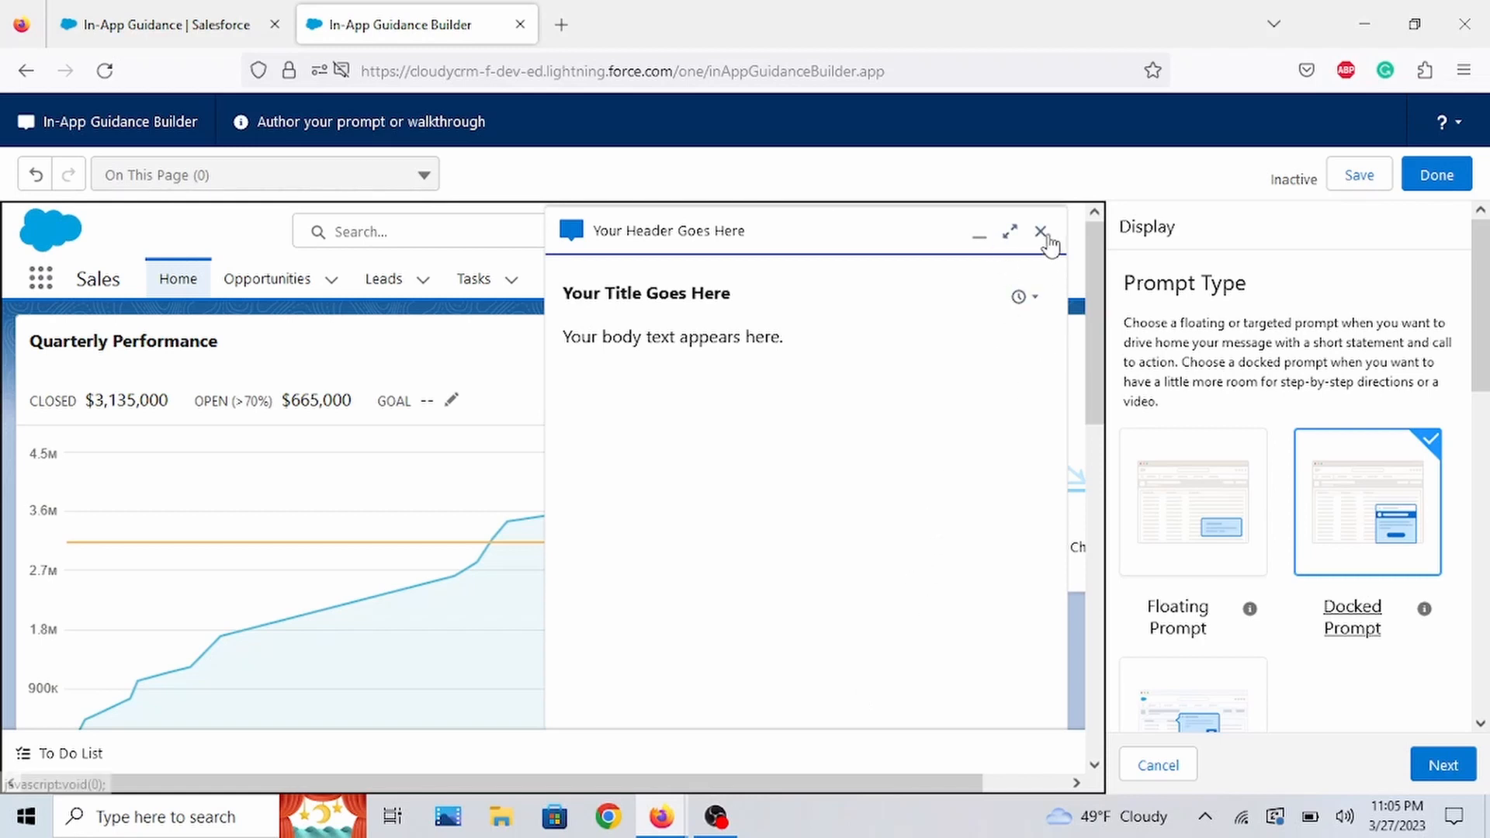
mouse_move(979, 236)
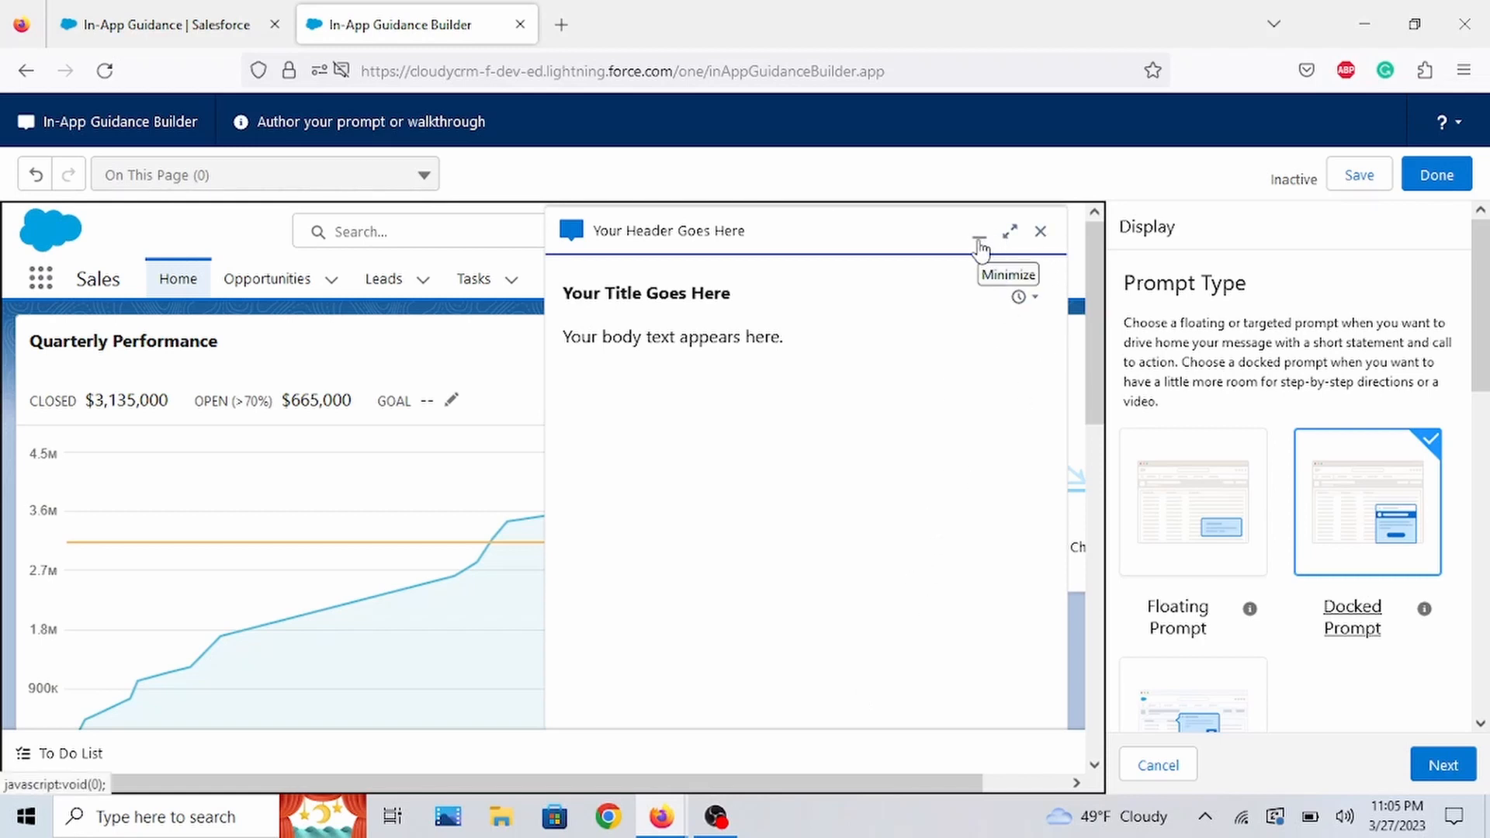
scroll(down, 3)
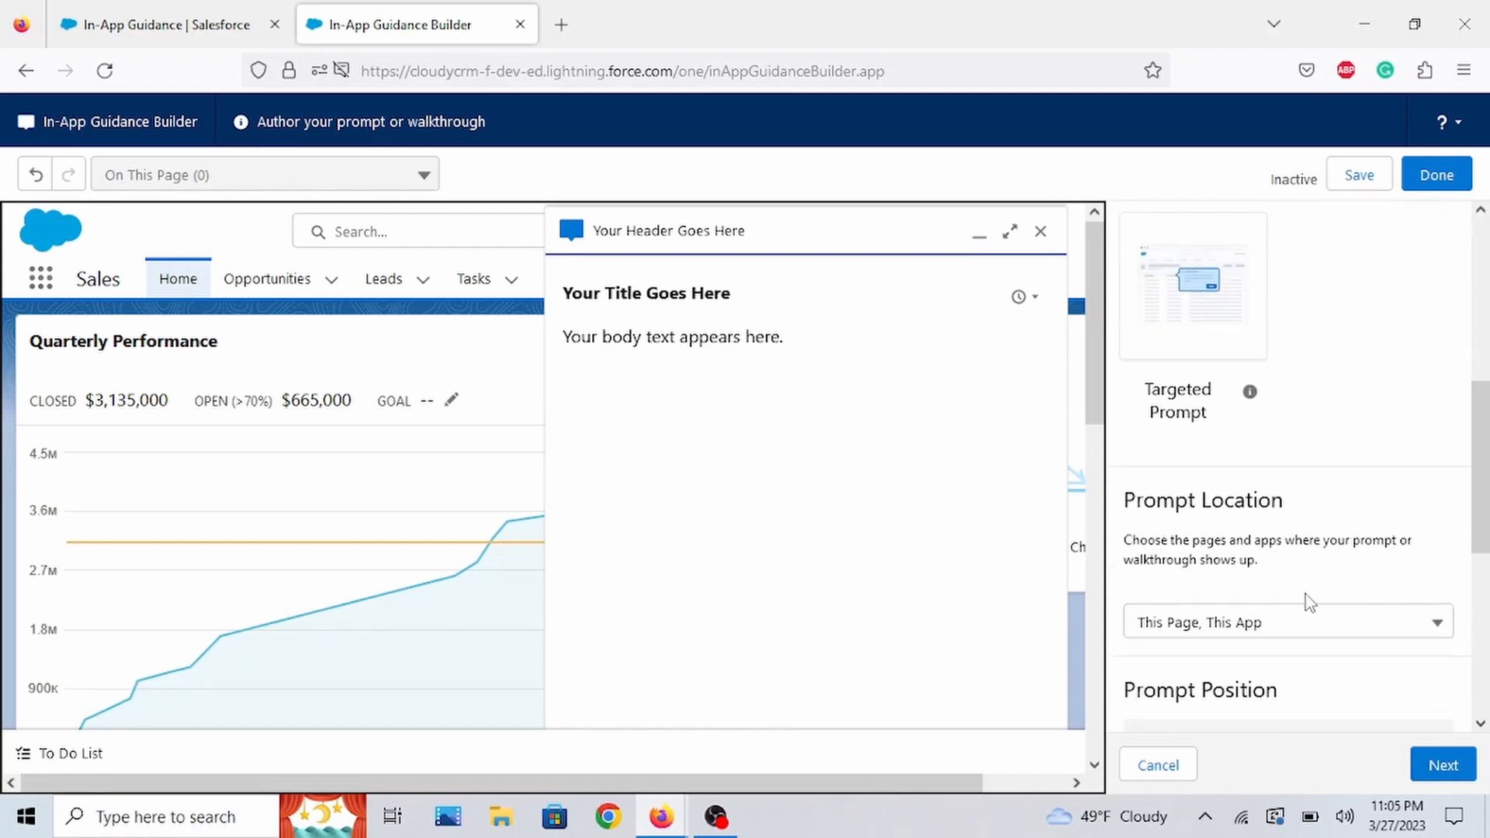
scroll(down, 3)
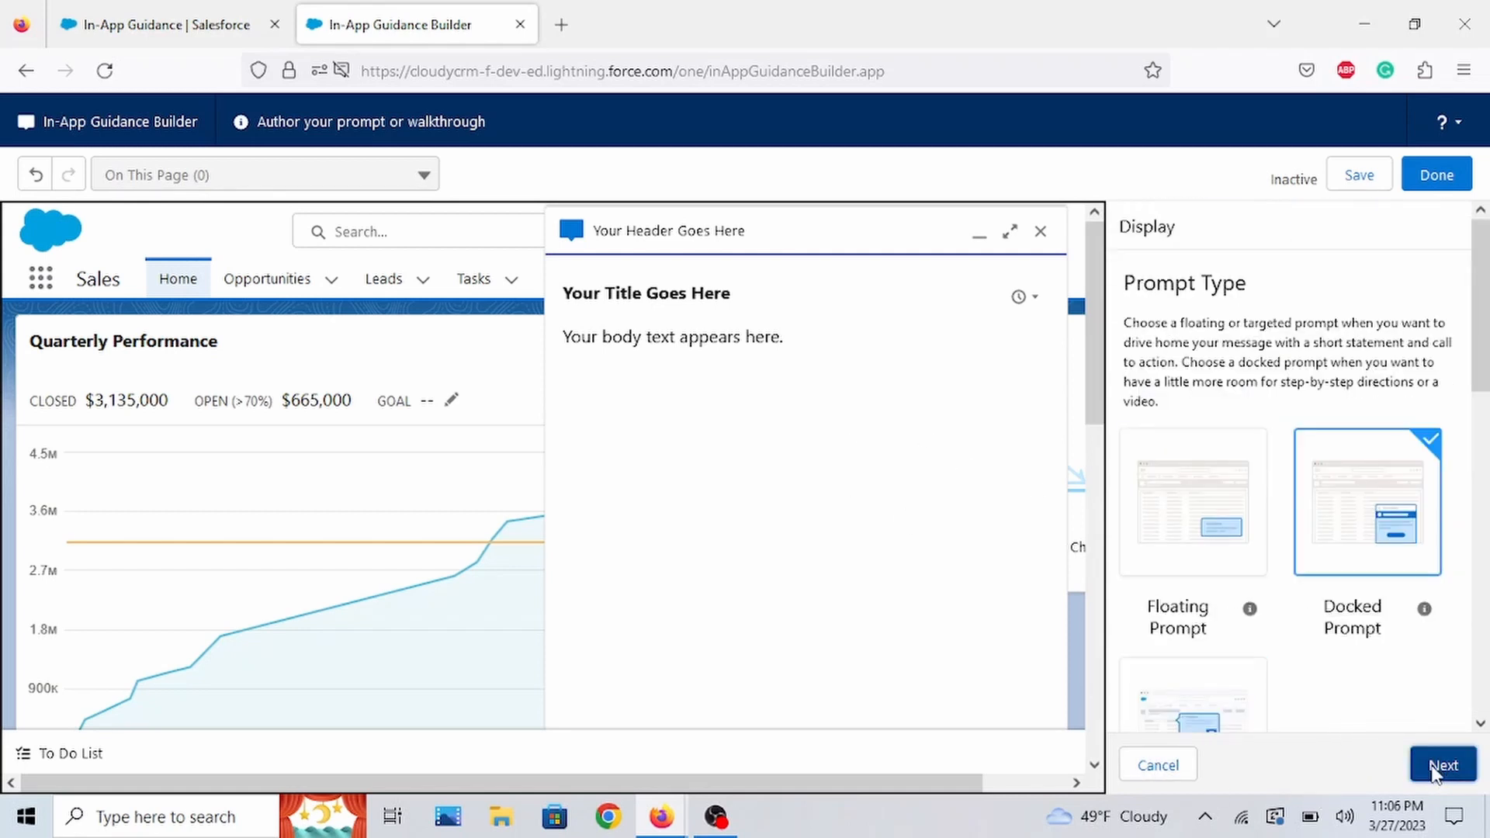
- Enter header "Homepage" and title "Learn this application." for the docked prompt
click(1442, 765)
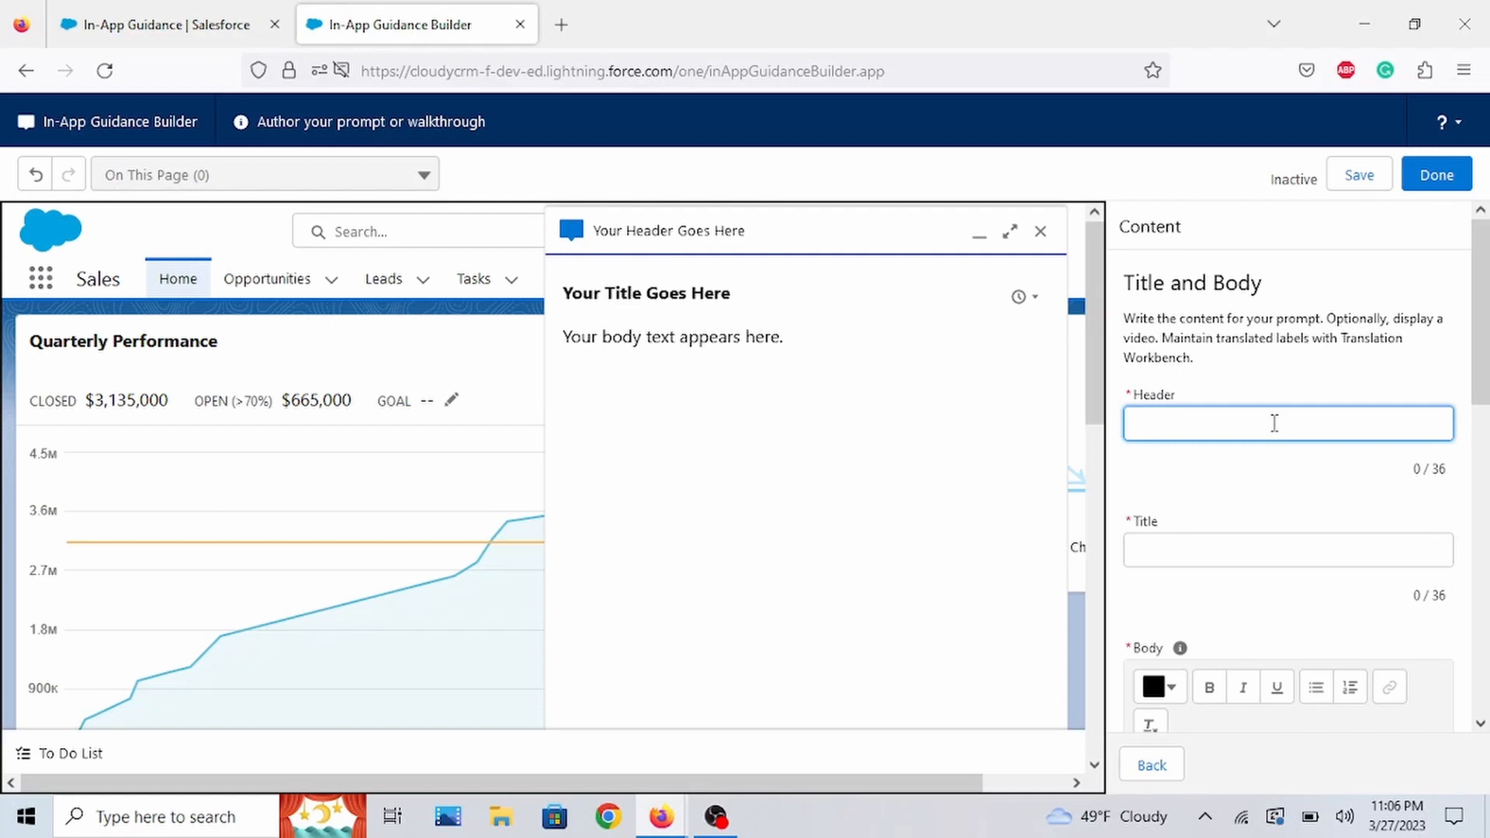
text(Homepage)
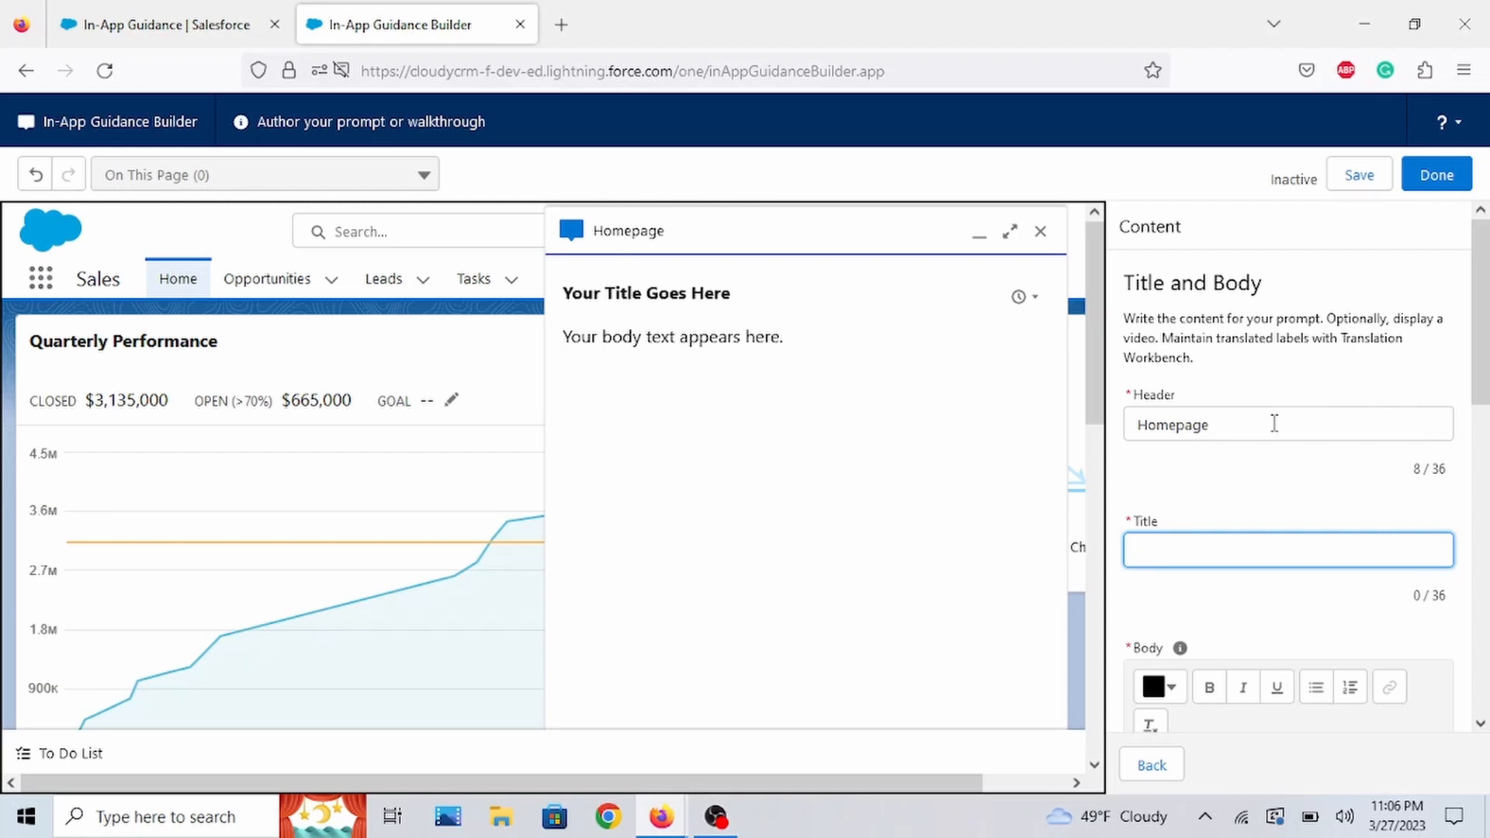
text(Learn this app)
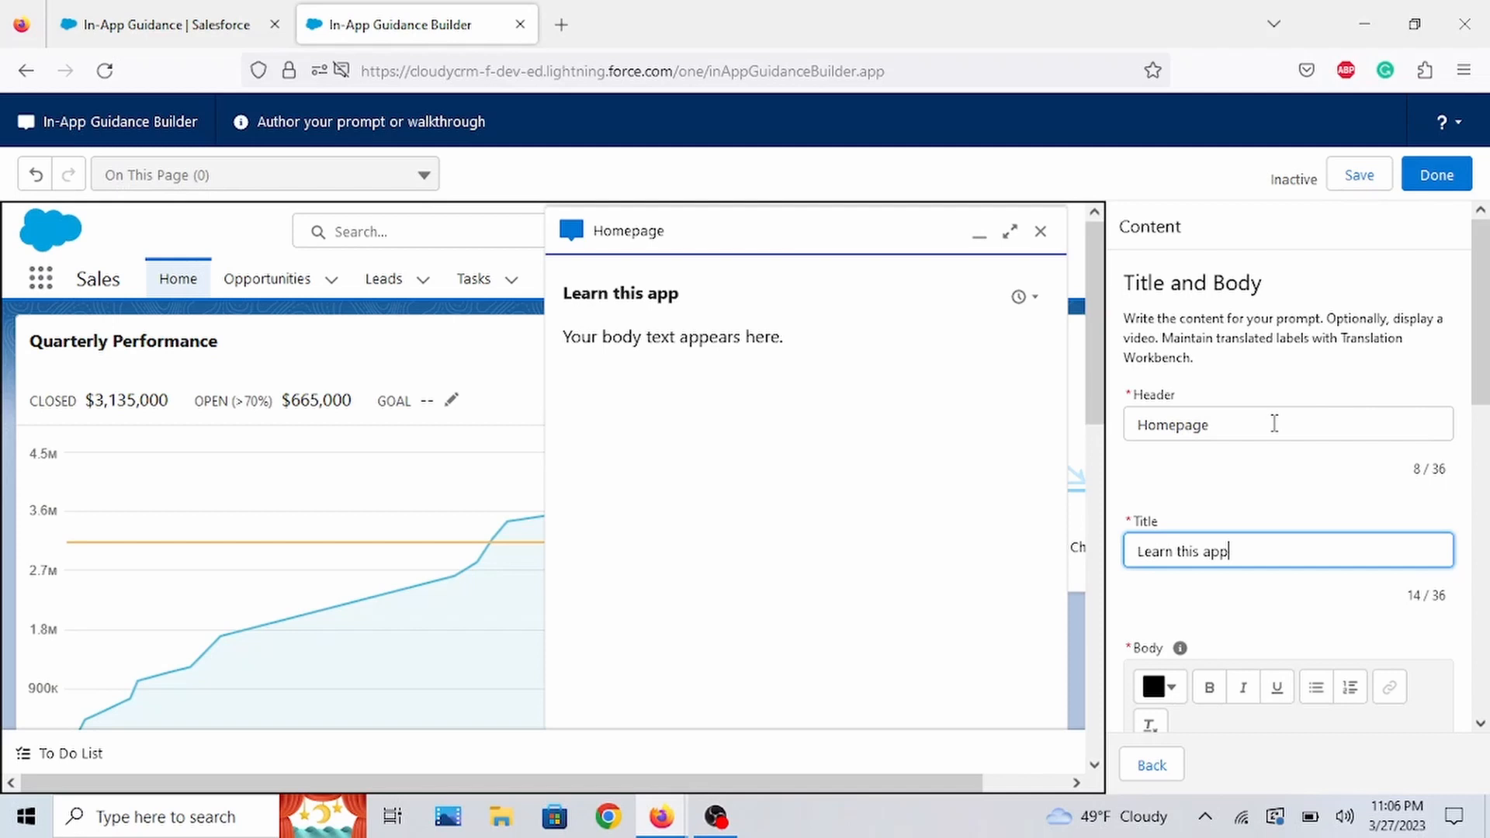
text(lication)
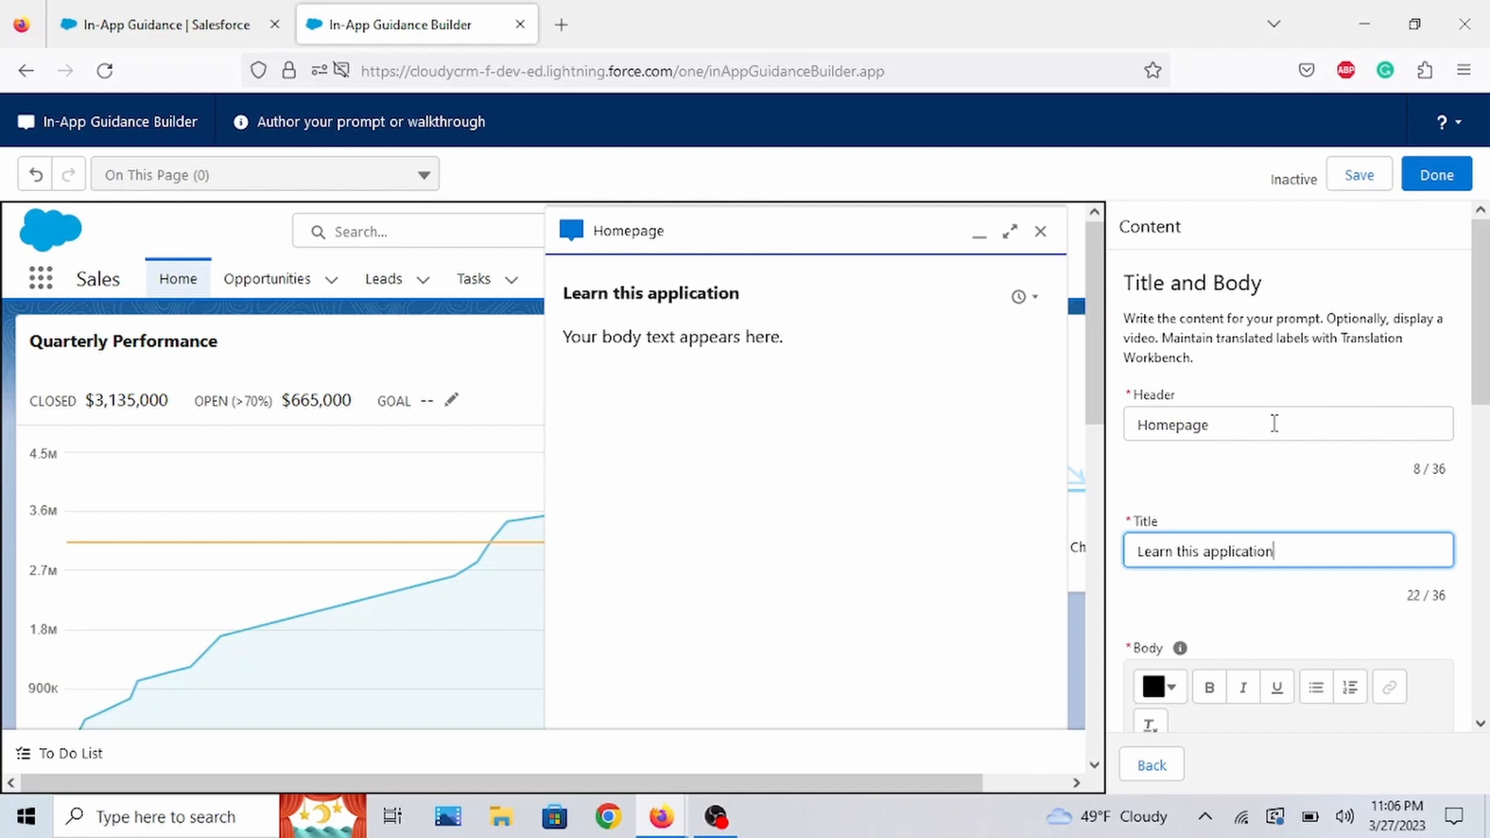
text(.)
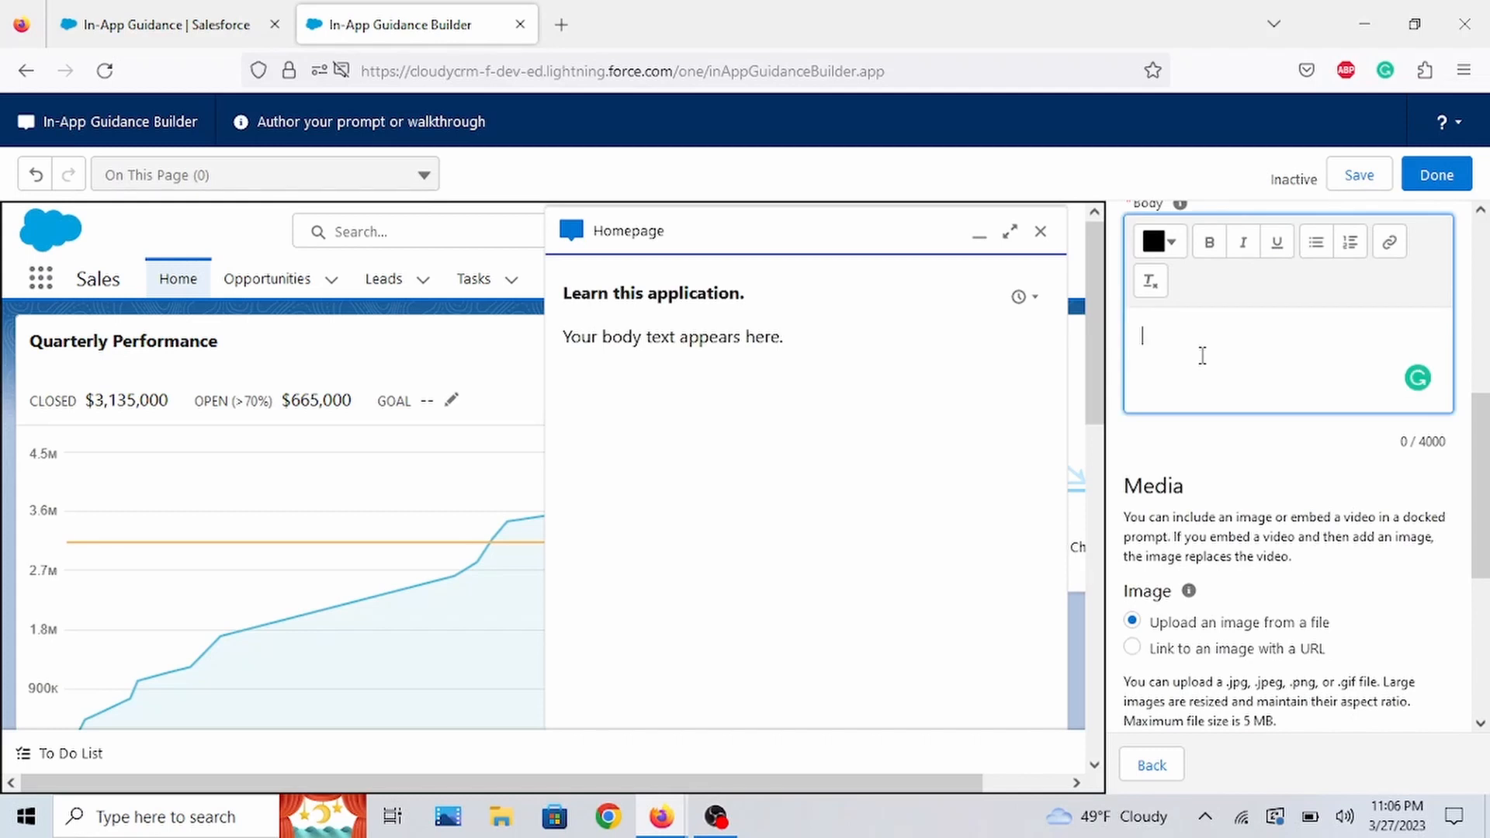
- Write the body text "This is a great application."
text(This is a)
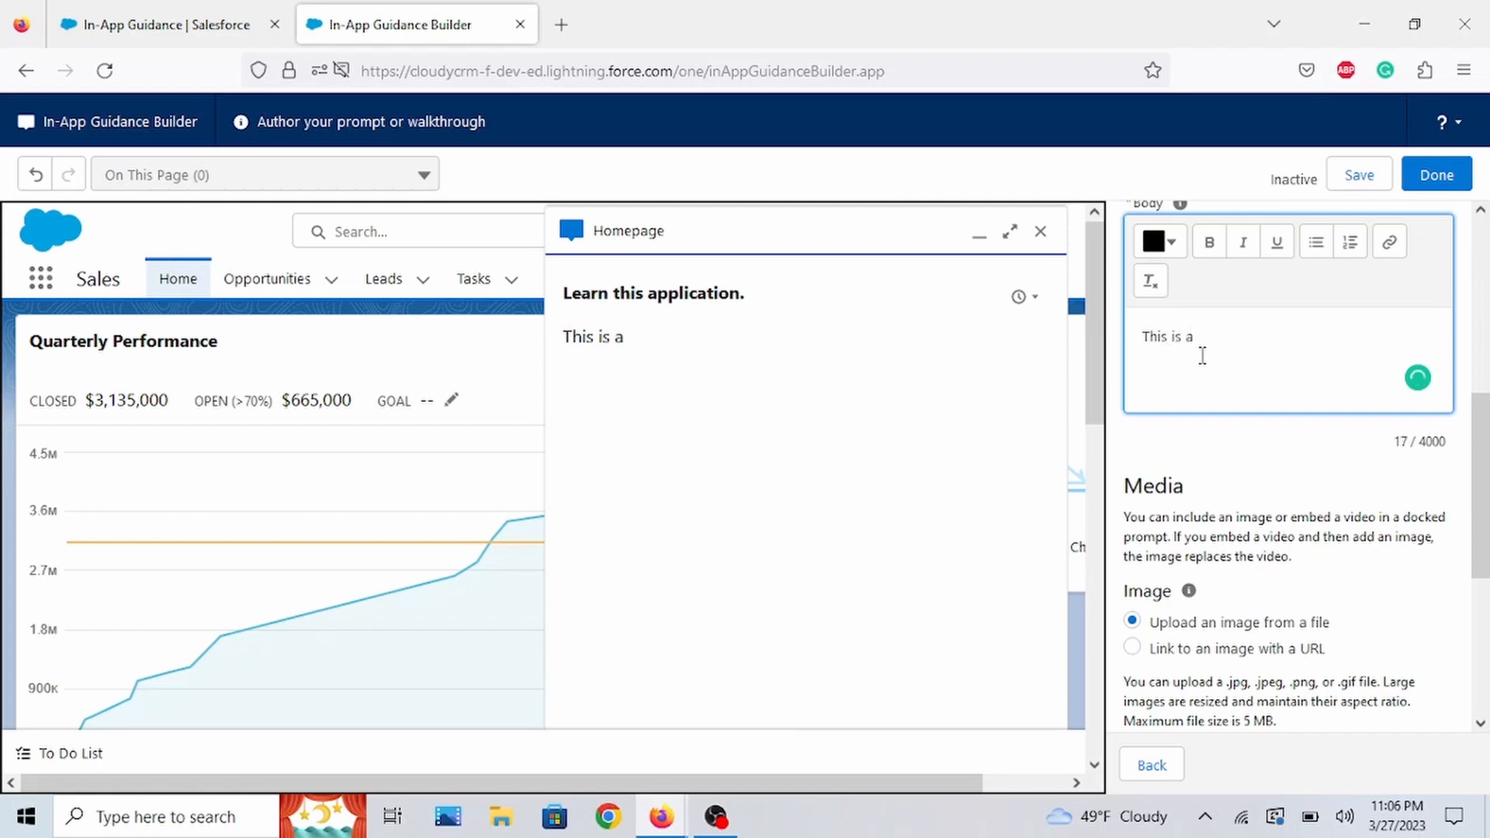
text(great)
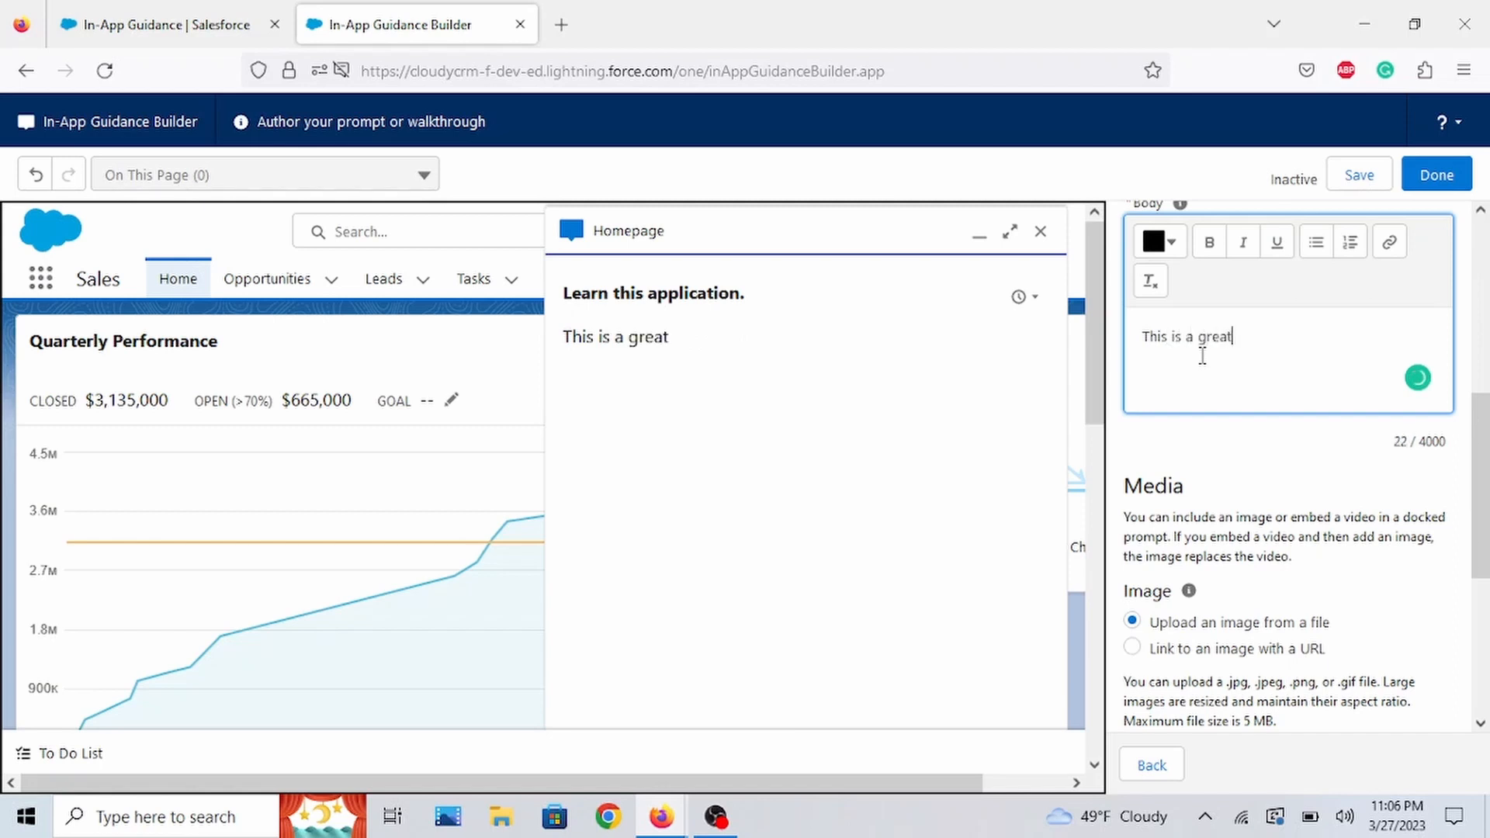
text(application)
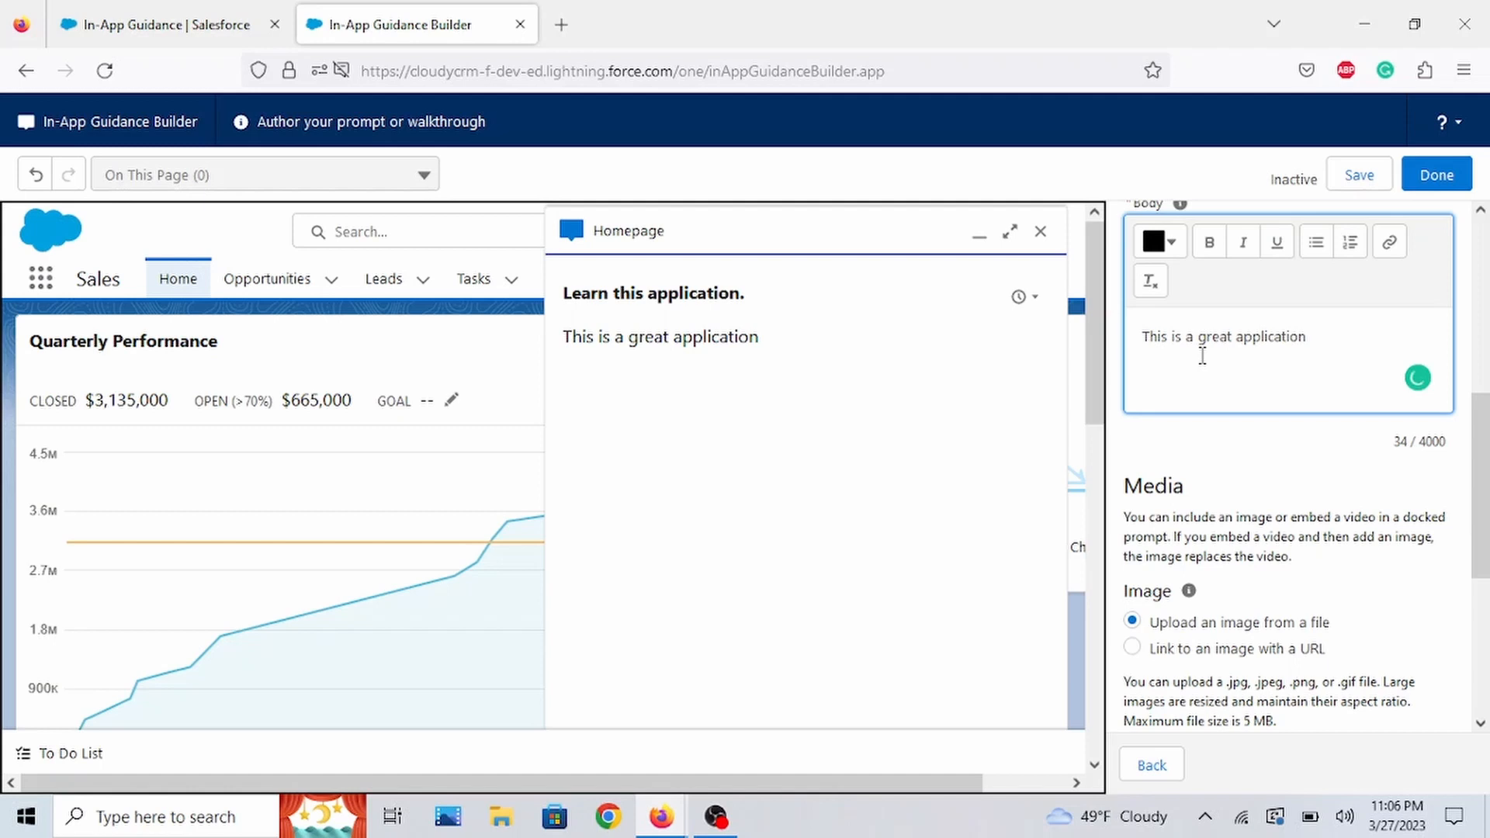
text(.)
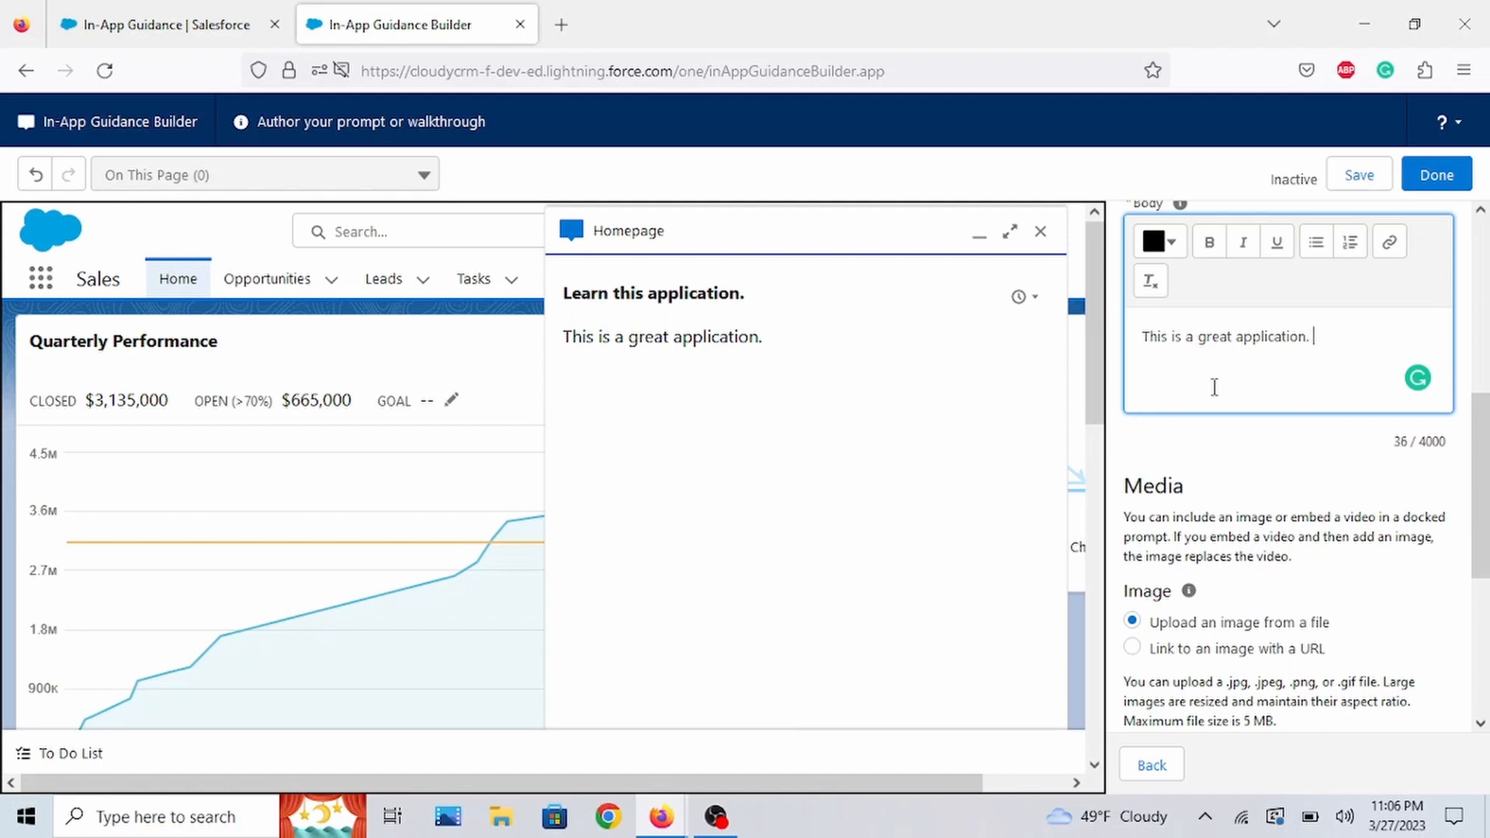
mouse_move(461, 554)
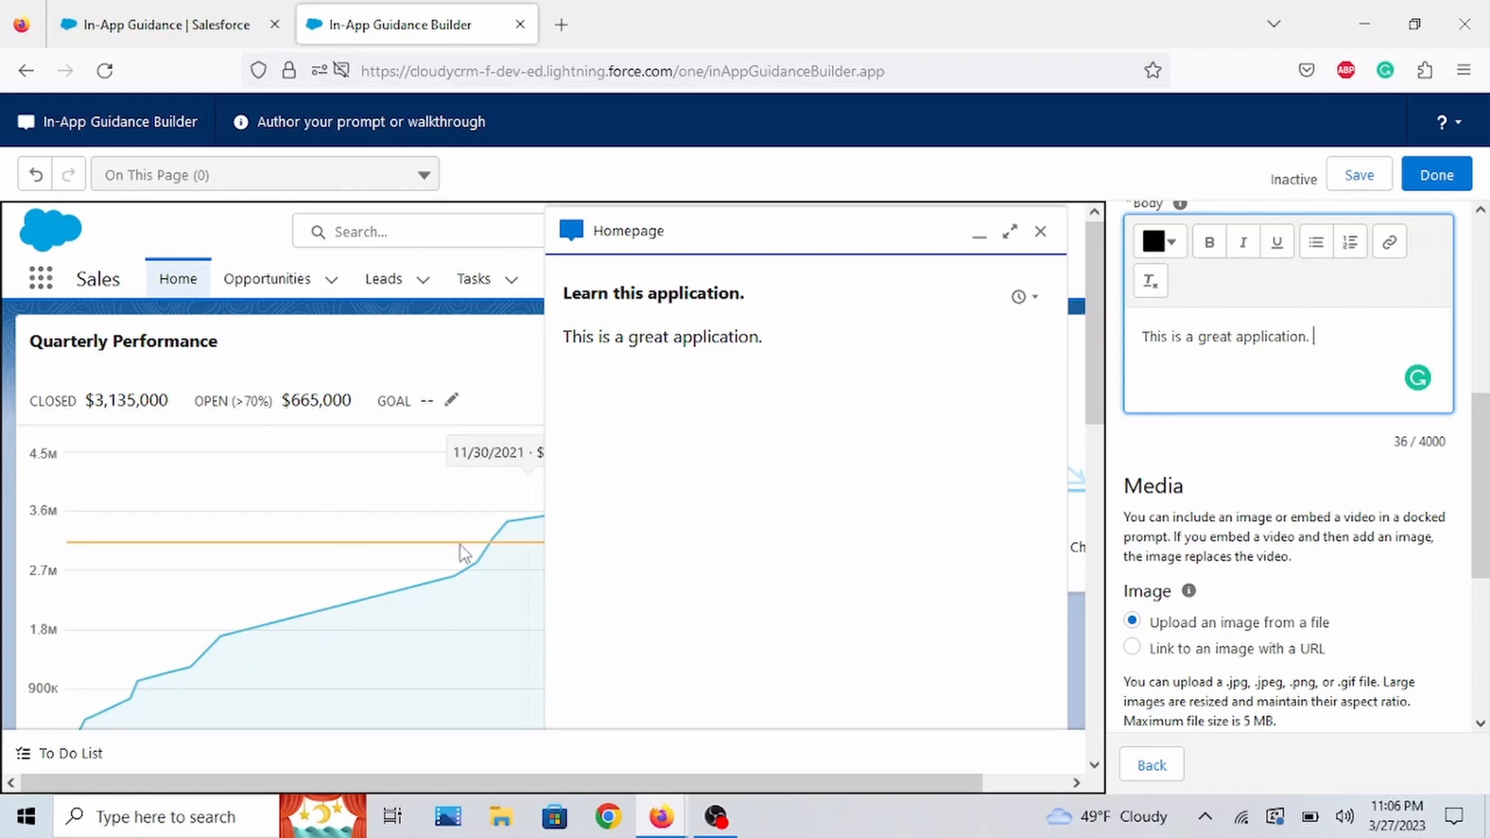
mouse_move(328, 368)
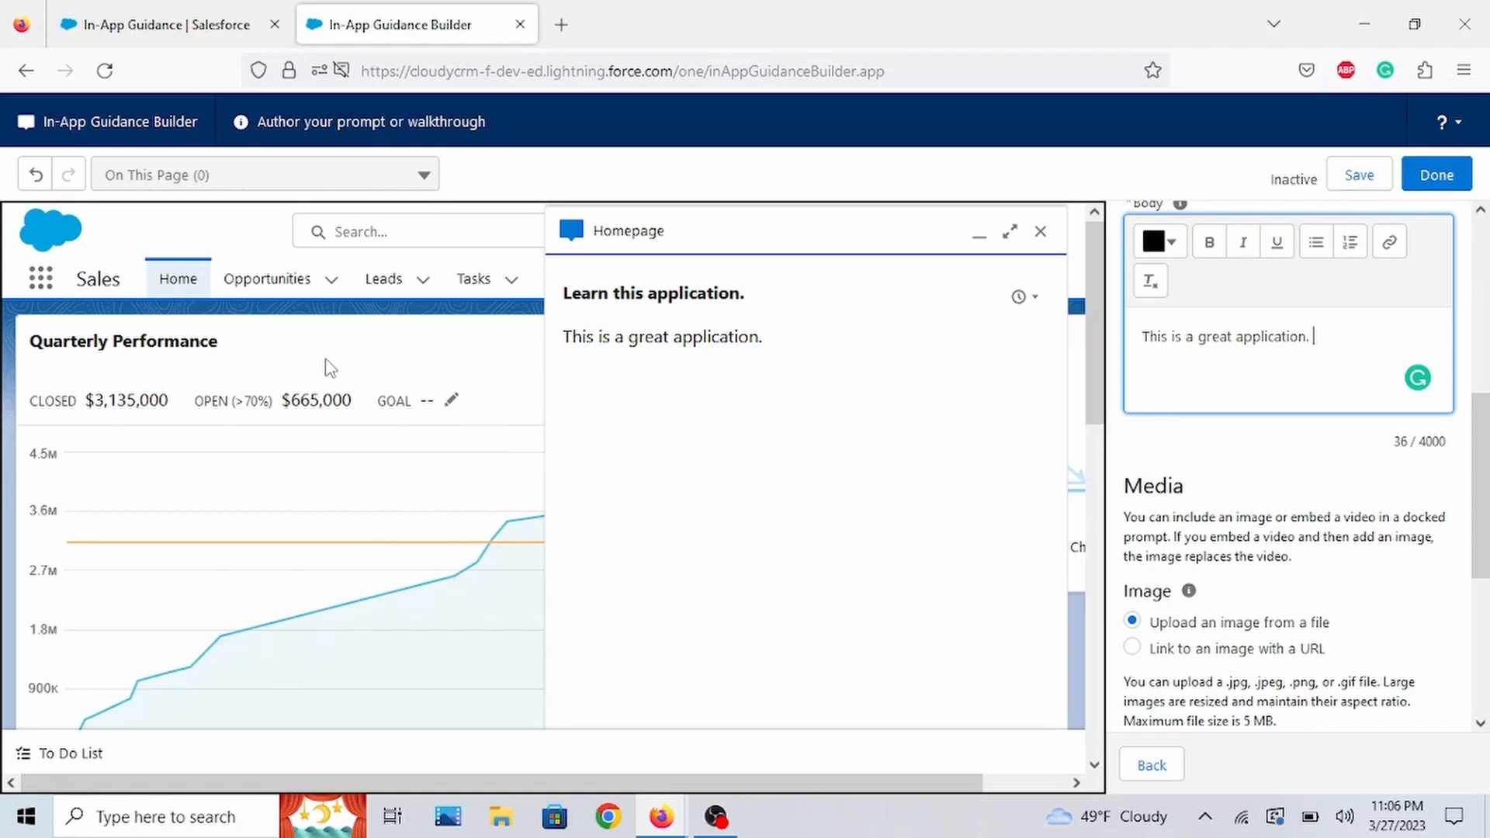
mouse_move(1265, 361)
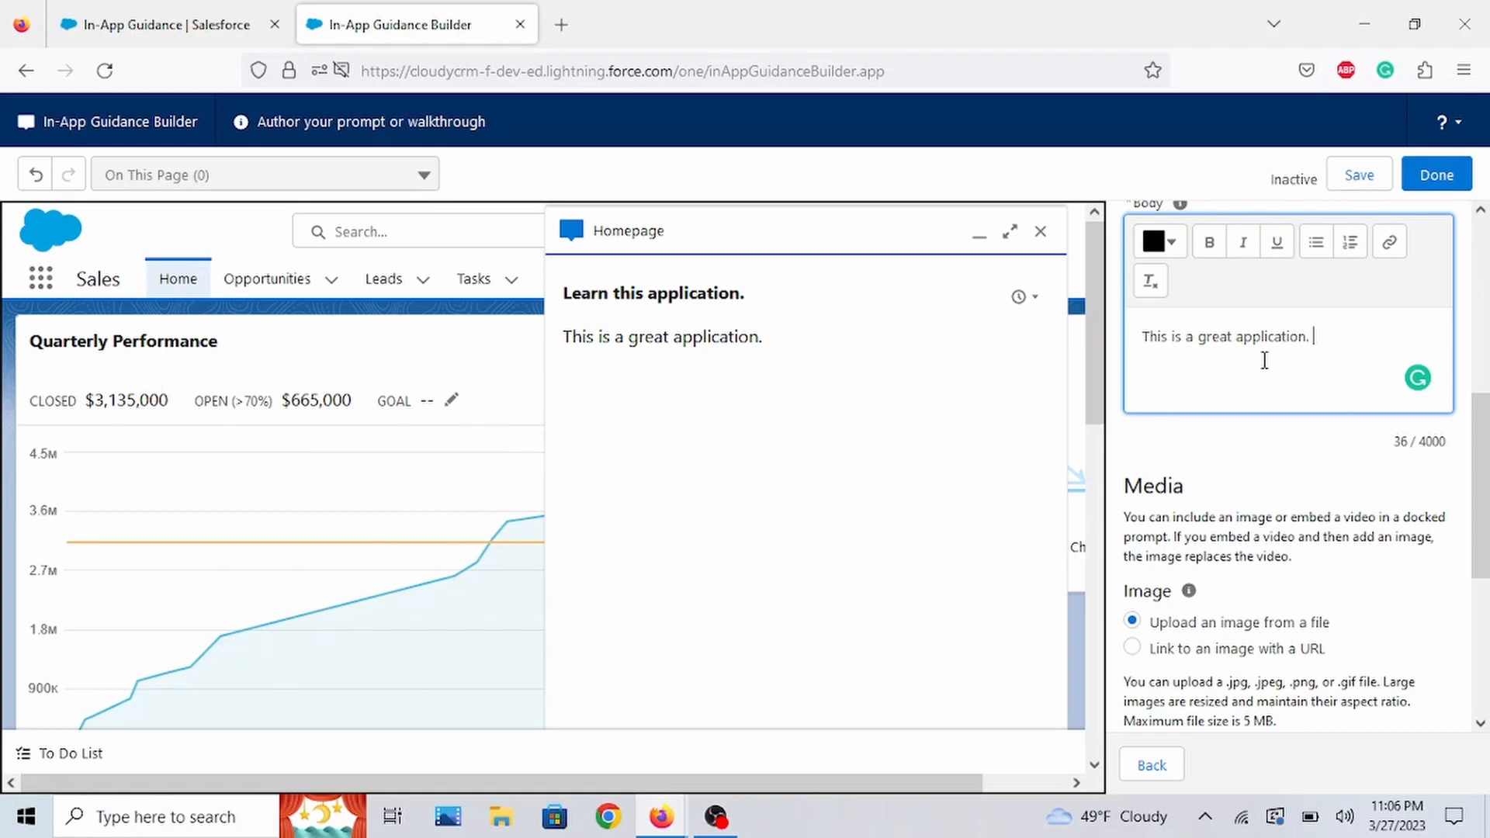
scroll(down, 3)
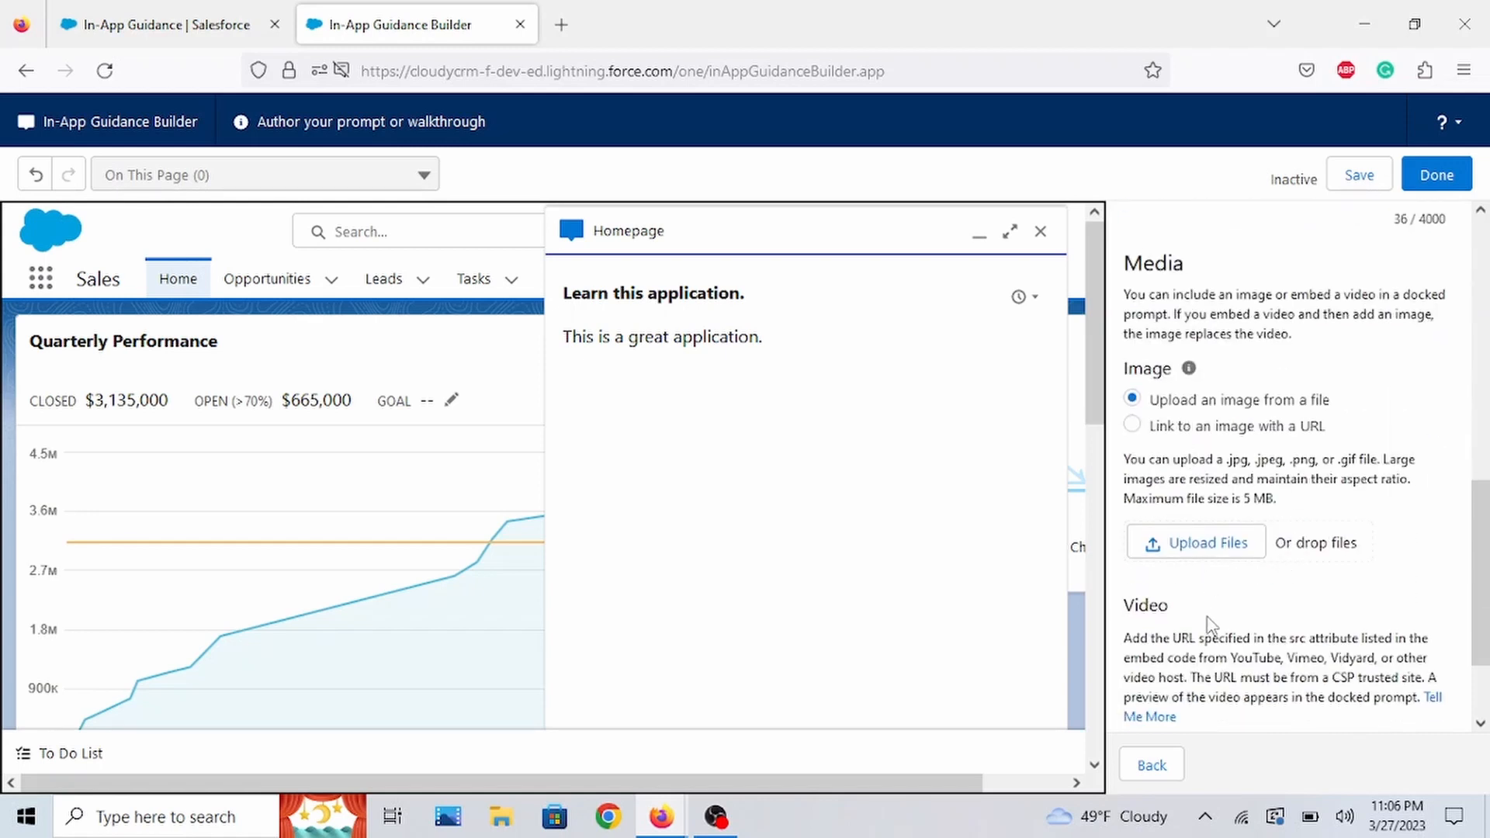
mouse_move(1330, 472)
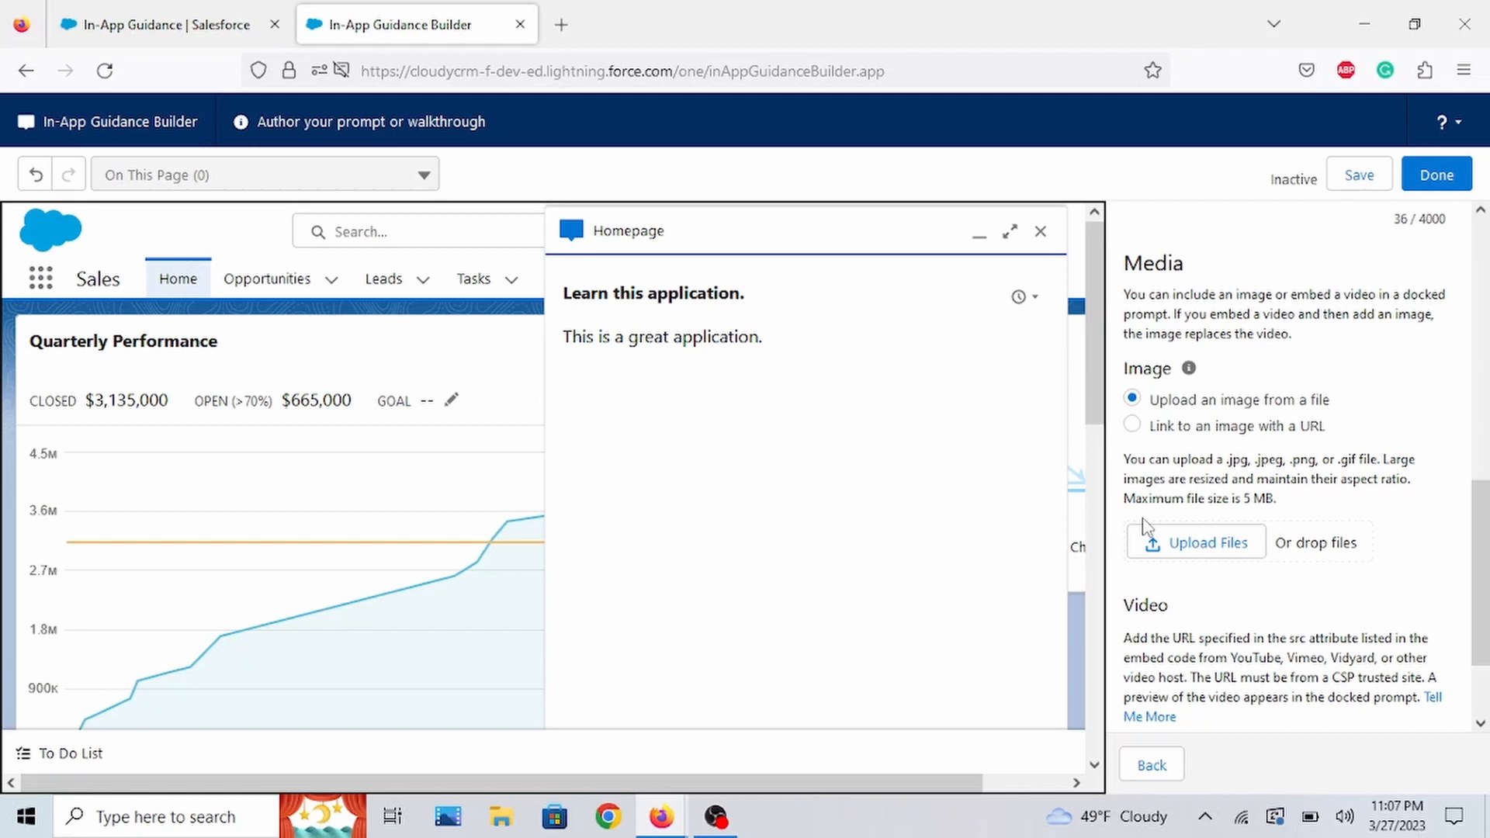
mouse_move(1340, 587)
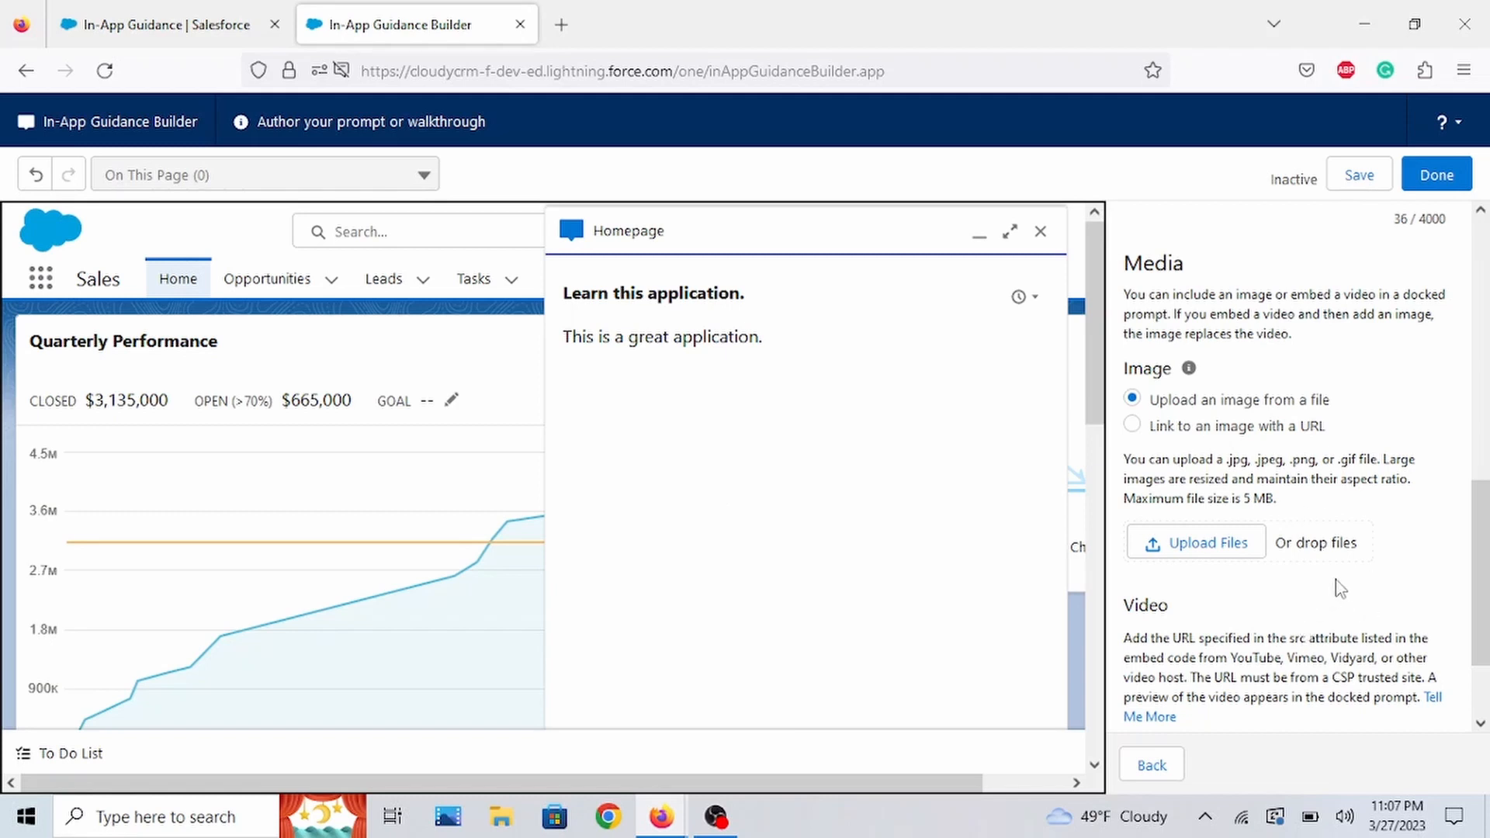
mouse_move(854, 538)
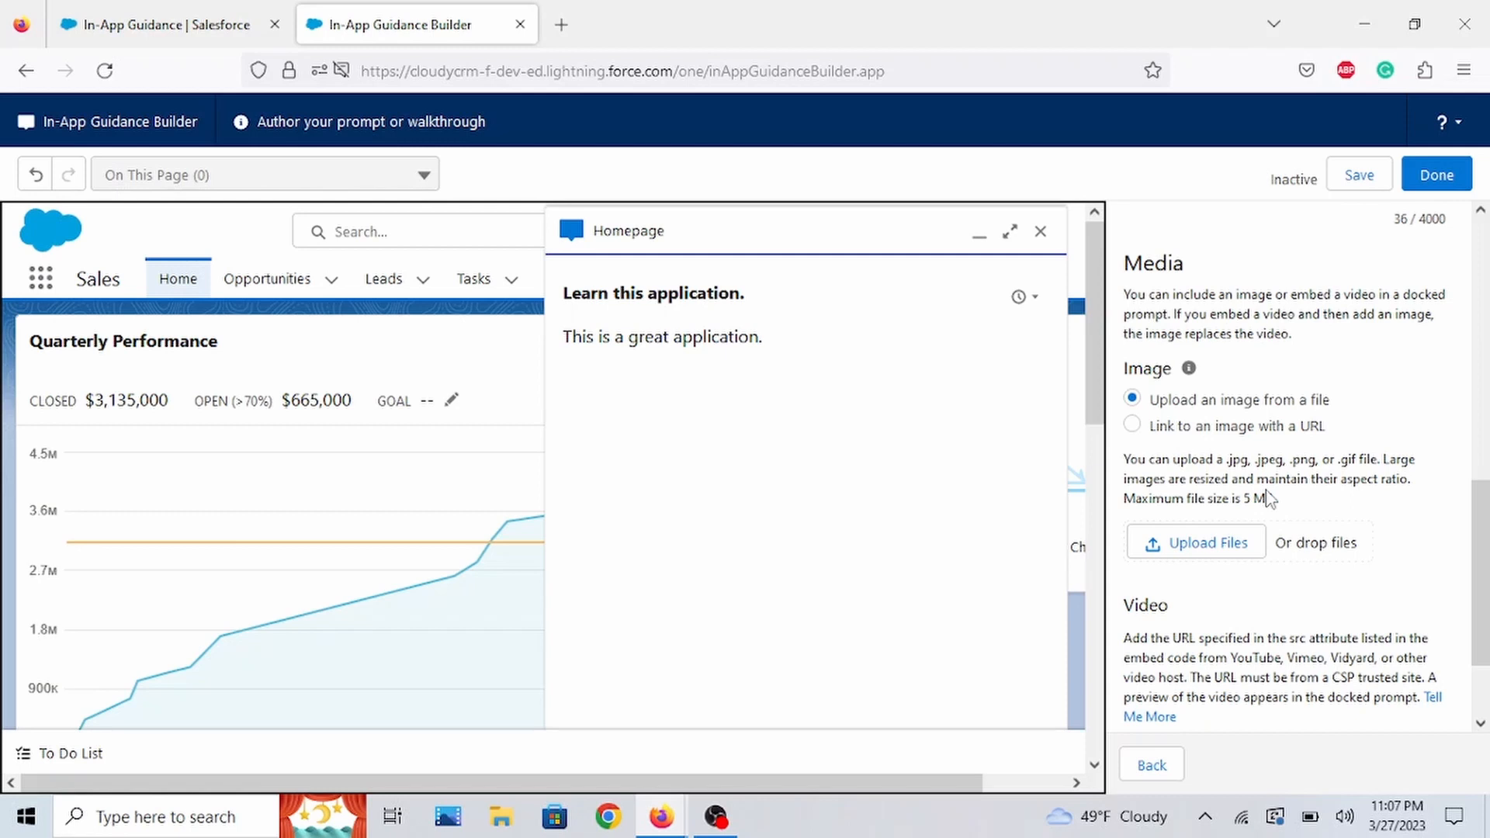
mouse_move(1322, 591)
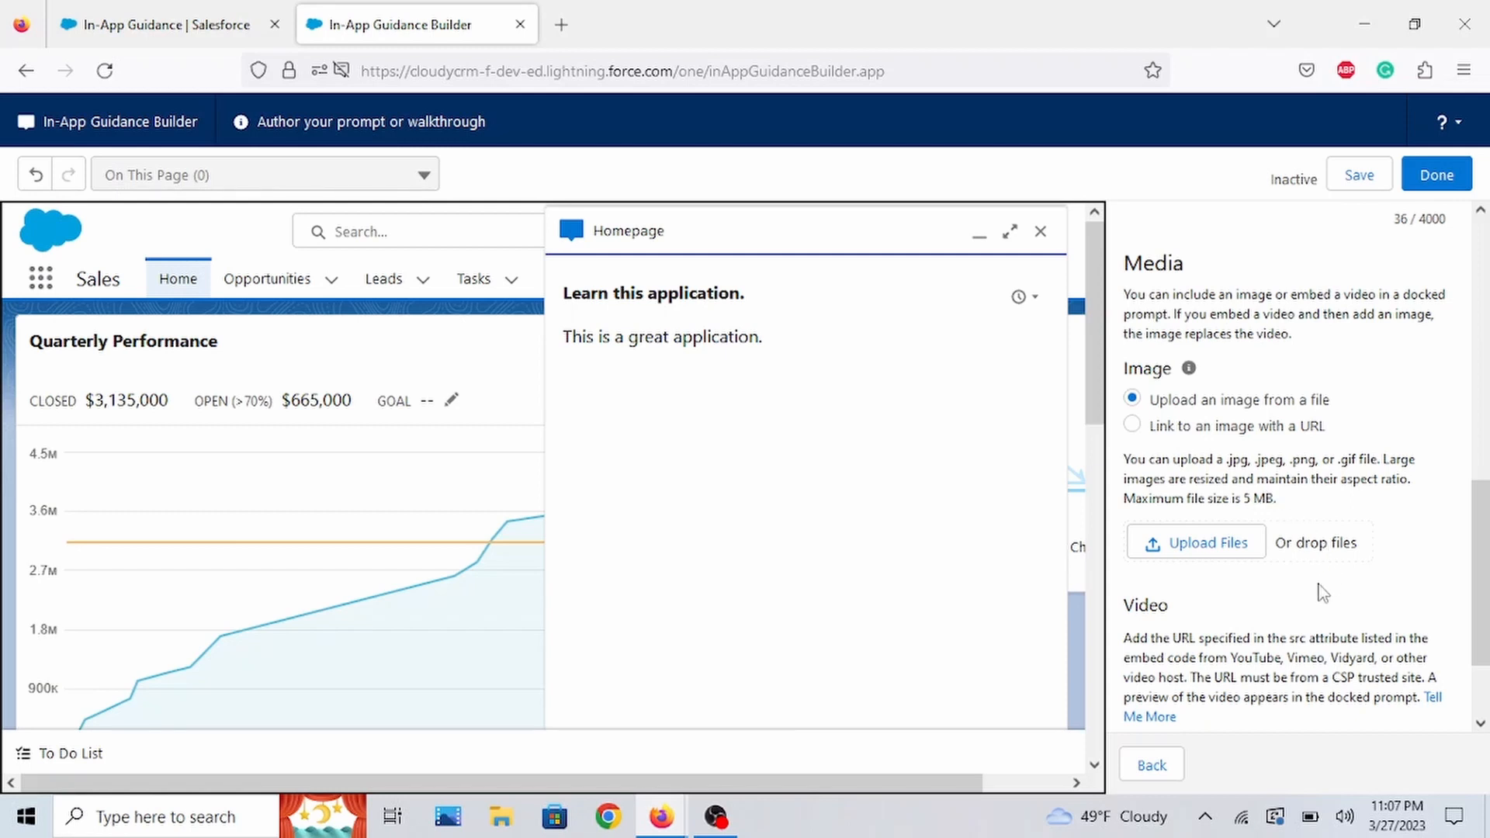
scroll(down, 3)
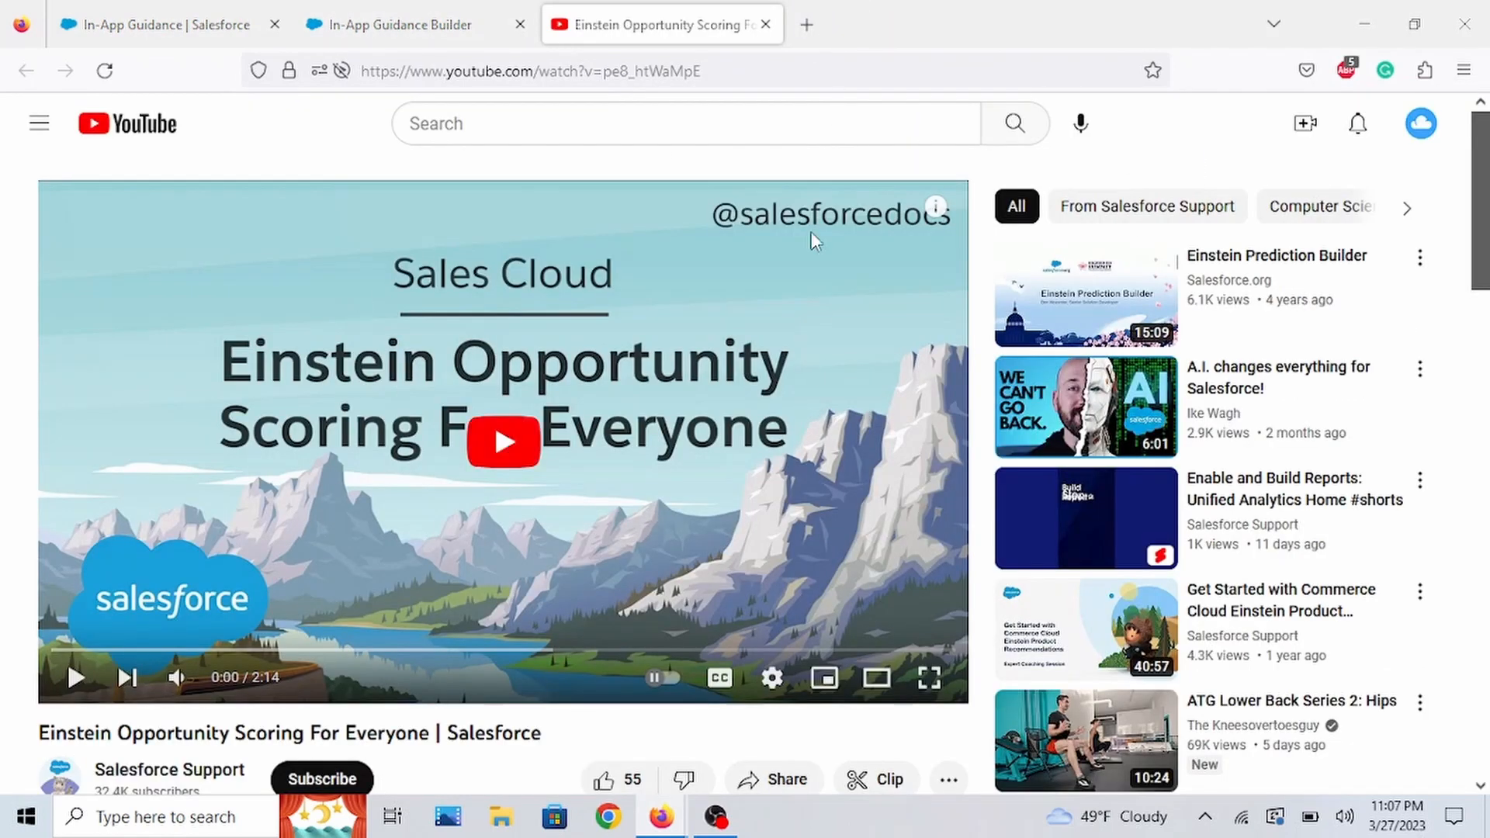
- Get the iframe embed code for the Einstein Opportunity Scoring video via Share > Embed
scroll(down, 3)
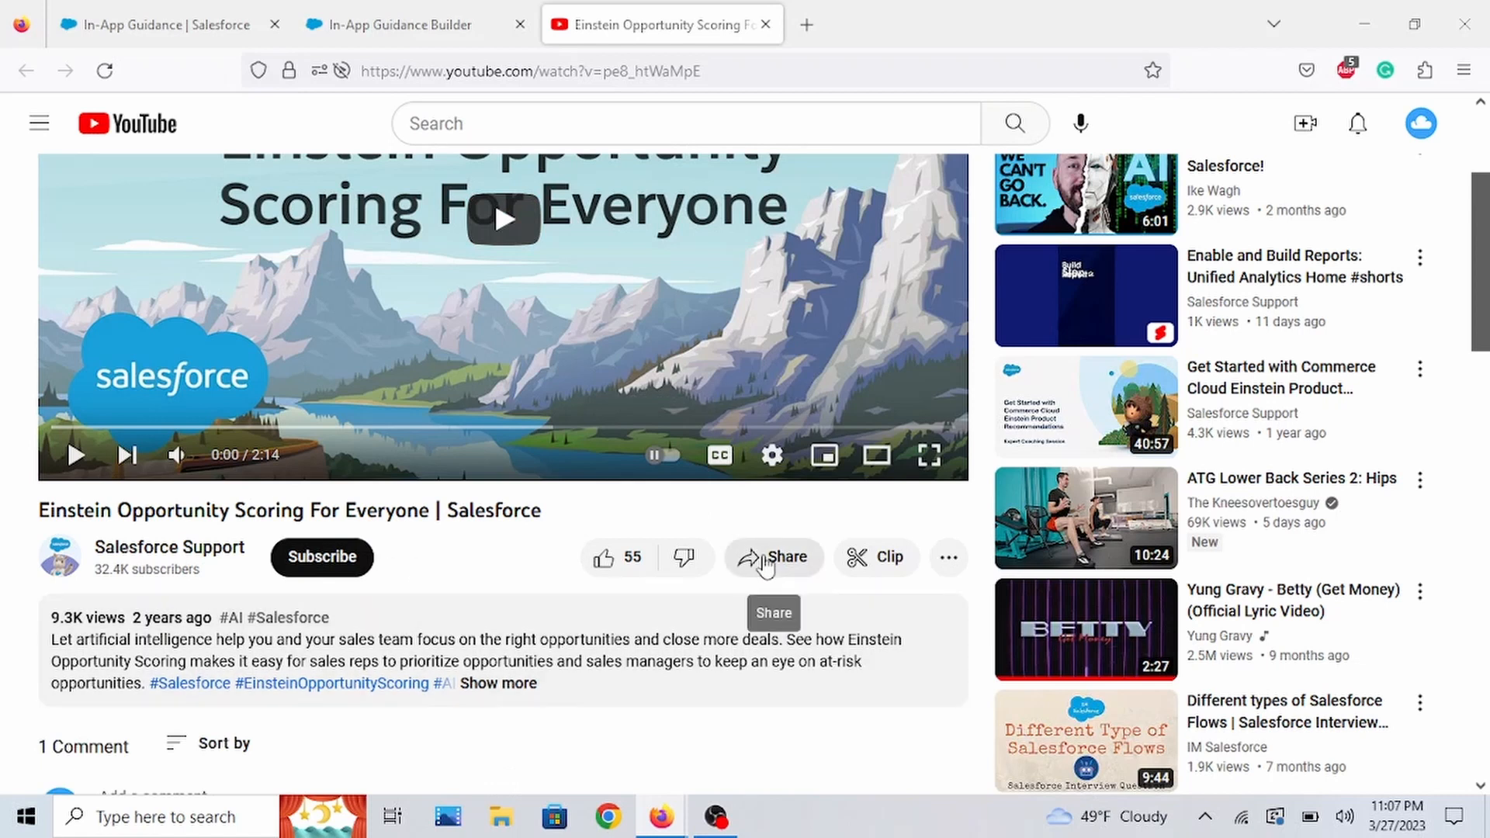
click(773, 558)
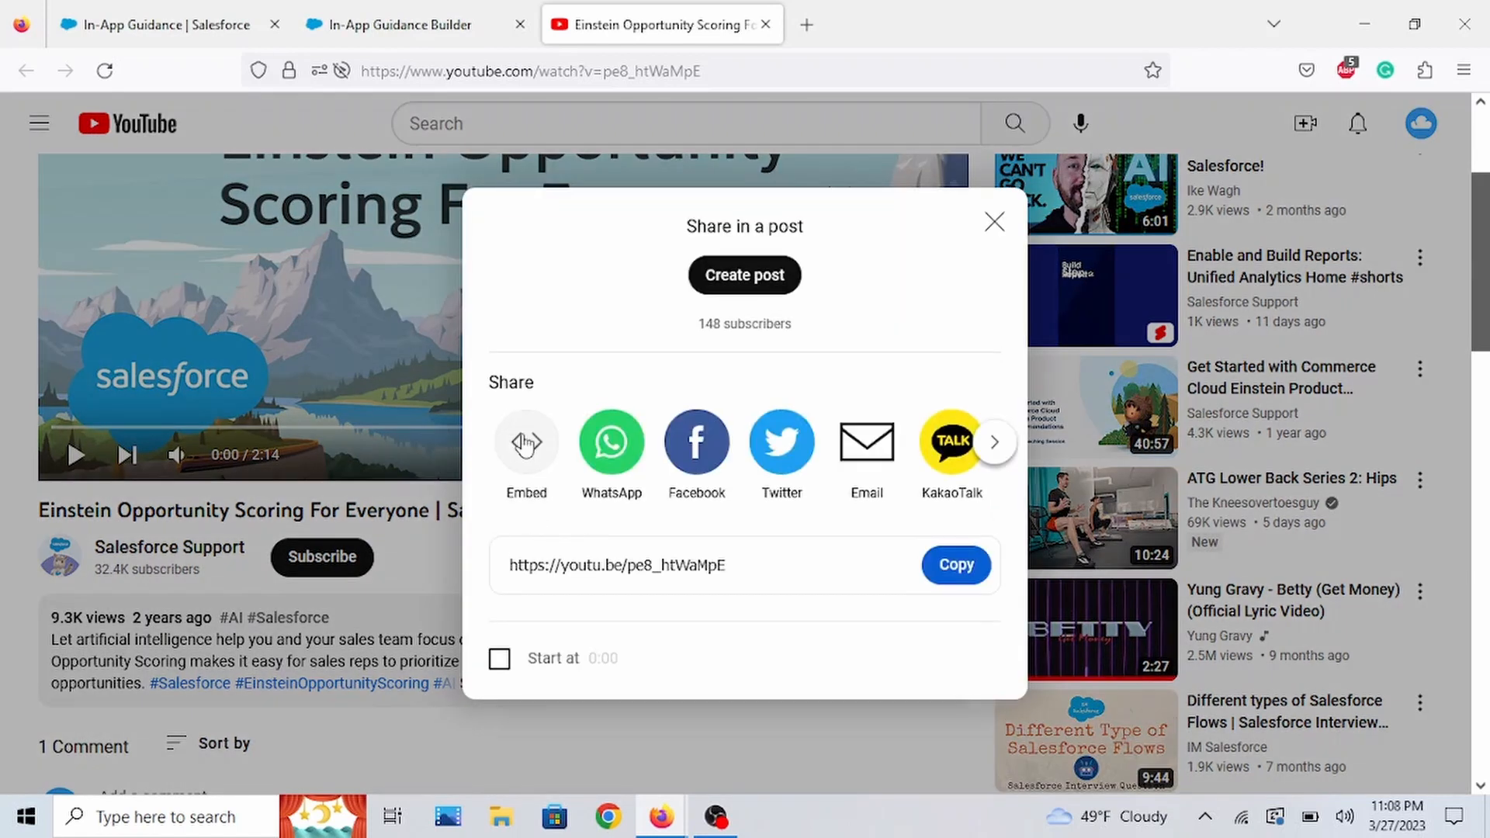
click(526, 442)
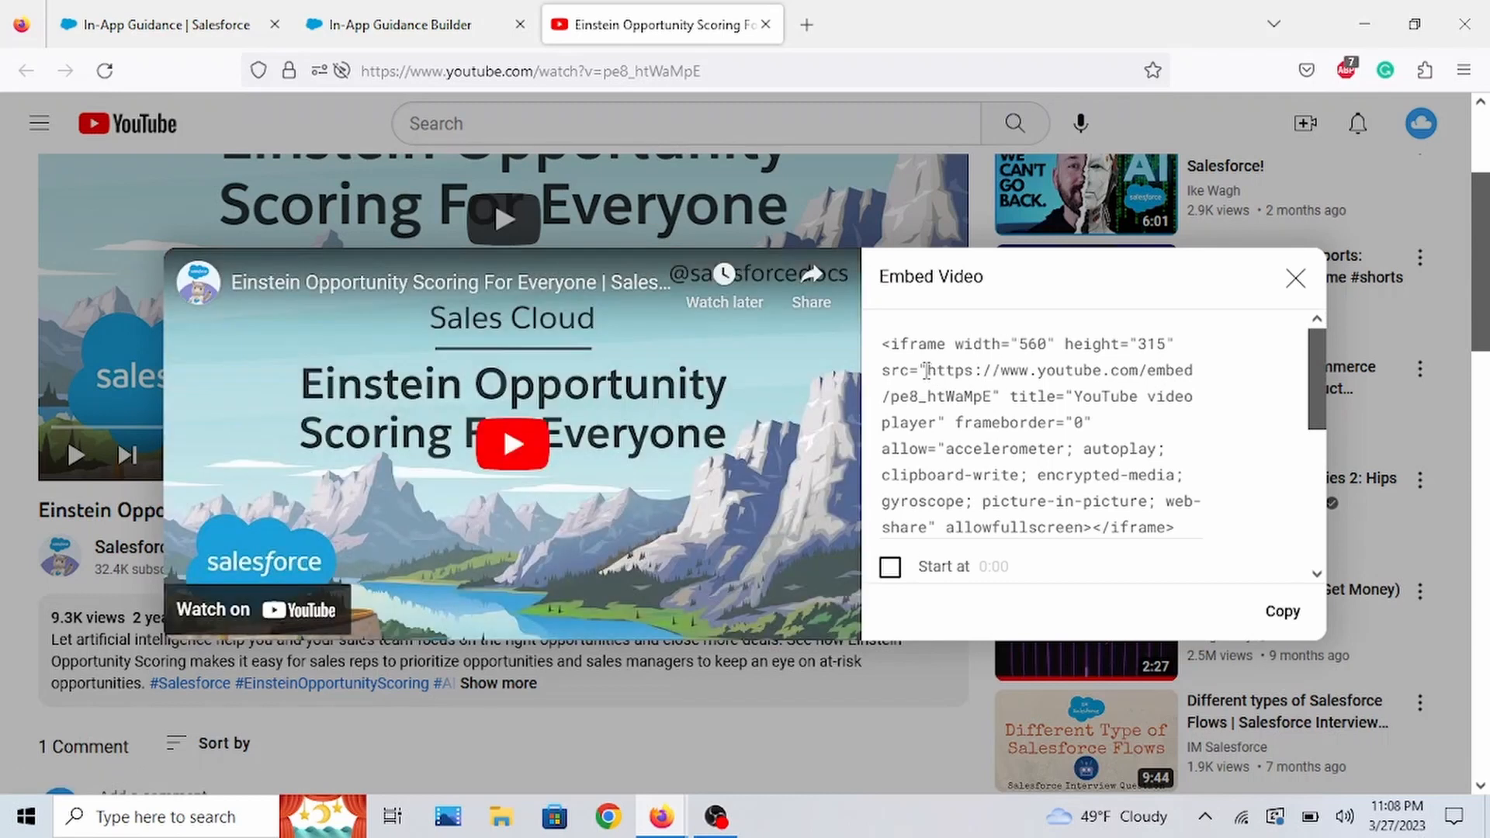
mouse_move(1128, 466)
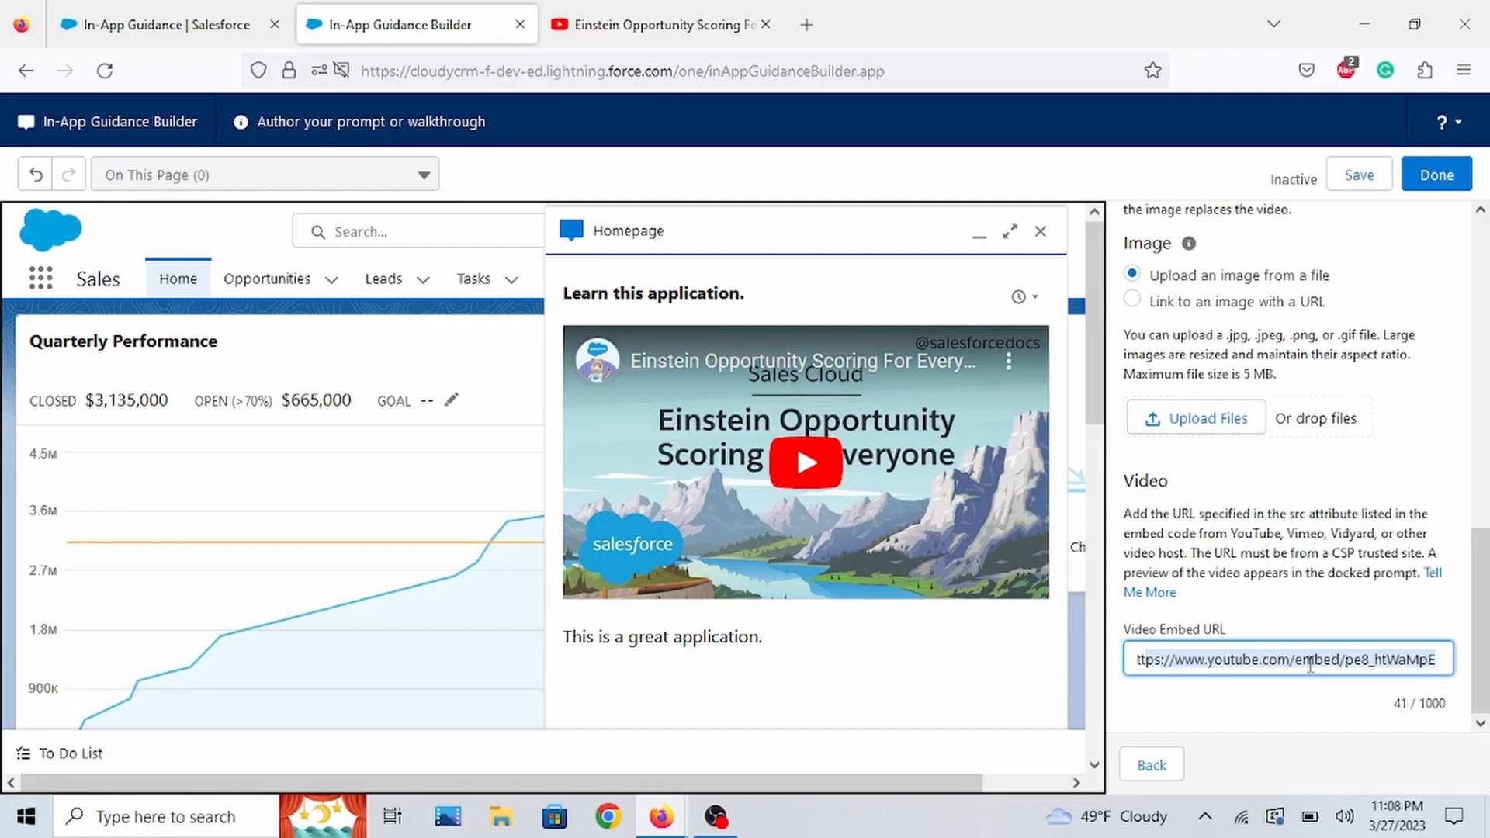
mouse_move(1233, 608)
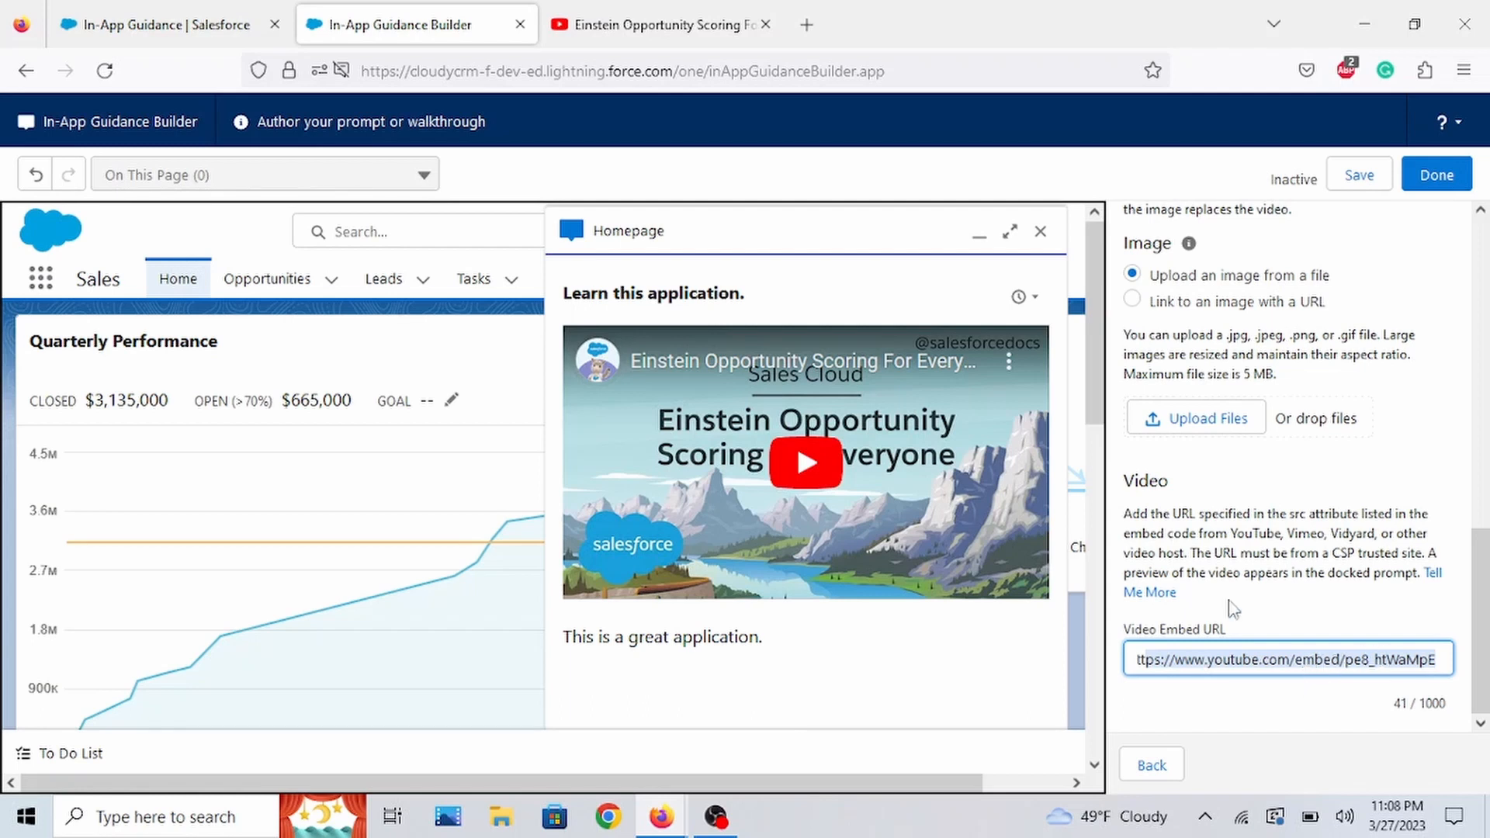
- Paste the YouTube embed URL into the prompt's Video Embed URL field
click(659, 24)
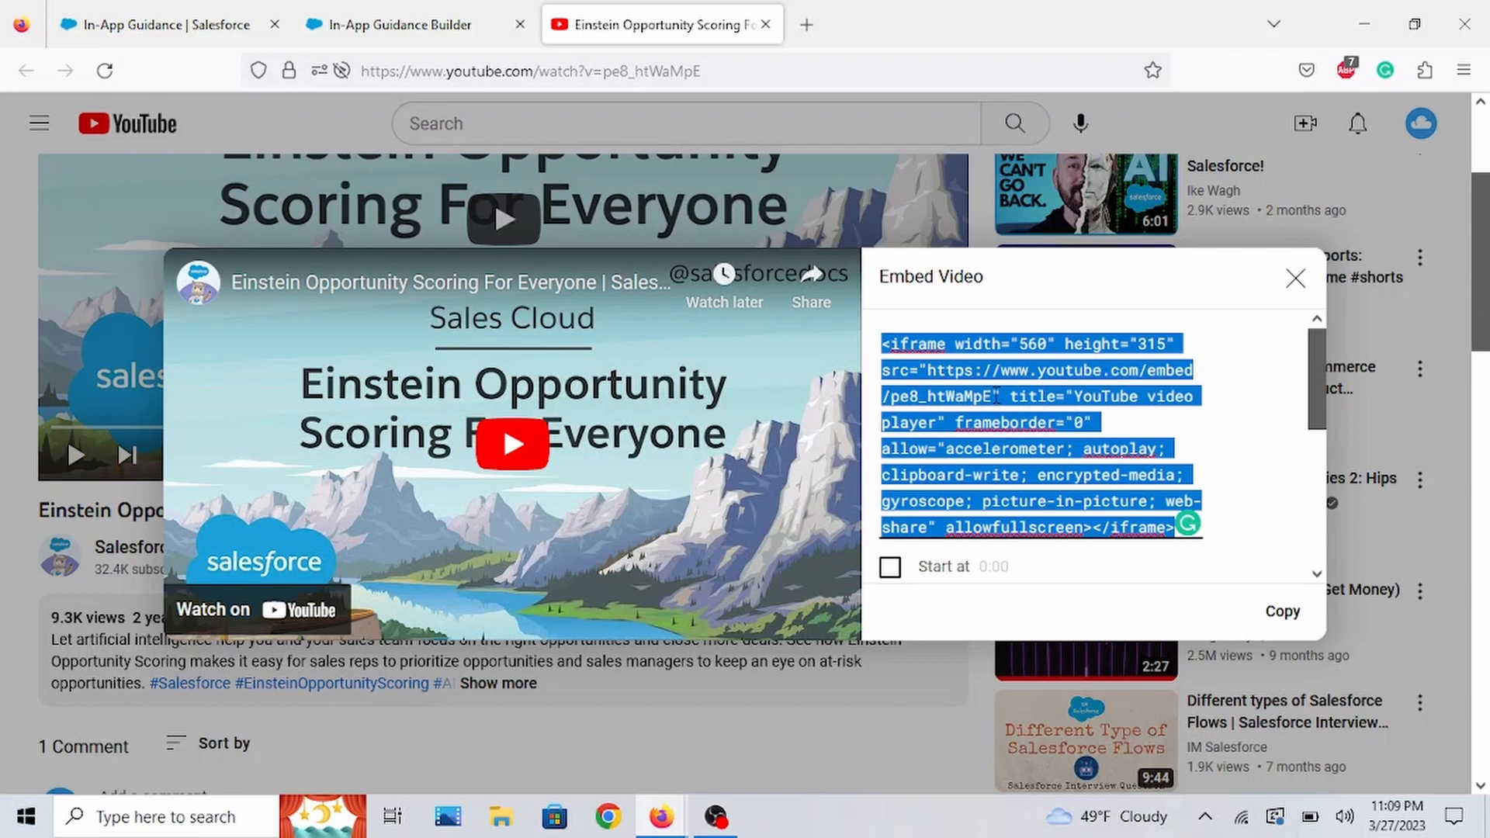
mouse_move(415, 25)
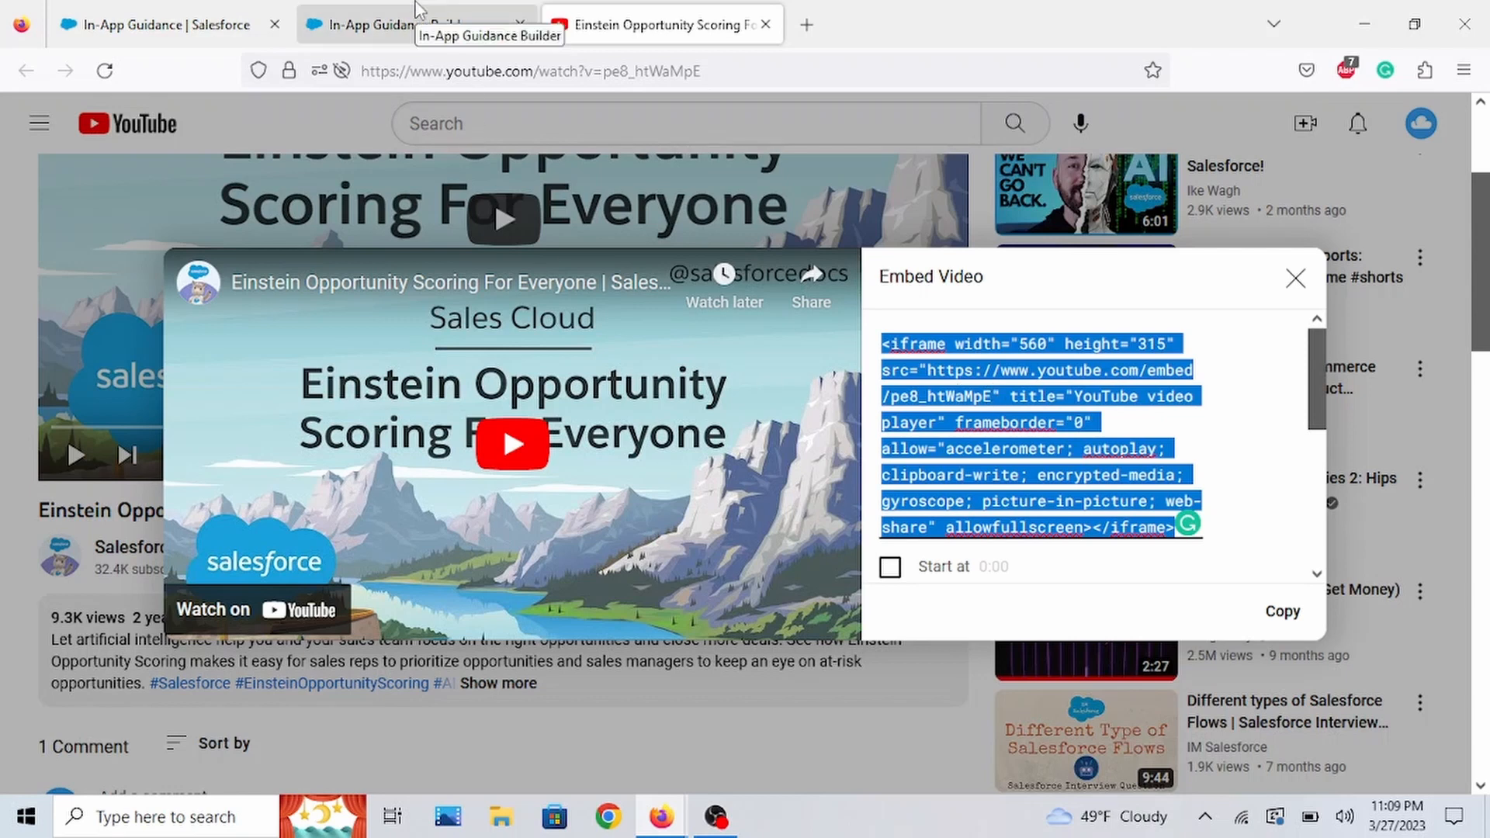
- Return from YouTube's embed dialog to the In-App Guidance Builder tab
click(390, 25)
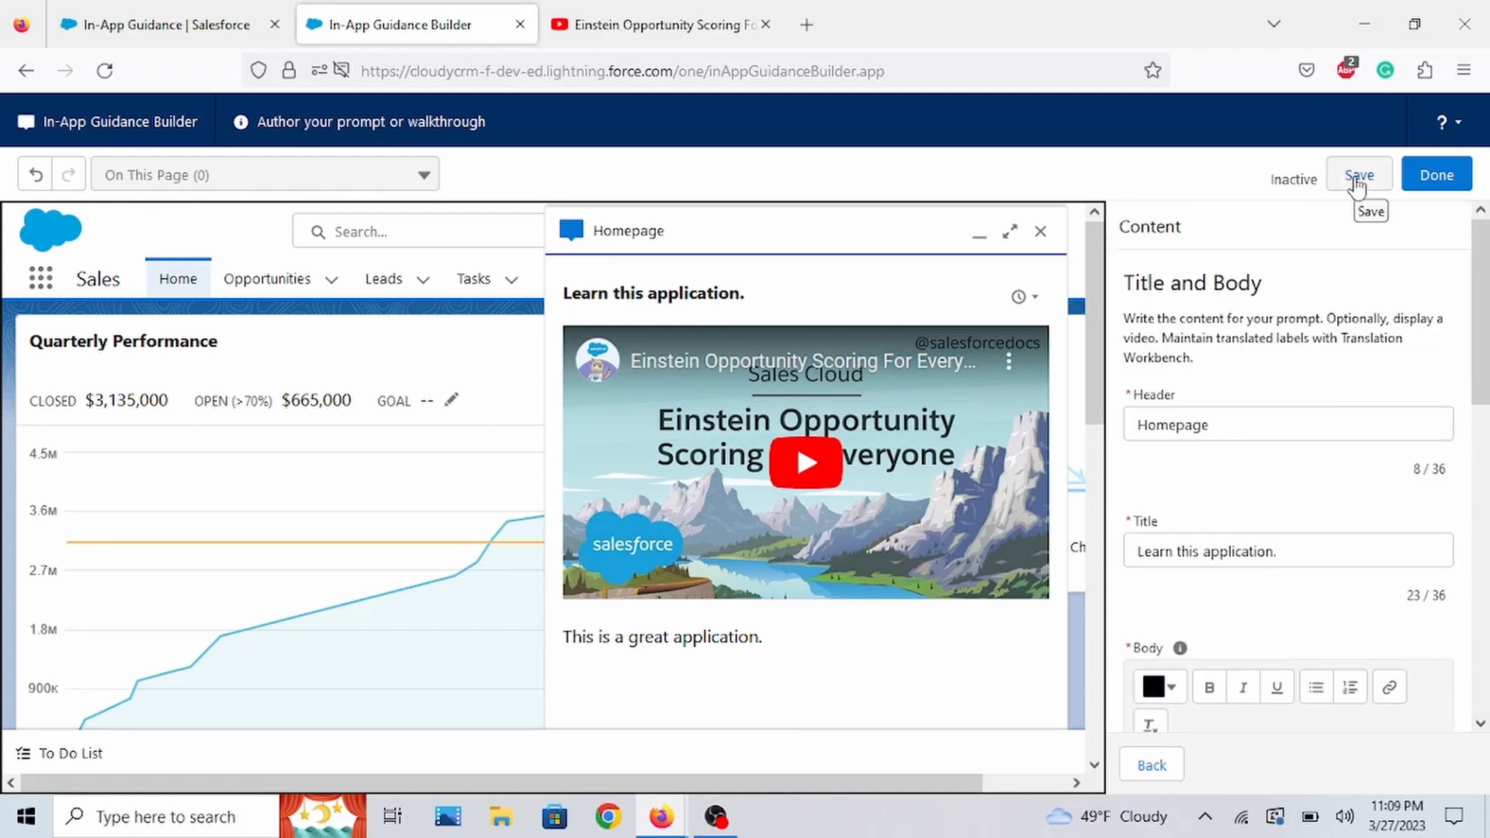
- Add a 'Click me' action button linking to help.salesforce.com's opportunities article and continue to scheduling
click(1360, 175)
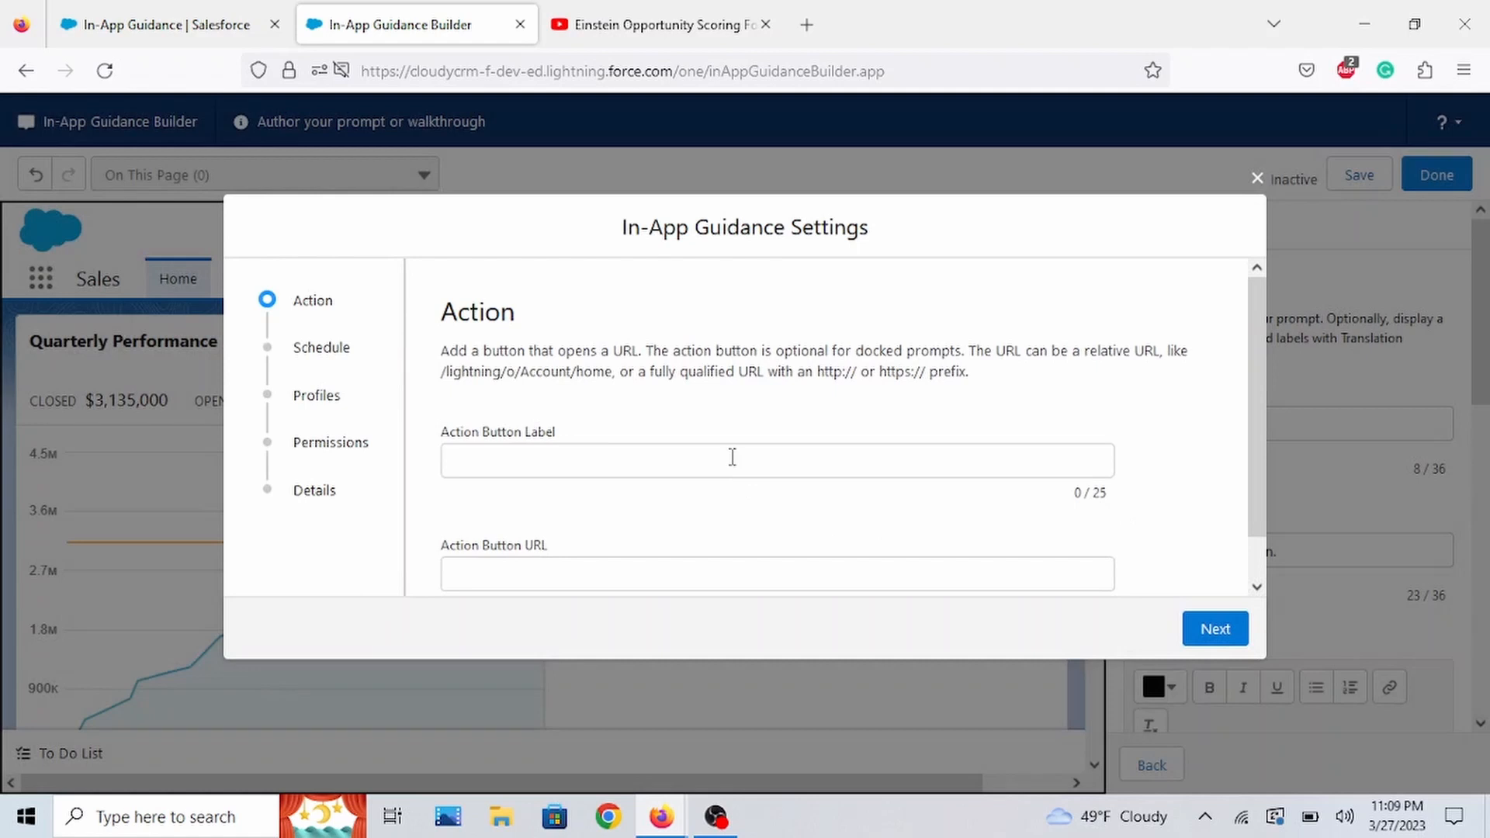
click(777, 460)
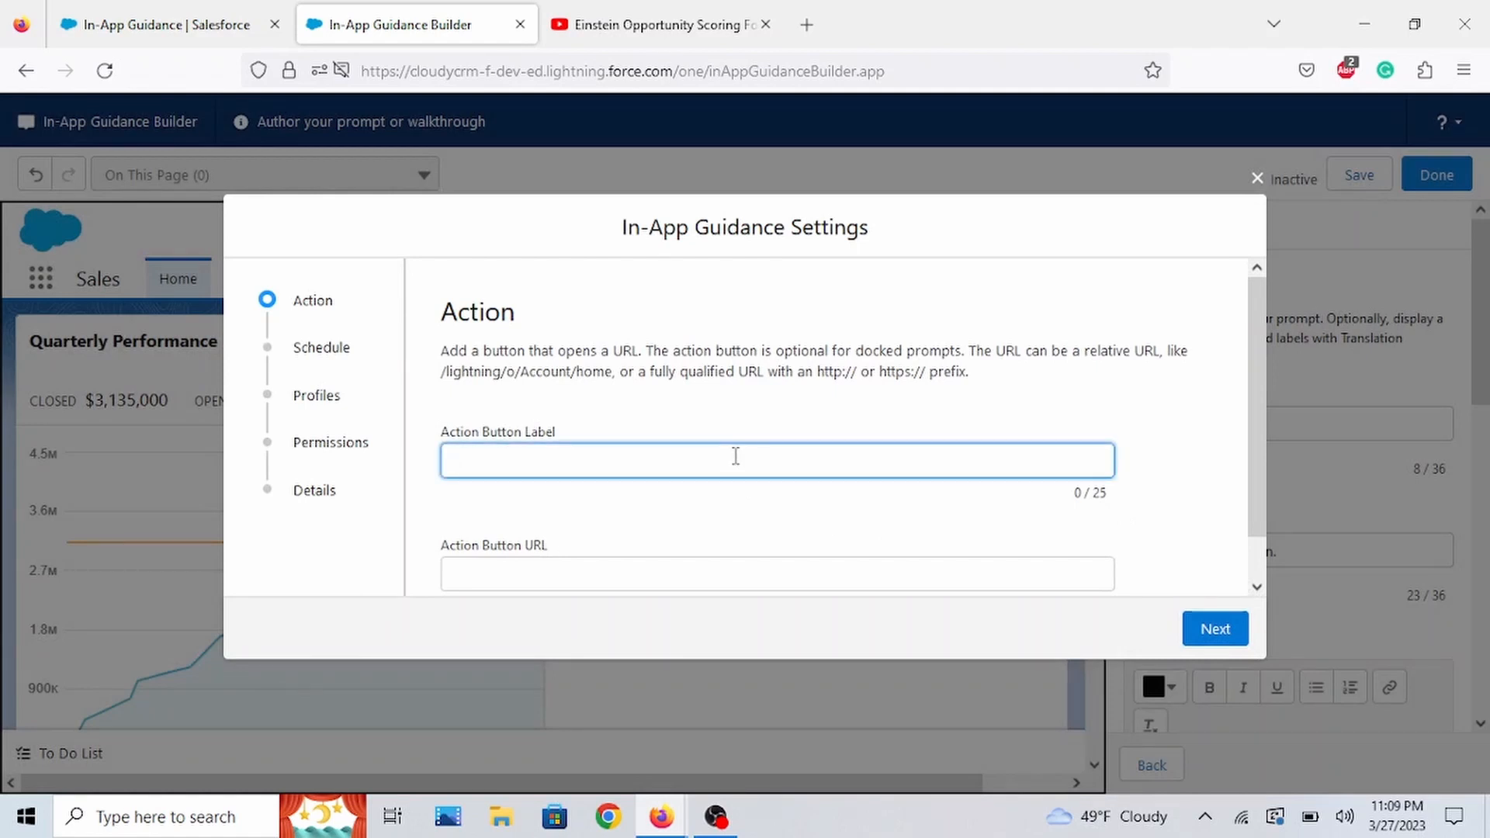
text(Click me)
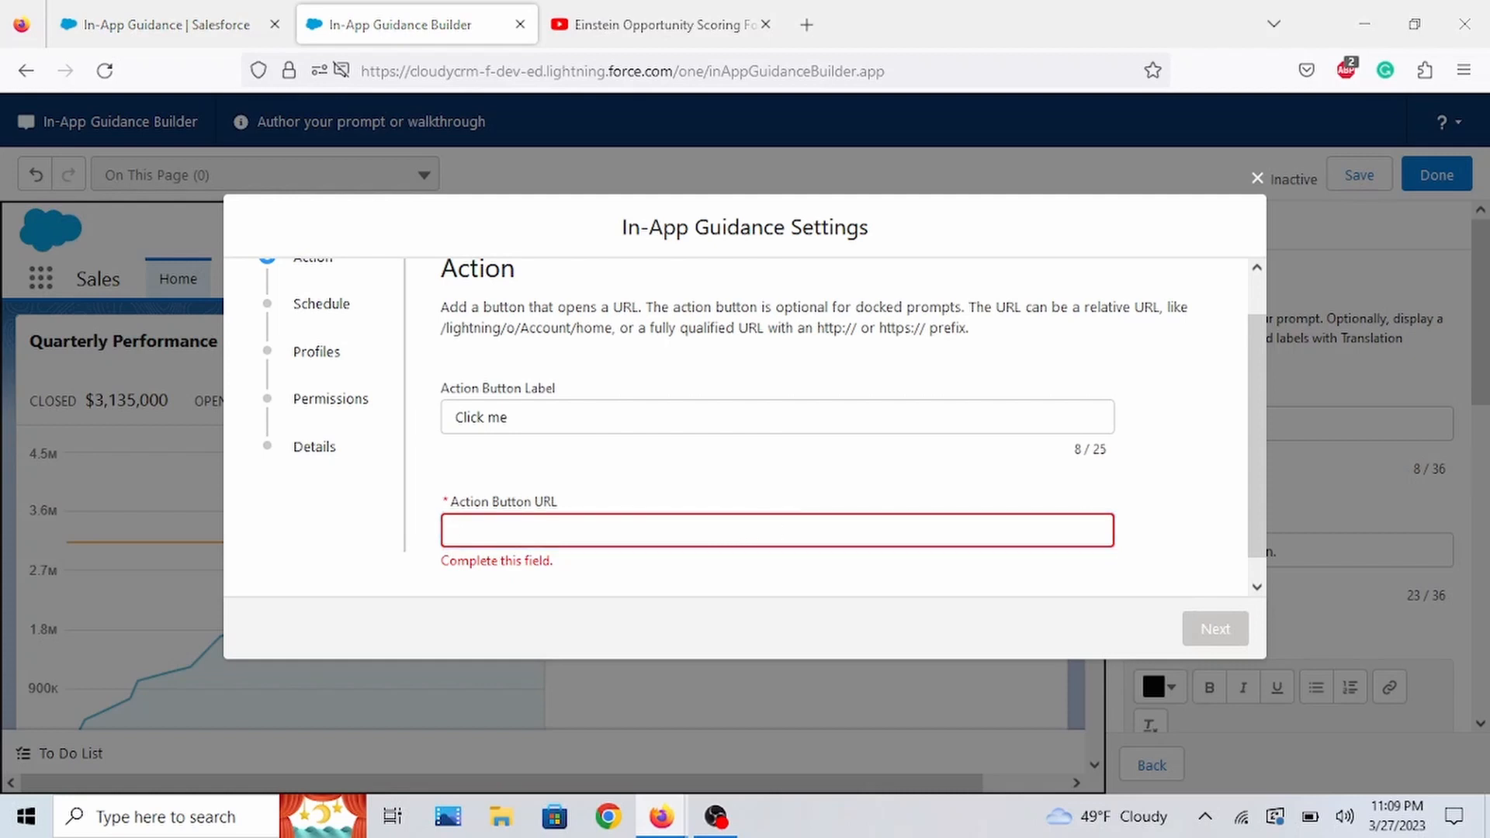
click(604, 529)
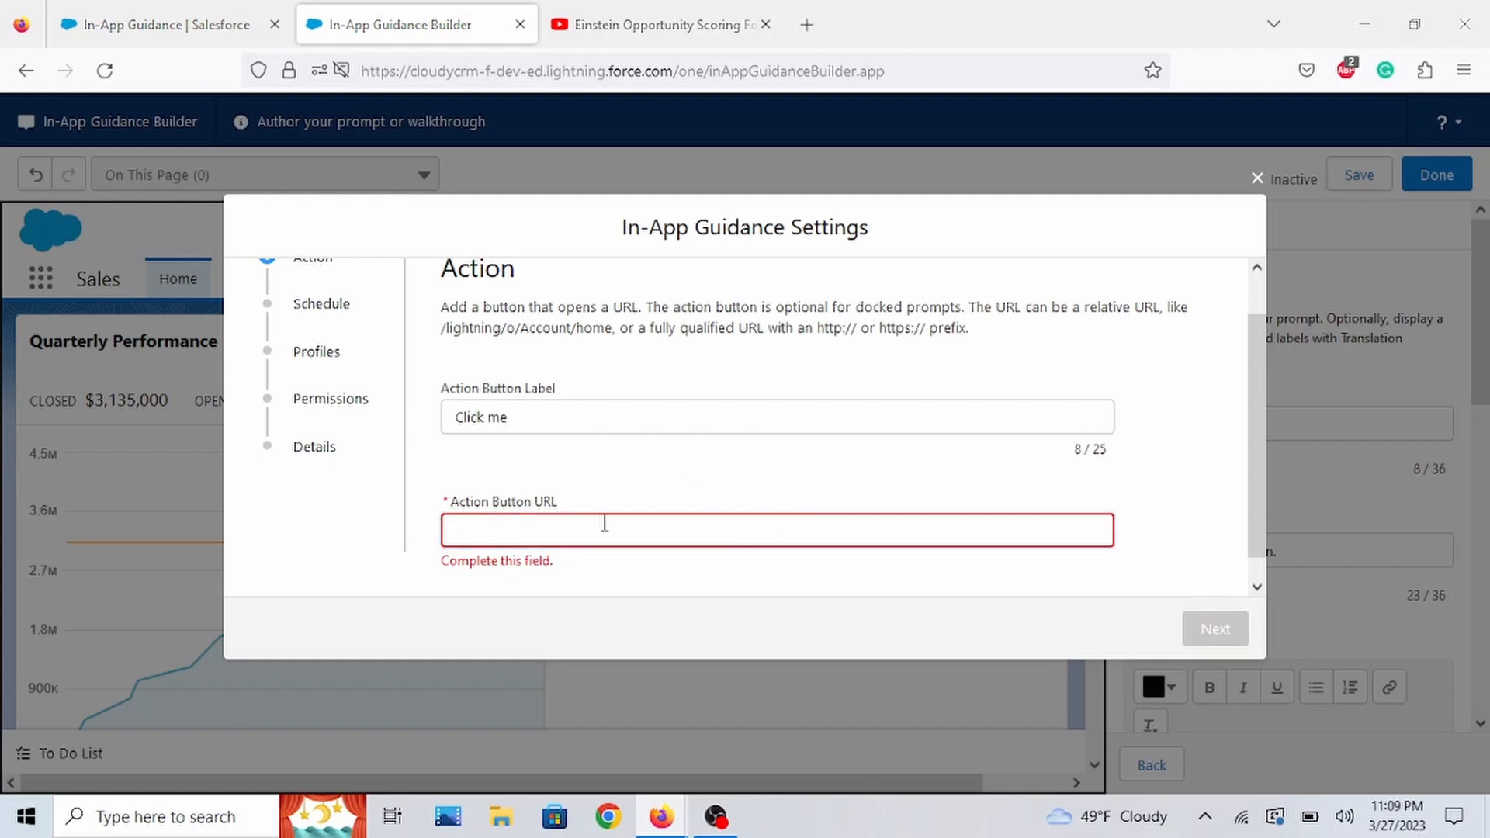
text(https://help.salesforce.com/s/articleView?id=sf.opportunities.htm&type=5)
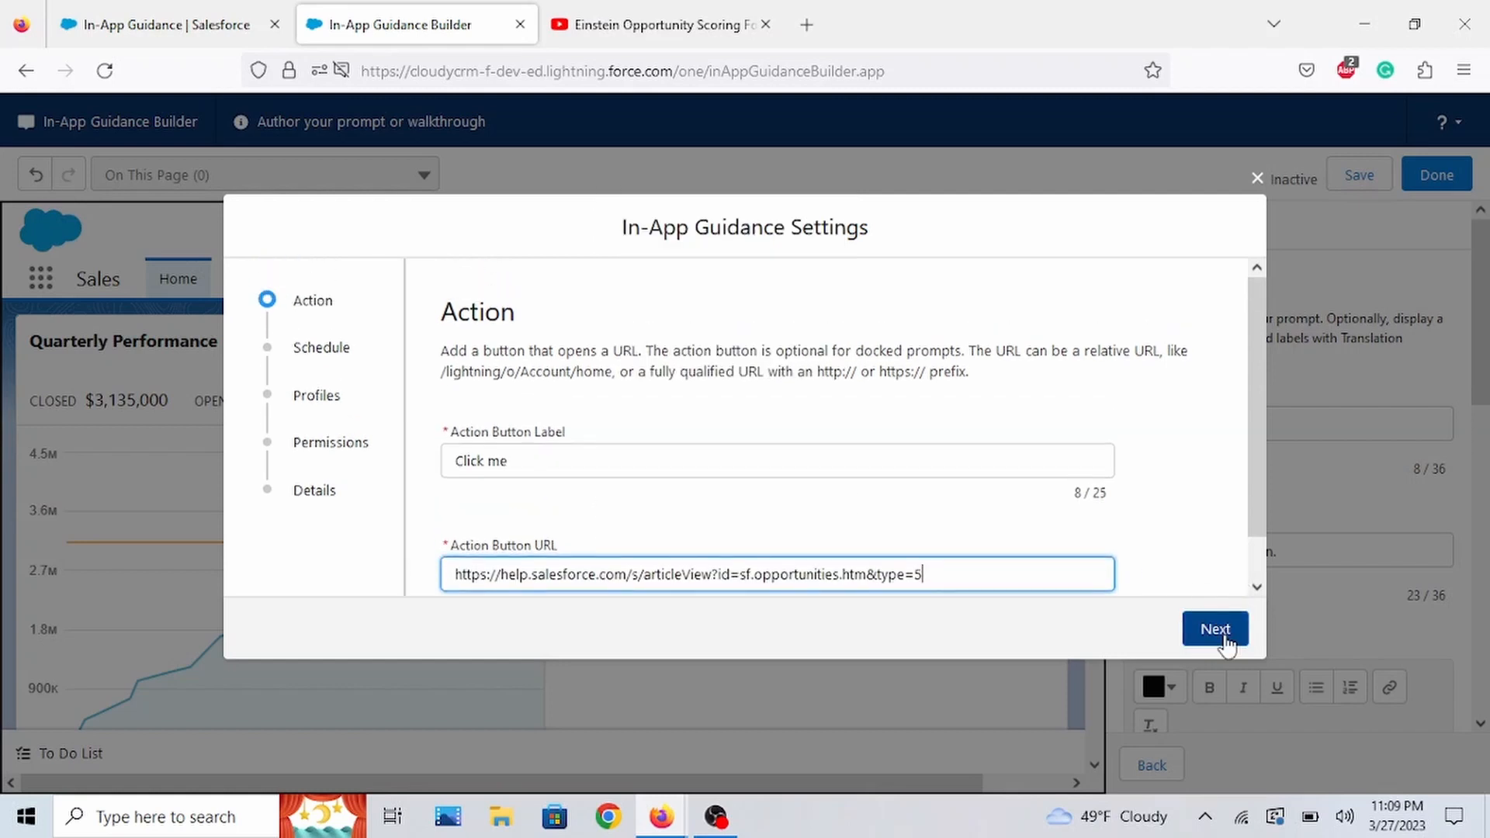
click(1215, 629)
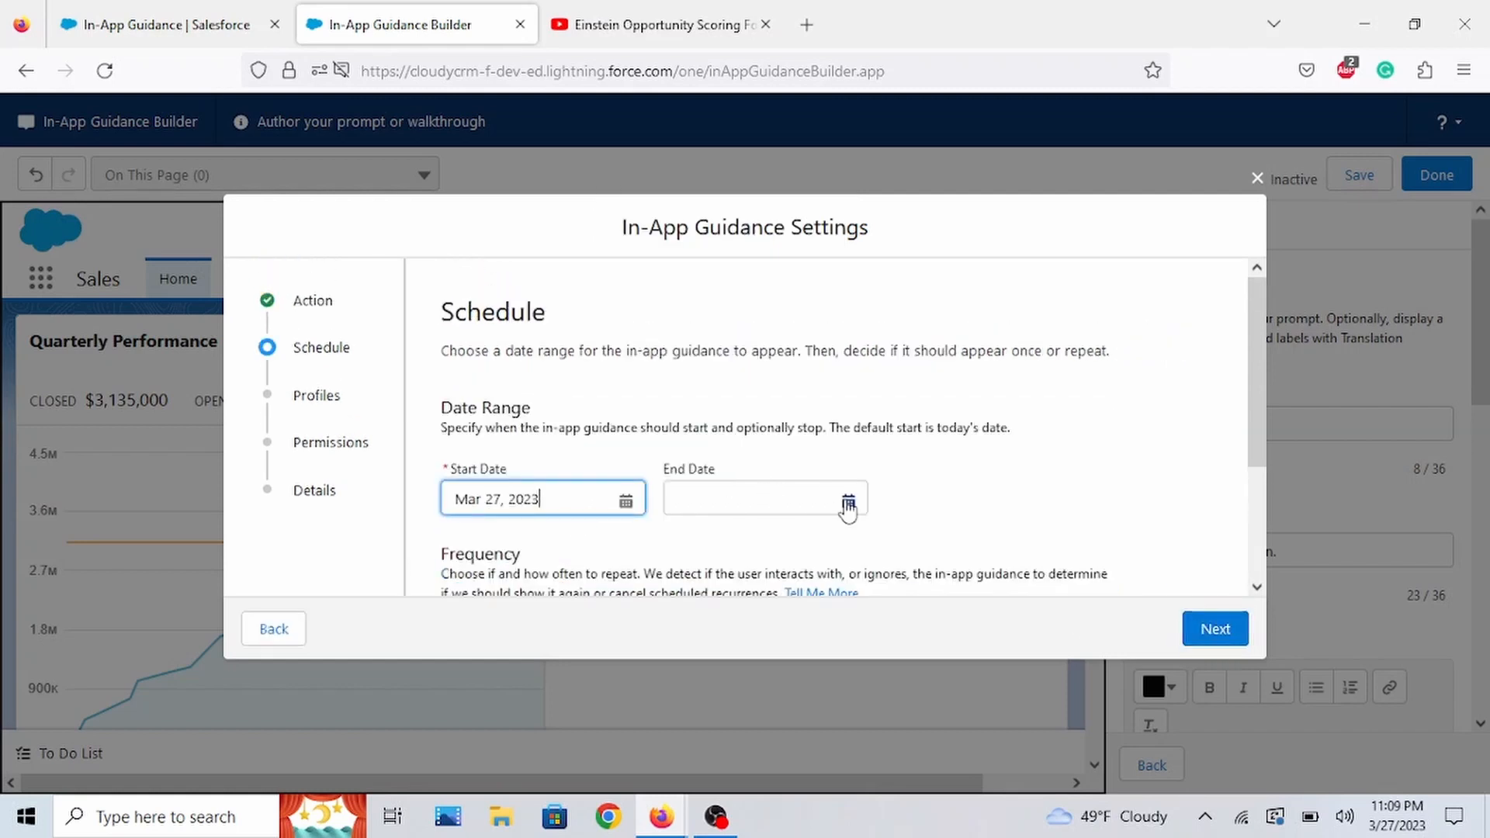
- Set the end date to Mar 31, show on page load 5 times, and continue to Profiles
click(848, 498)
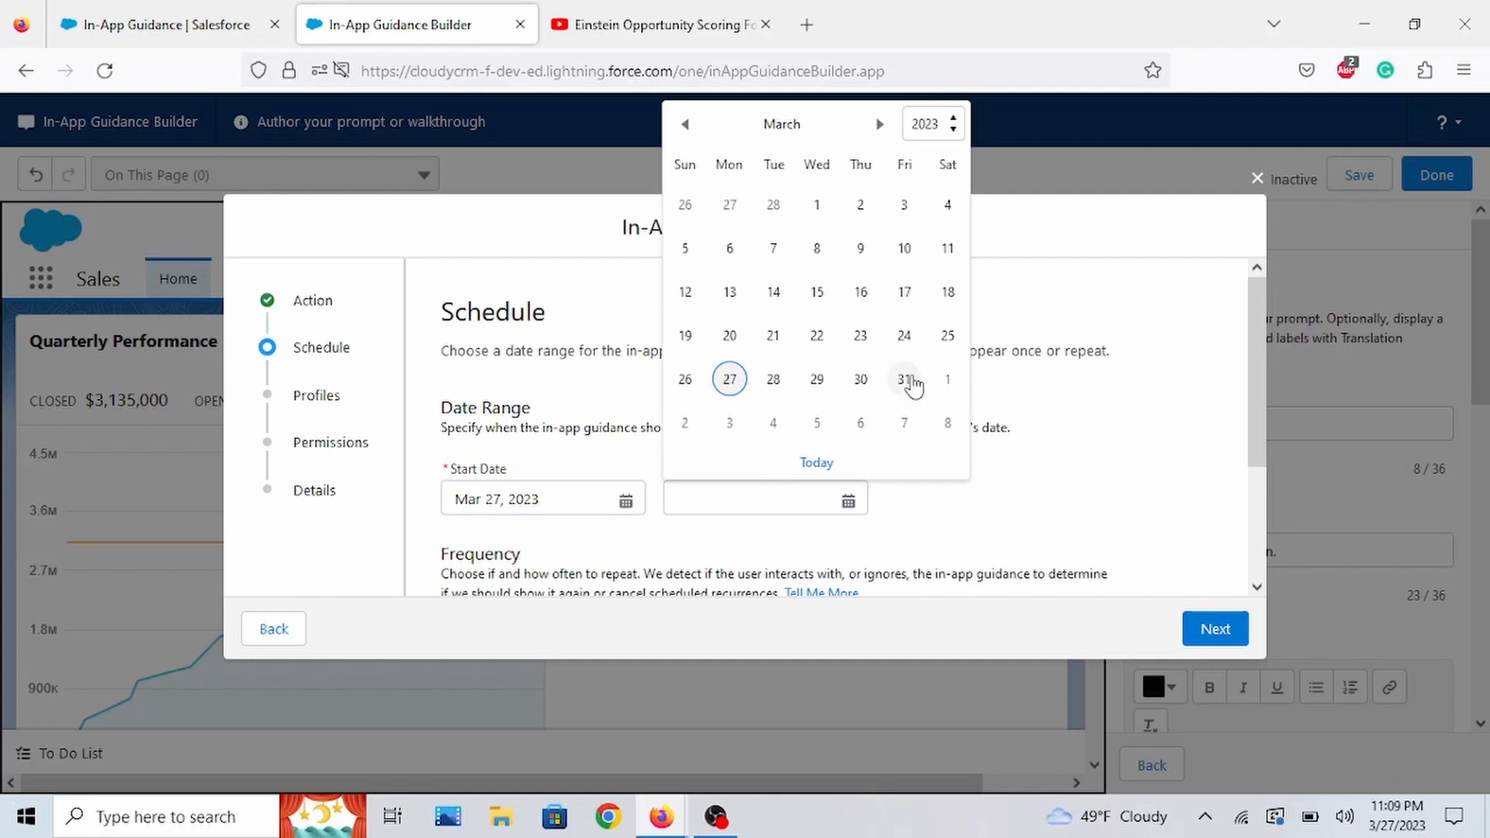
click(904, 379)
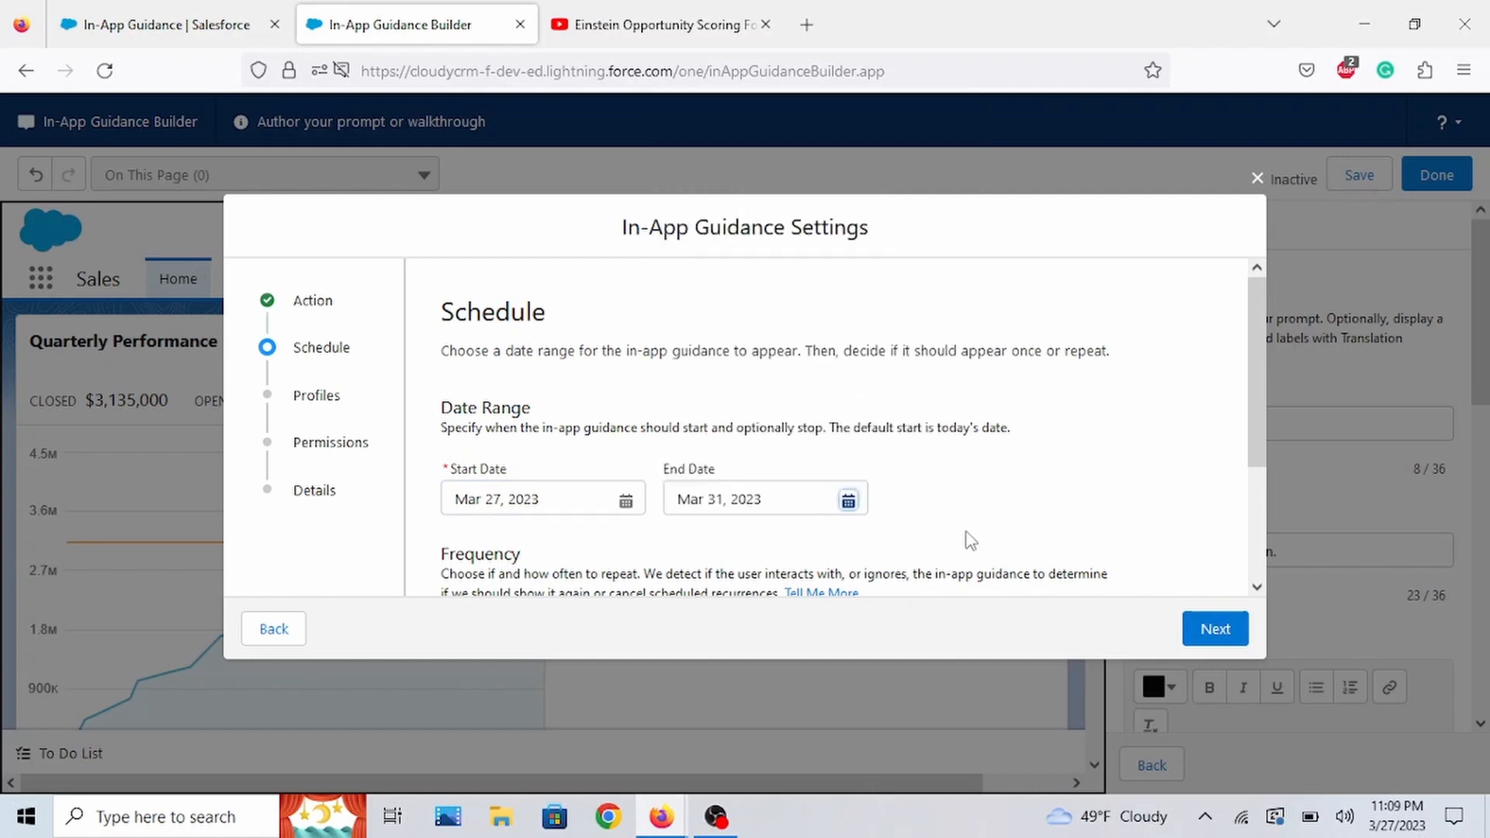
scroll(down, 3)
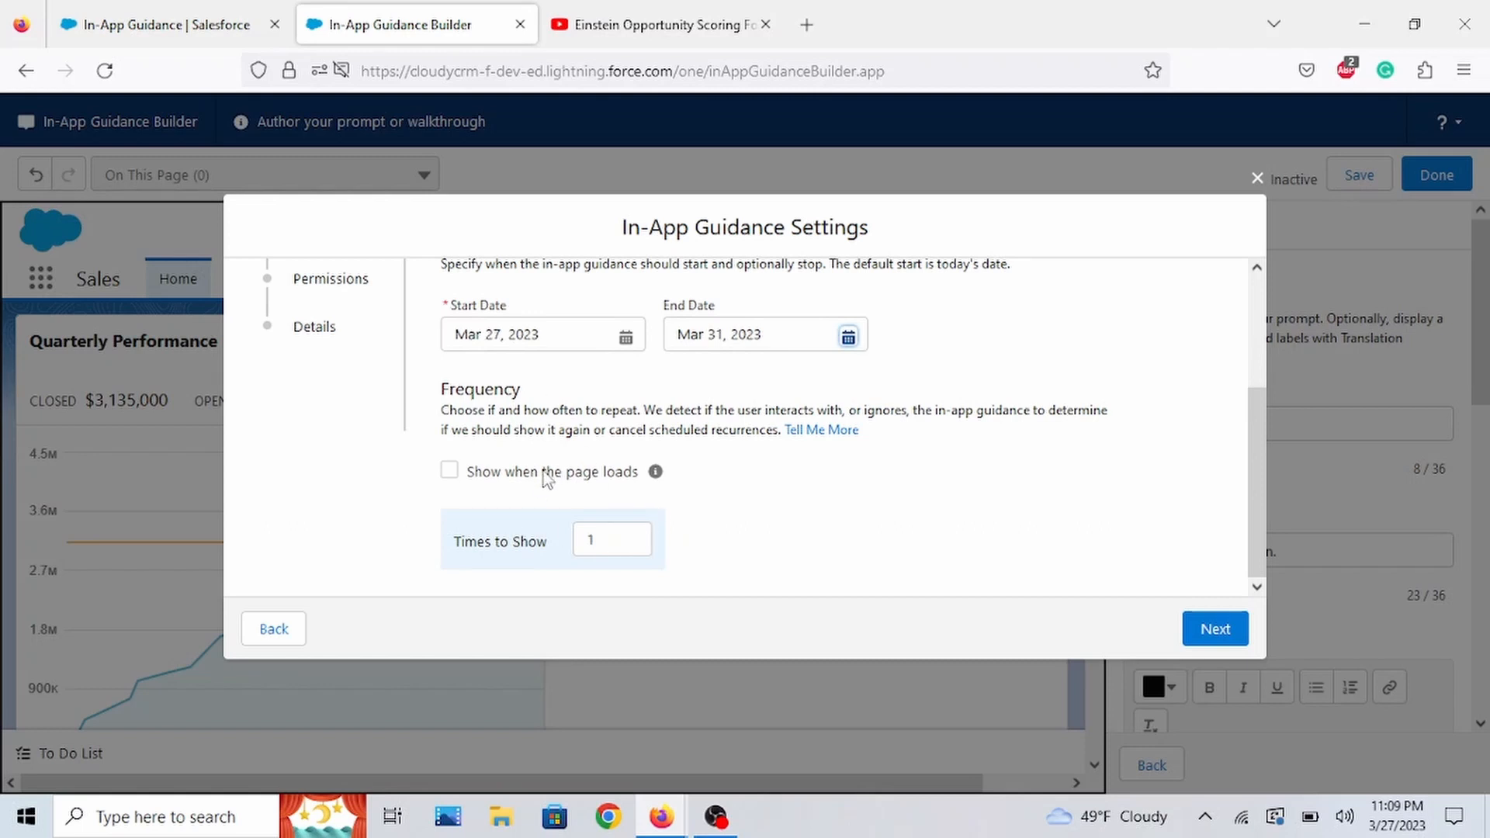
click(449, 470)
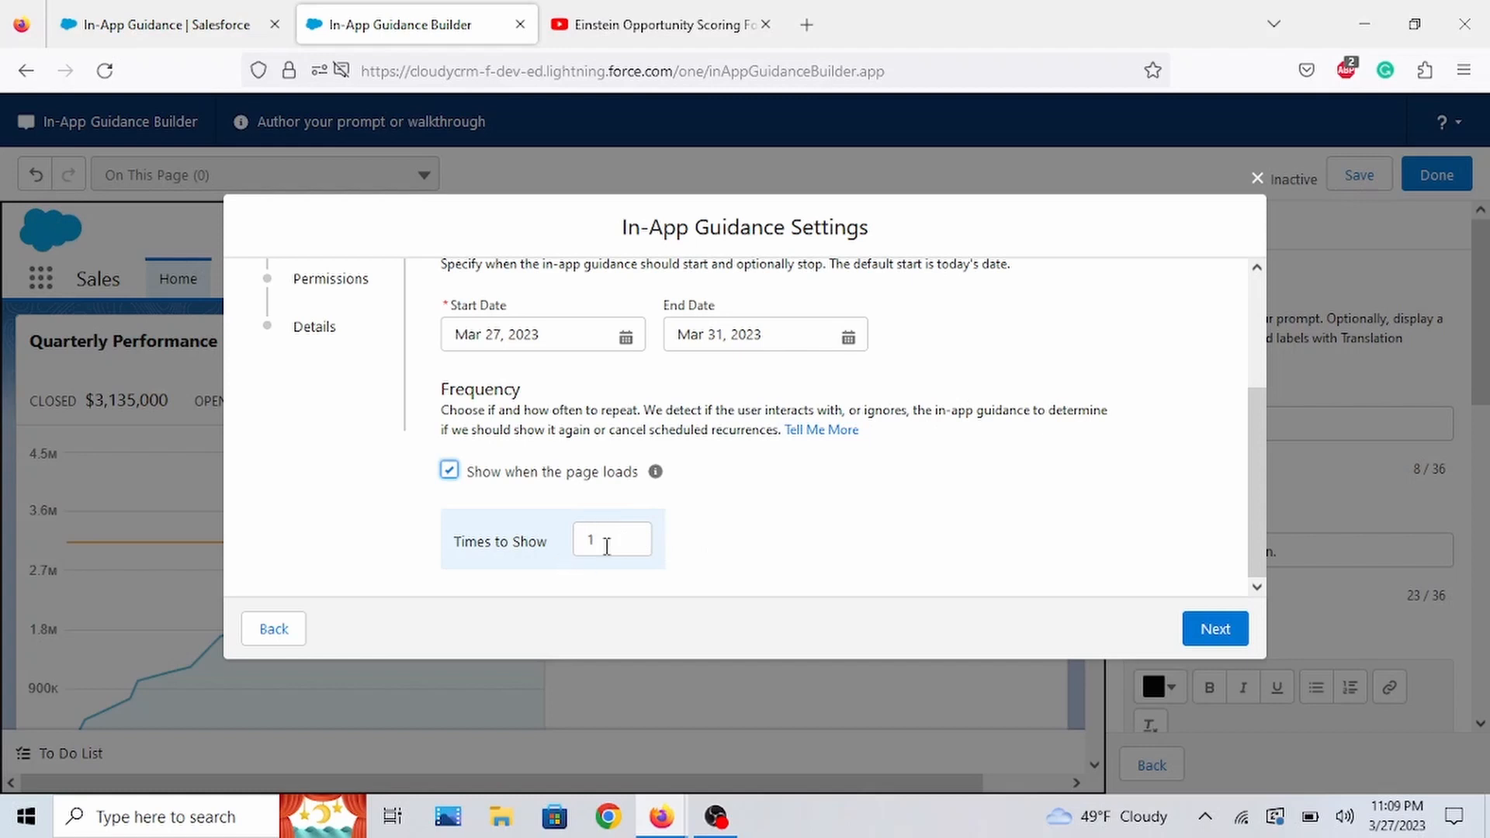
click(612, 539)
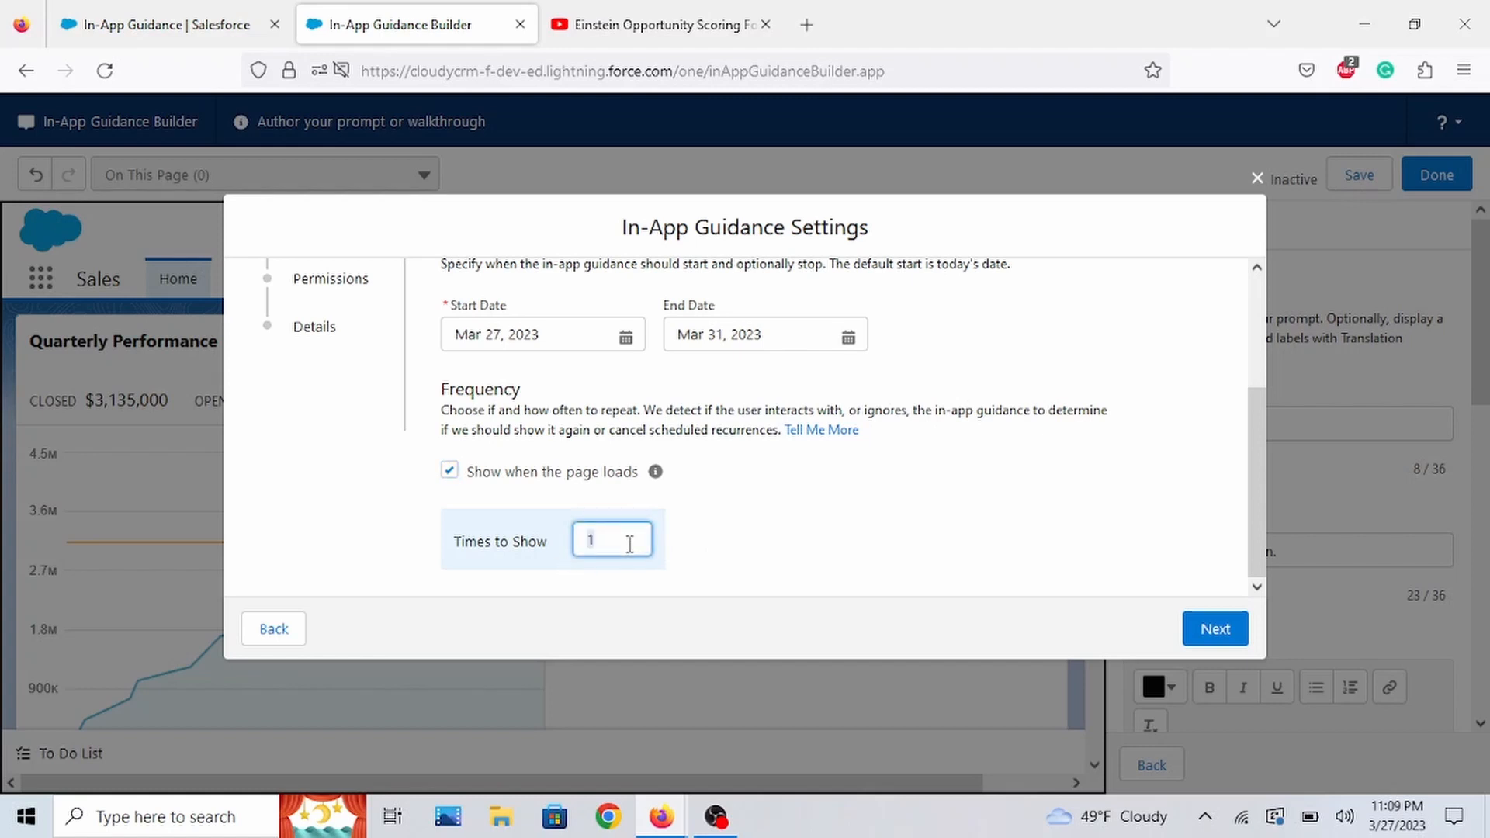
text(5)
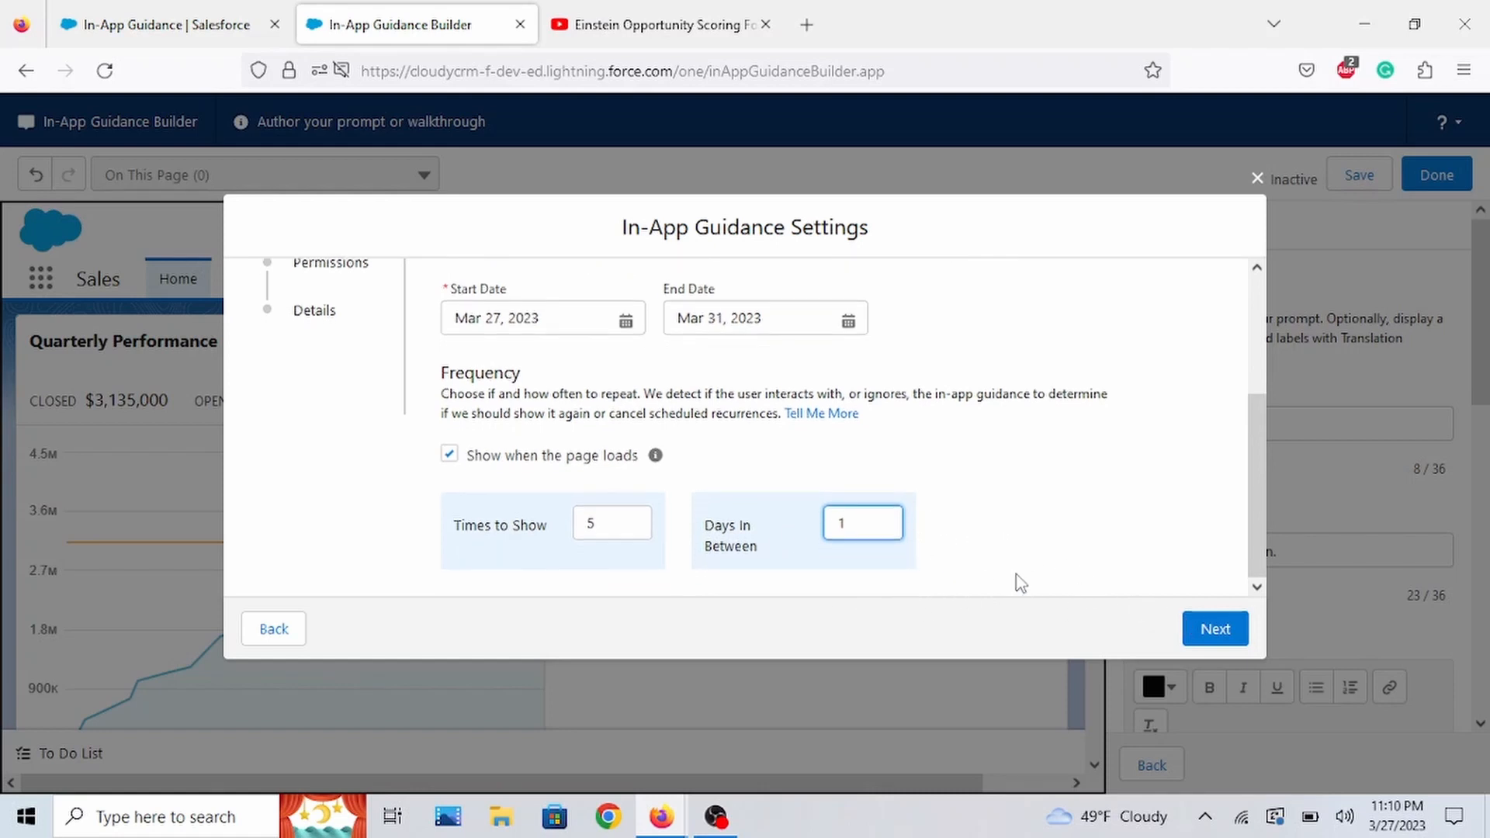
click(1214, 629)
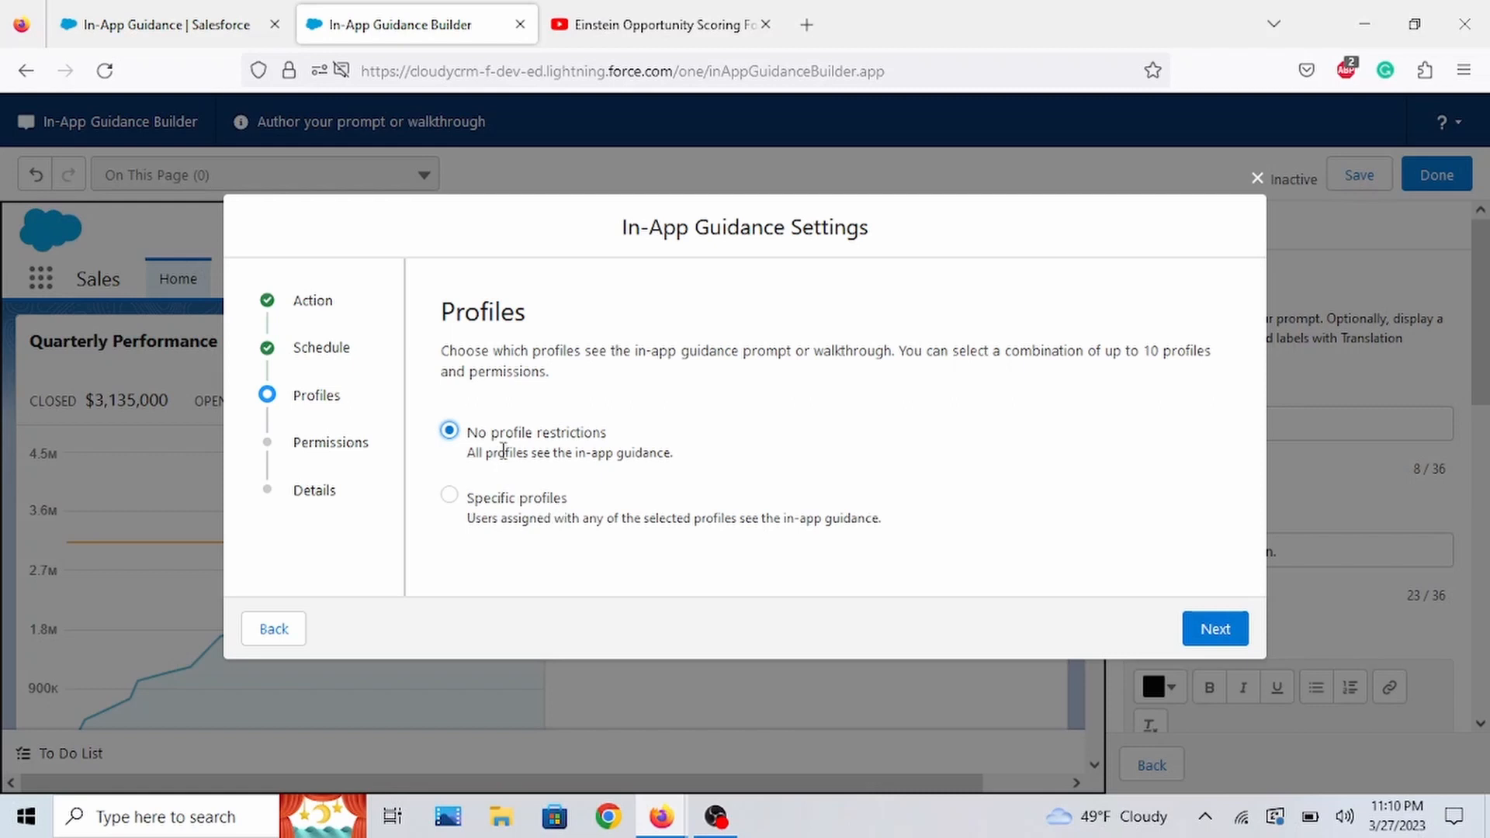
mouse_move(570, 450)
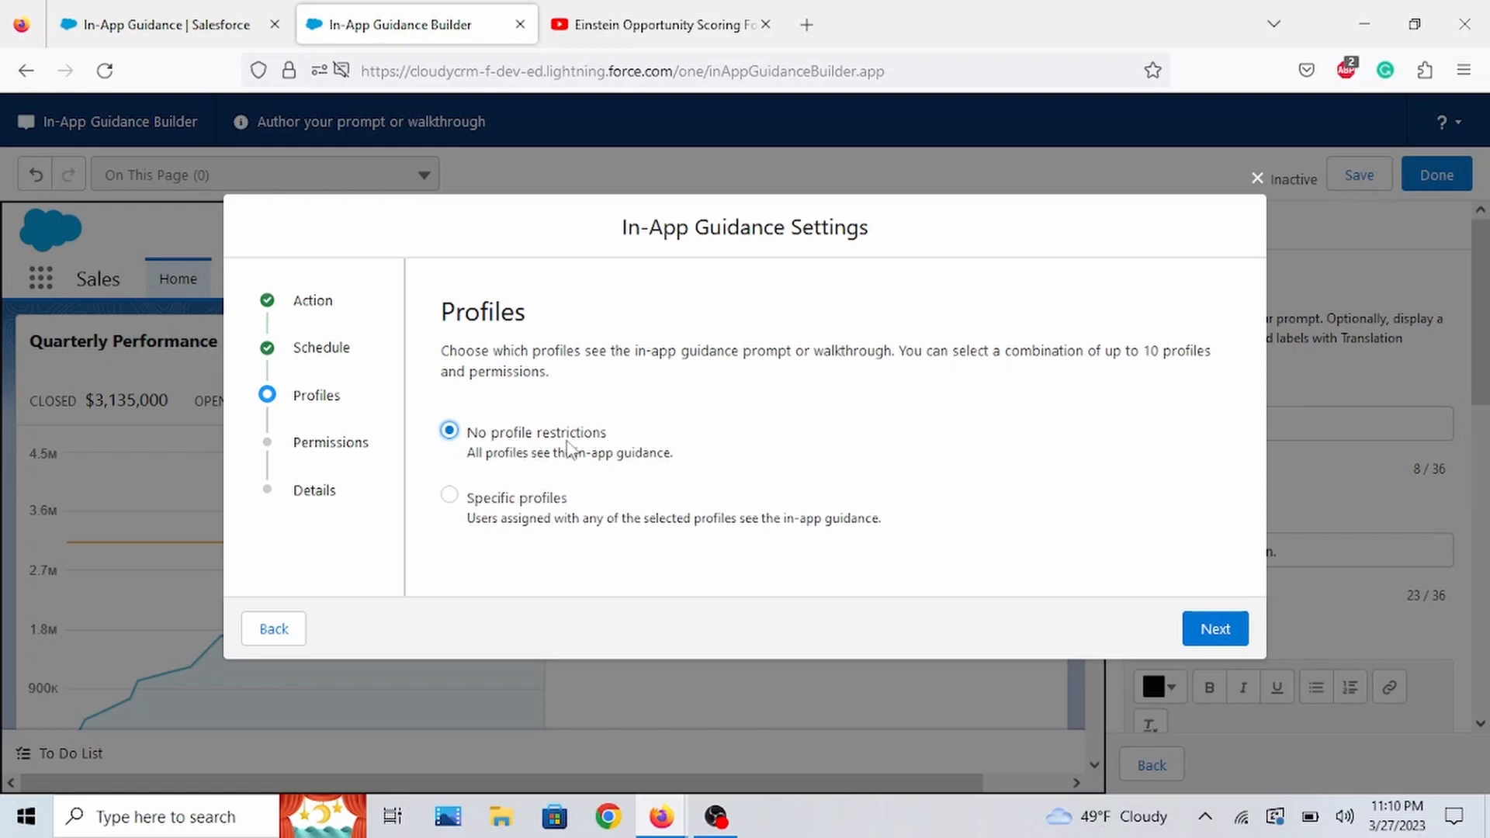
- Keep no profile or permission restrictions and advance to the Details step
click(1214, 629)
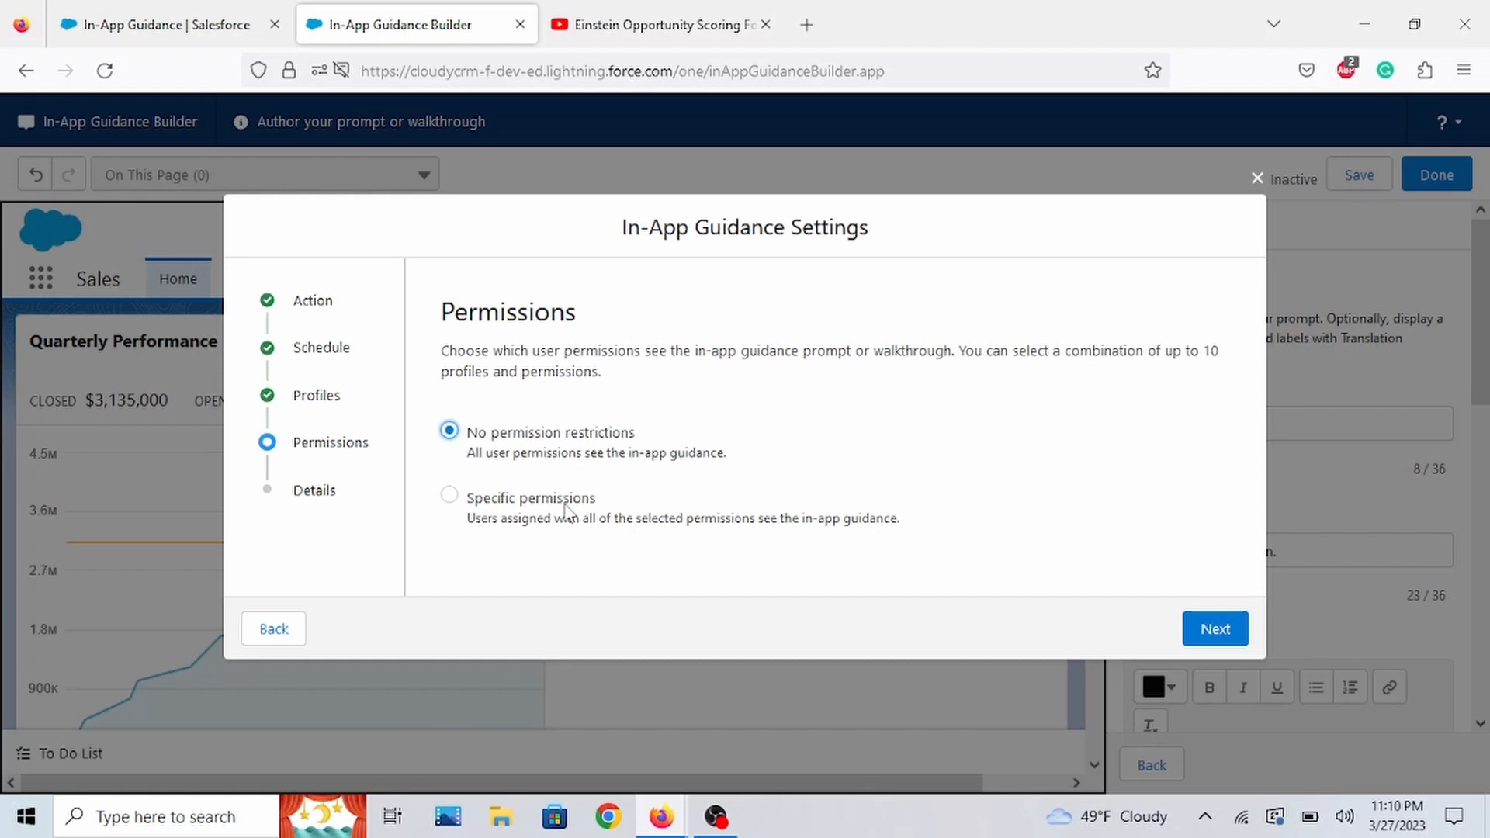
mouse_move(717, 536)
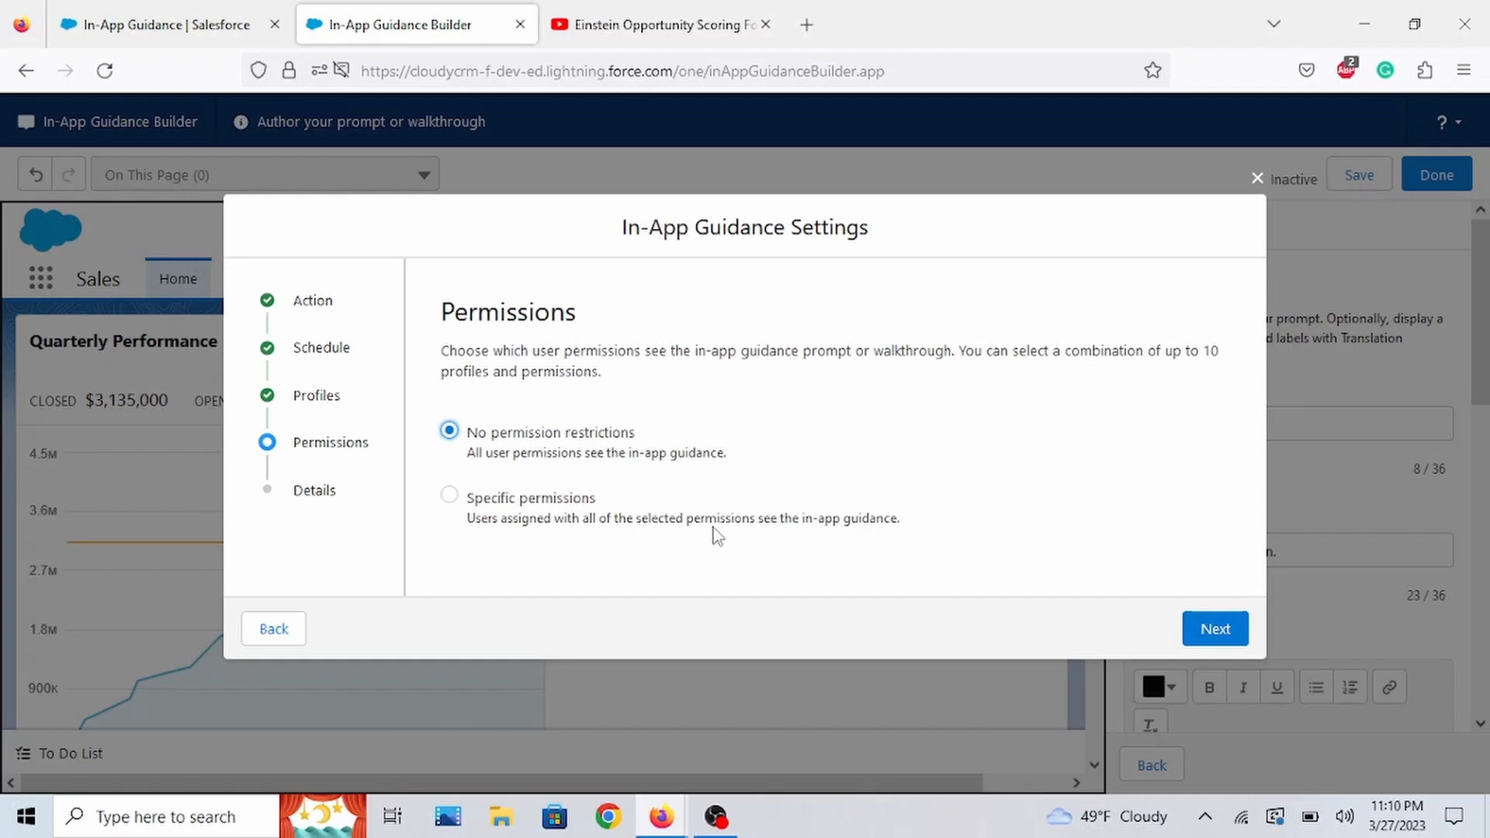
mouse_move(570, 506)
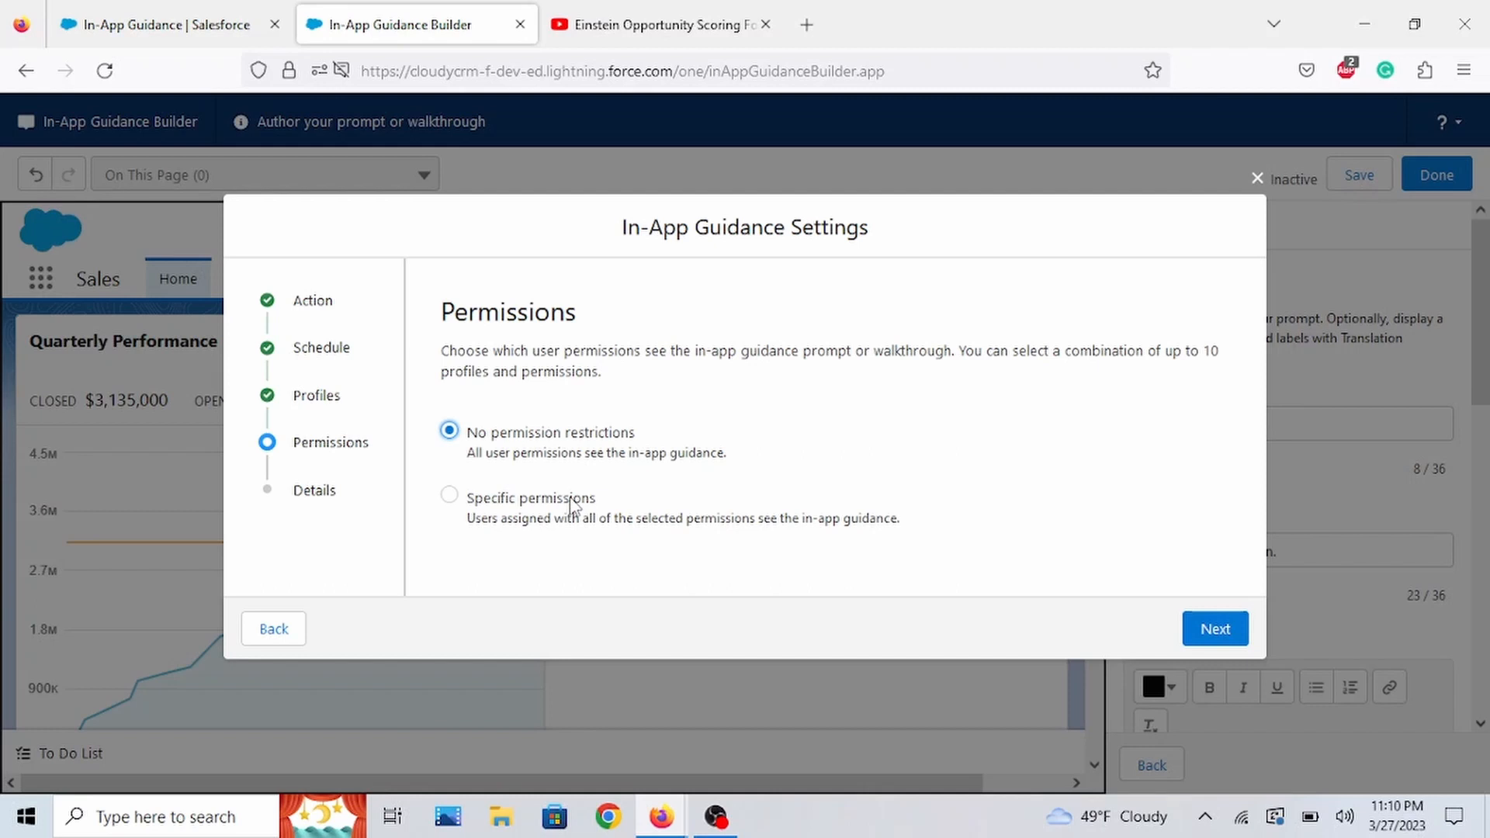
mouse_move(349, 410)
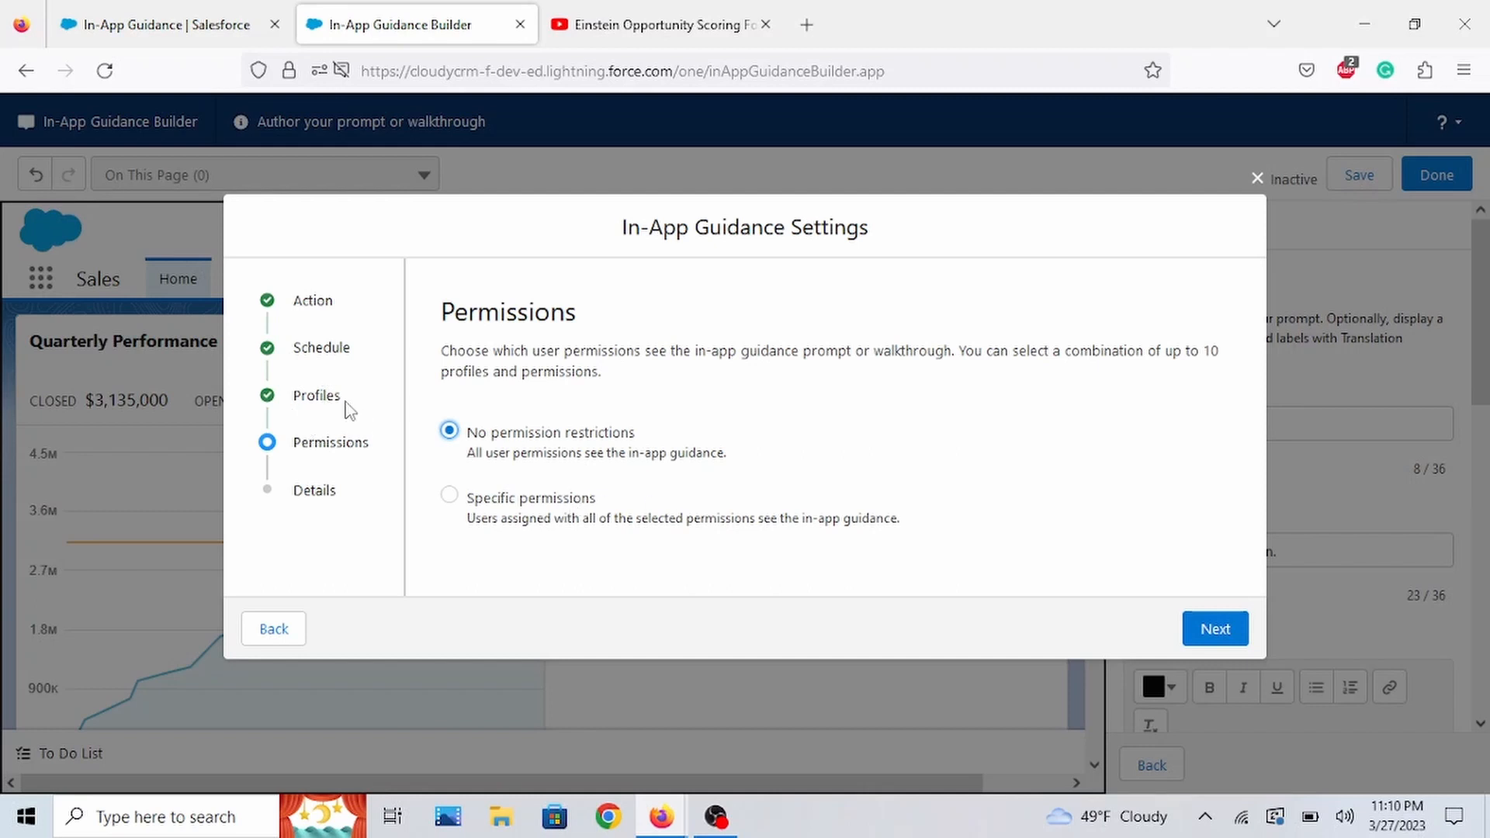
mouse_move(844, 593)
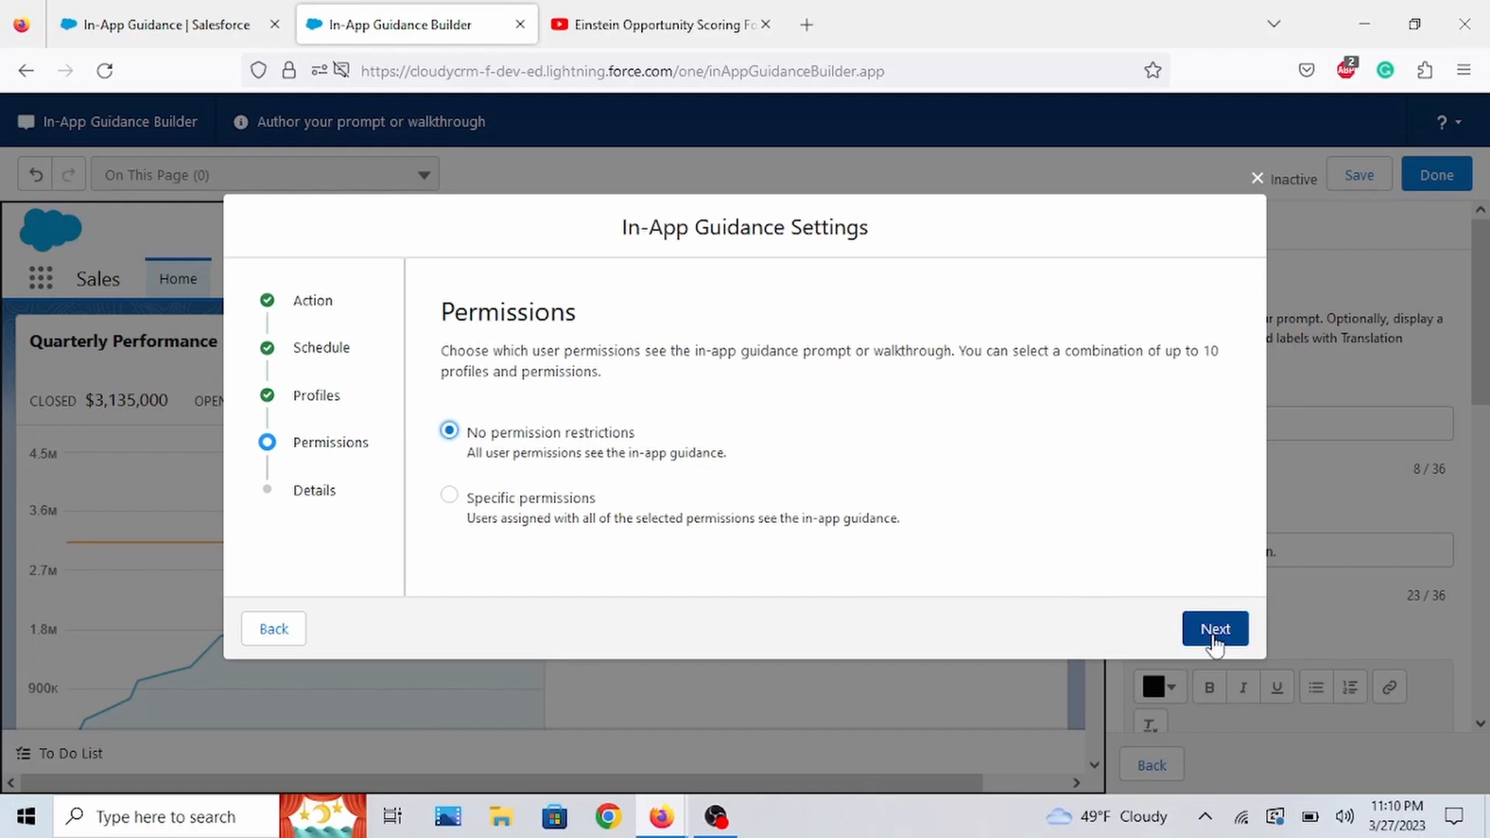
click(1214, 628)
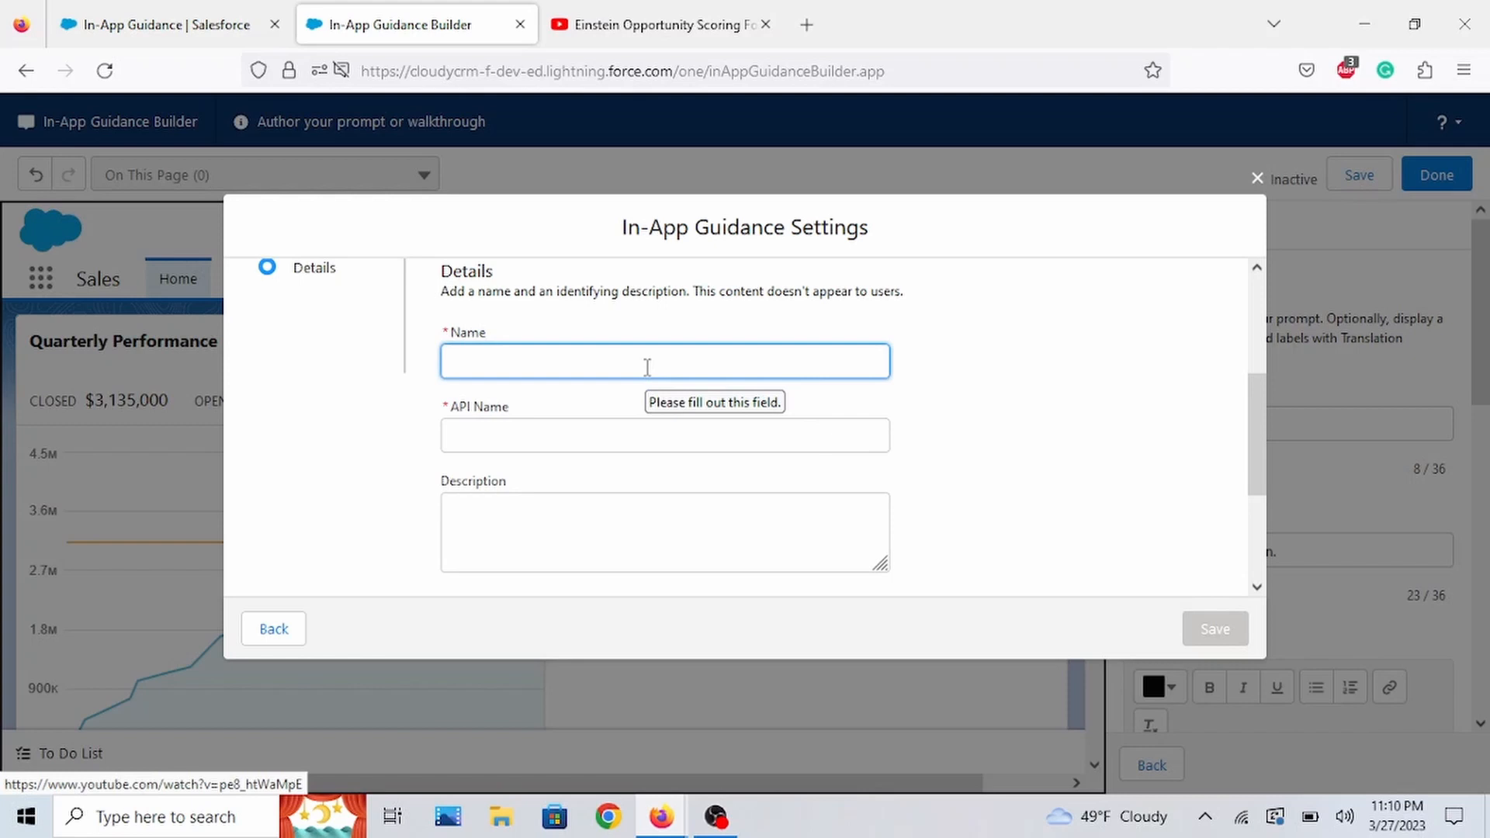
- Name the prompt 'homepage' and save it, leaving it active
click(663, 360)
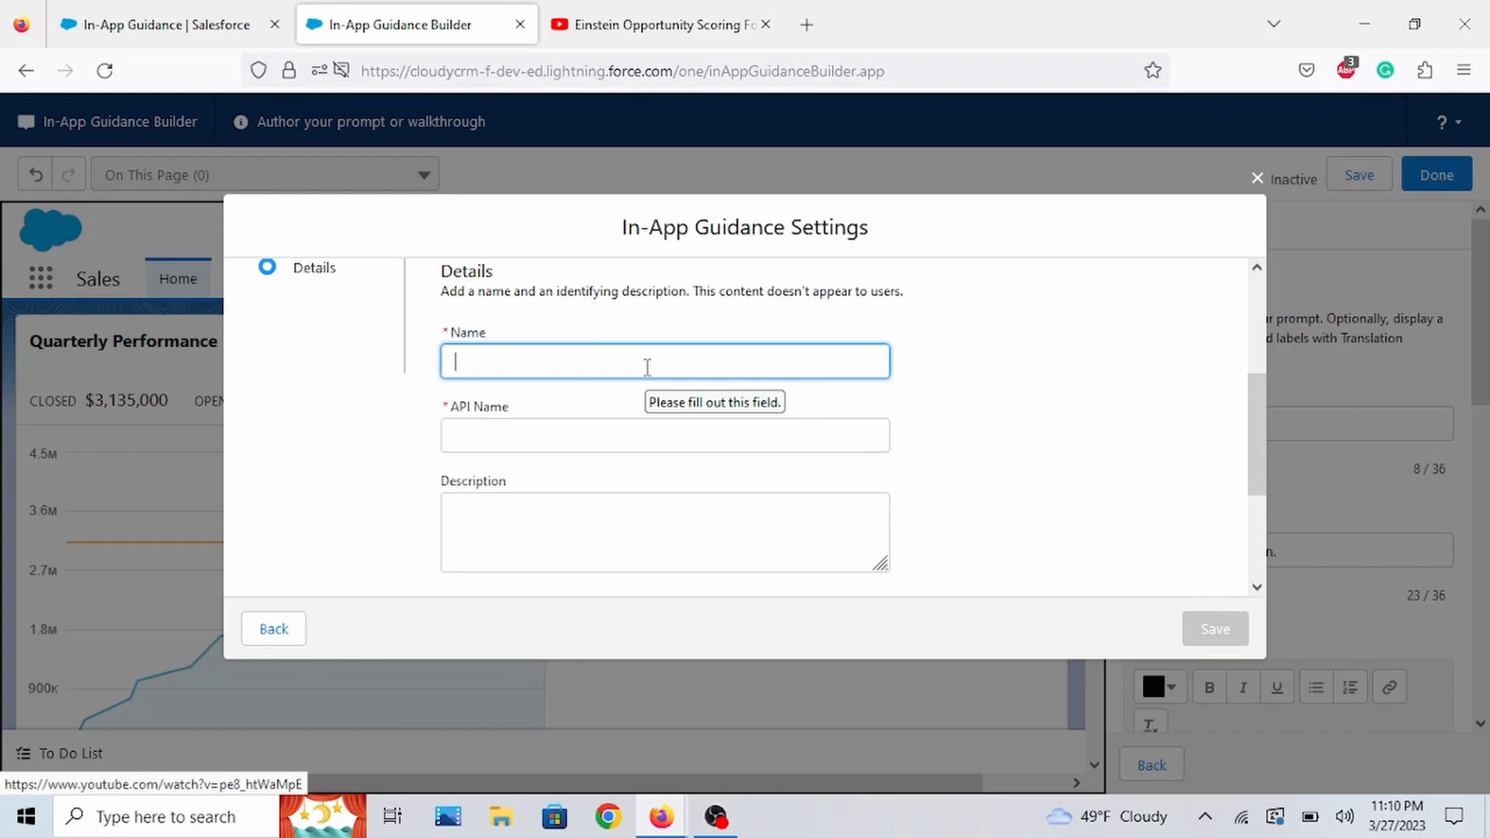
text(homepage)
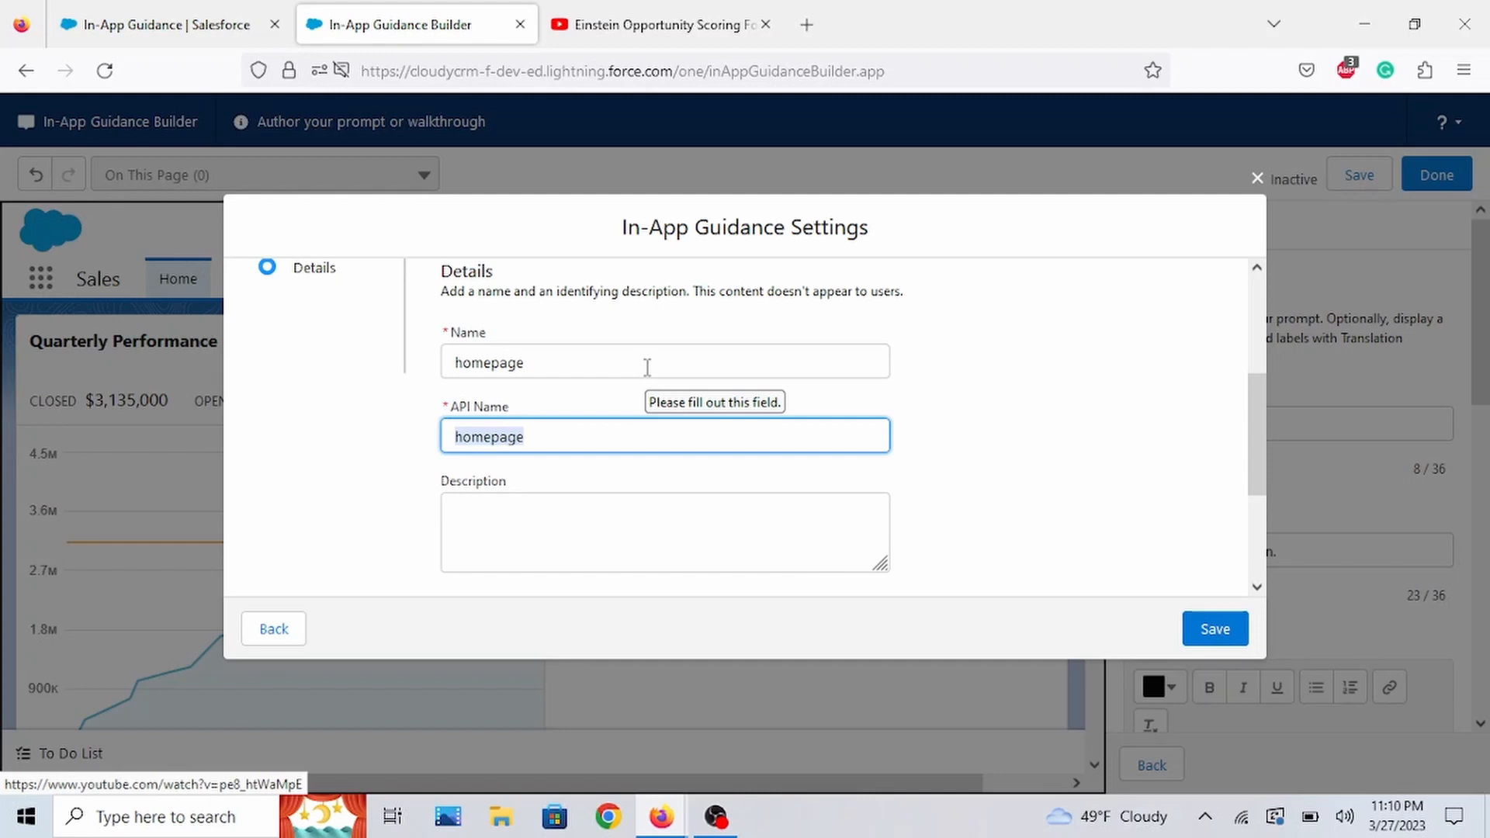
scroll(down, 3)
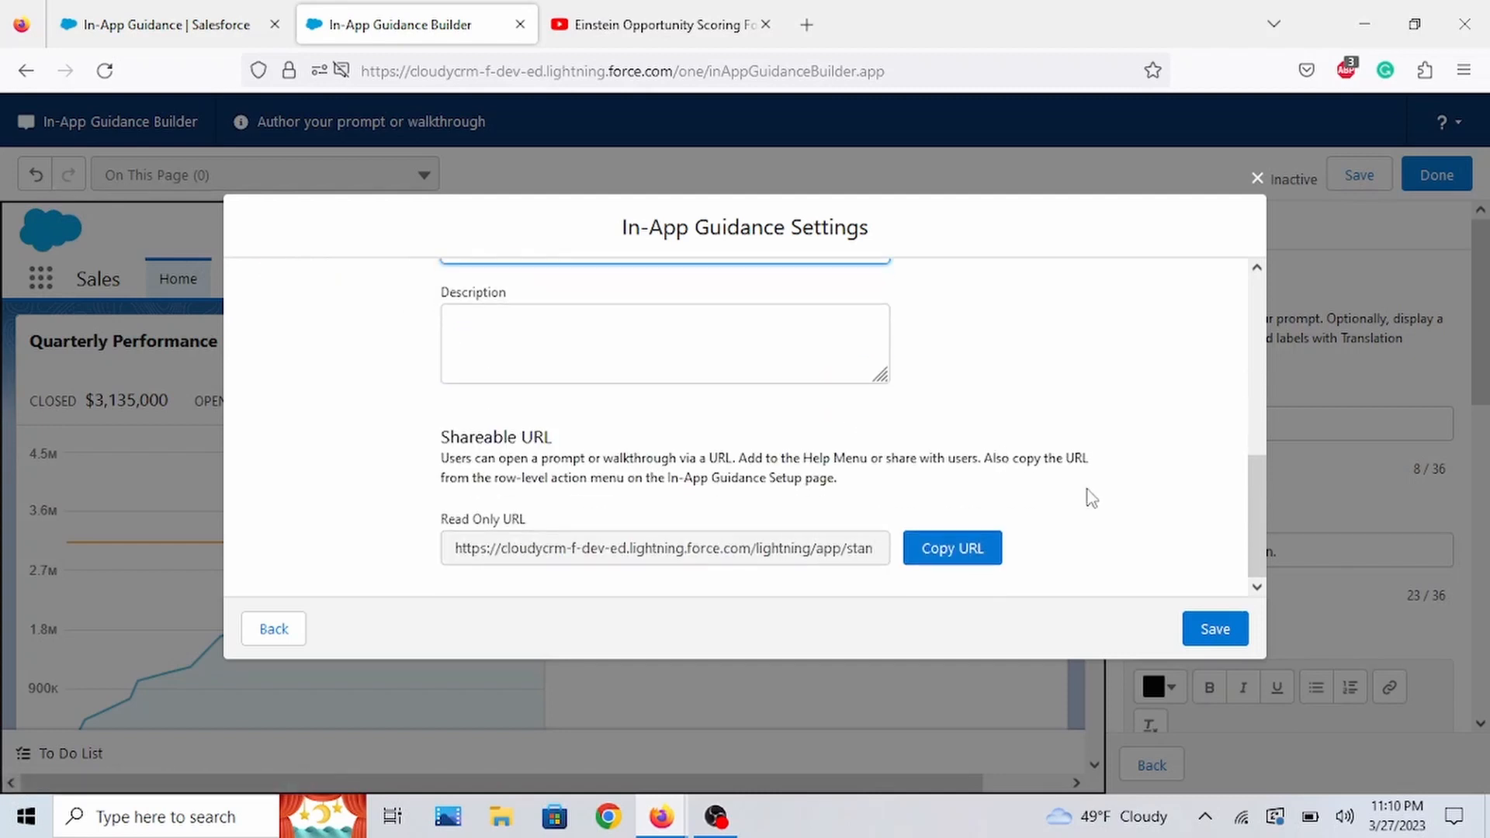
click(1214, 629)
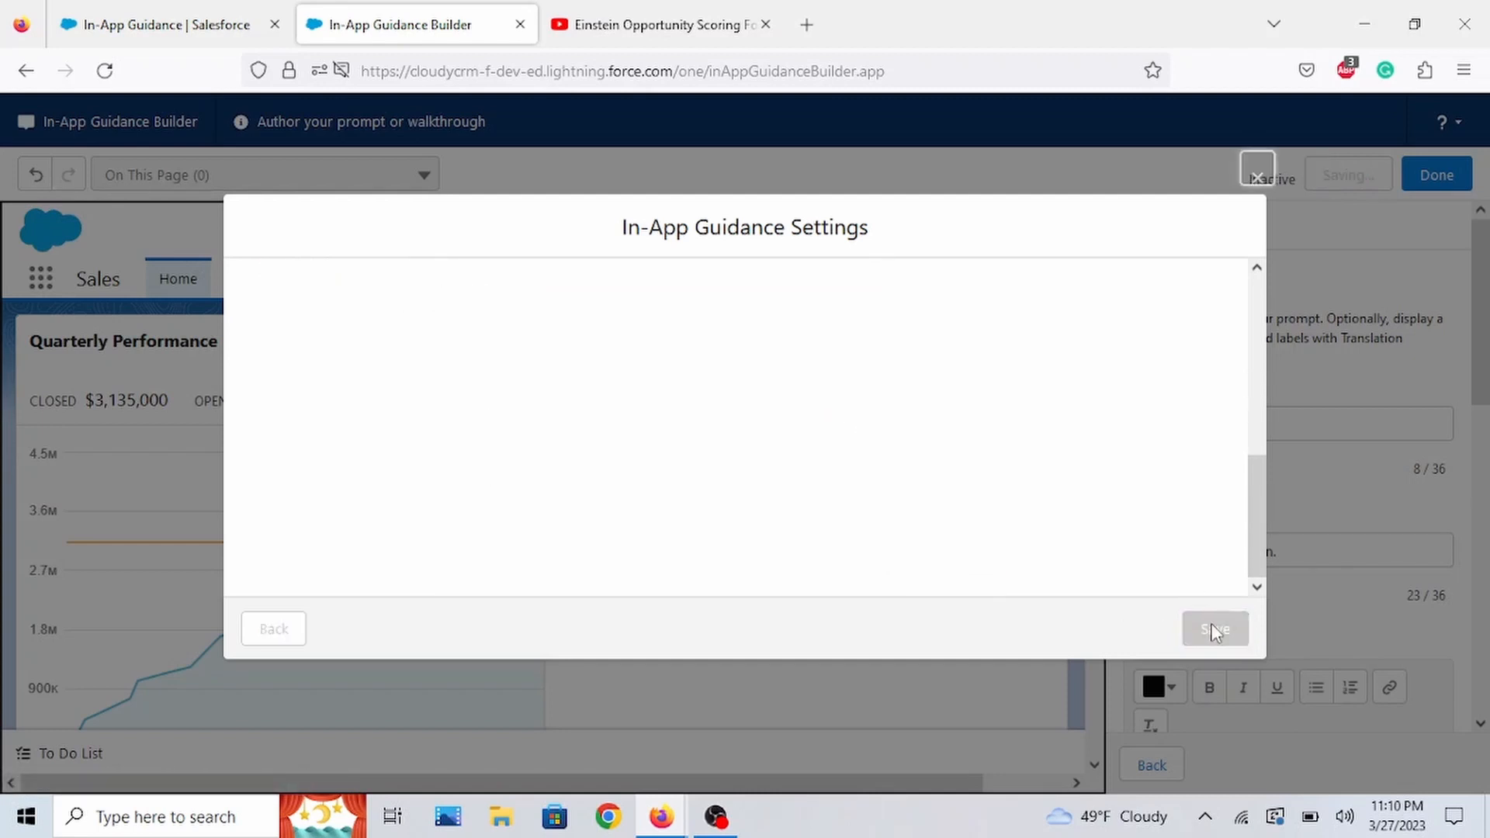
click(1214, 629)
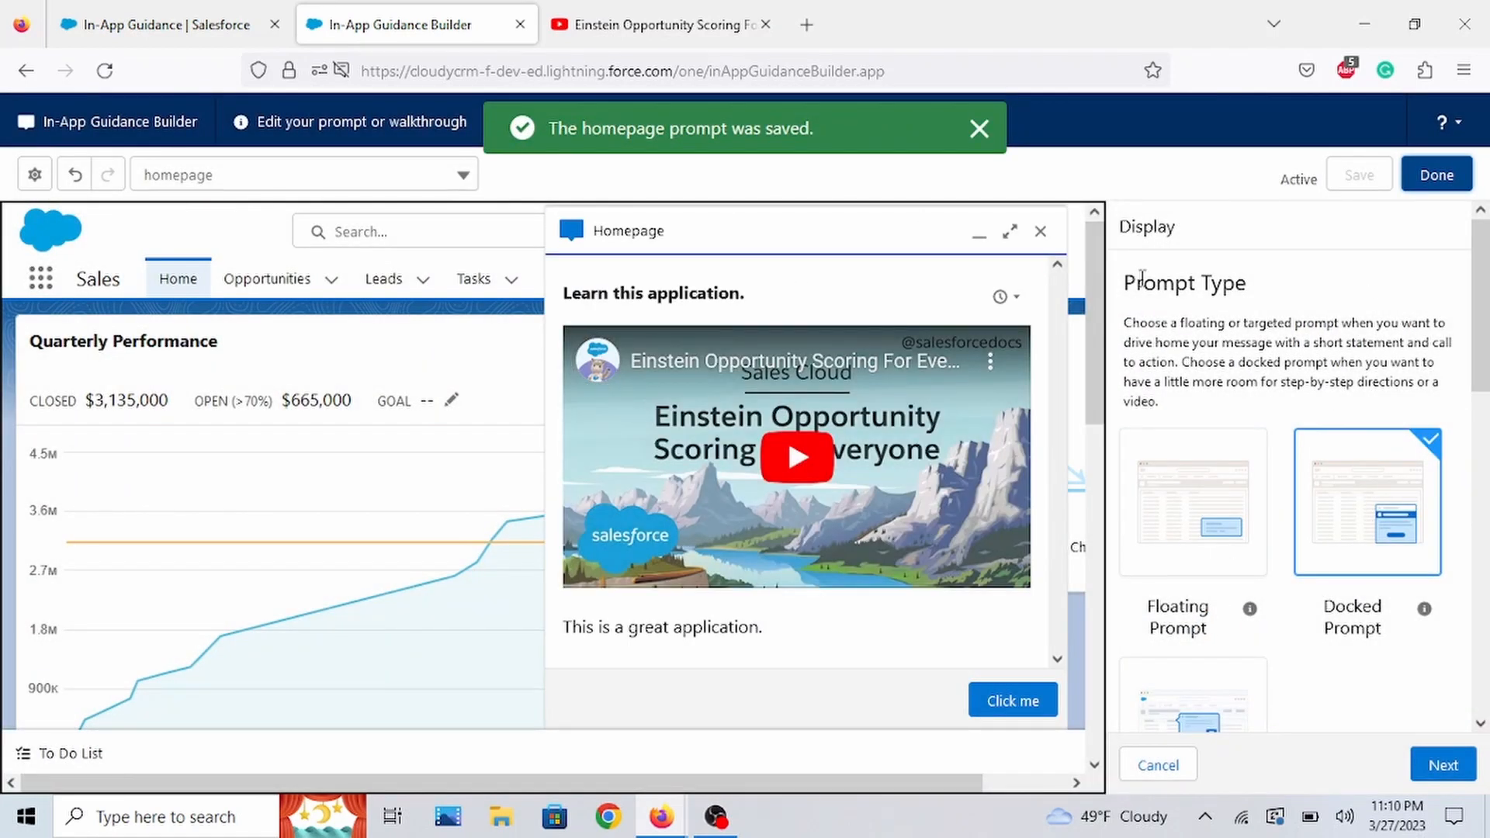
- Review the homepage prompt's settings without changes and finish editing with Done
click(980, 129)
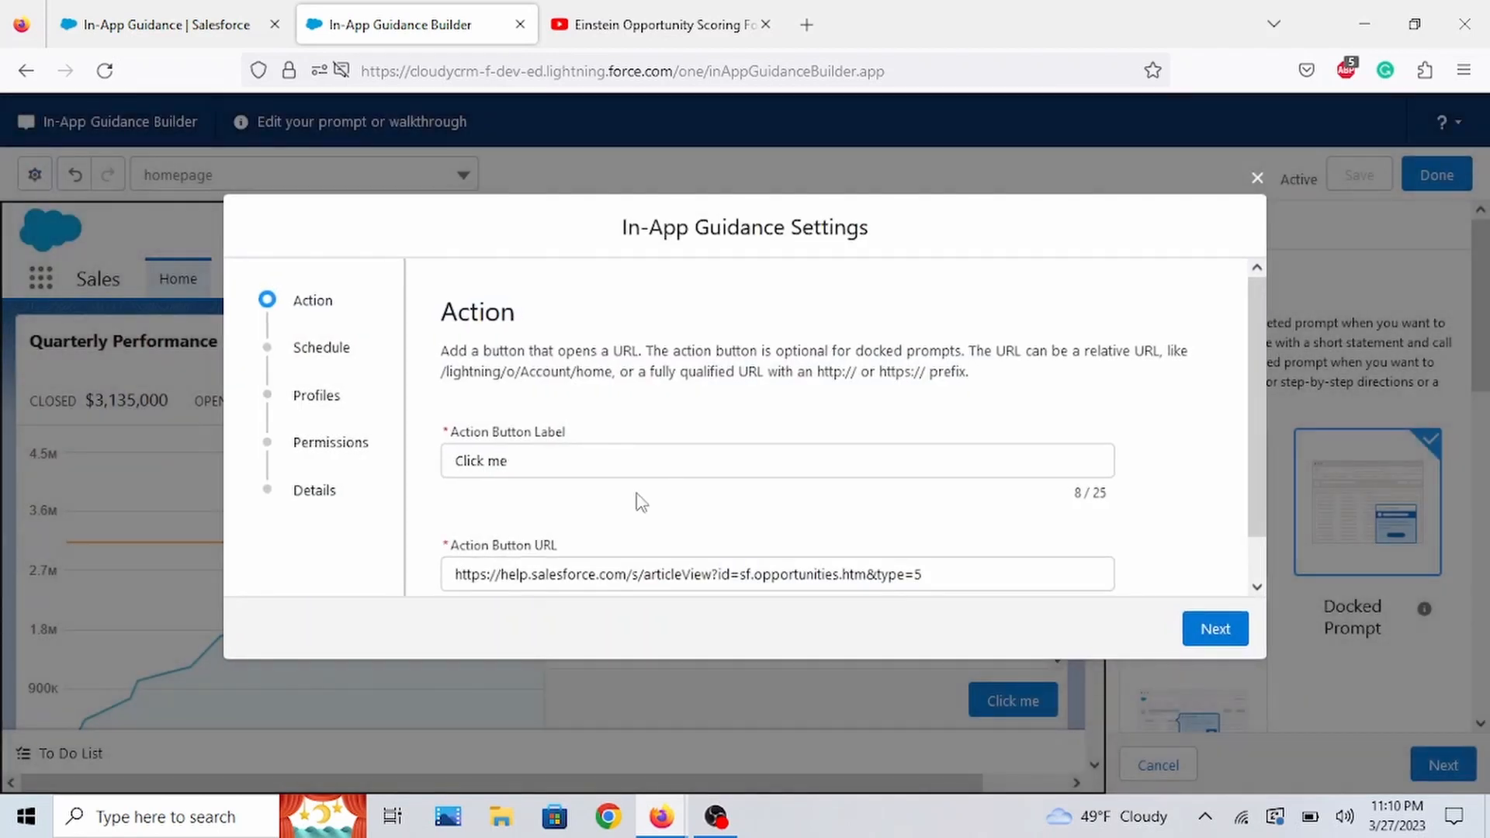
scroll(down, 3)
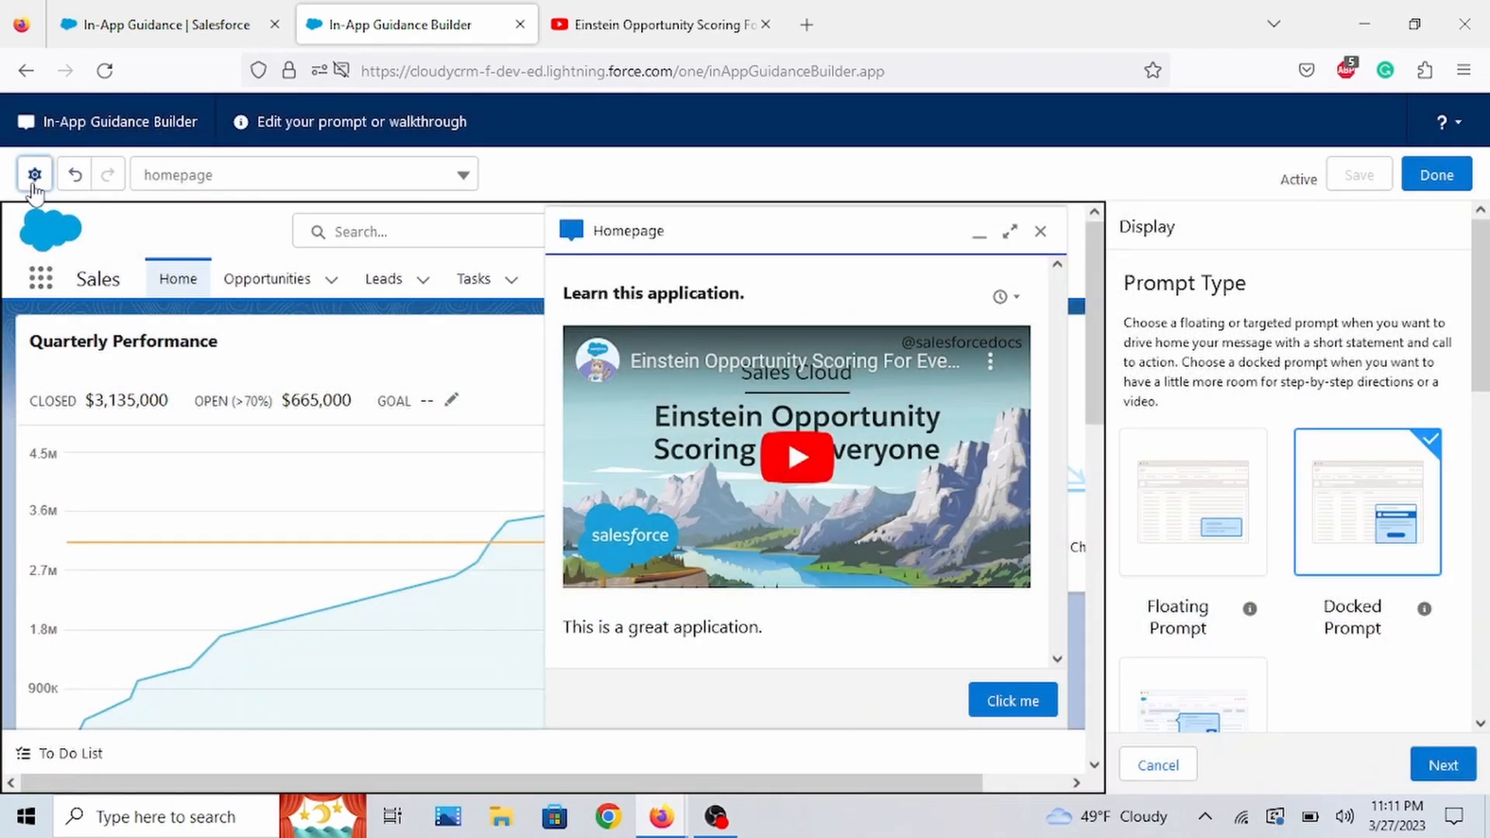
click(35, 174)
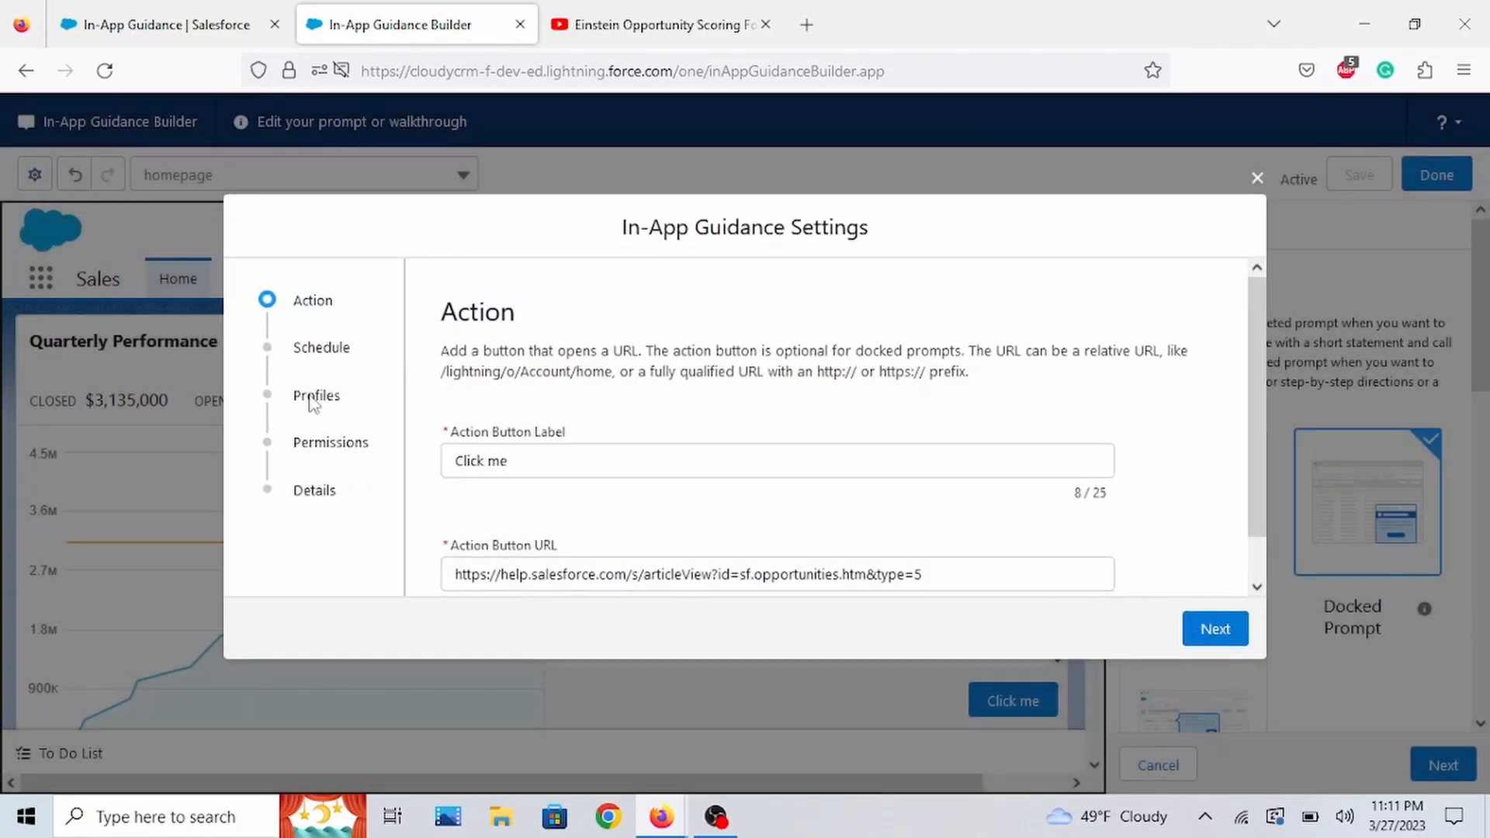
mouse_move(374, 446)
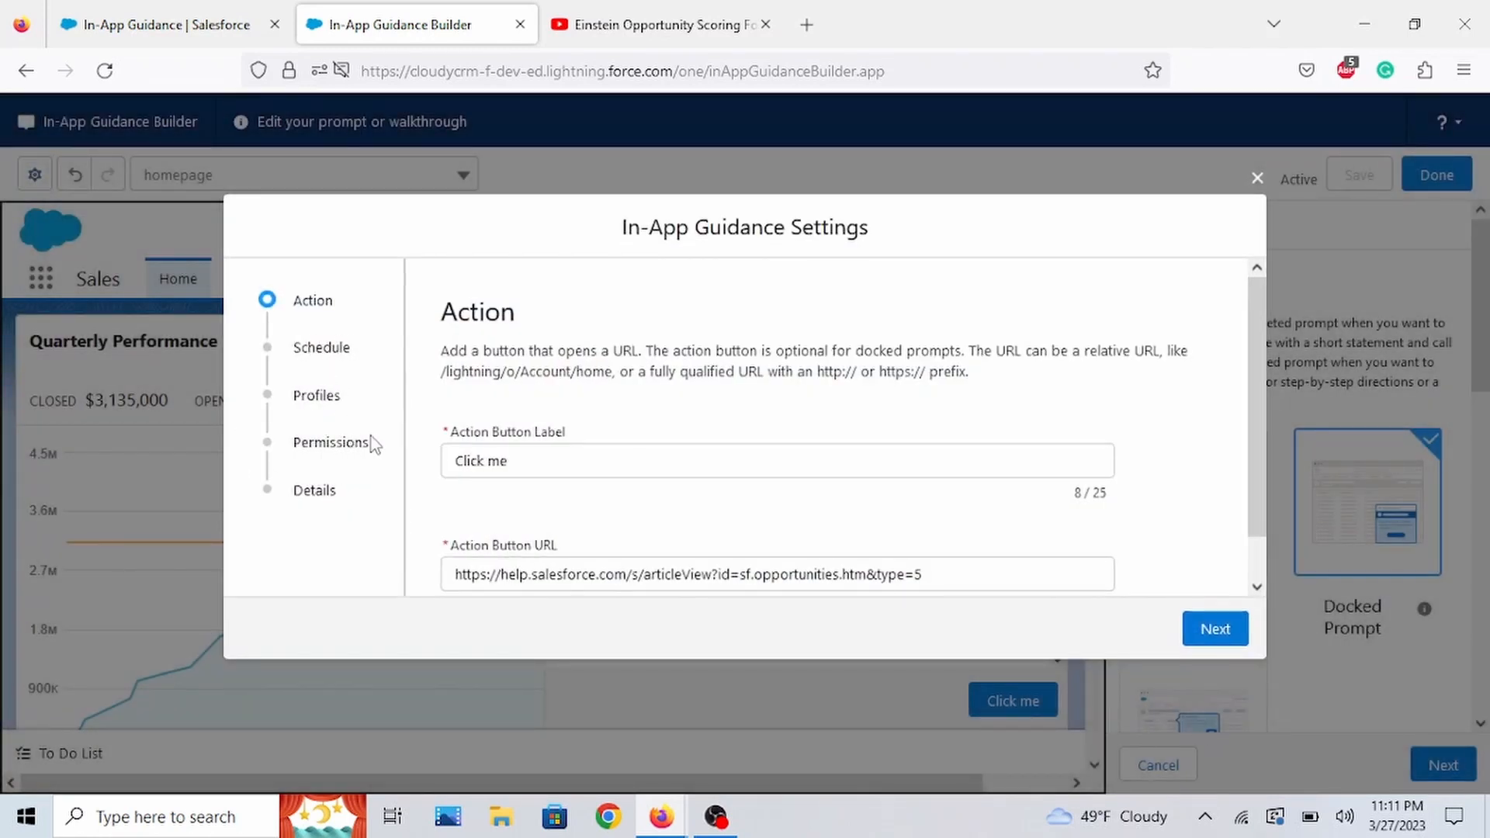
mouse_move(327, 427)
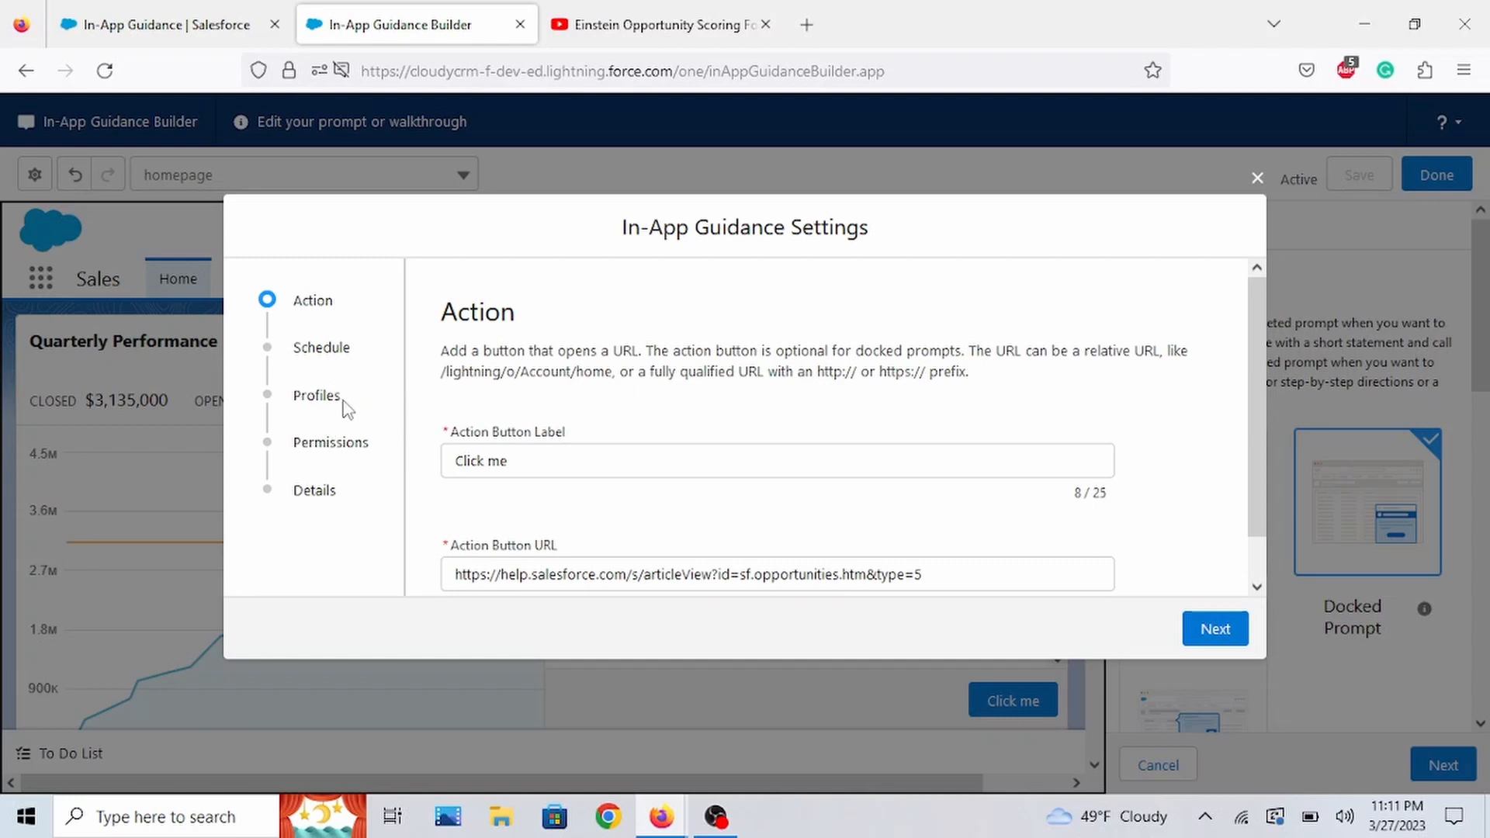
click(1256, 179)
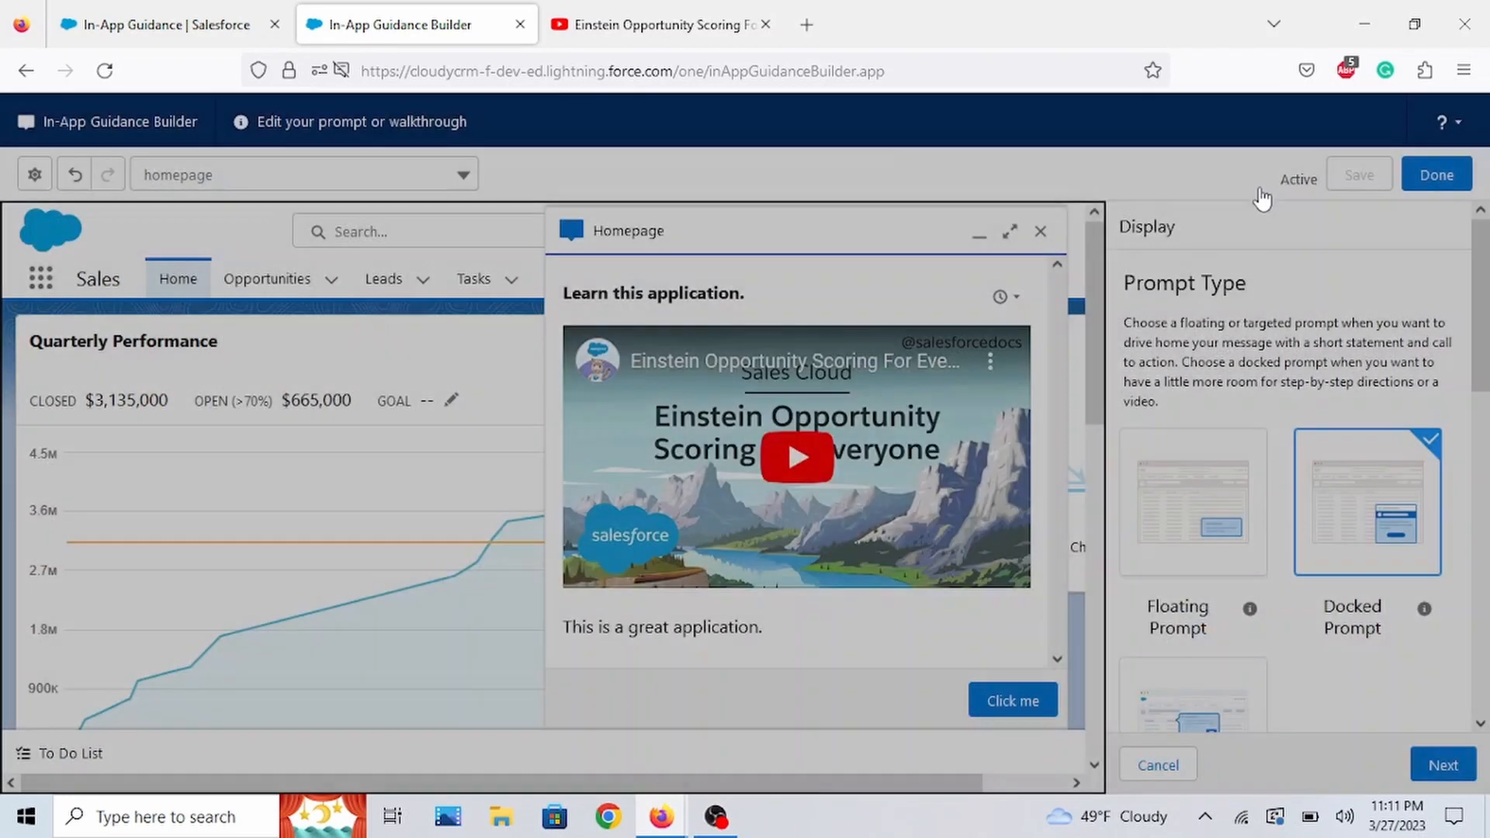
click(35, 174)
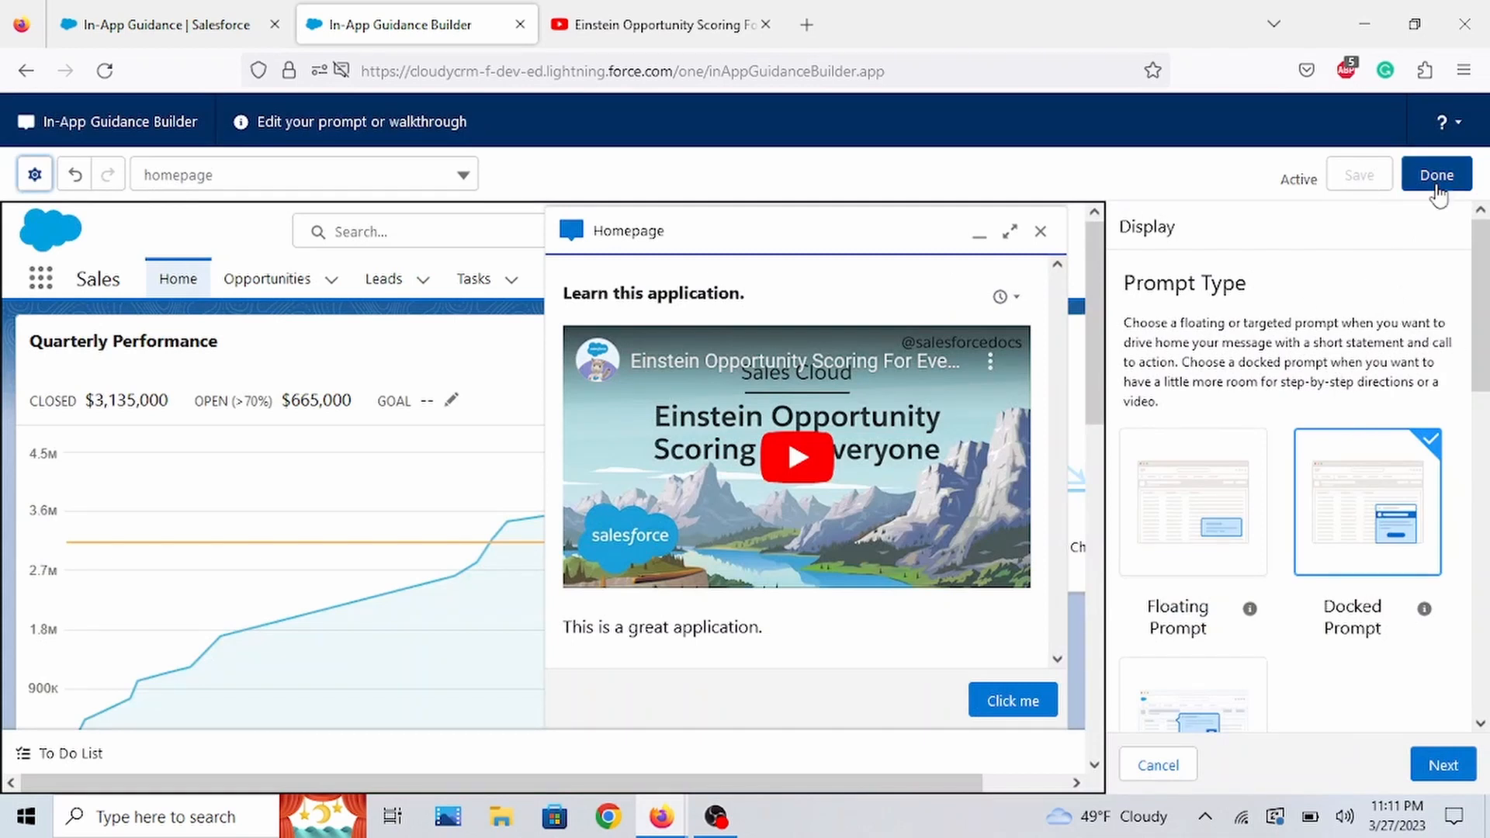
click(1435, 173)
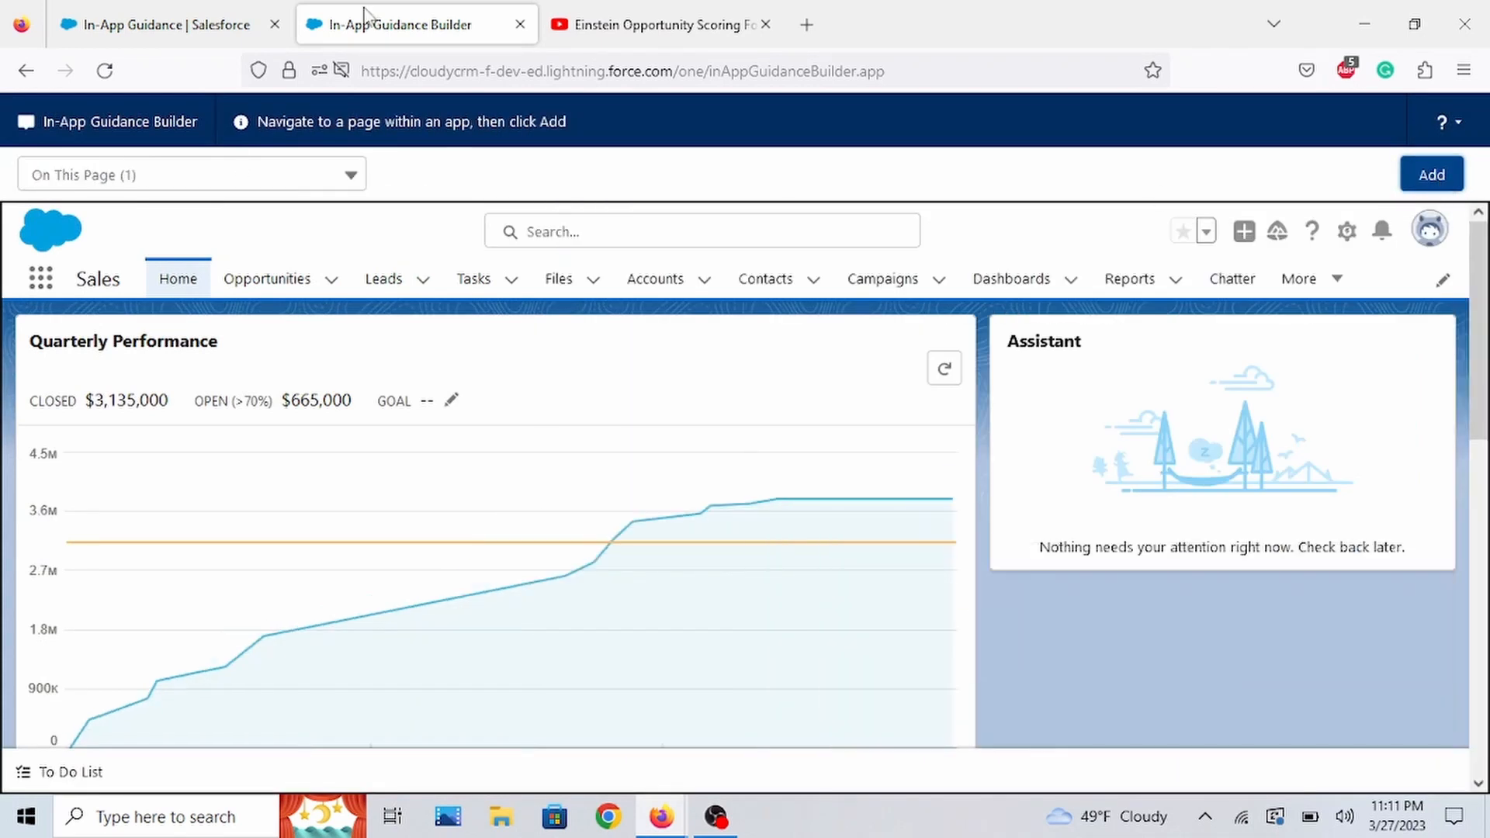
- Refresh the In-App Guidance list to show 'homepage', preview it and play its video
click(519, 24)
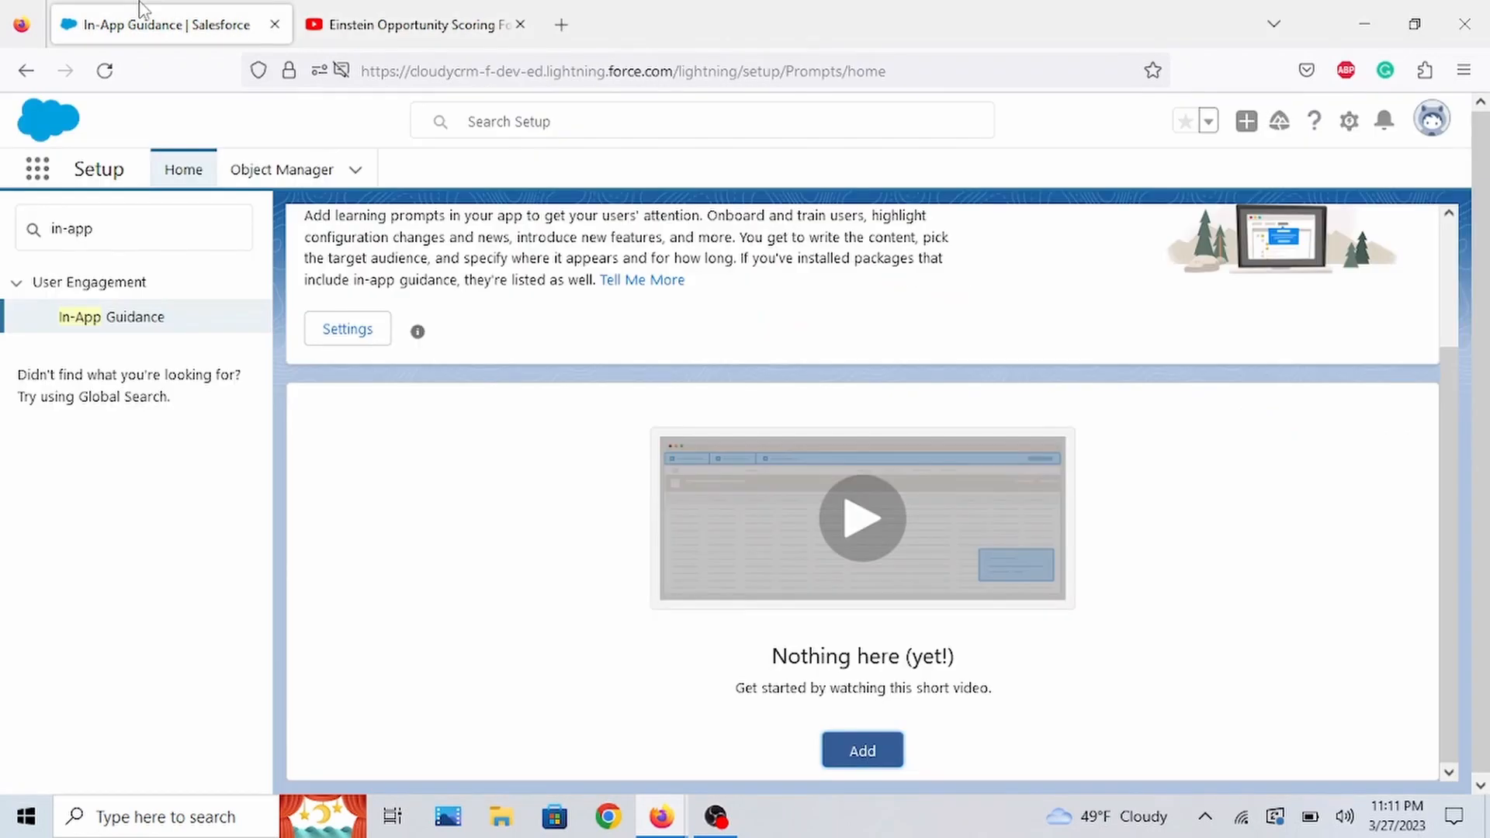
click(104, 70)
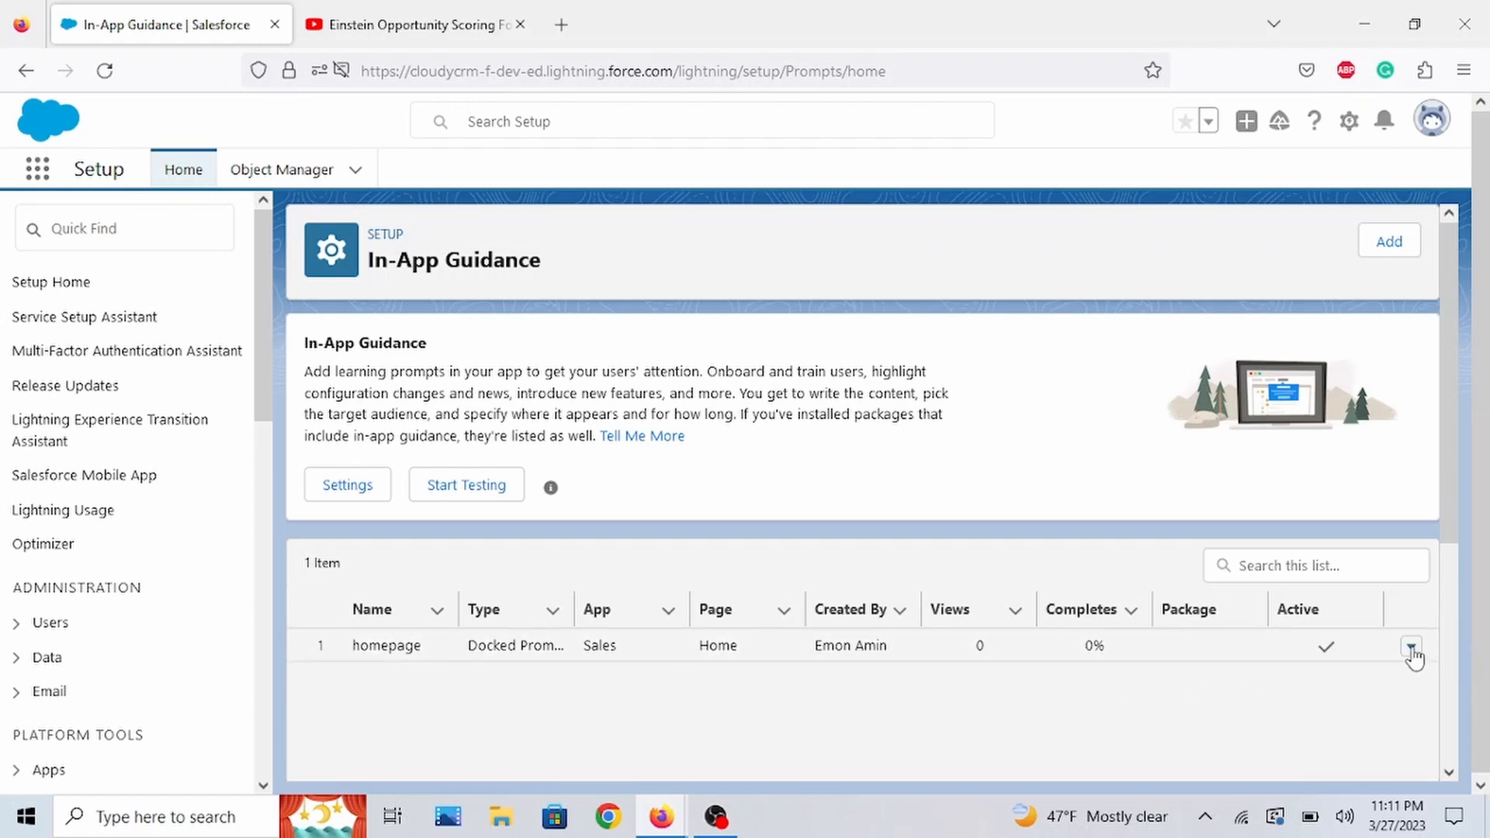
click(1413, 649)
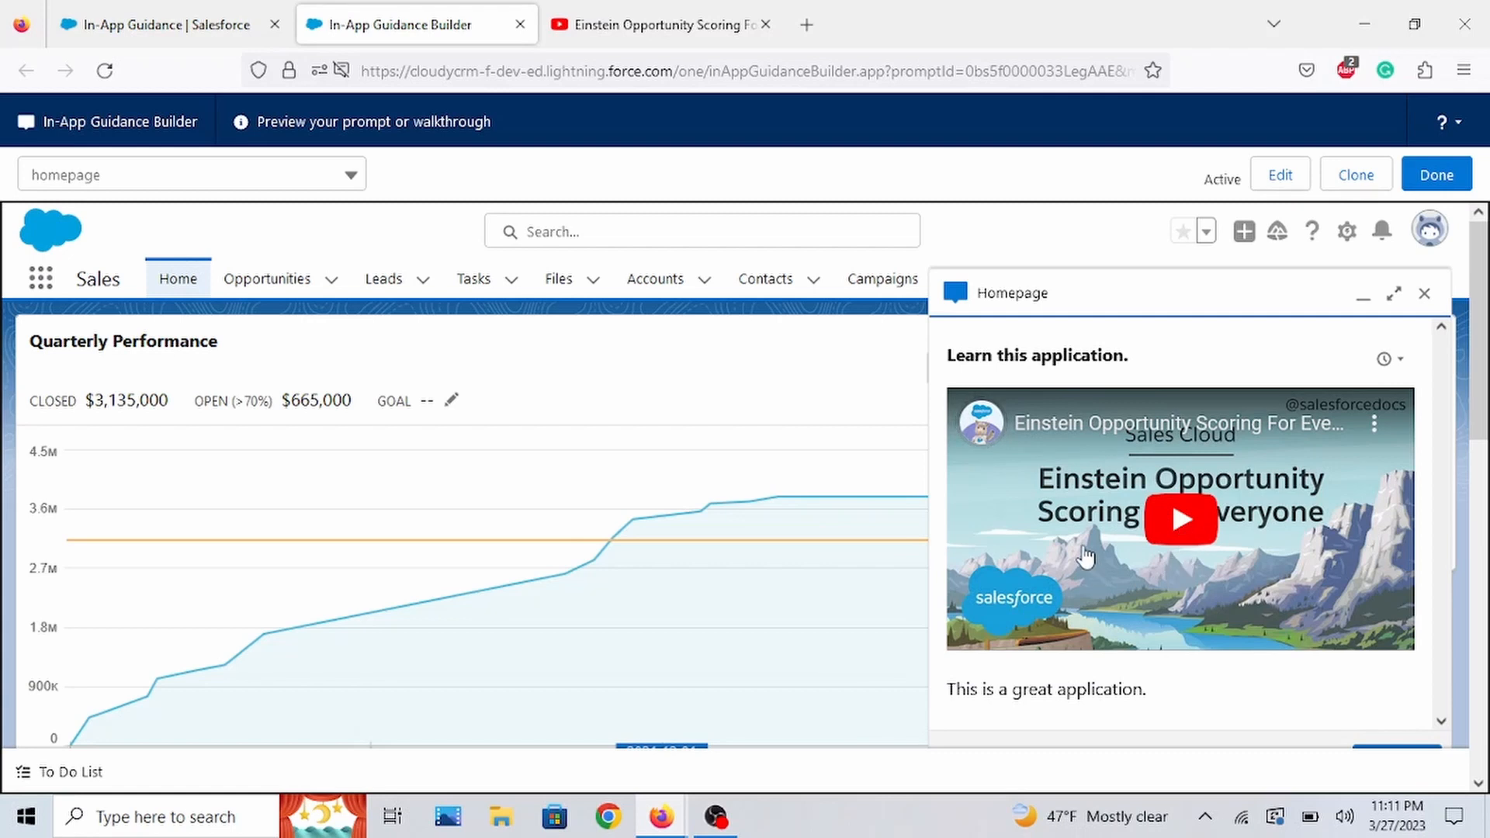
click(1180, 521)
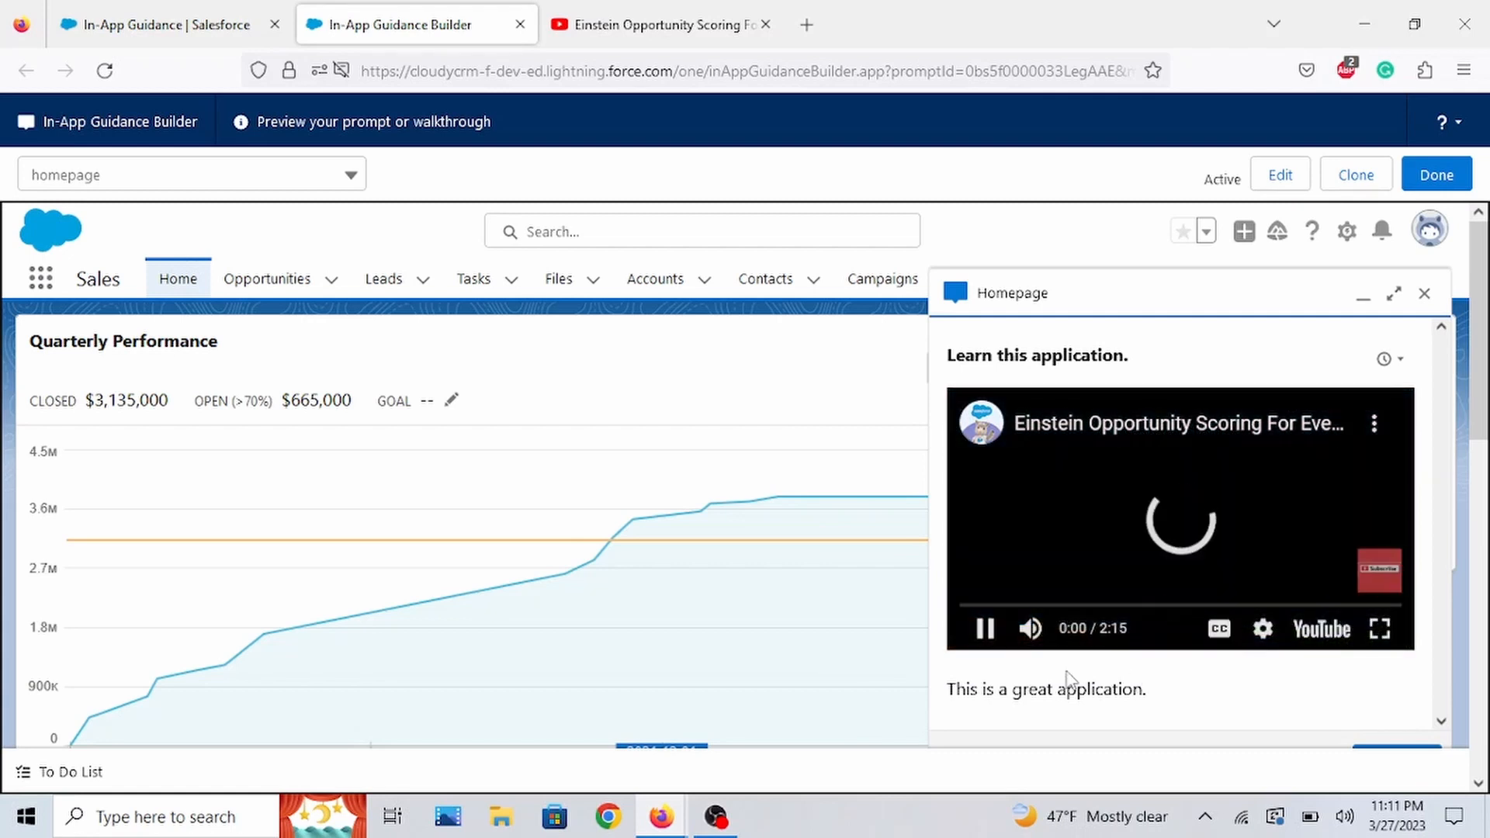
click(984, 629)
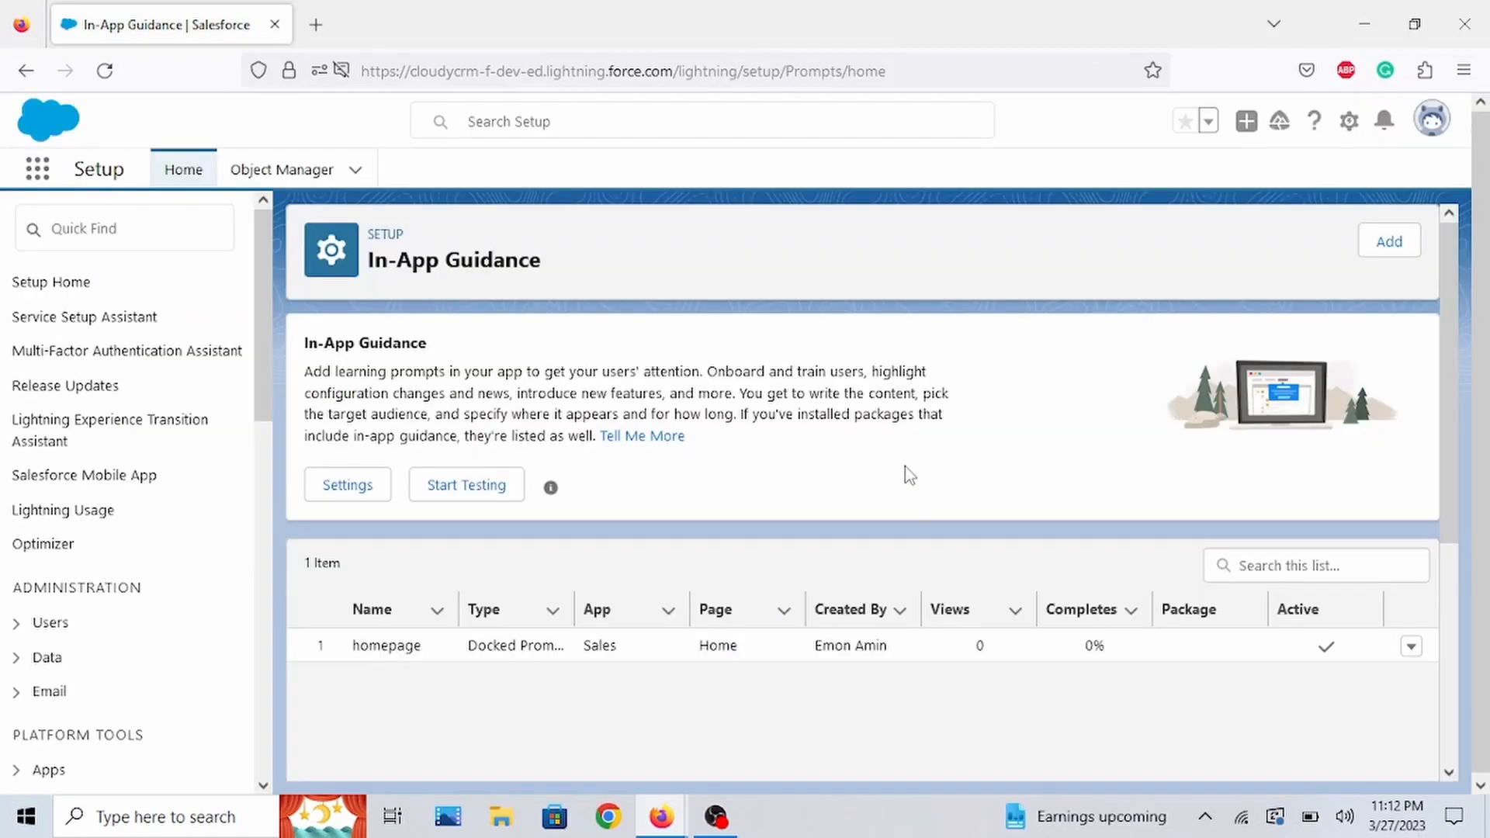
mouse_move(894, 468)
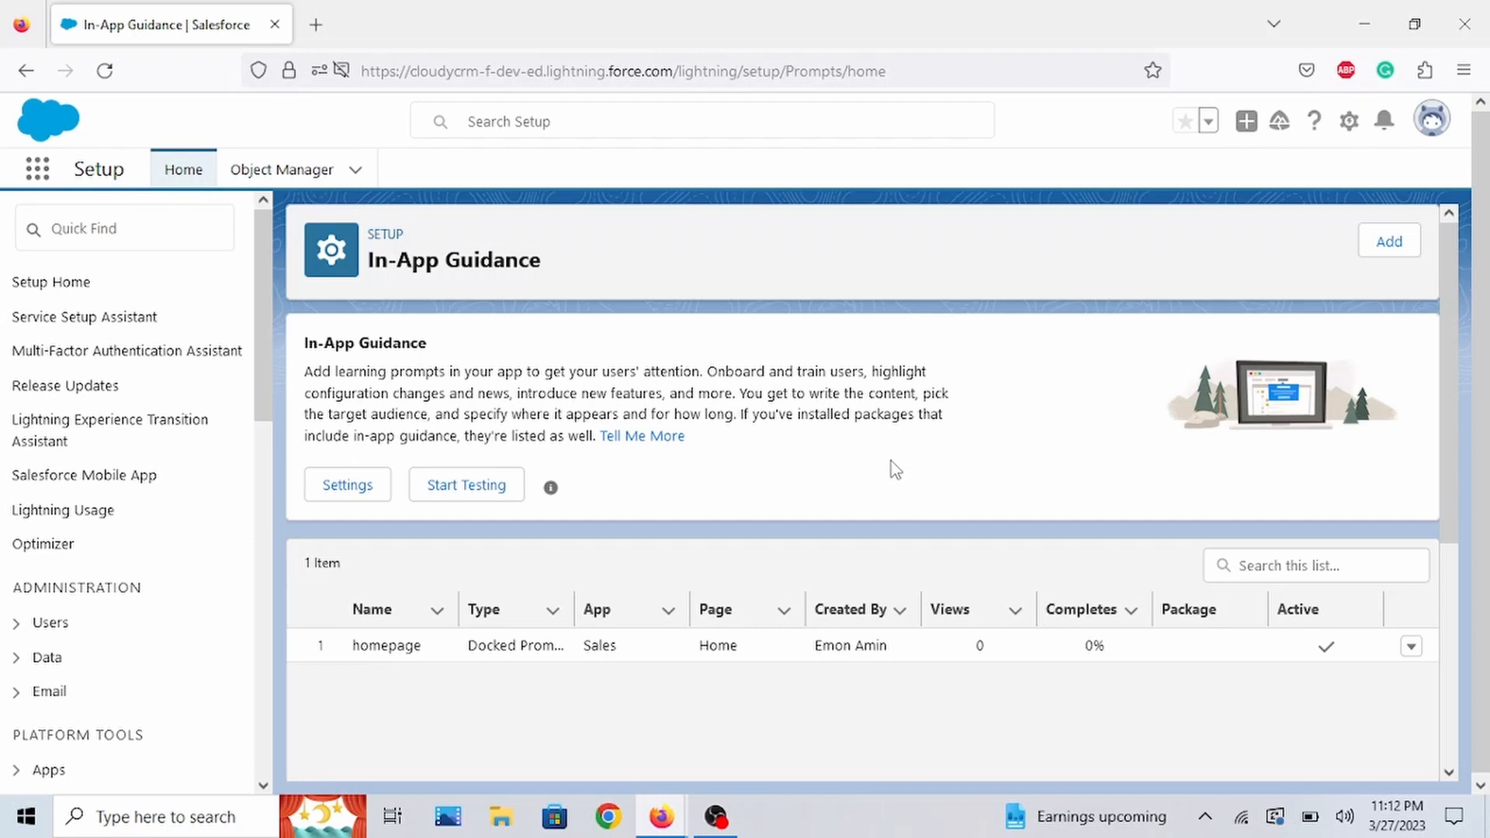
mouse_move(891, 461)
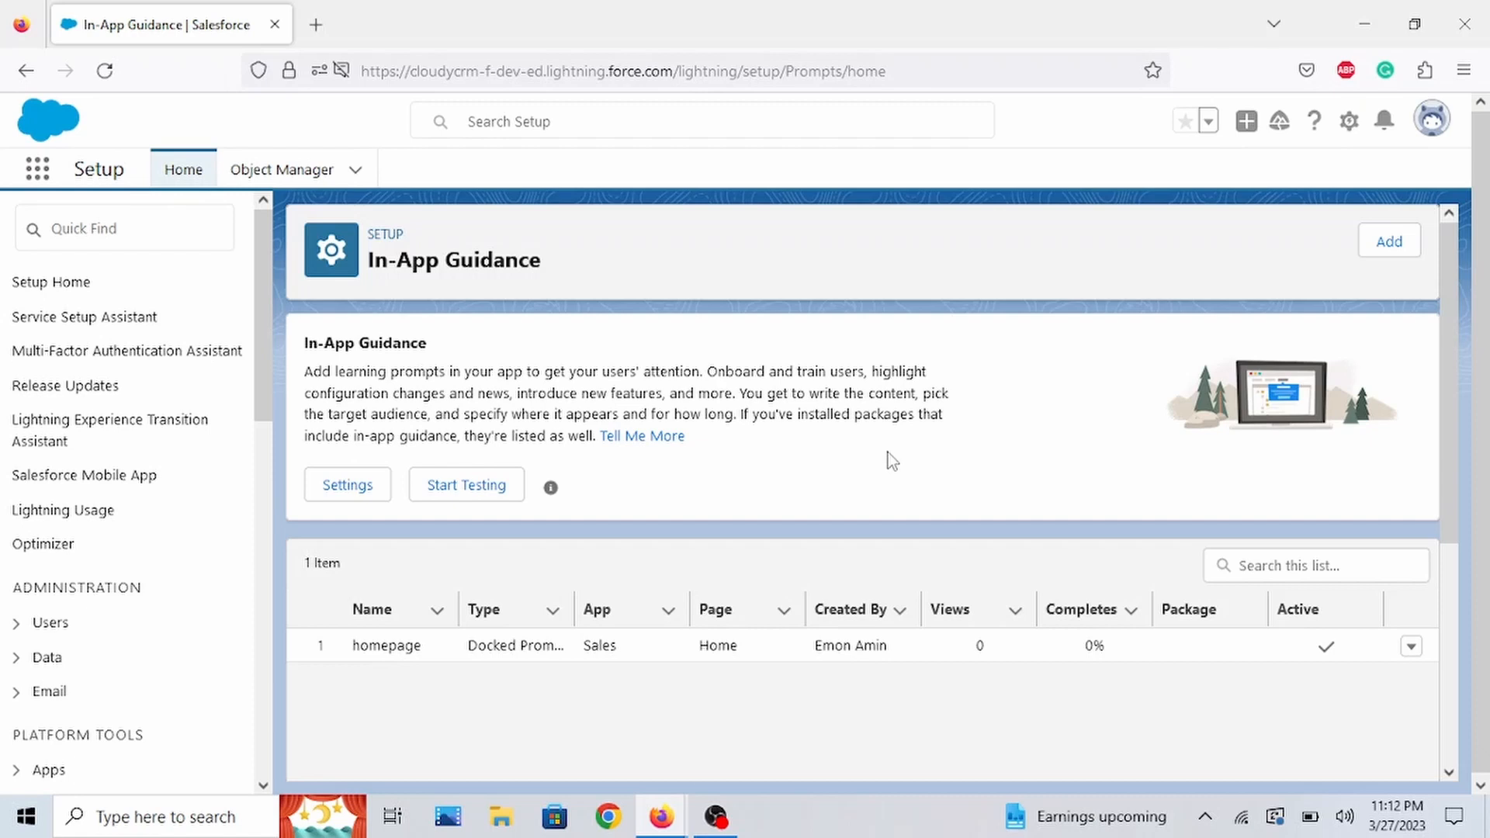
mouse_move(1388, 241)
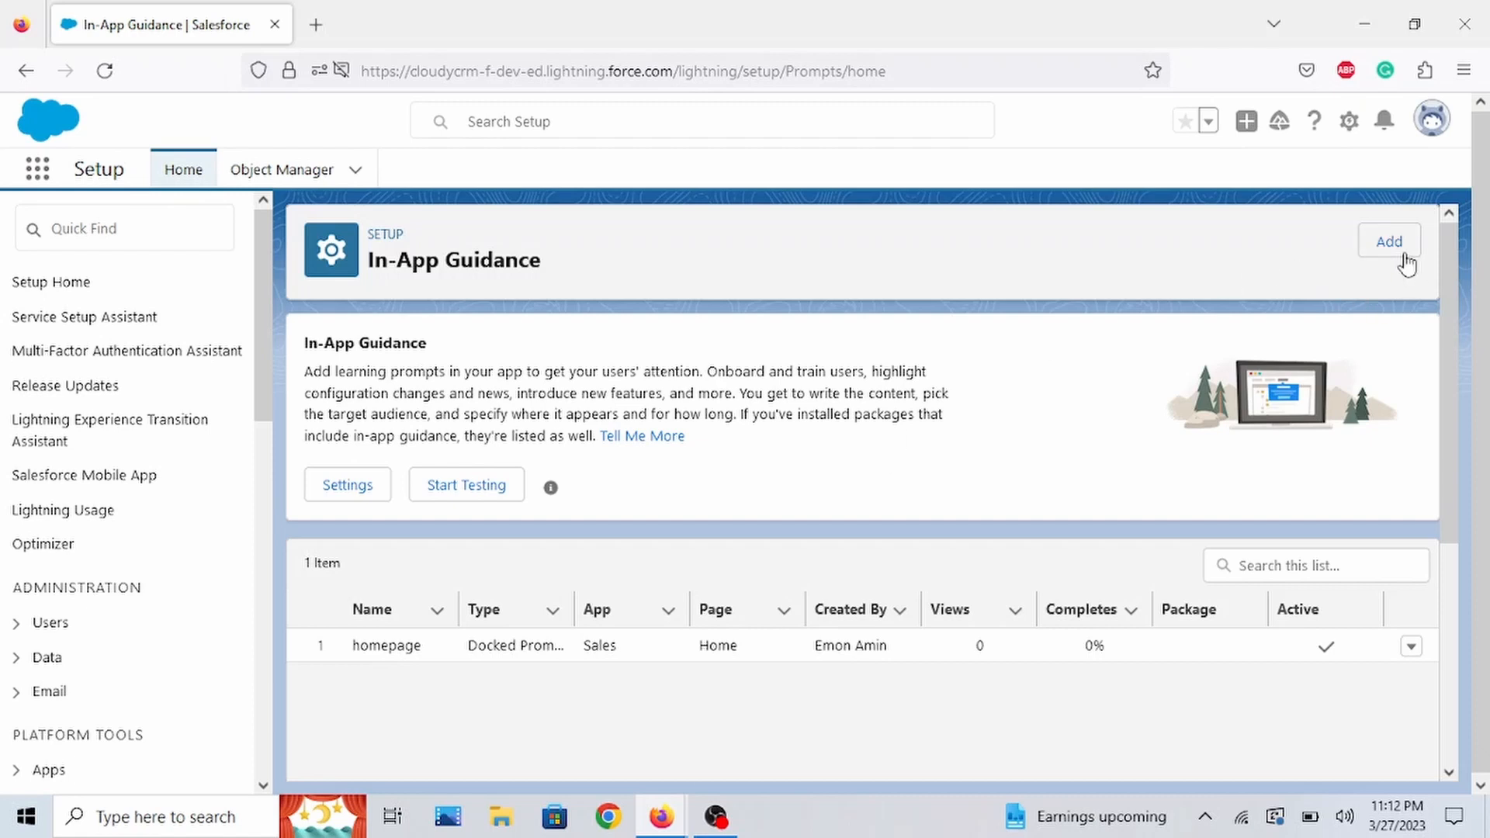
- Start new guidance on an Opportunity record as a Walkthrough and continue to Step 1
click(1388, 241)
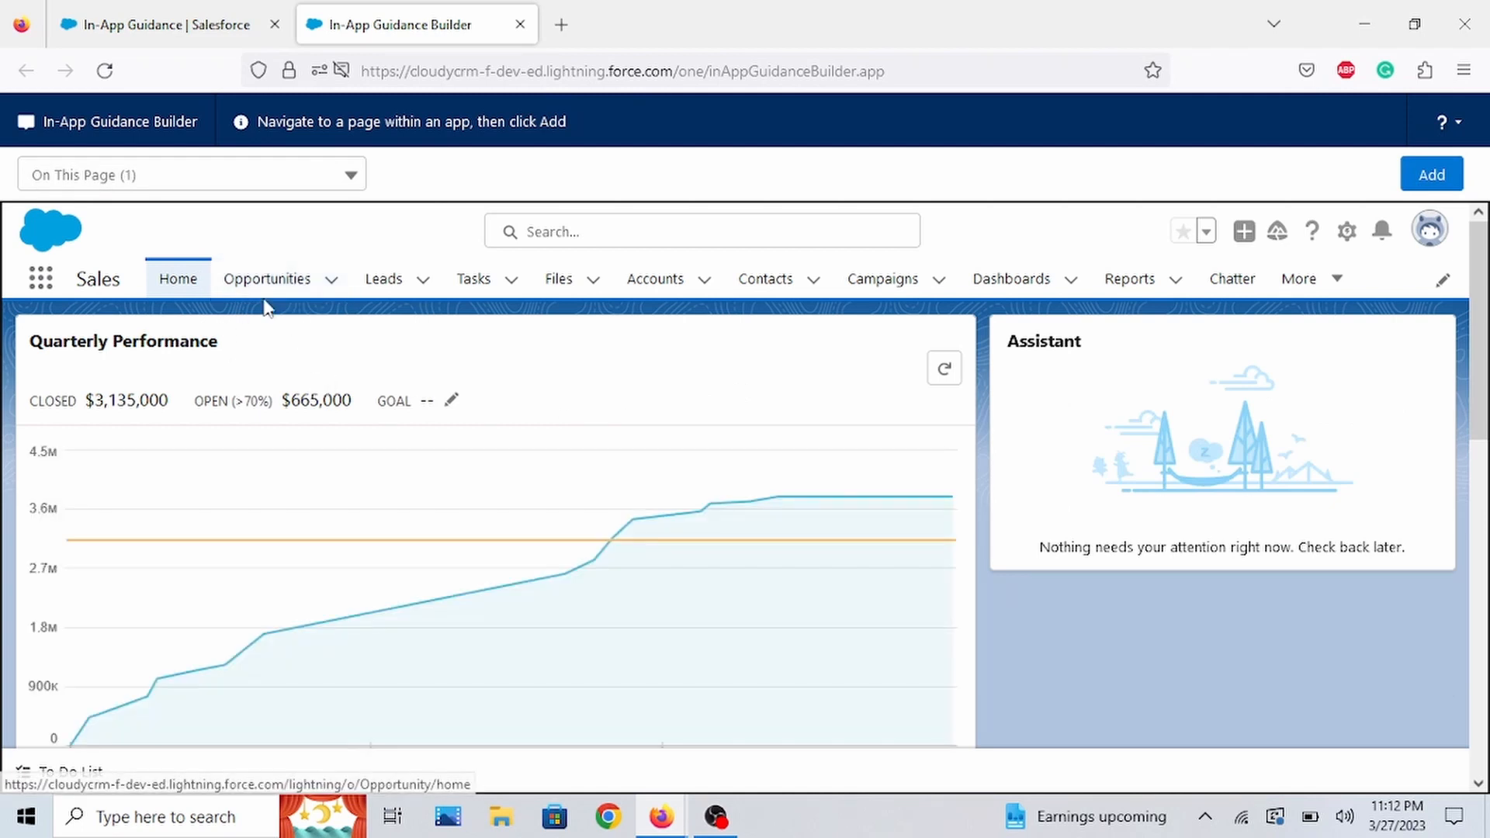
click(267, 278)
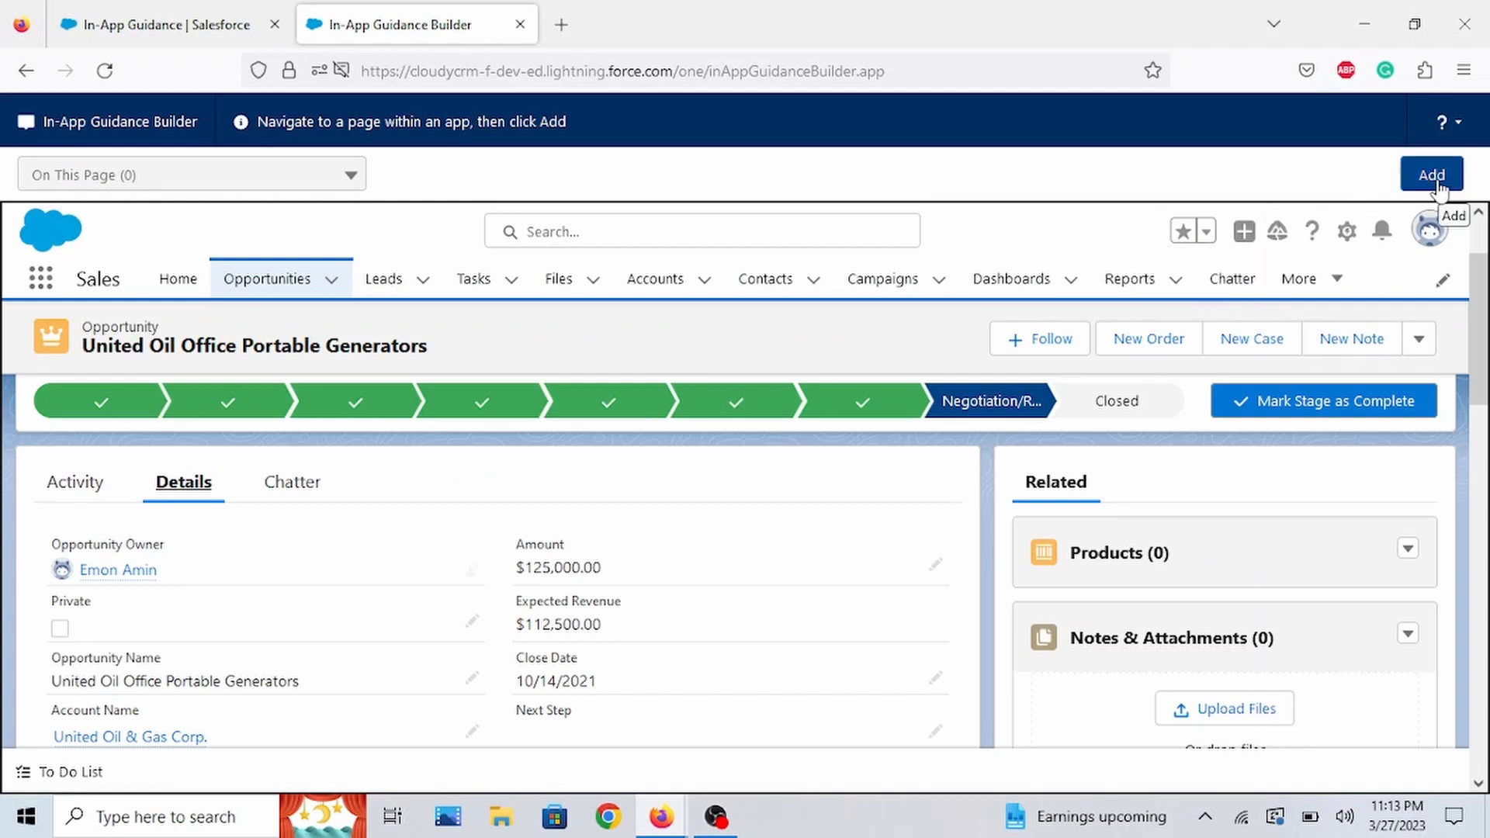
click(1432, 176)
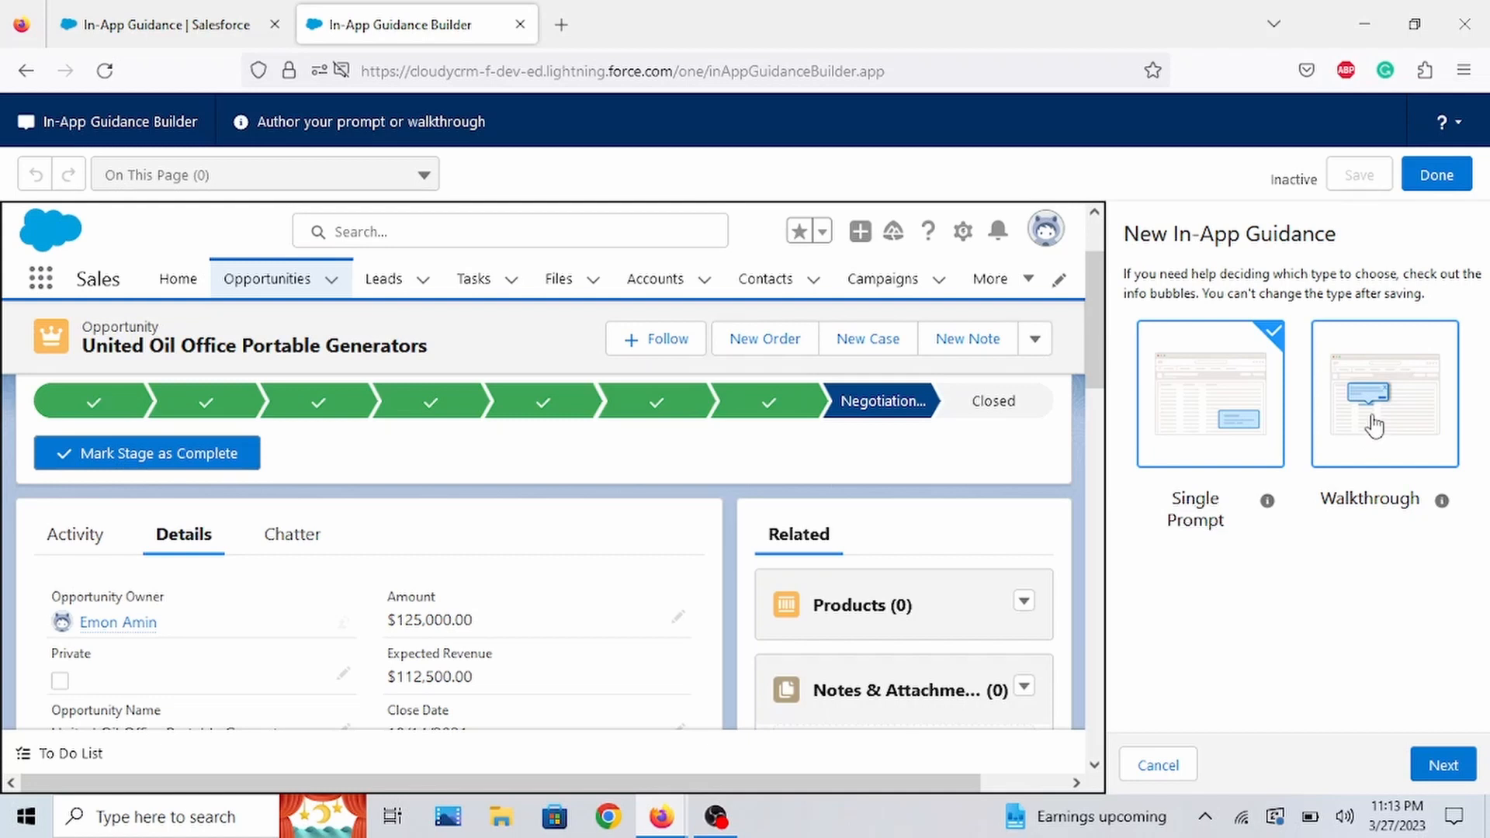
click(1383, 392)
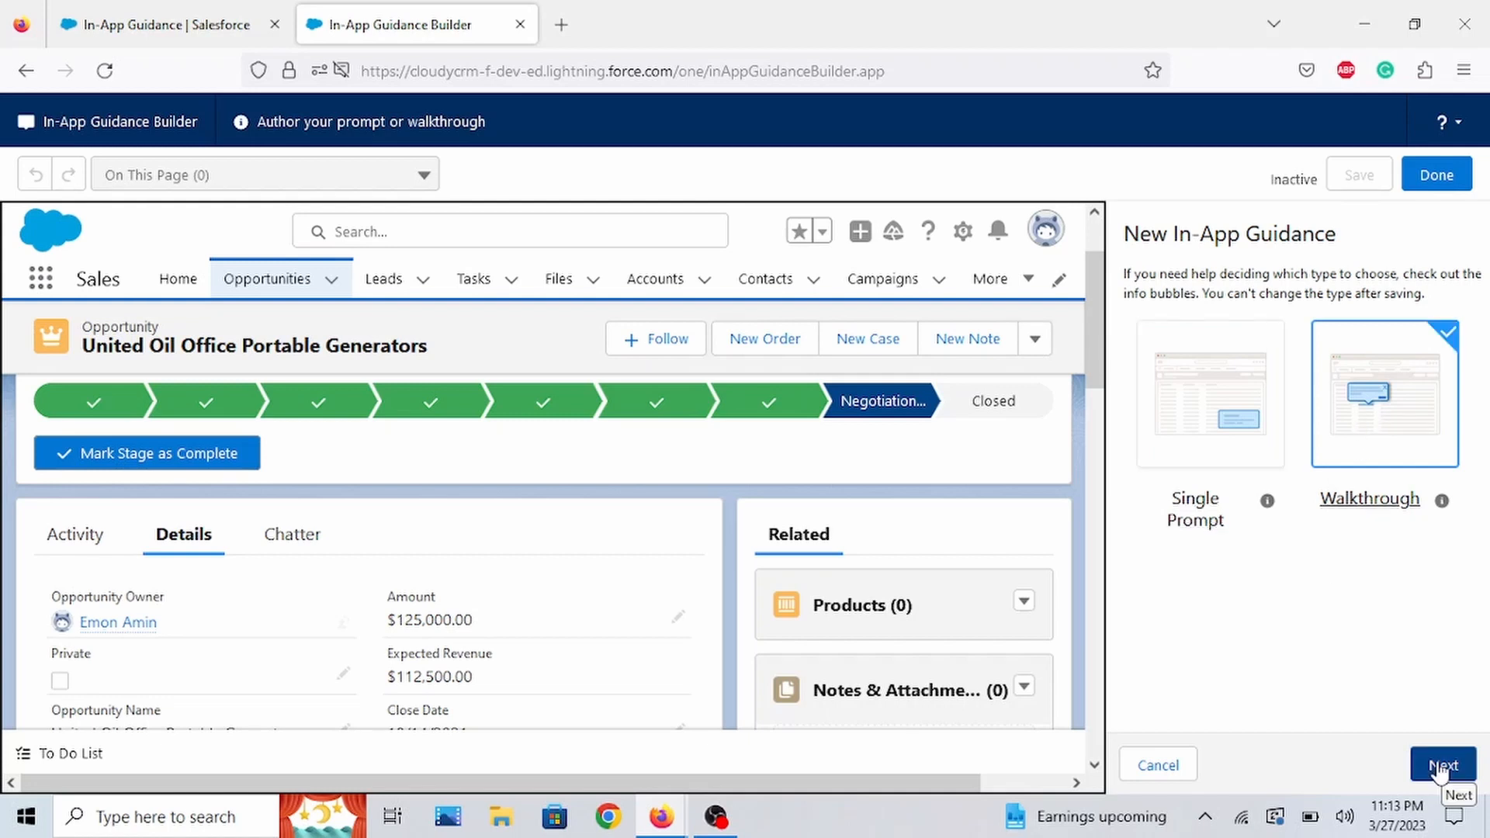
click(1442, 765)
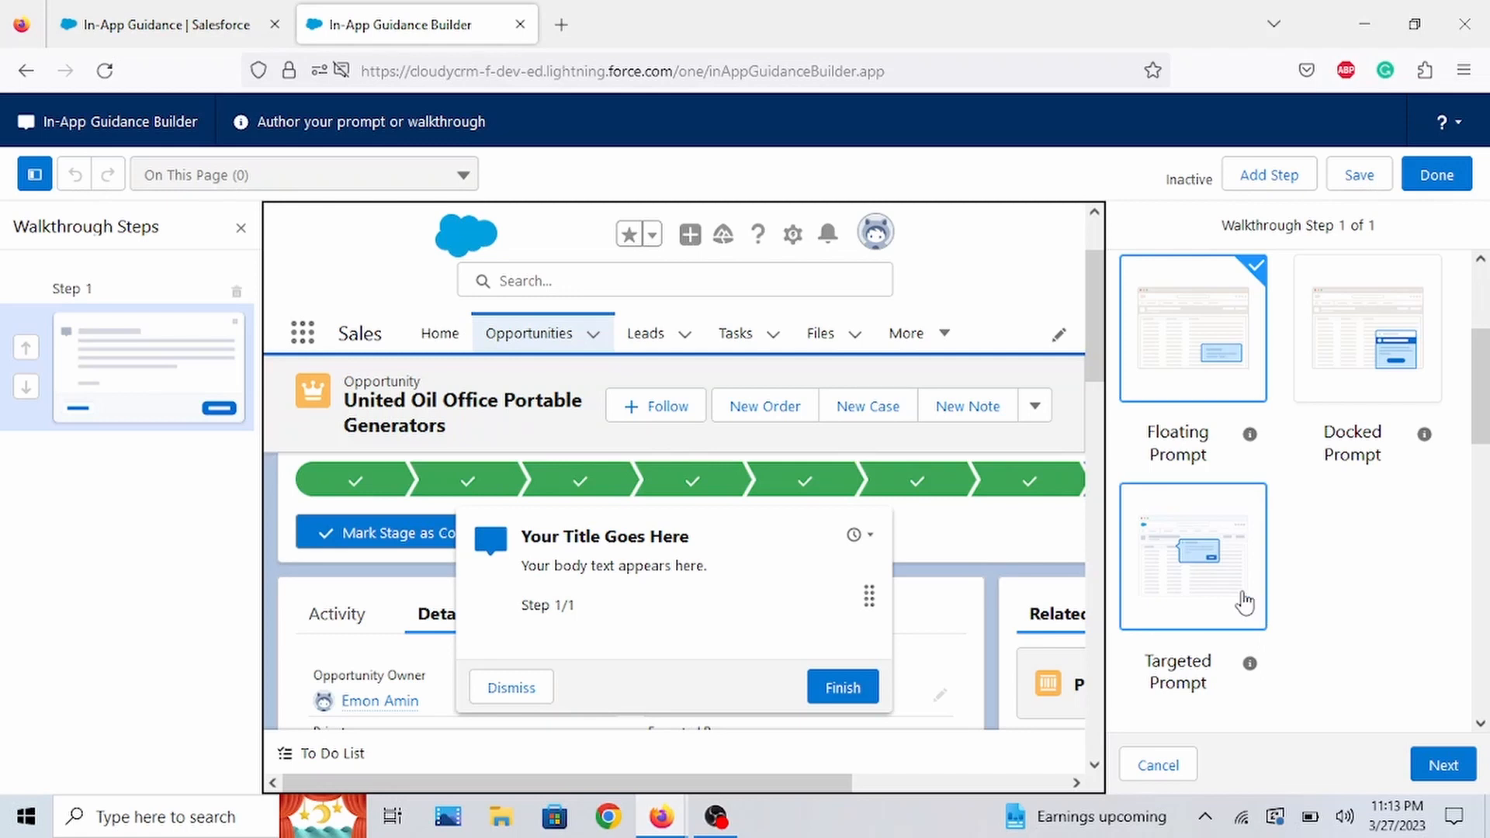
- Choose Targeted Prompt as the type for walkthrough Step 1
click(1193, 556)
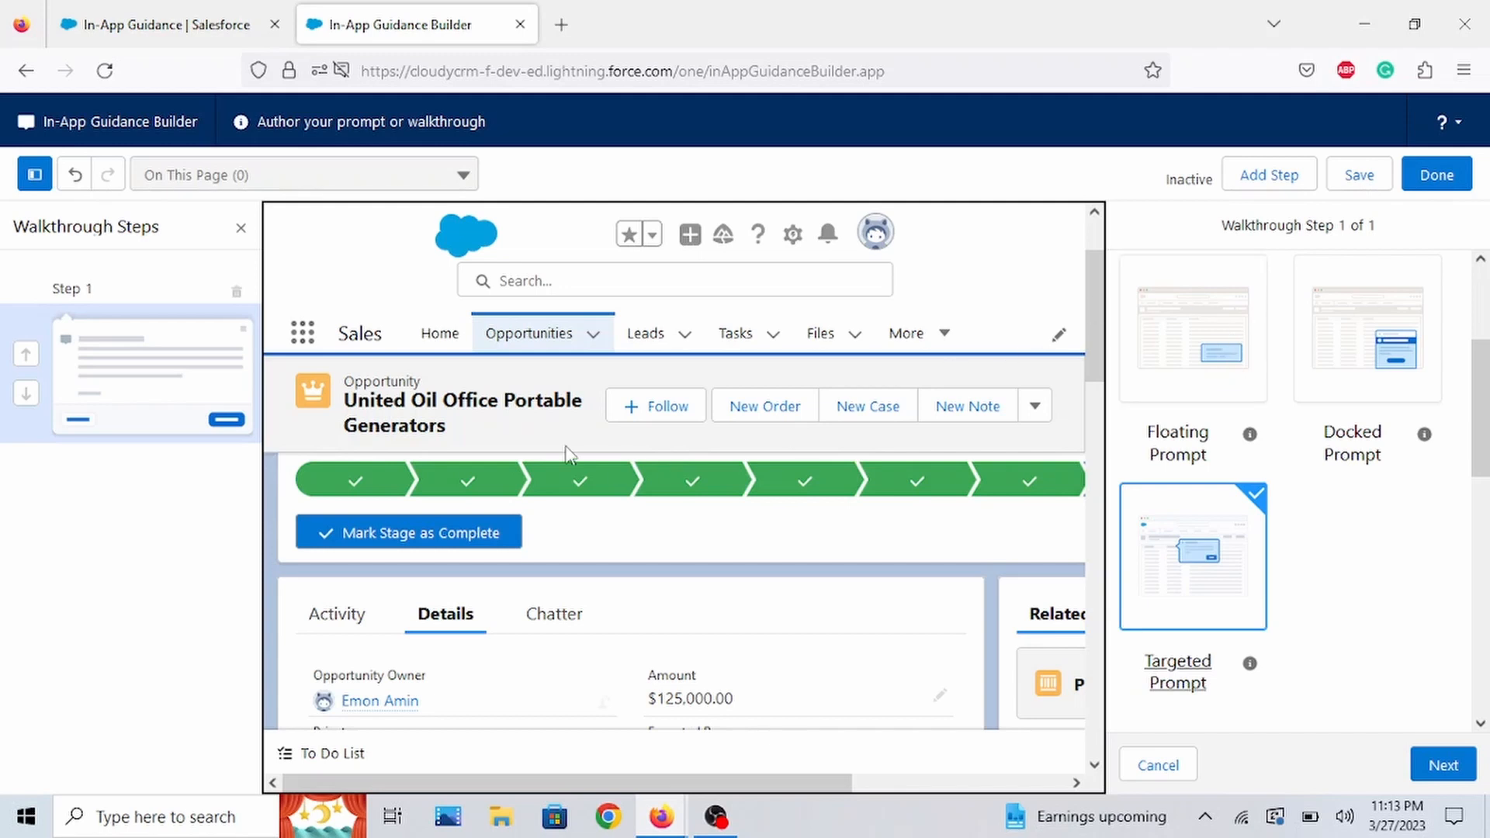
mouse_move(152, 354)
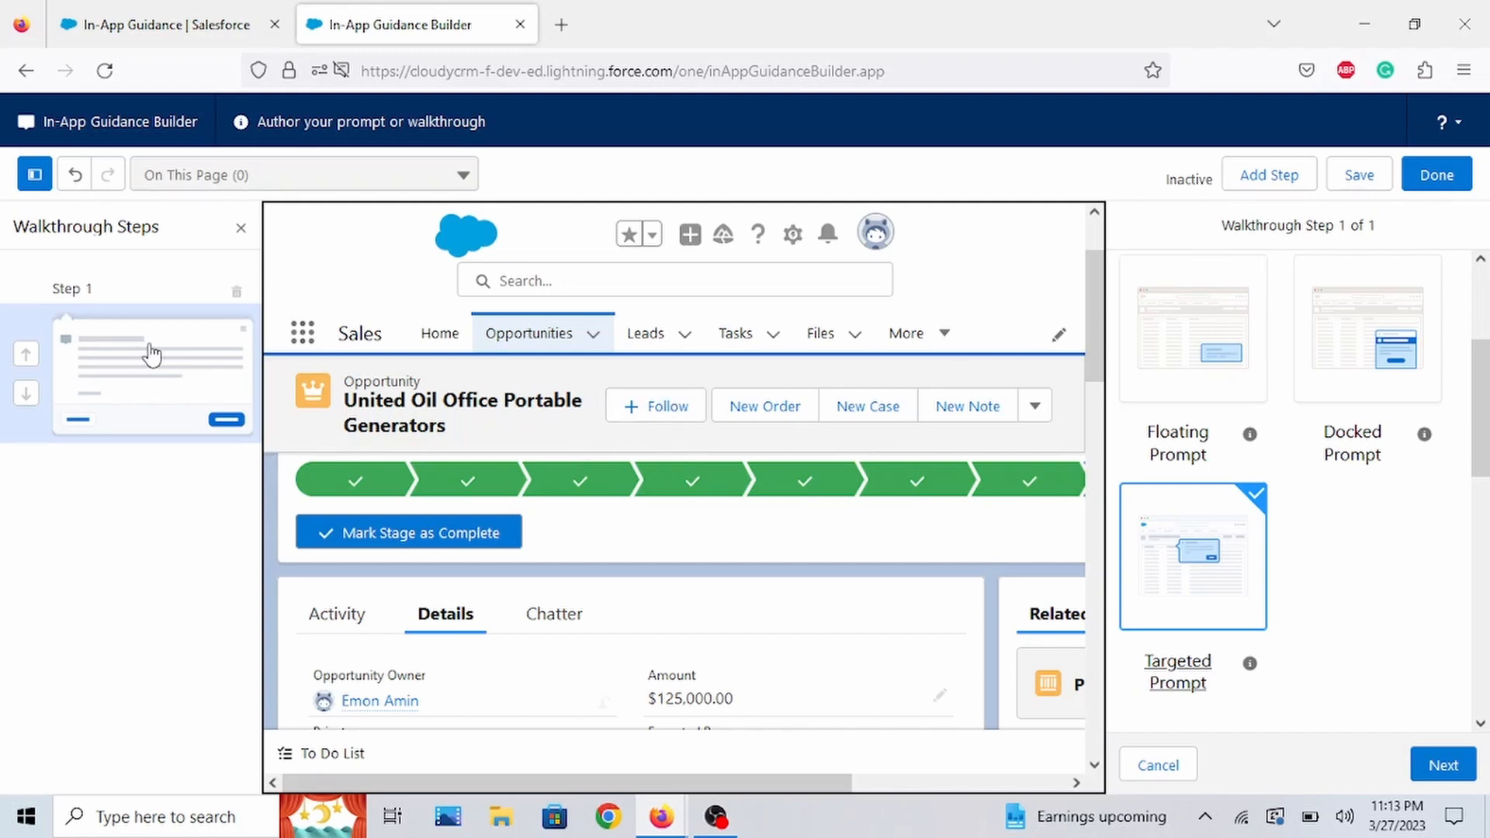
mouse_move(239, 285)
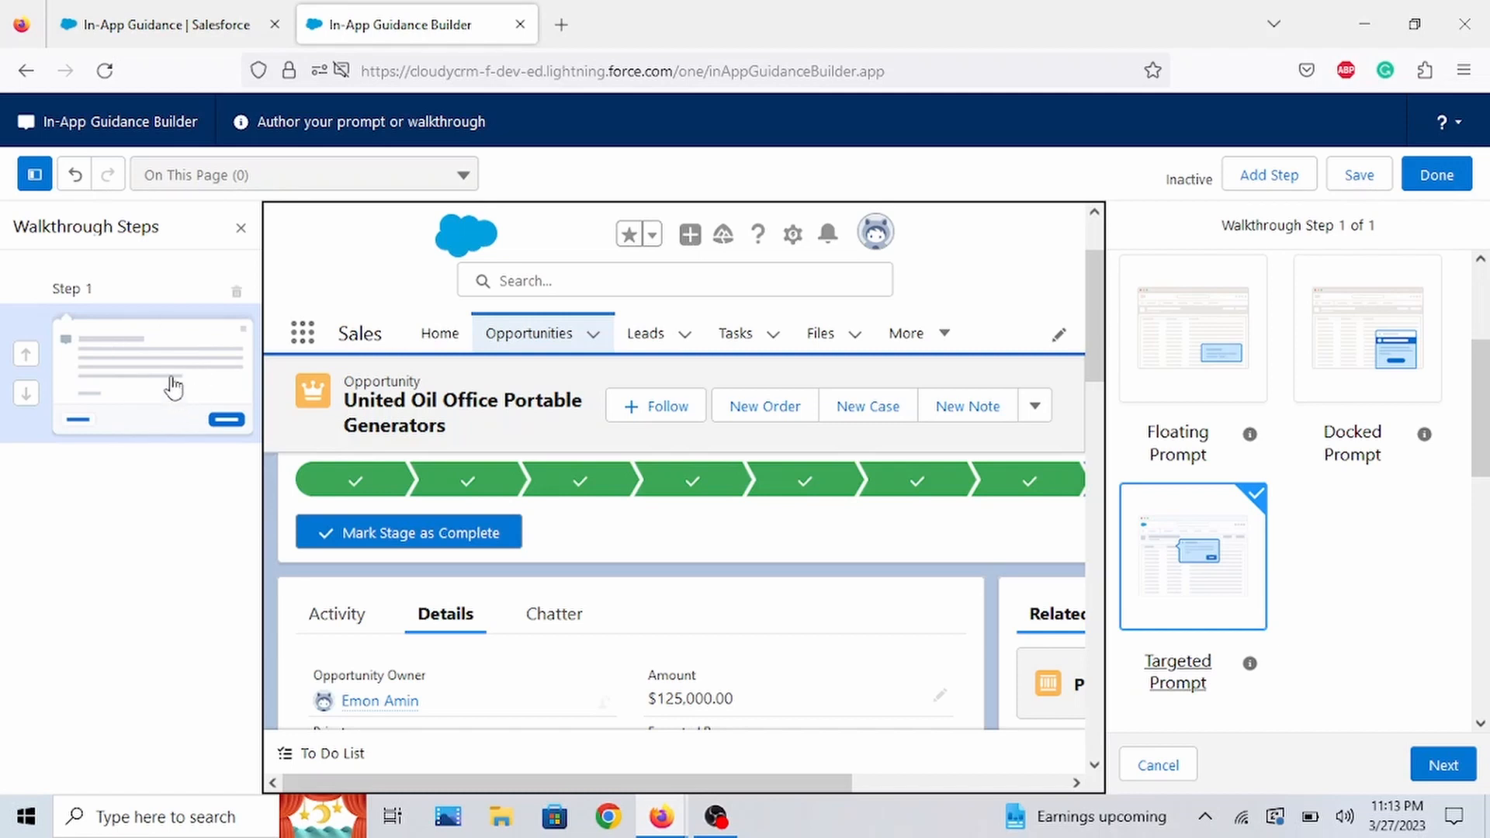
mouse_move(174, 386)
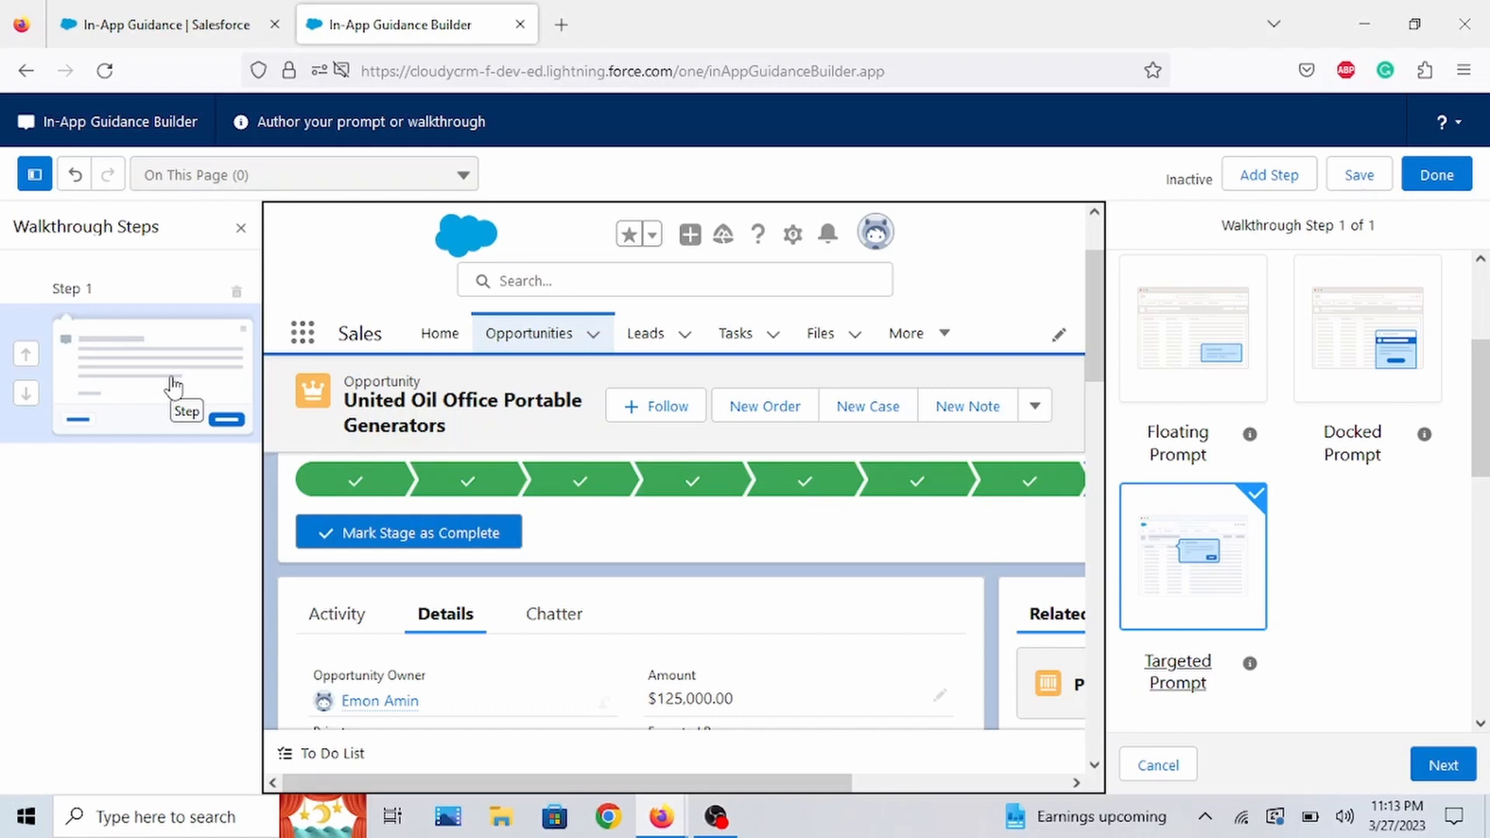
mouse_move(1256, 551)
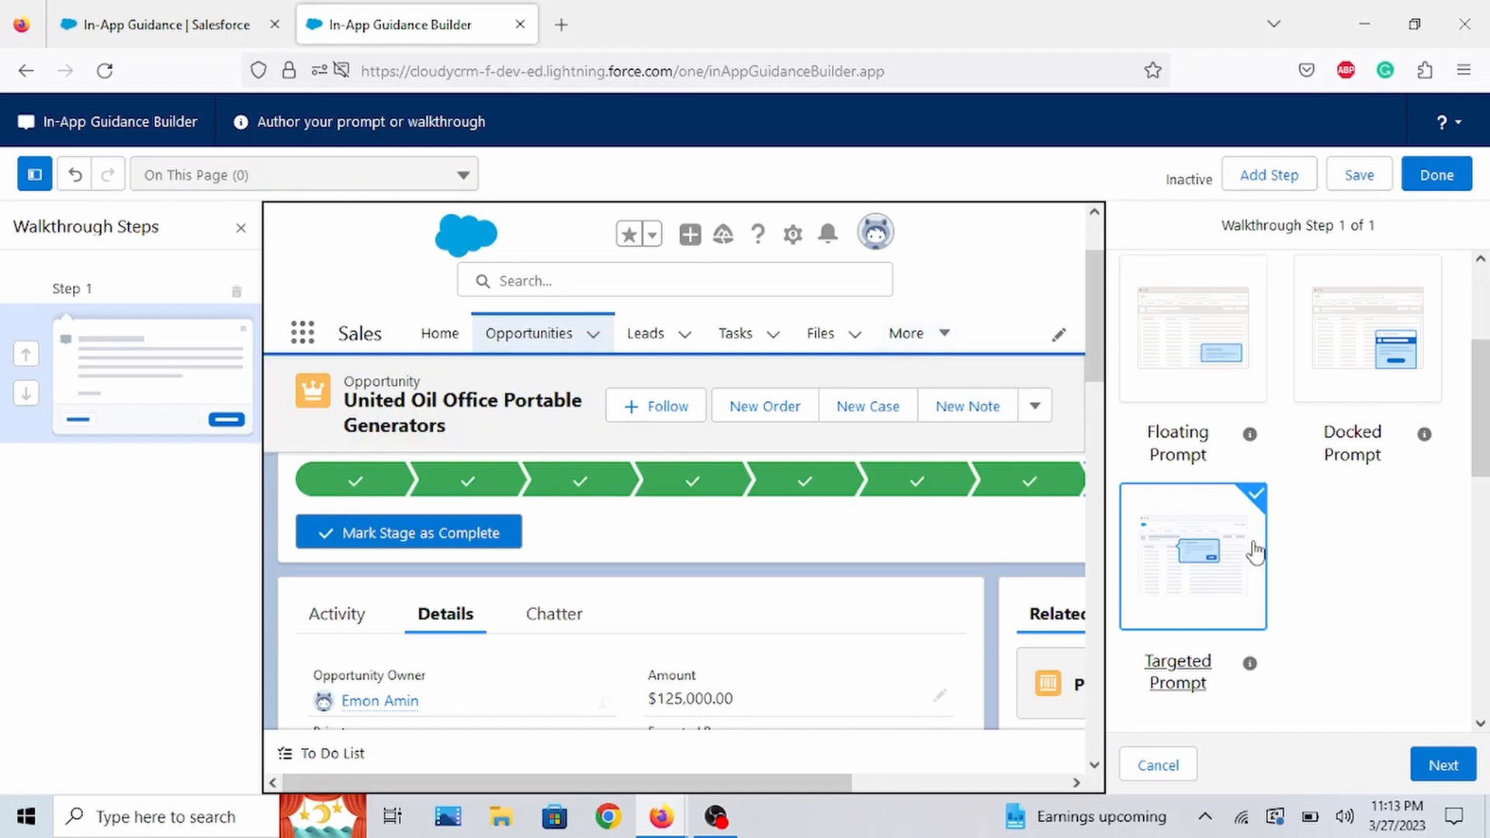
mouse_move(1311, 646)
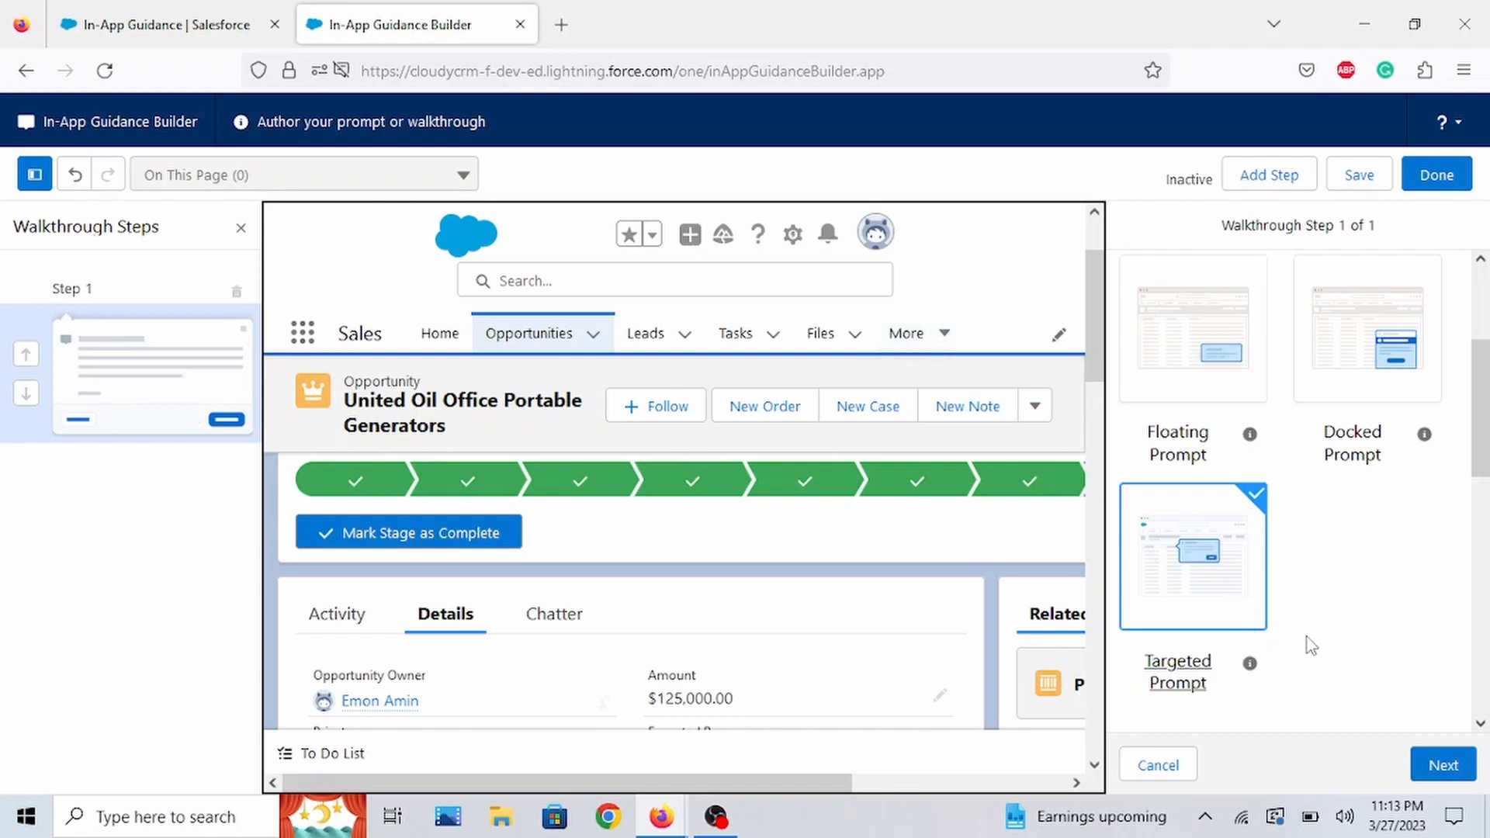
mouse_move(1229, 596)
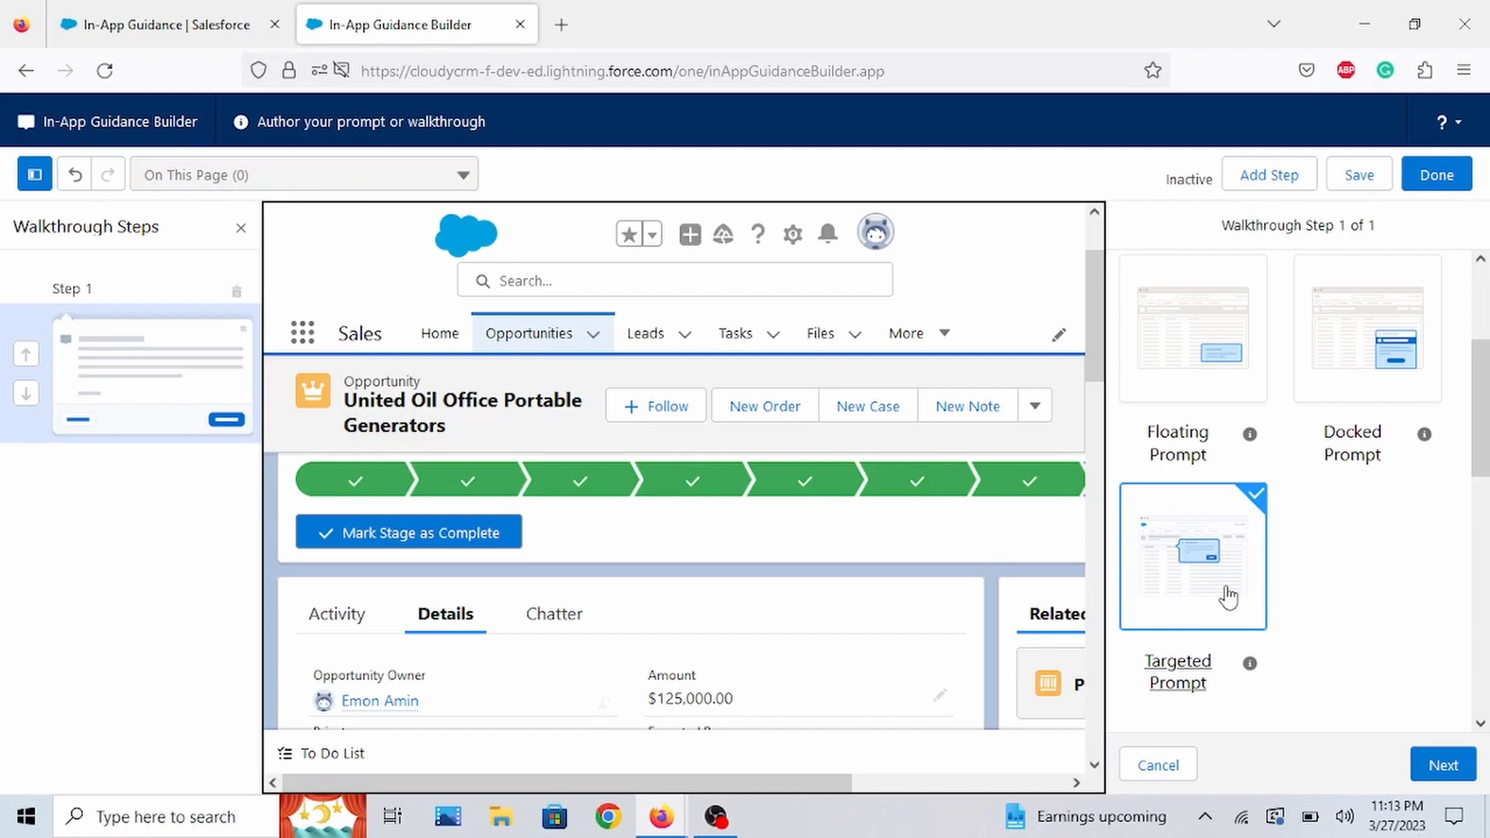
- Target Step 1's prompt at the Products related list and enable custom positioning
click(1193, 556)
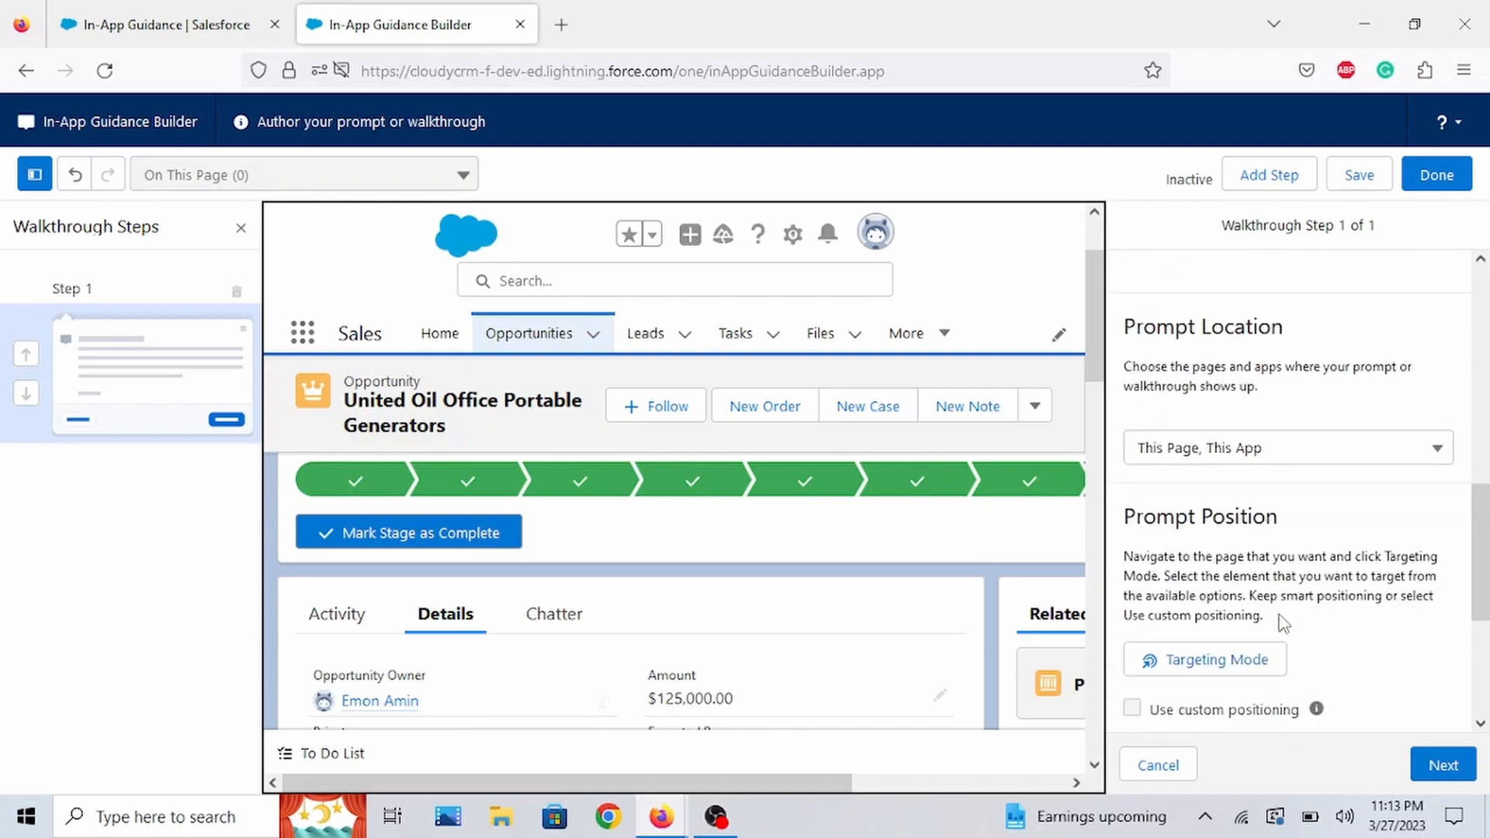
scroll(down, 3)
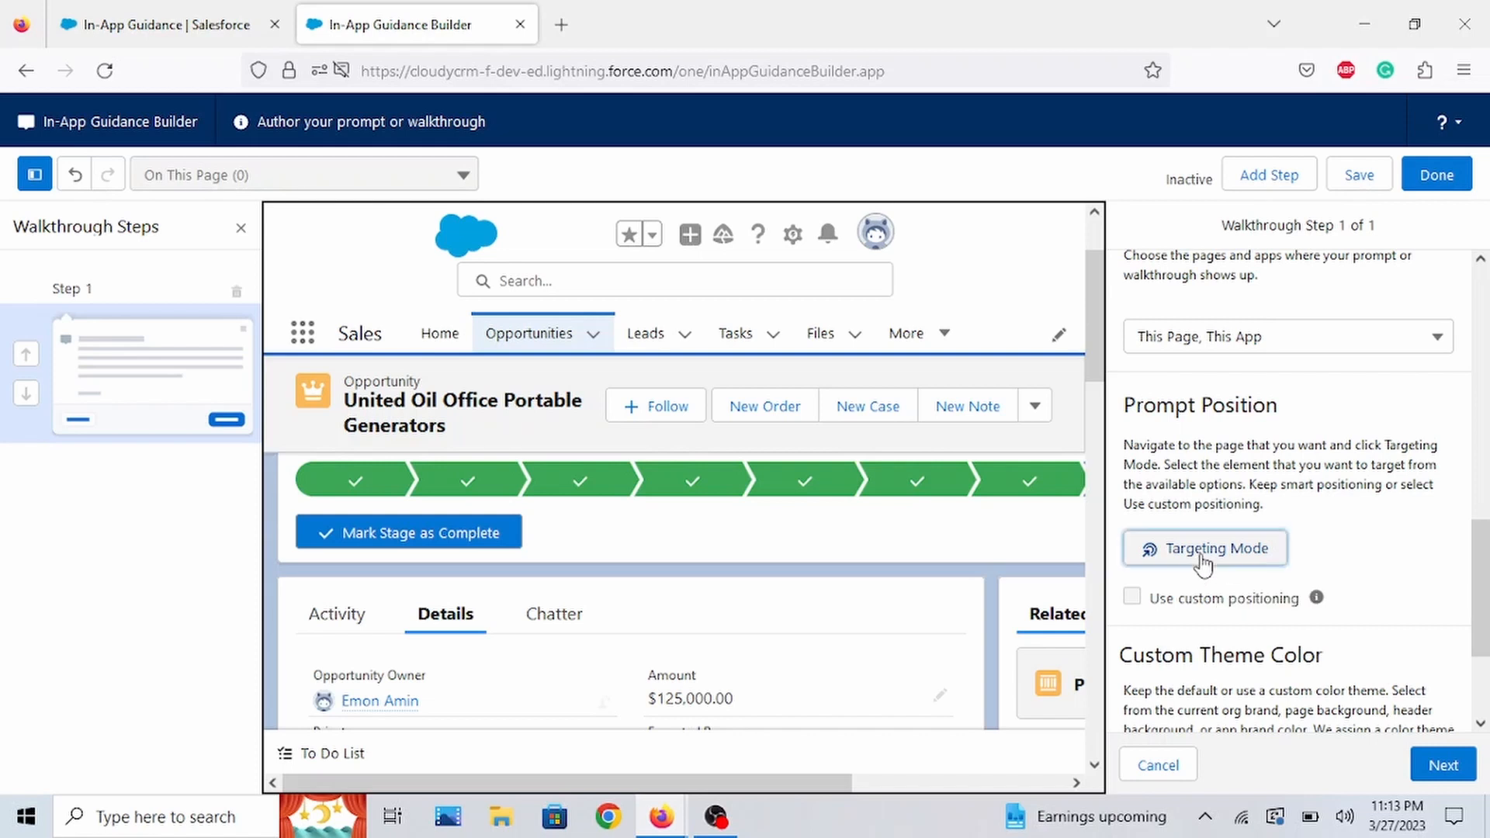
click(1205, 548)
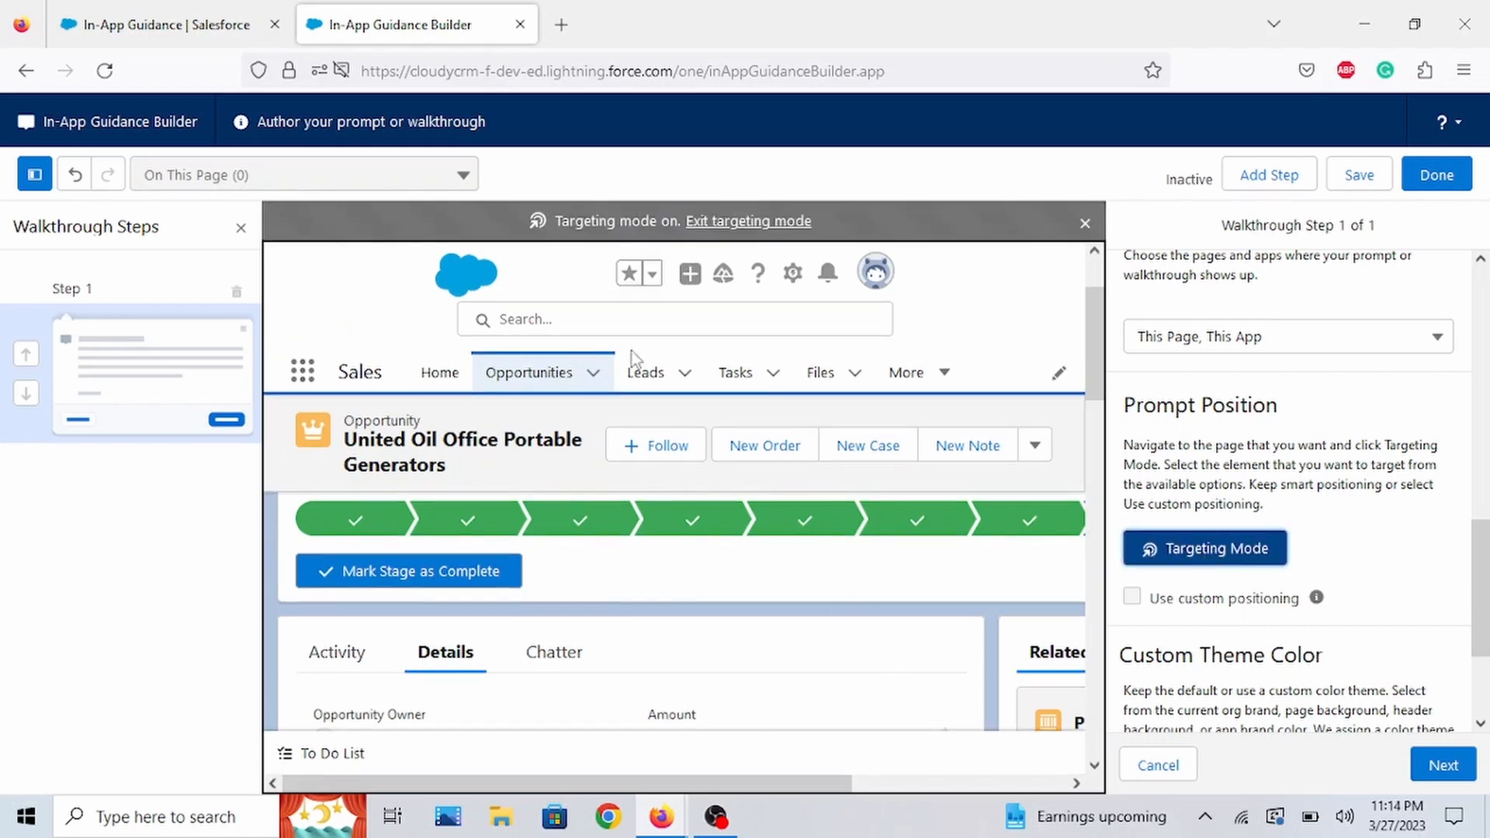
mouse_move(587, 265)
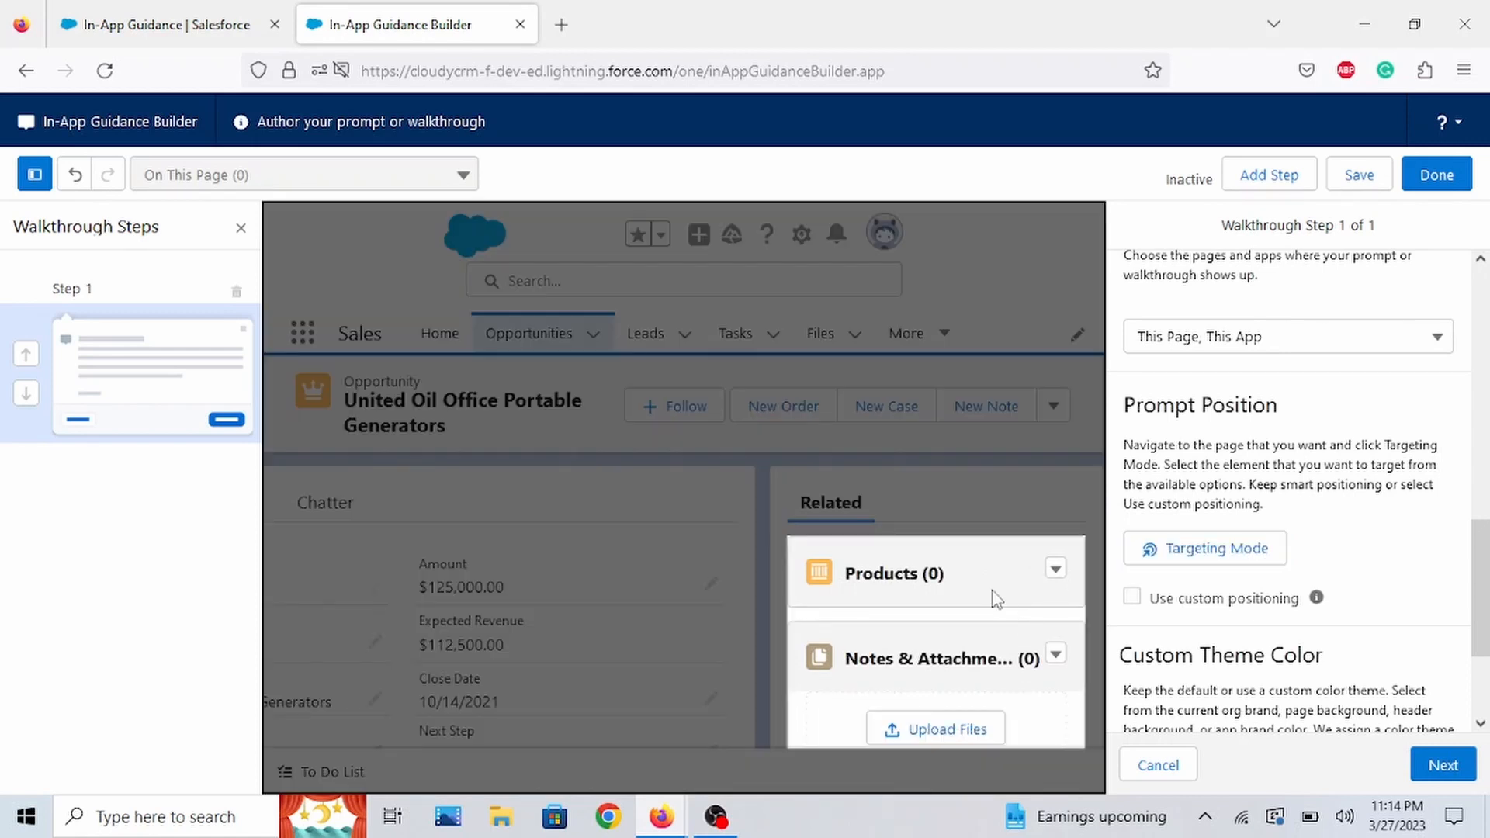
mouse_move(1101, 636)
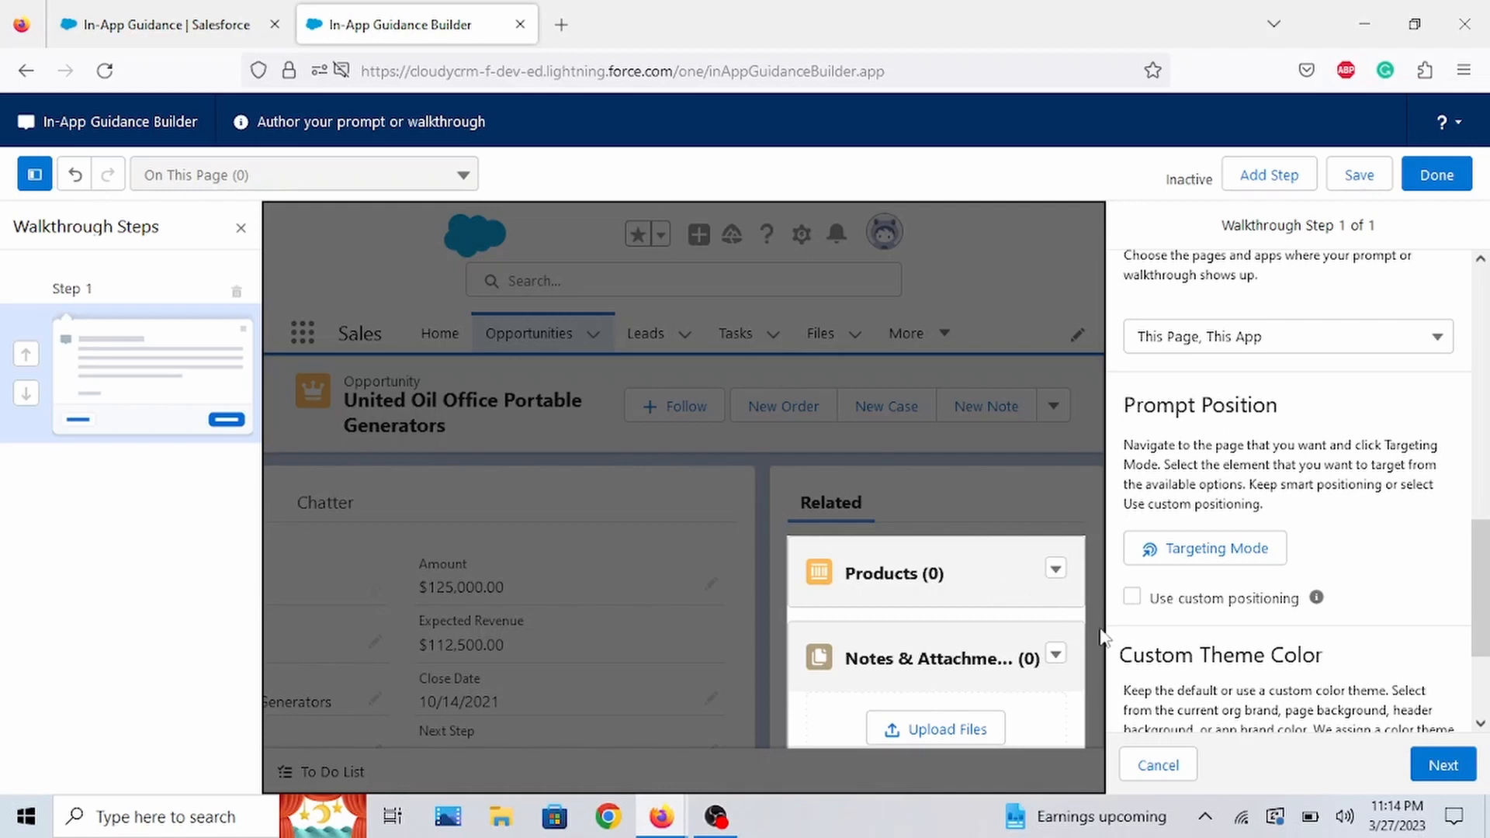
mouse_move(1107, 639)
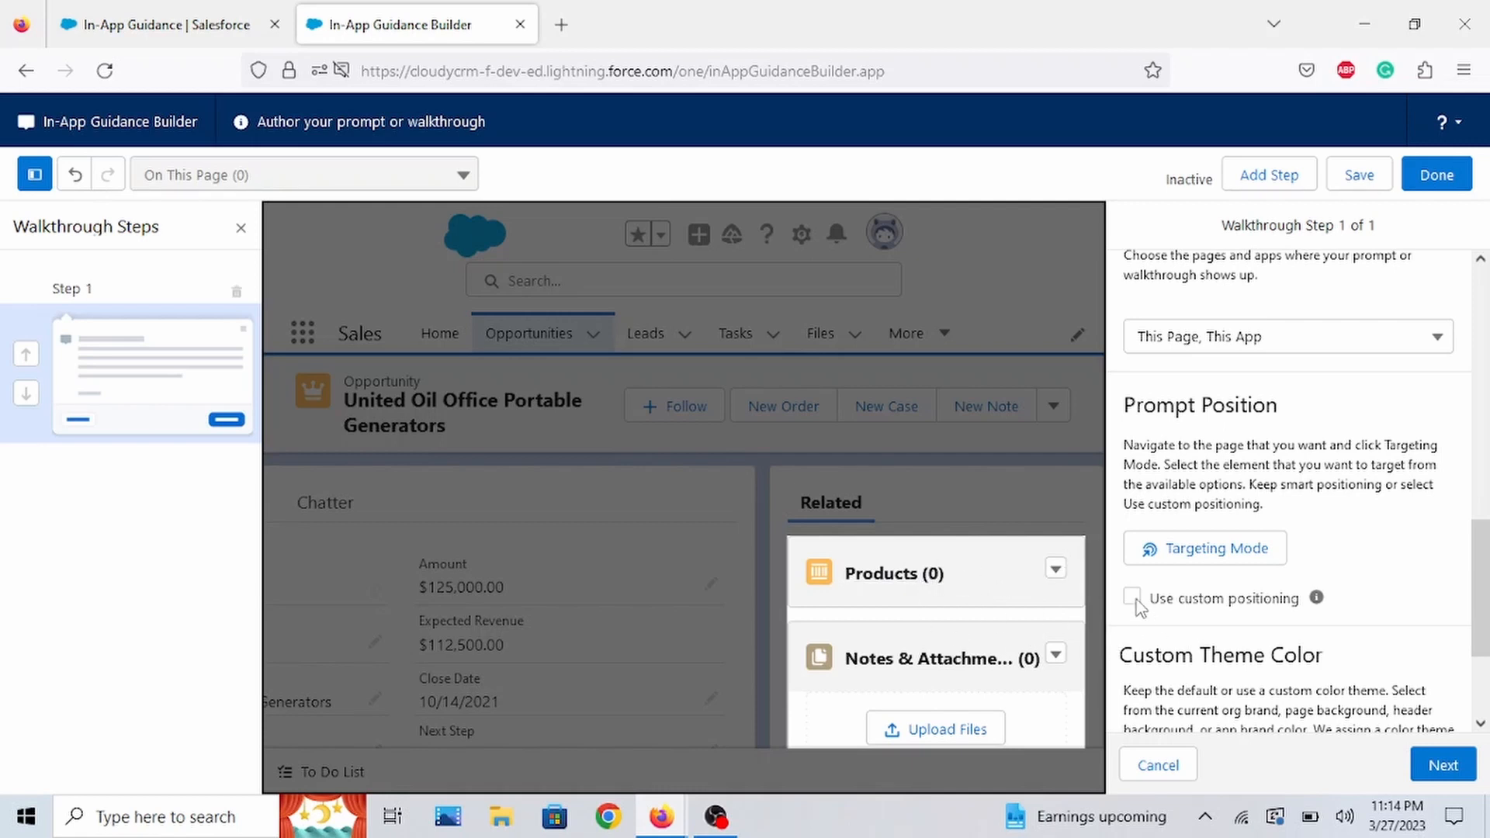
click(1132, 598)
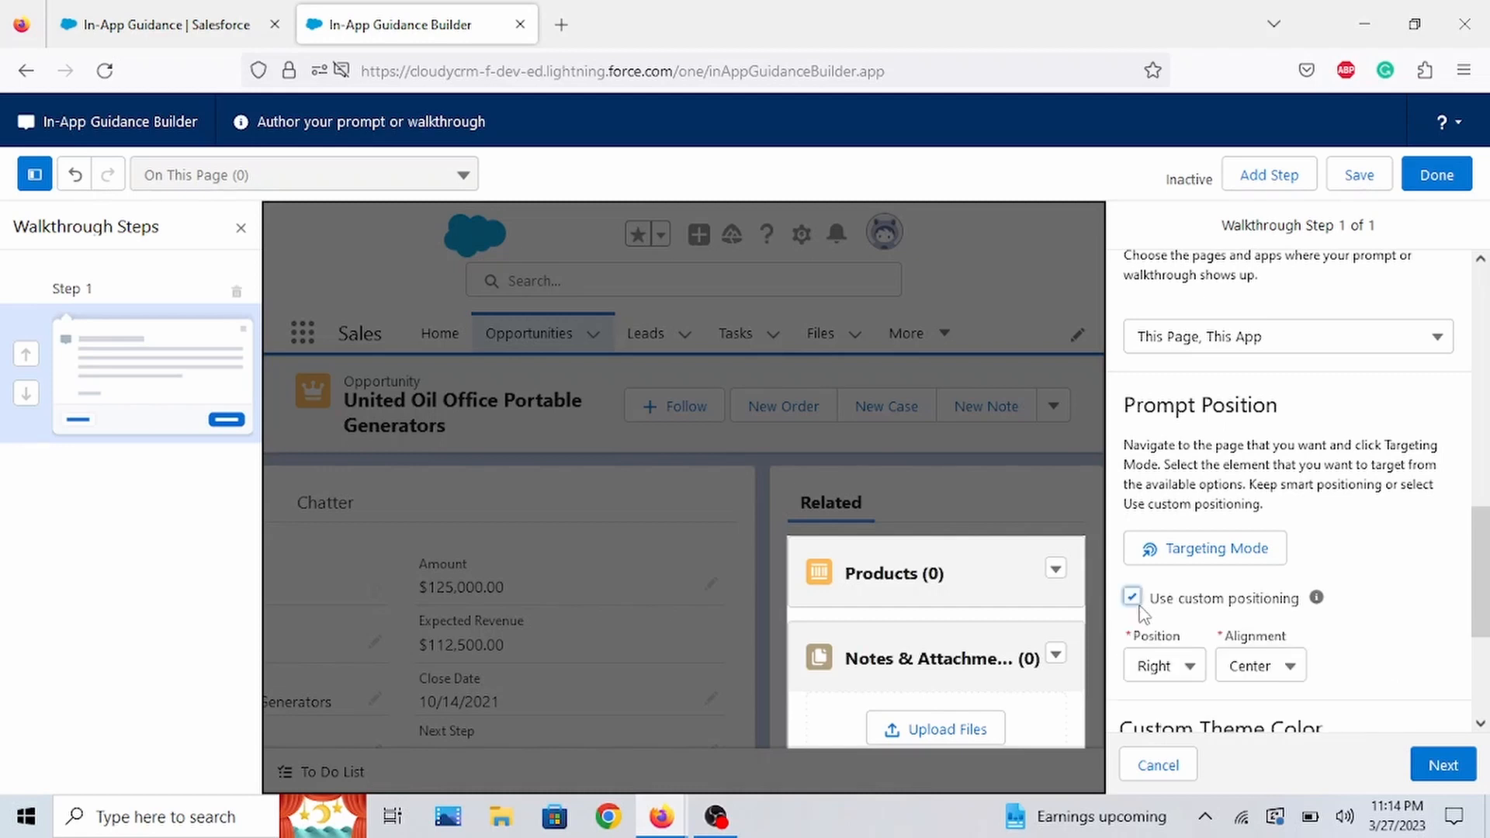
- Set the prompt's Position to Left and Alignment to Top
scroll(down, 3)
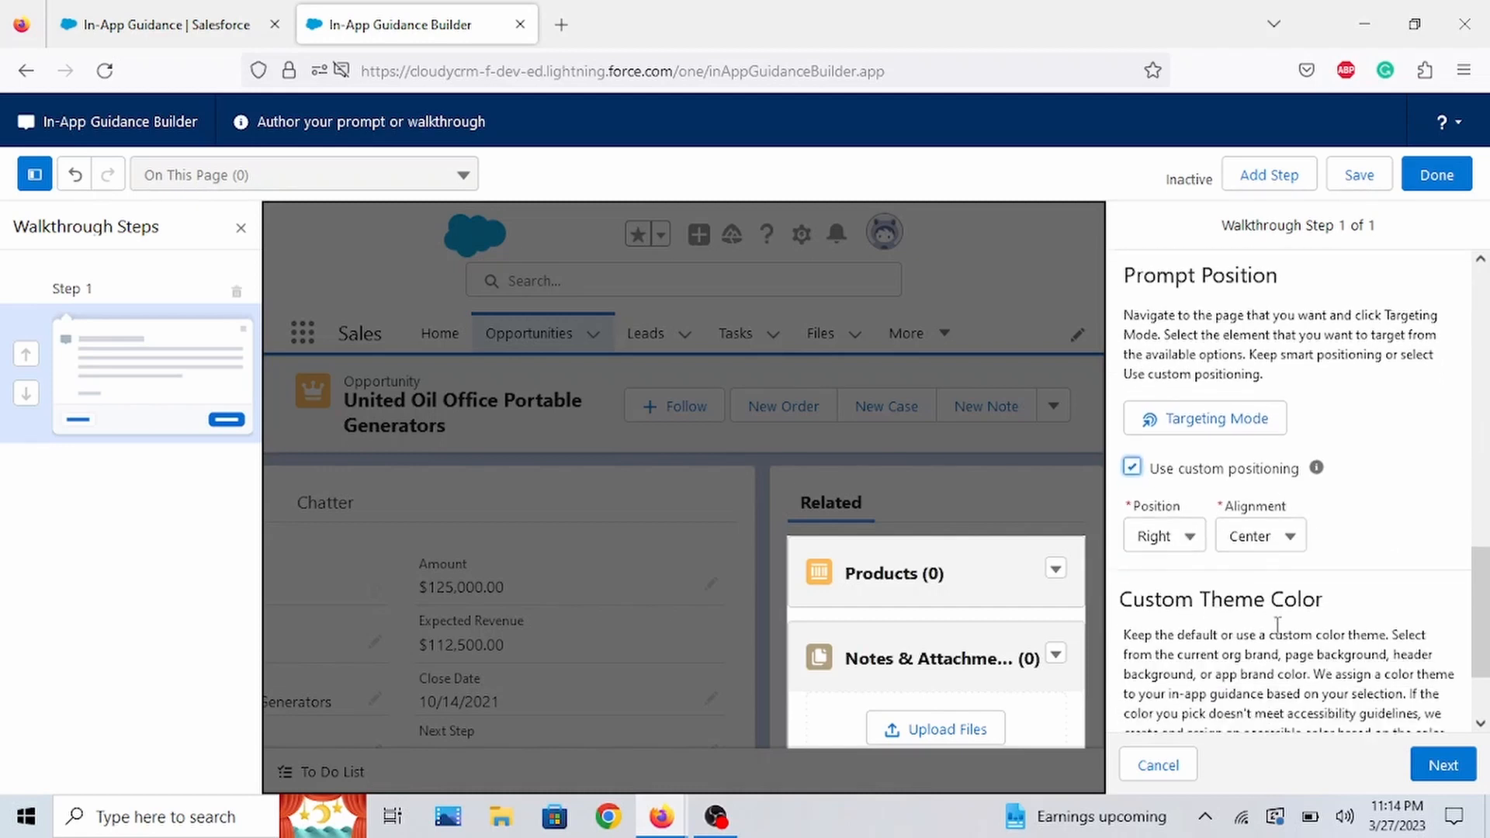
click(1163, 413)
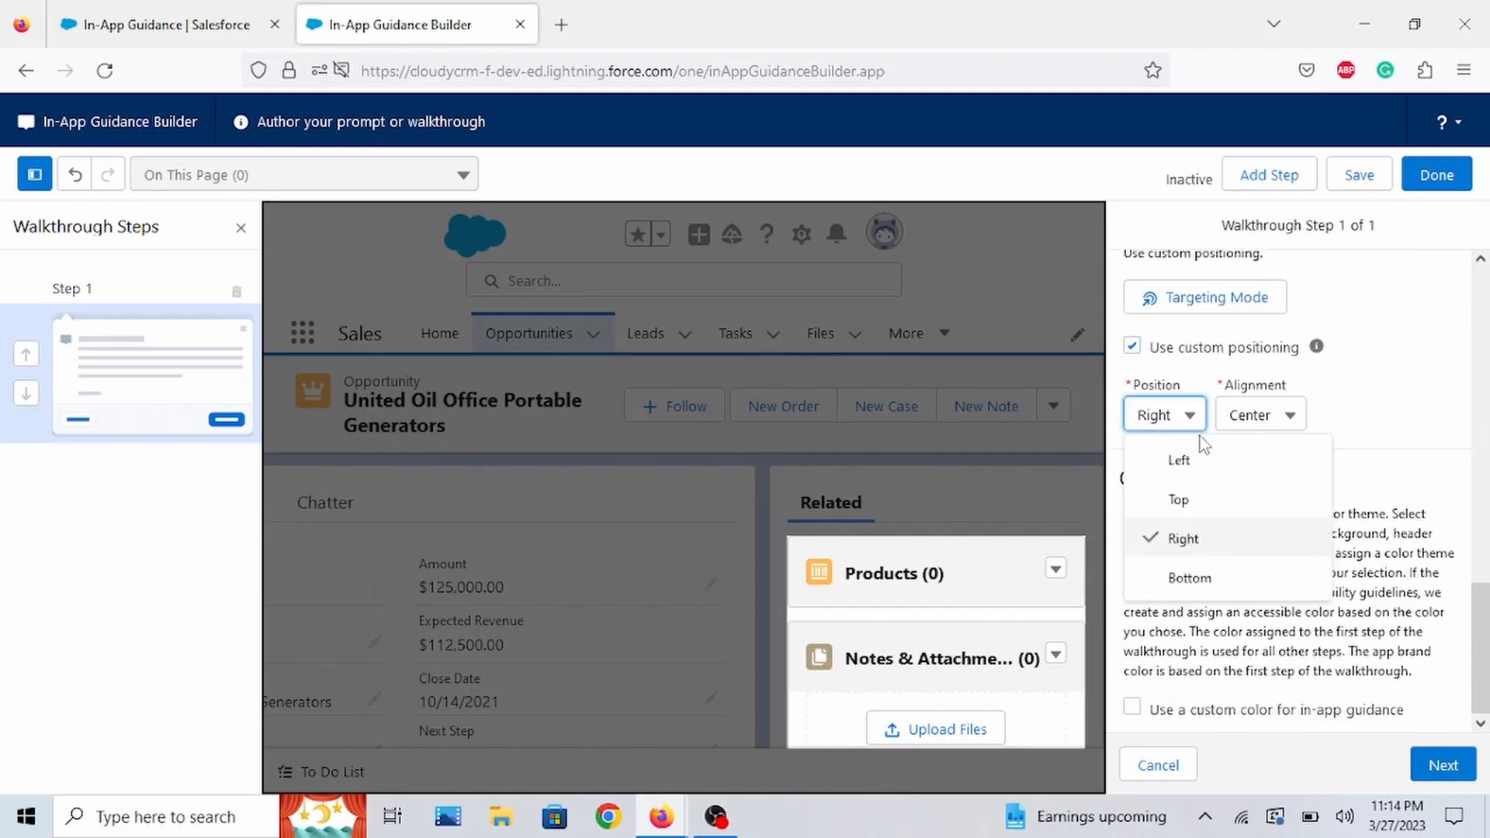
mouse_move(1180, 459)
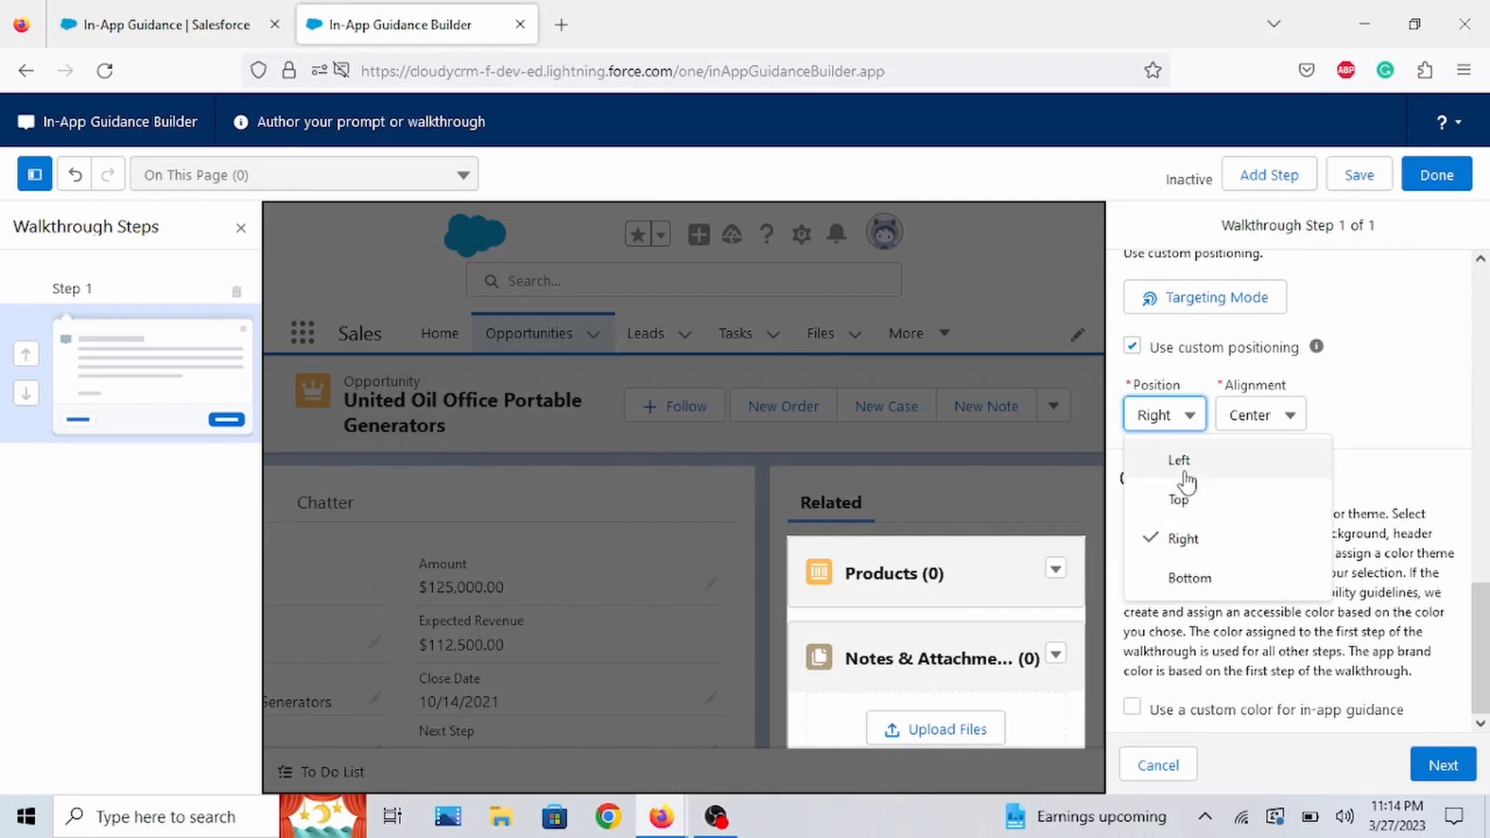
click(1179, 459)
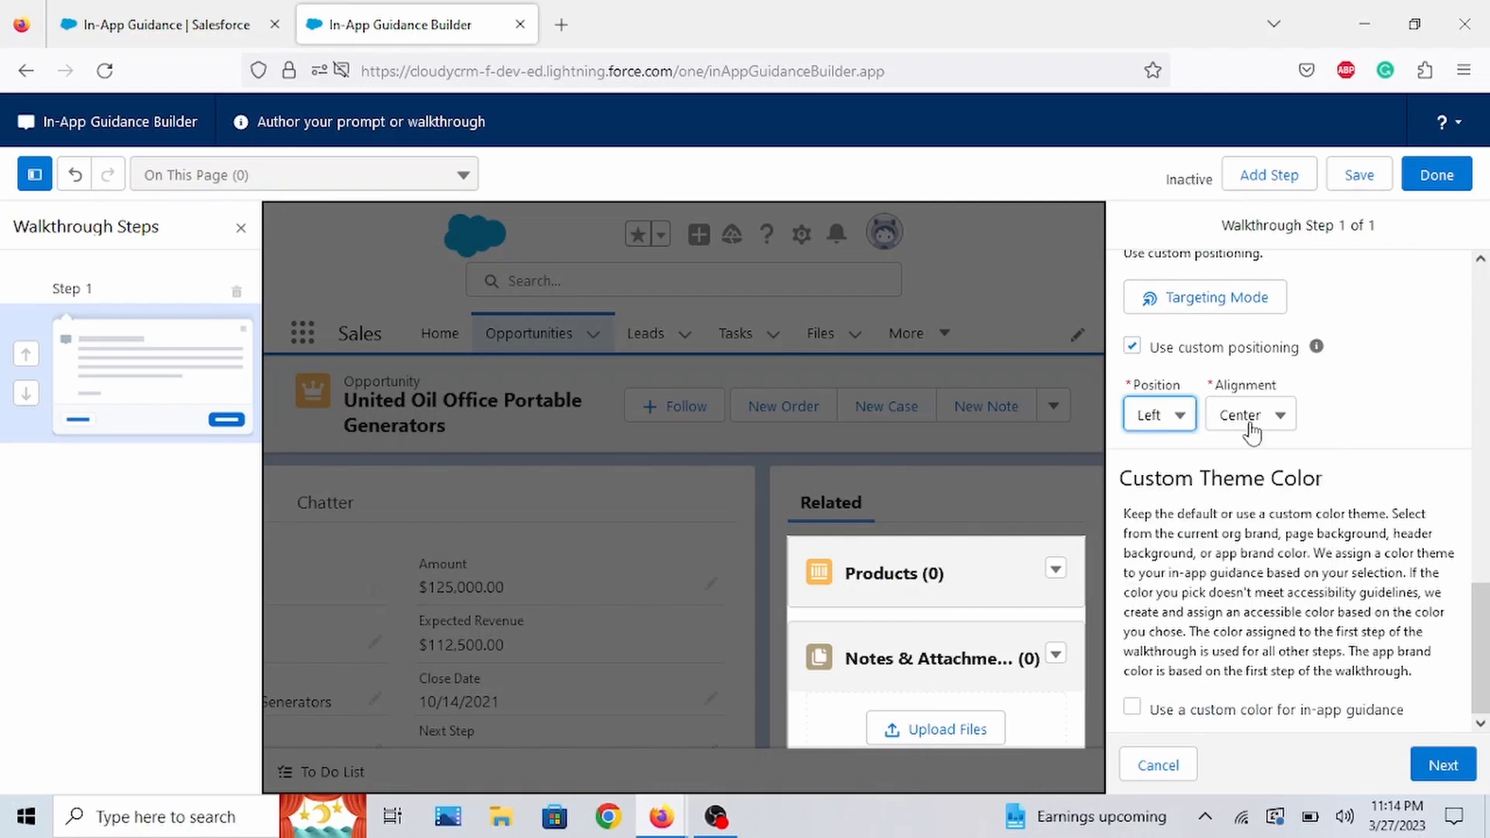
click(1244, 414)
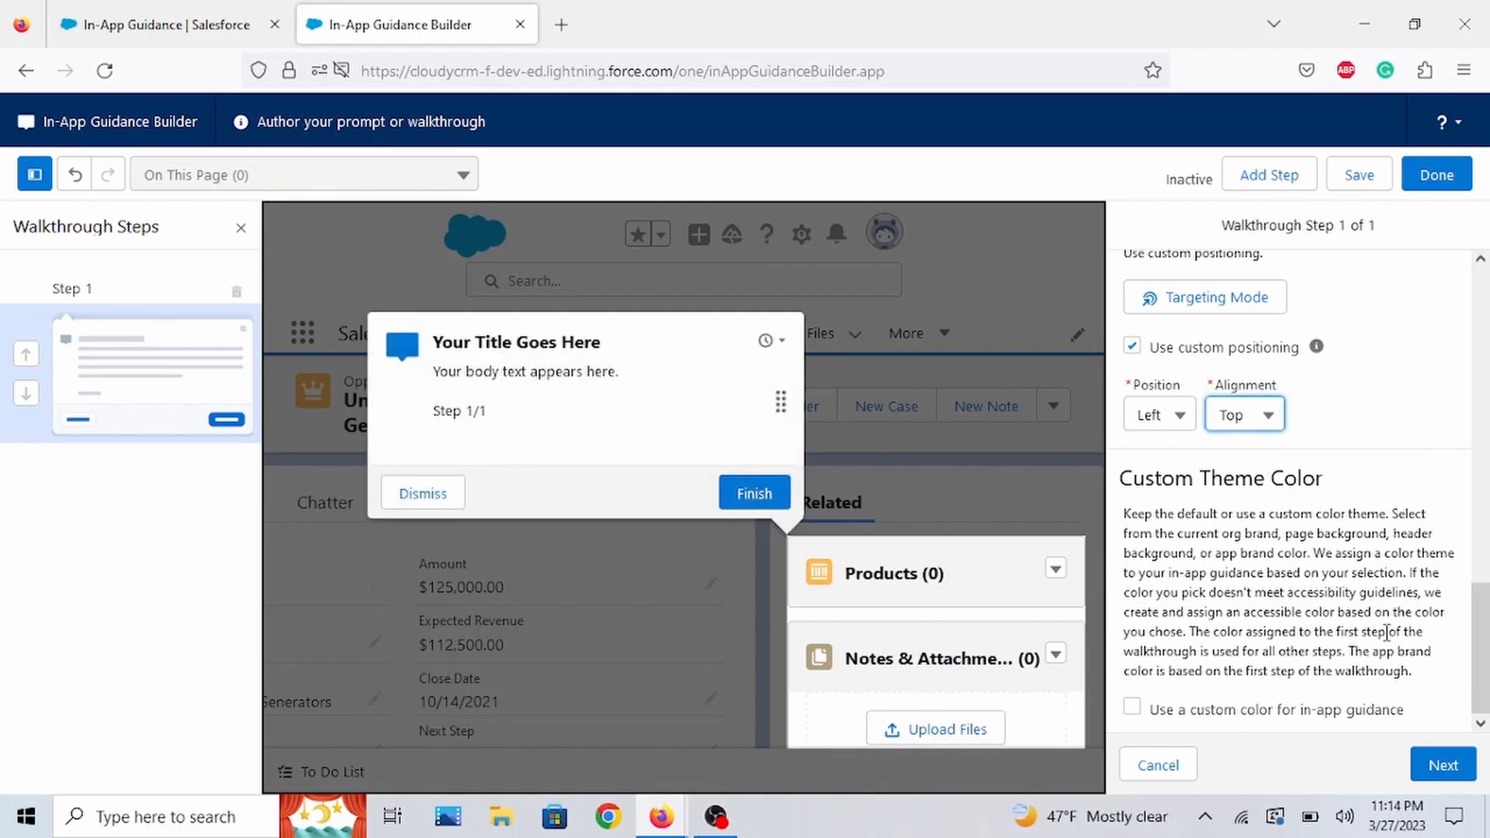
mouse_move(1443, 765)
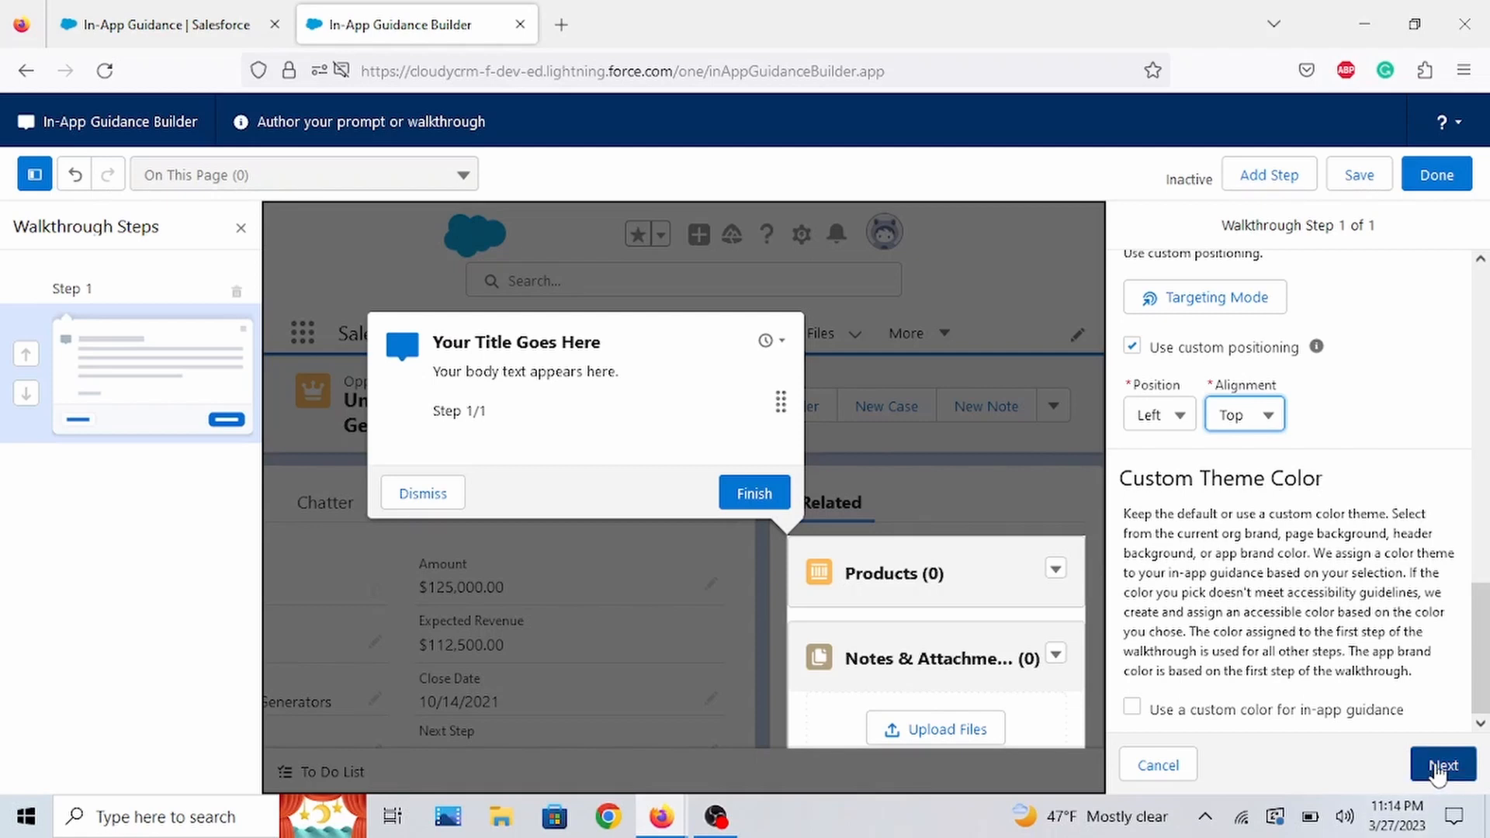
- Enter 'Close' as the Dismiss Button Label on the Add Product step's content page
click(1443, 764)
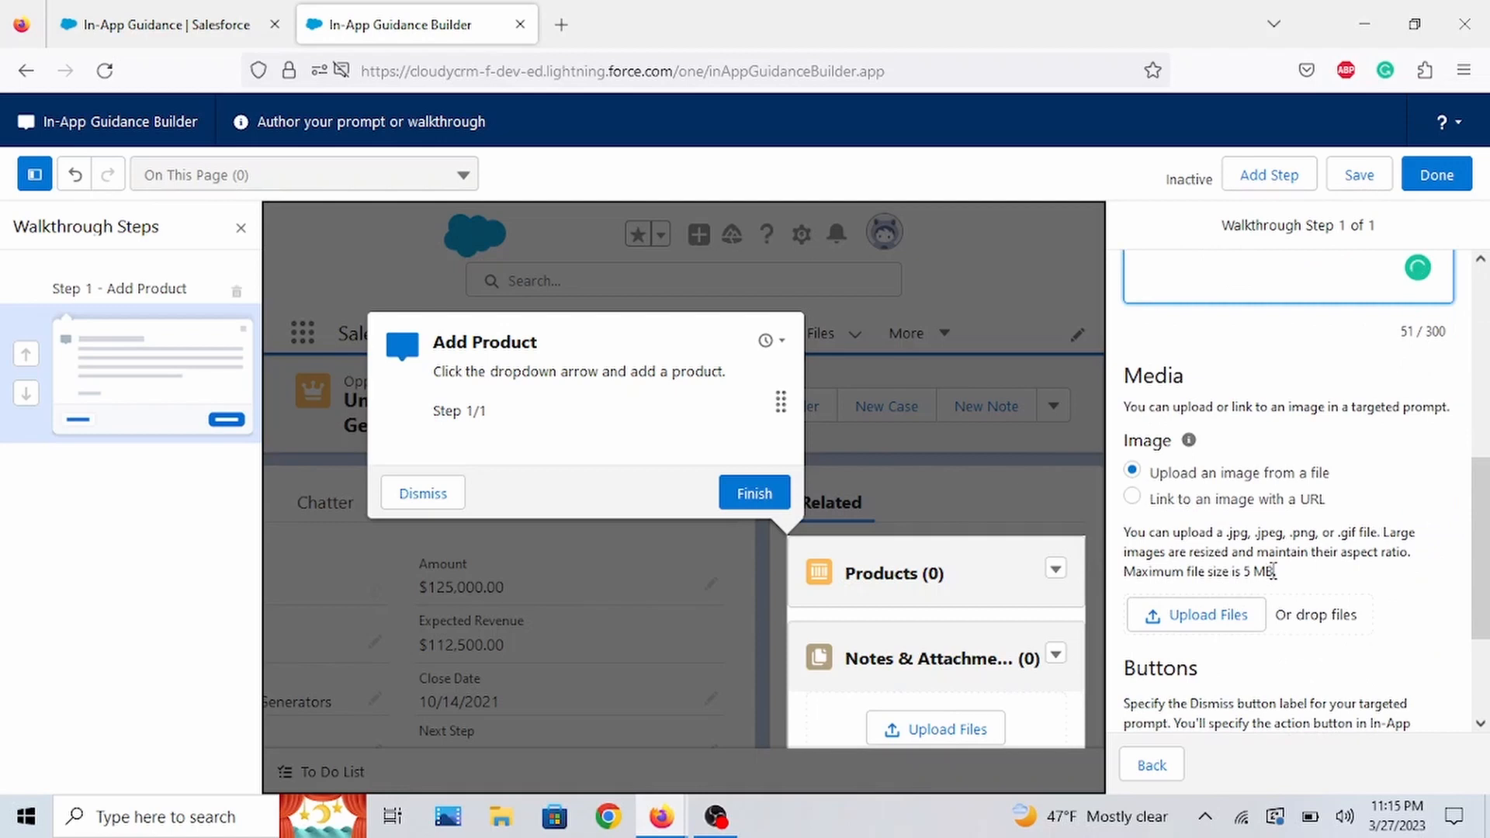
scroll(down, 3)
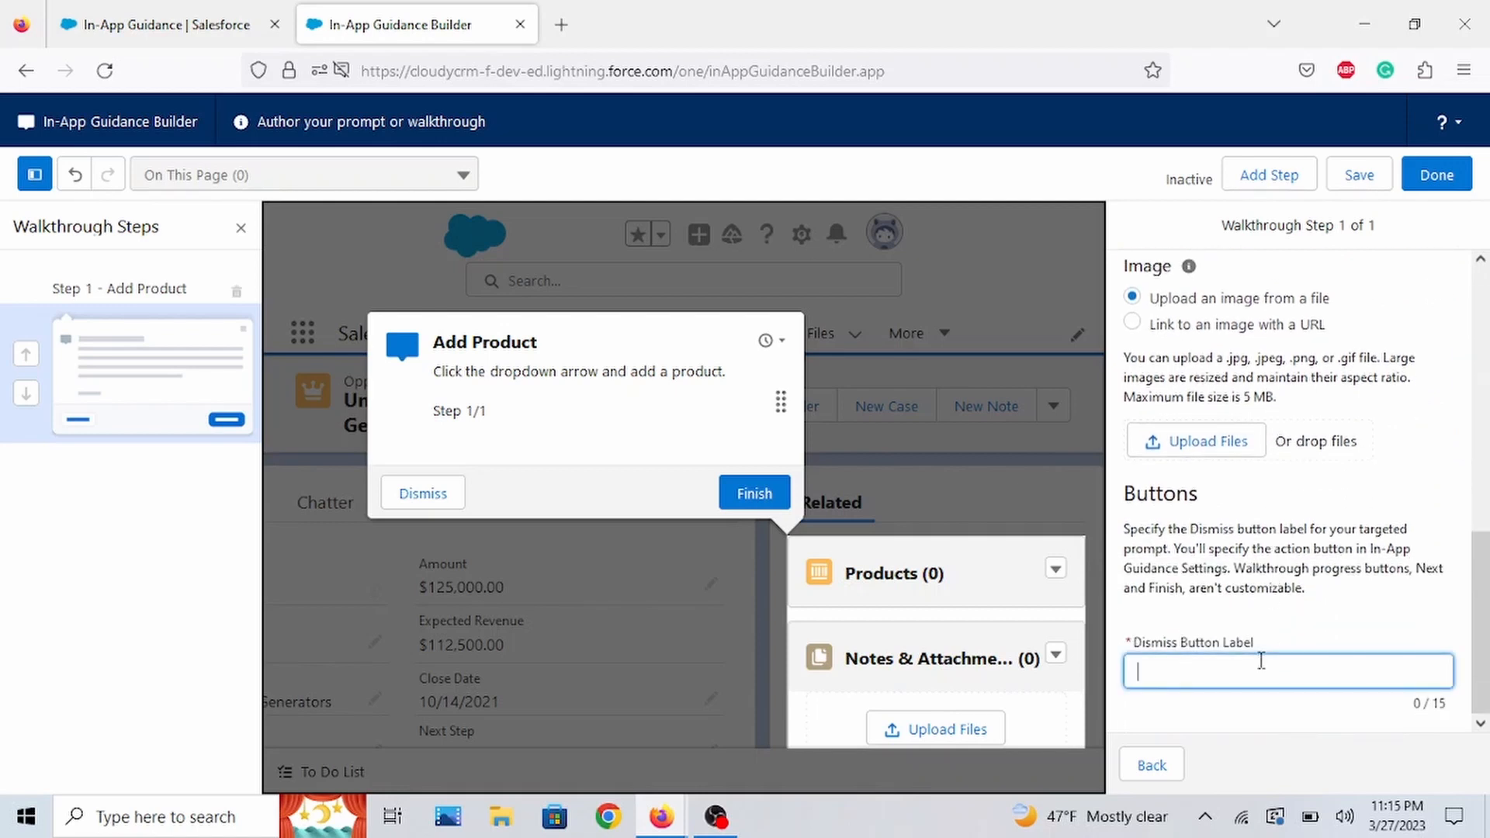
text(C)
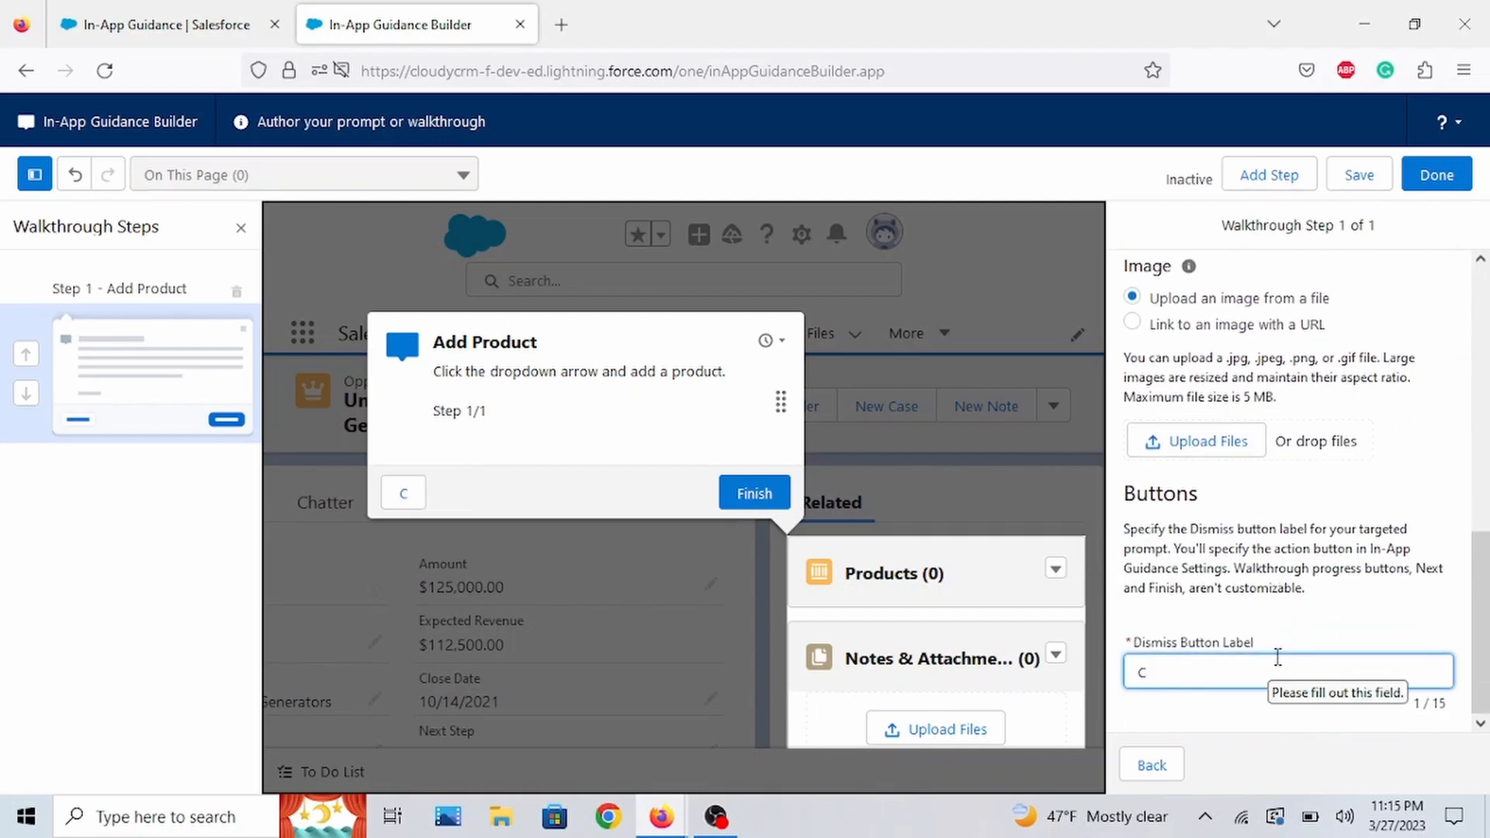
text(lose)
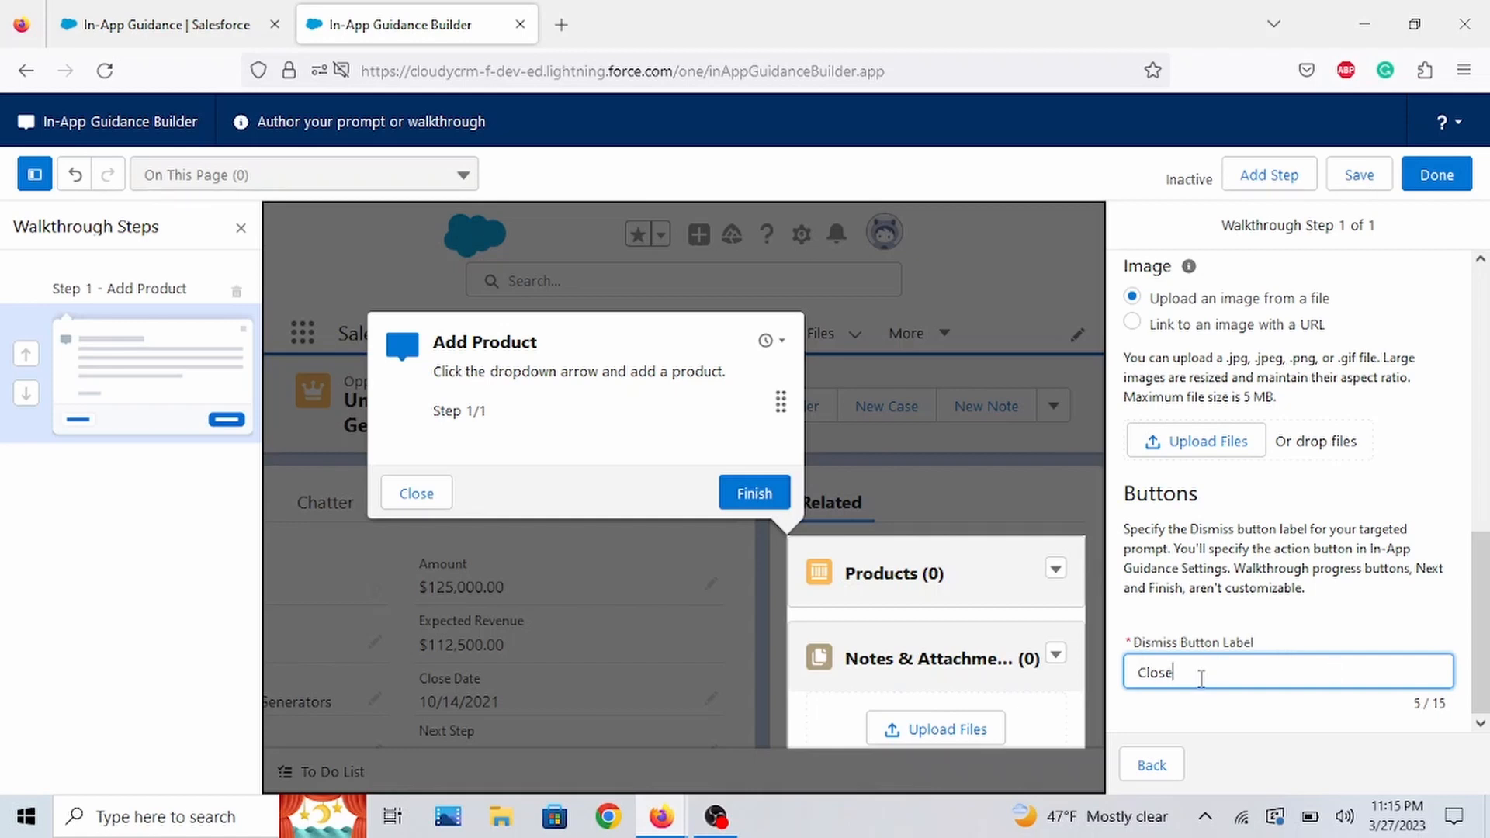
mouse_move(582, 536)
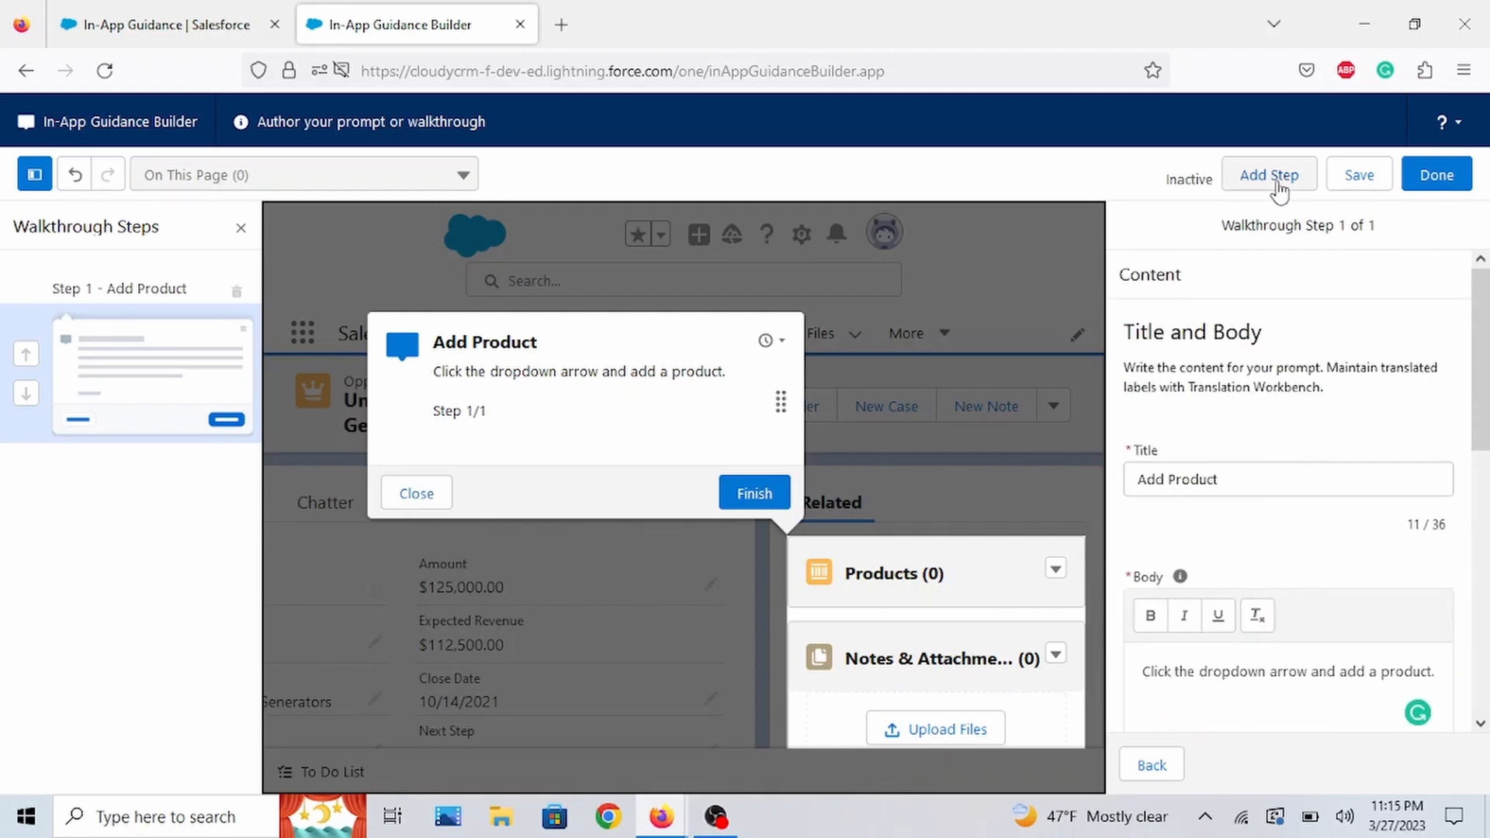
- Add a second walkthrough step as a Targeted Prompt
click(1269, 176)
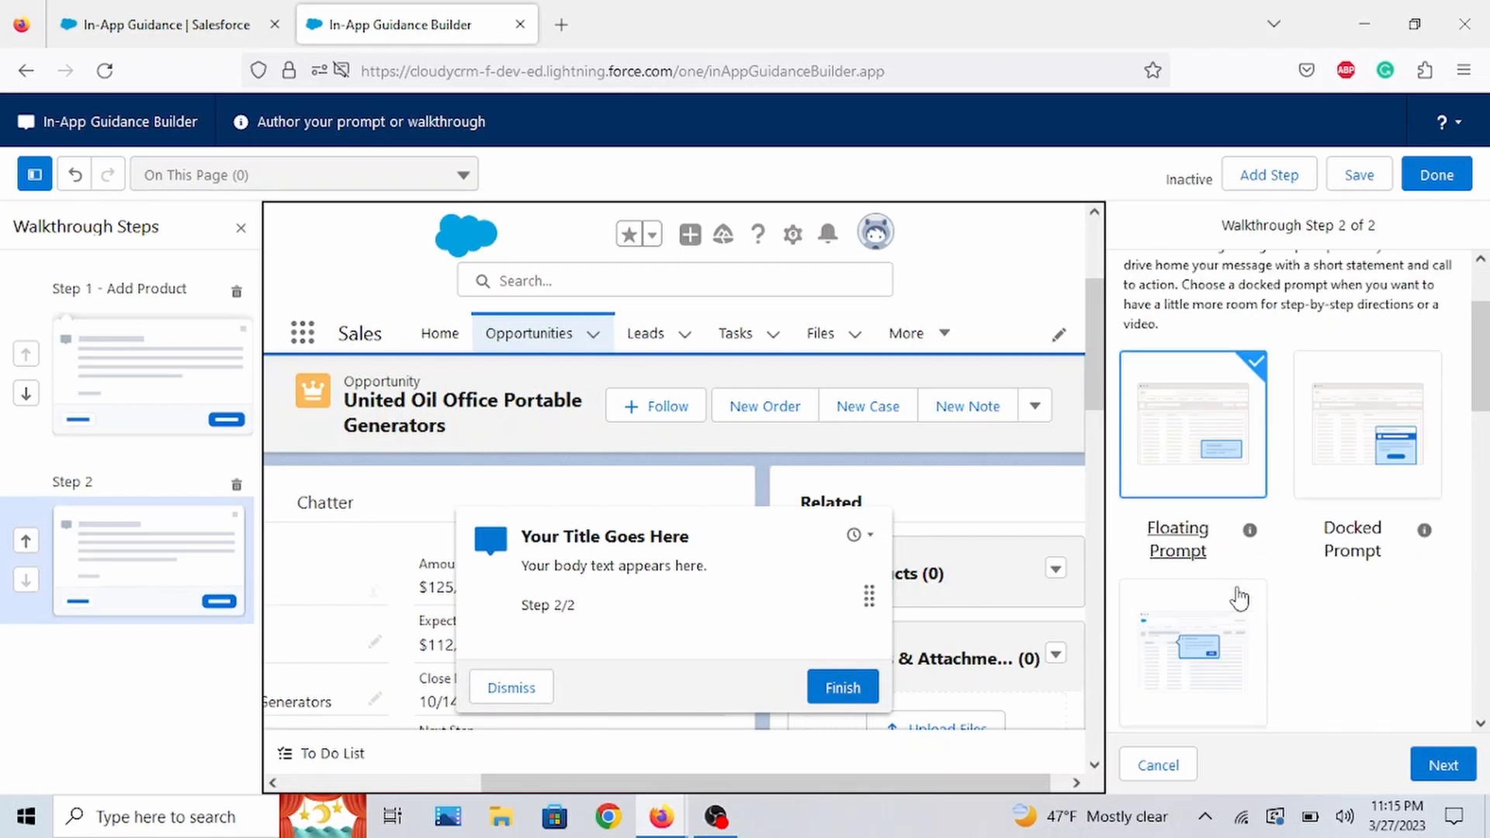
scroll(down, 3)
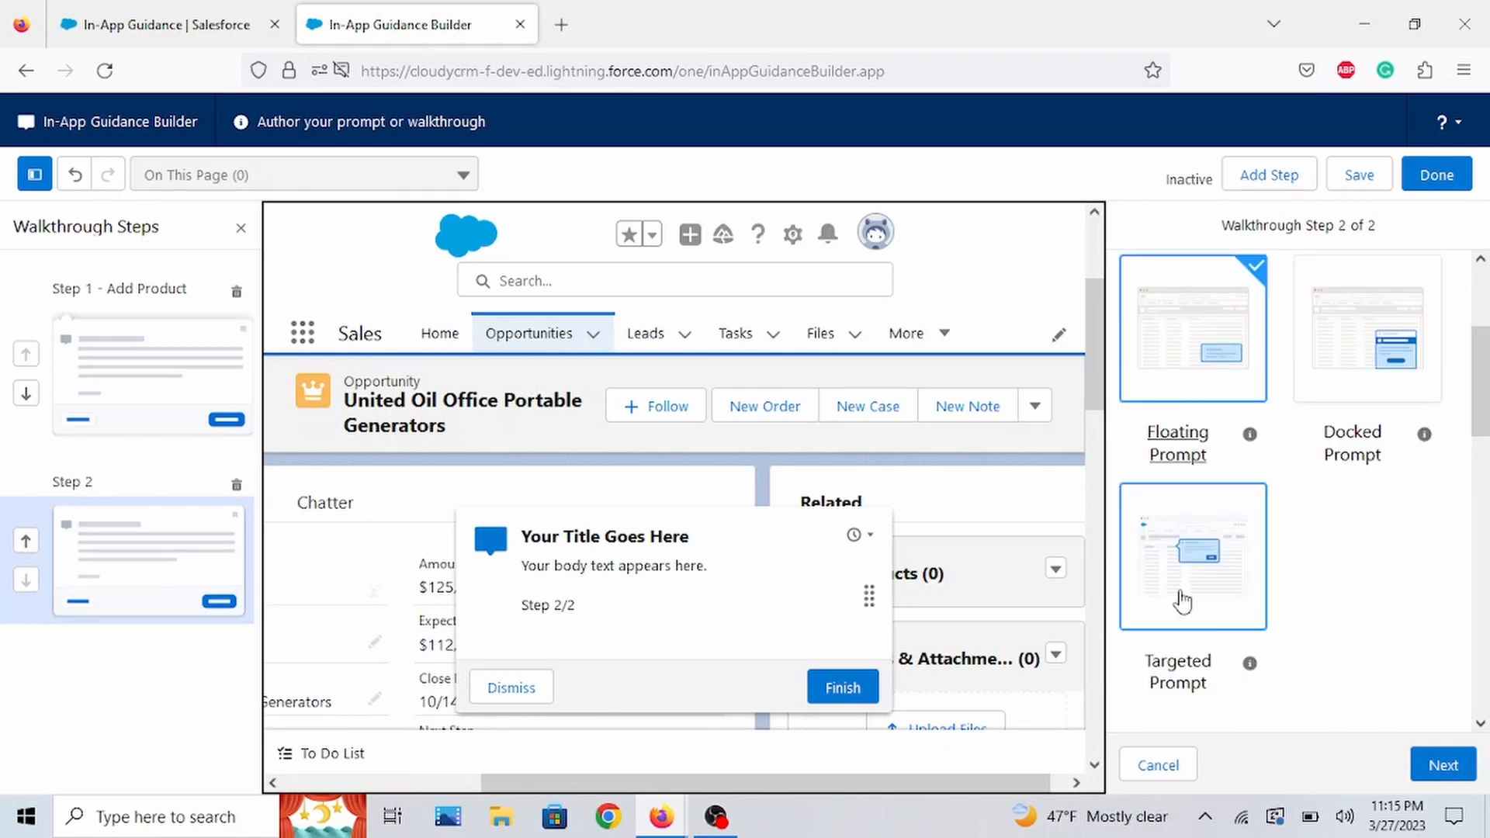
click(1192, 556)
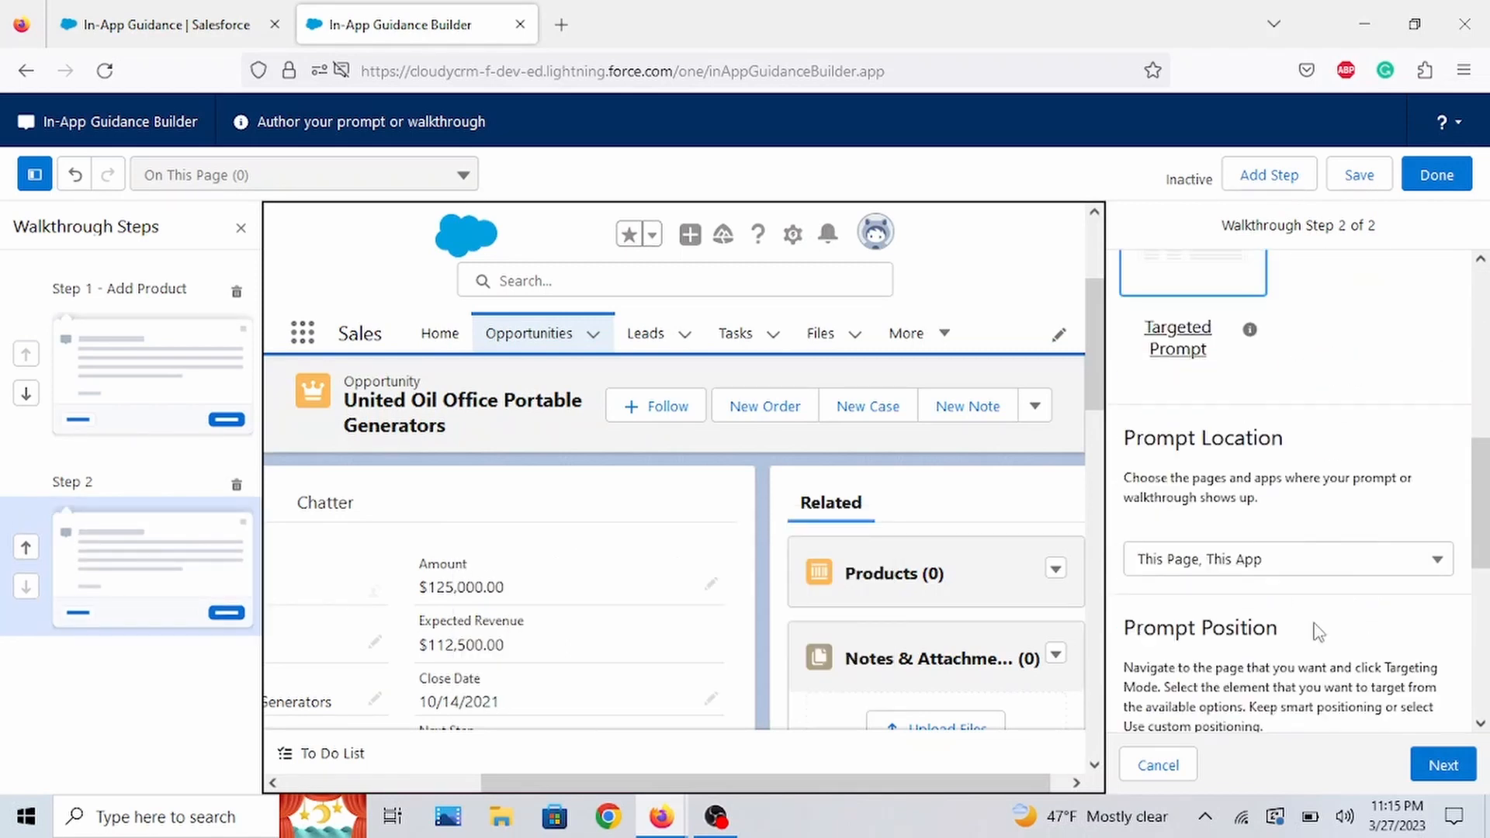
scroll(down, 3)
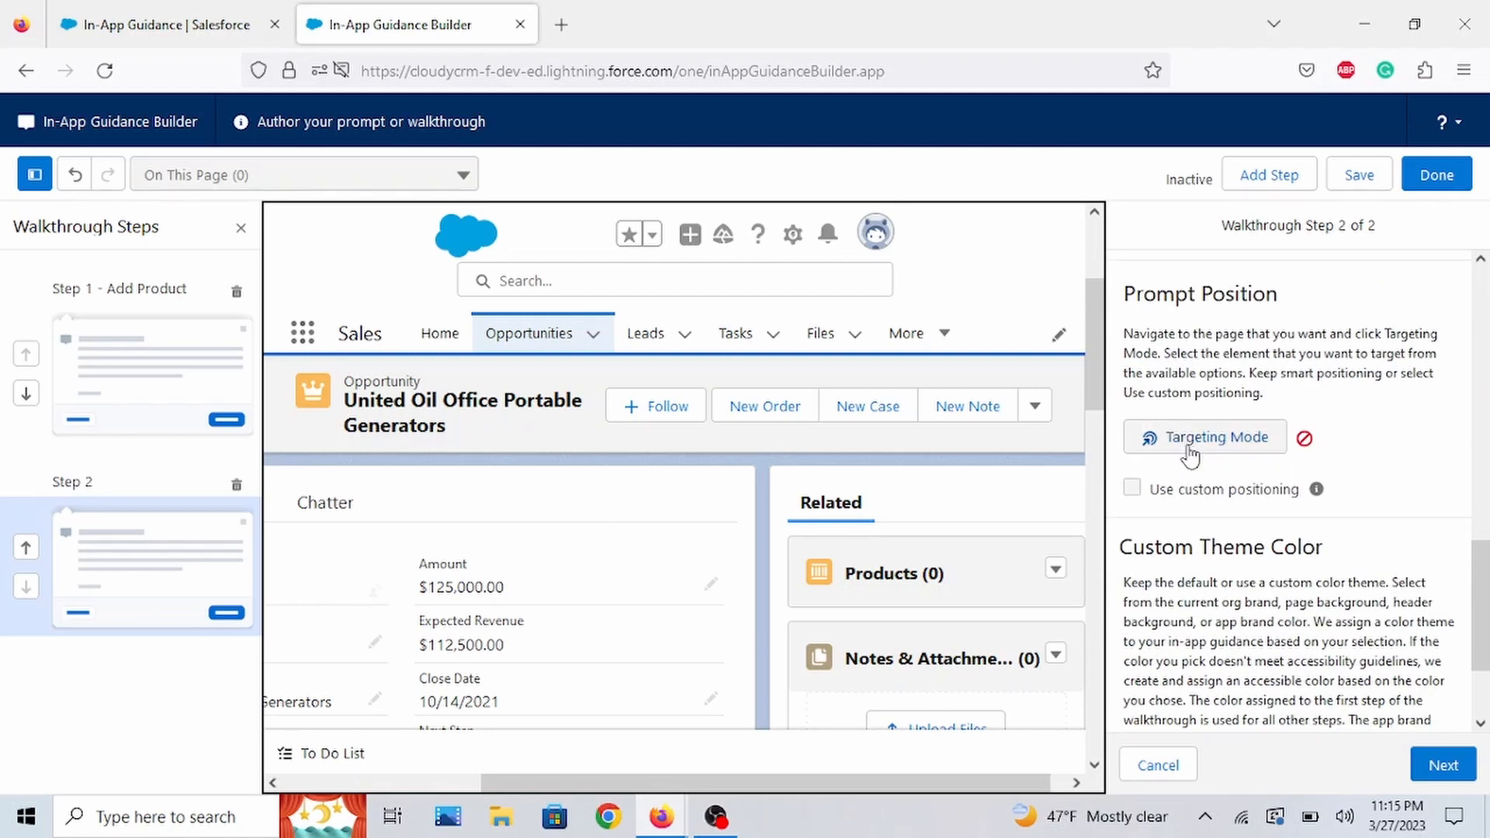
- In Targeting Mode, enable custom positioning with the prompt placed Top, Center aligned
click(1205, 437)
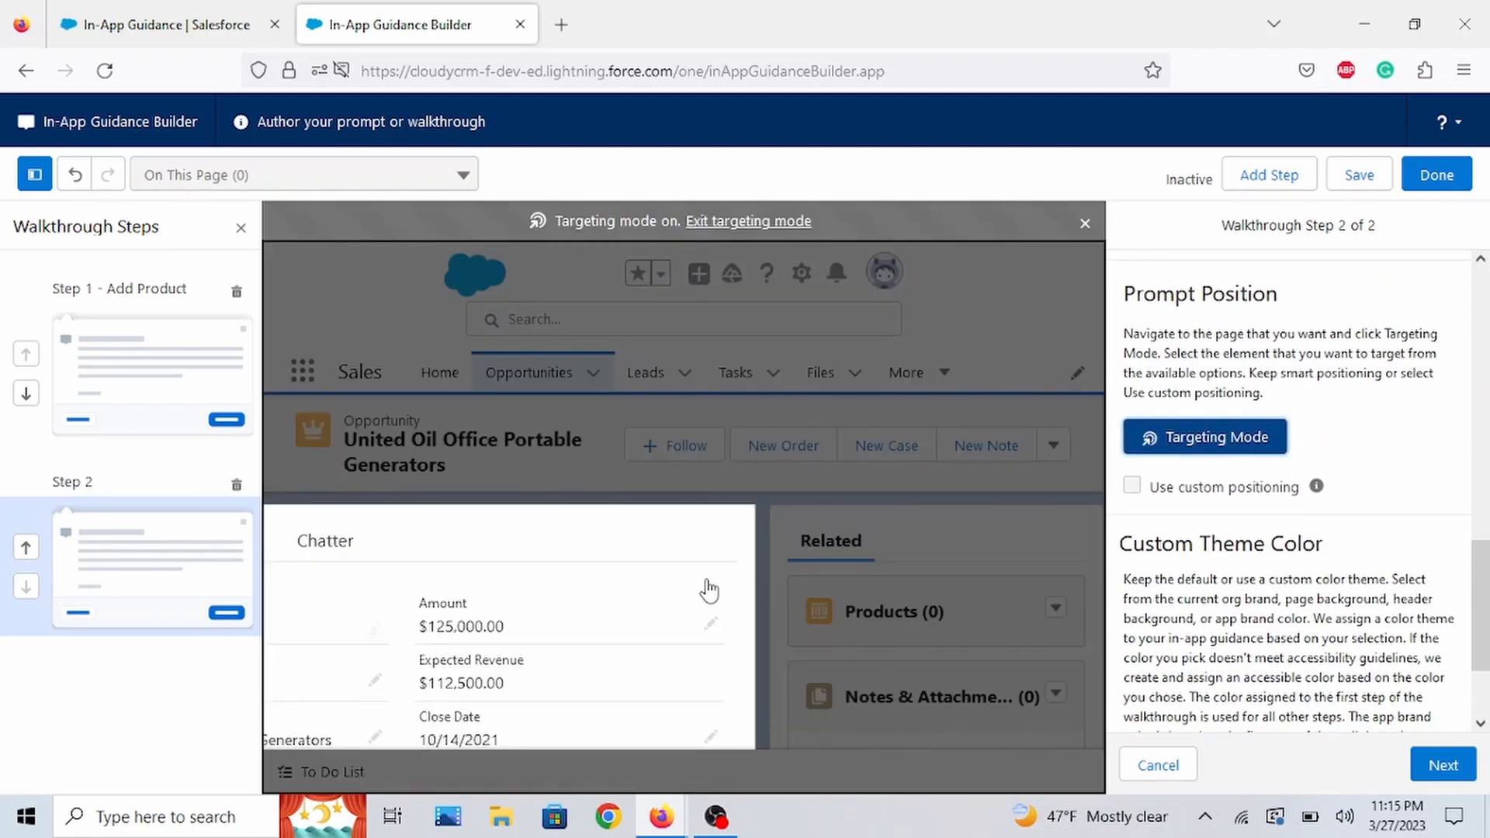
scroll(down, 3)
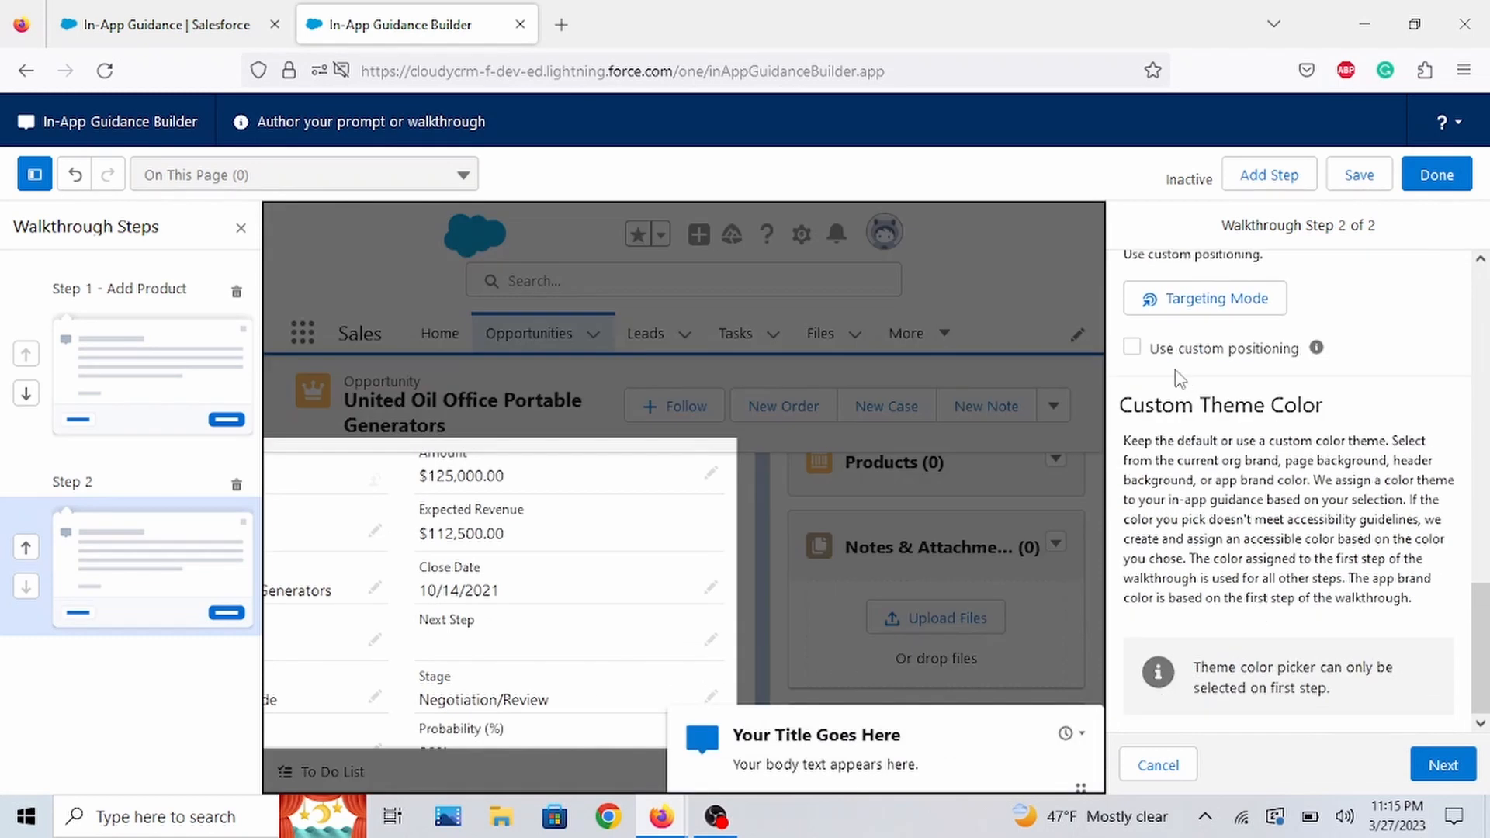
click(1131, 347)
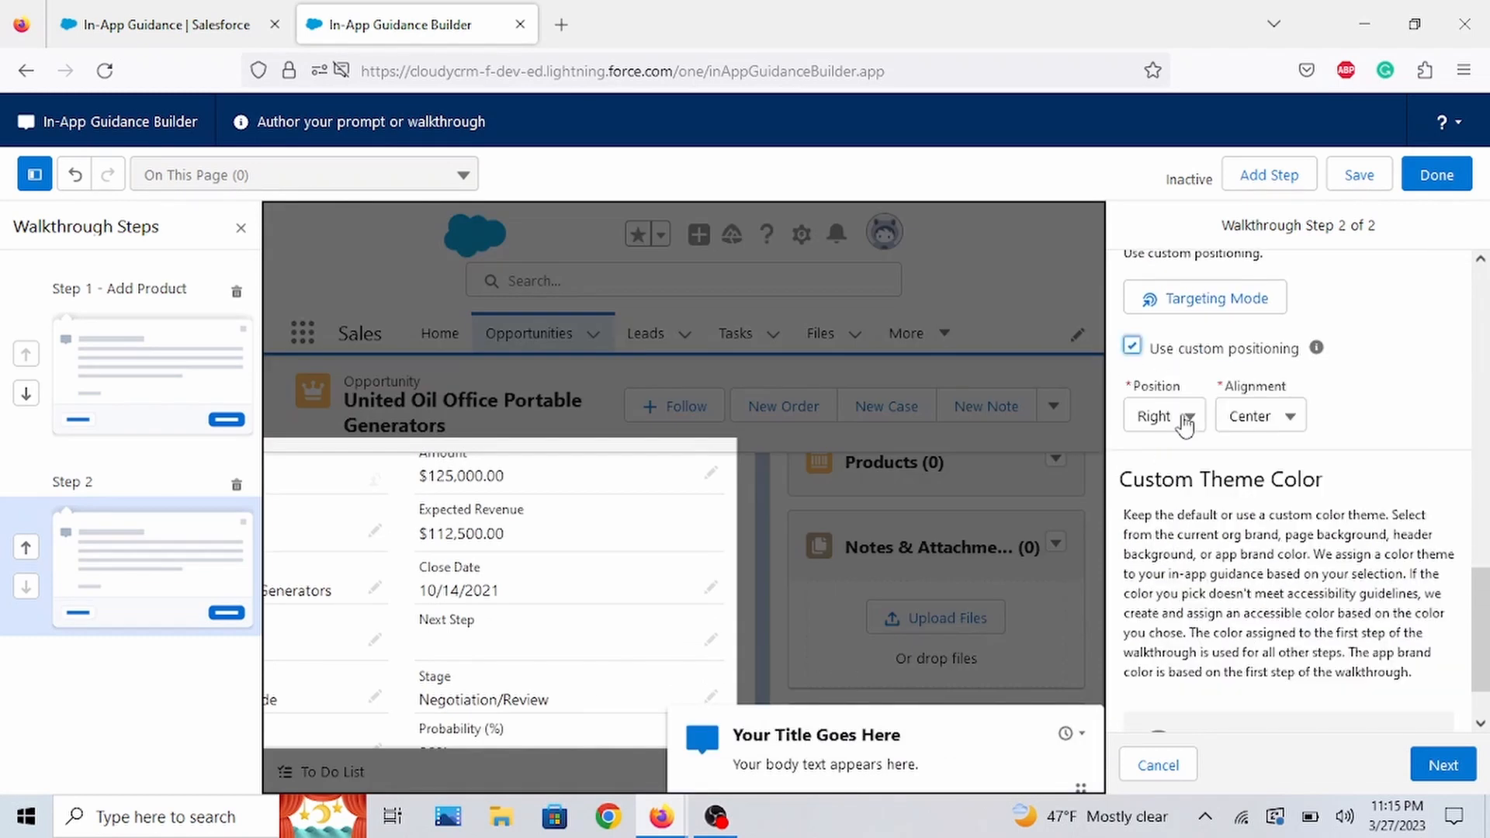
click(1158, 416)
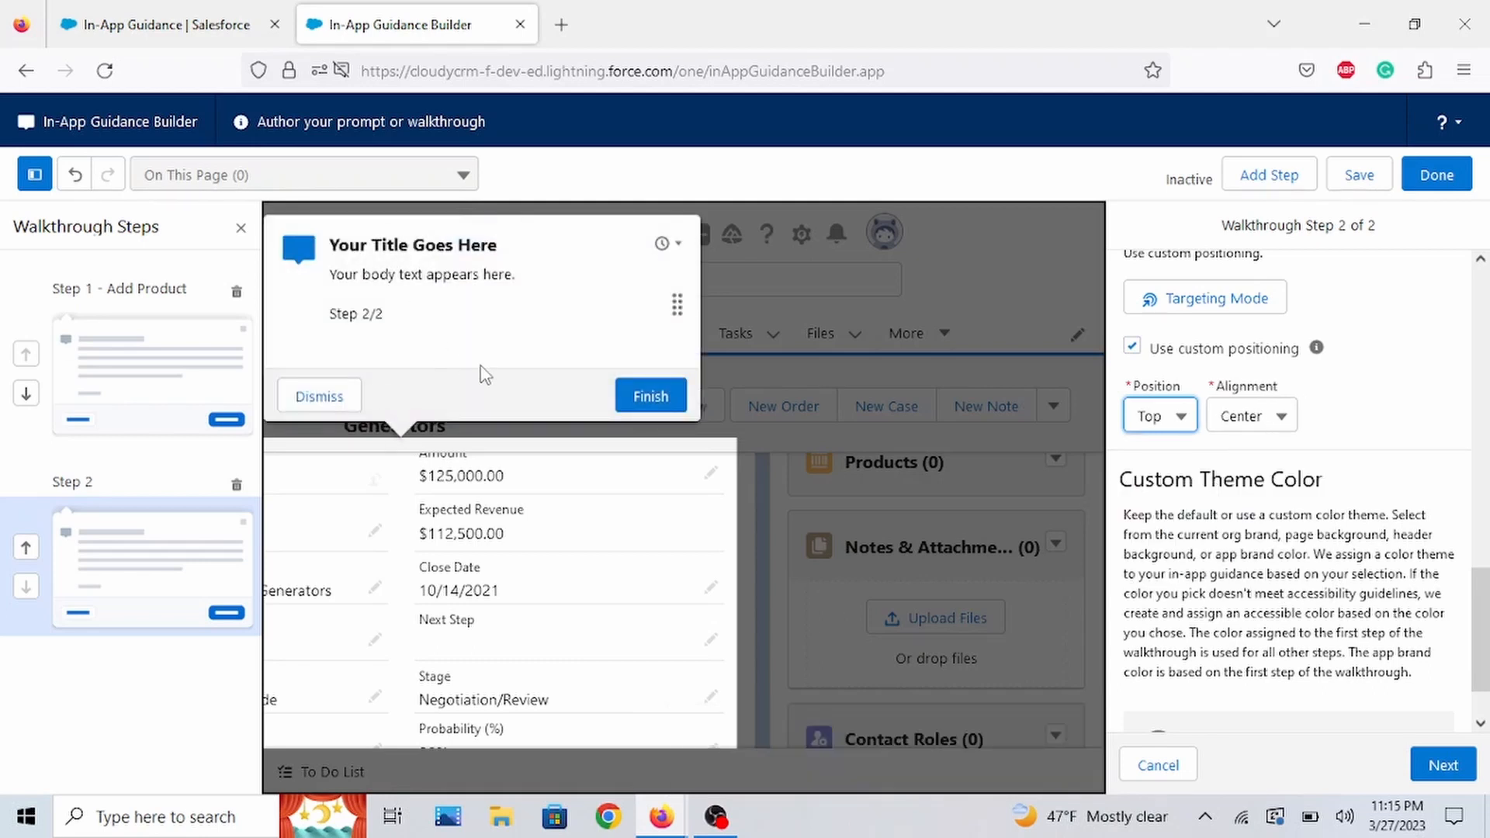
mouse_move(1352, 704)
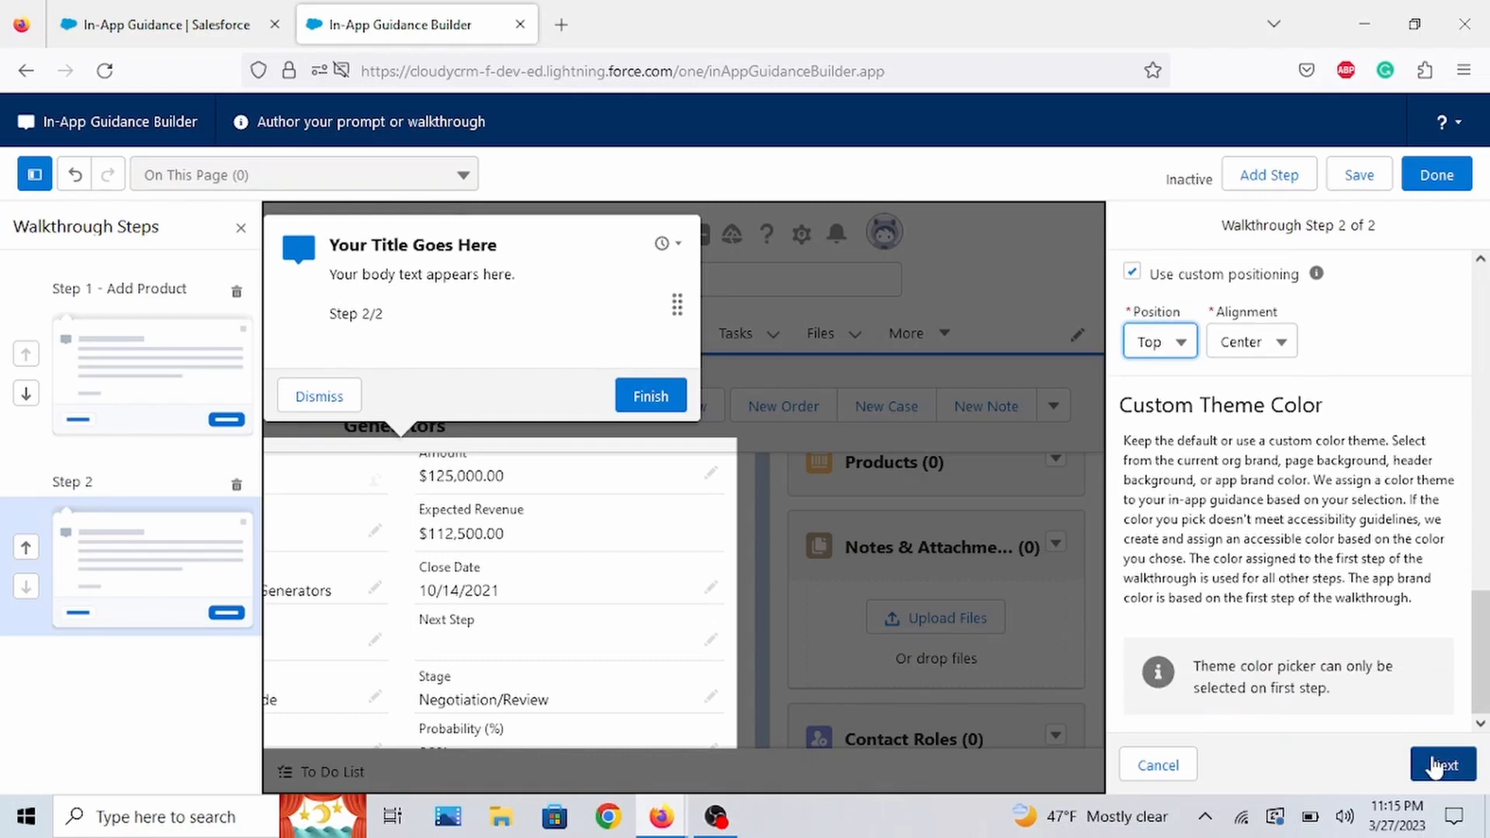
- Title step 2 'Fields' on its content page
click(1443, 764)
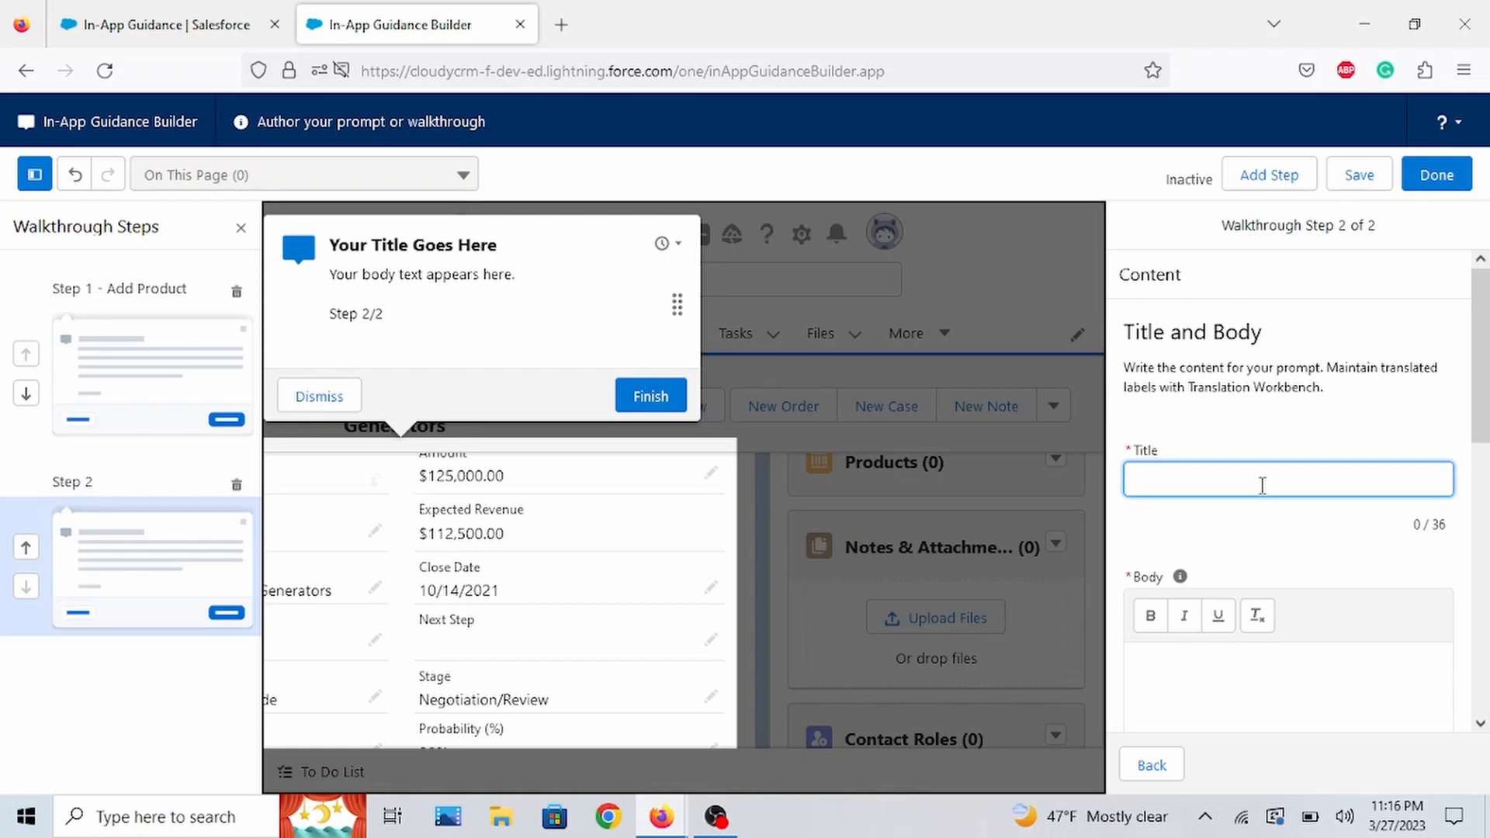
text(Fiel)
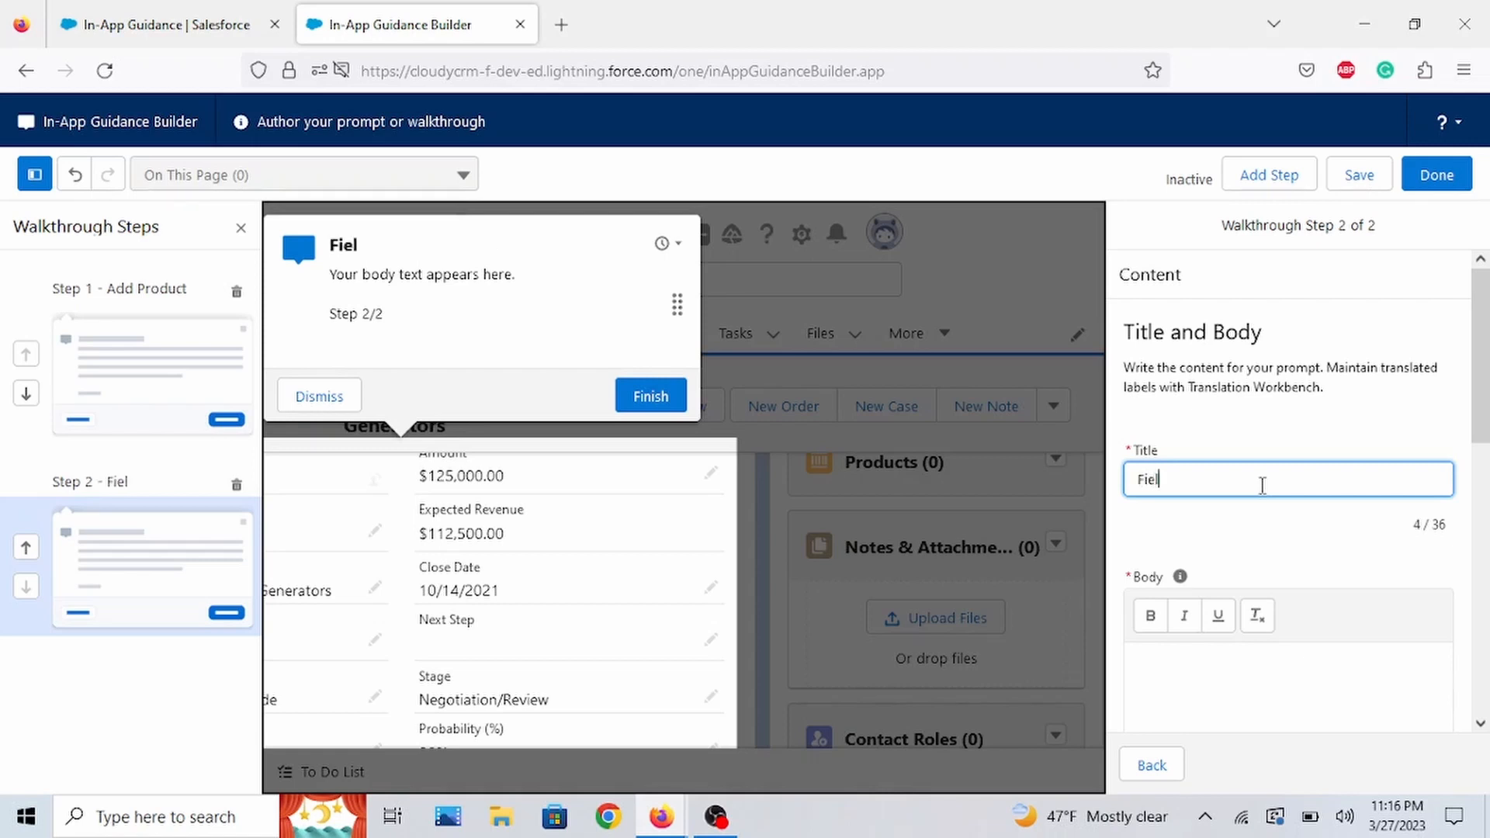
text(ds)
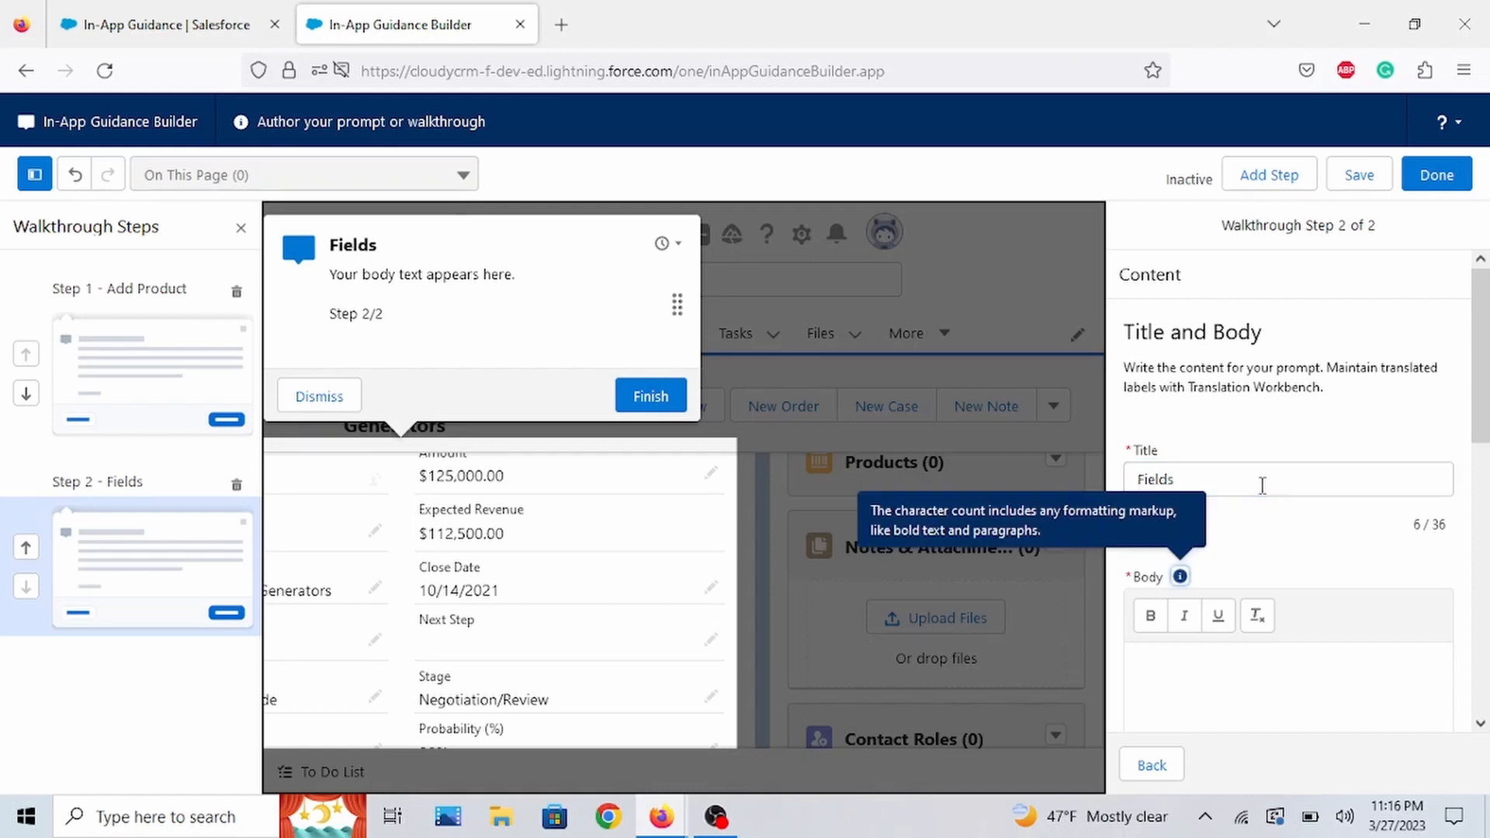
- Write the body text 'Fill out next steps and stage value.'
click(1289, 671)
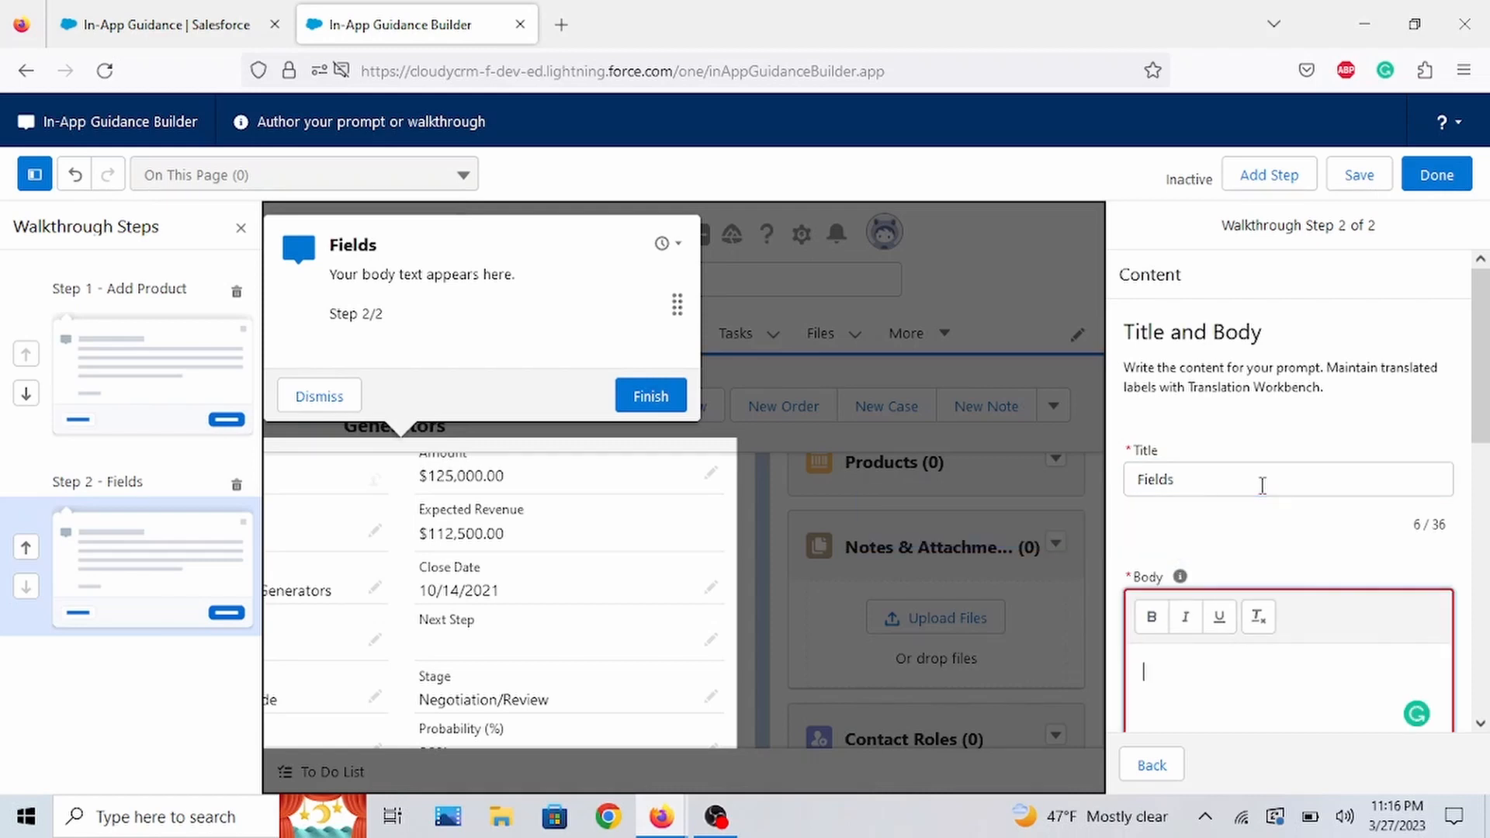
text(Fill)
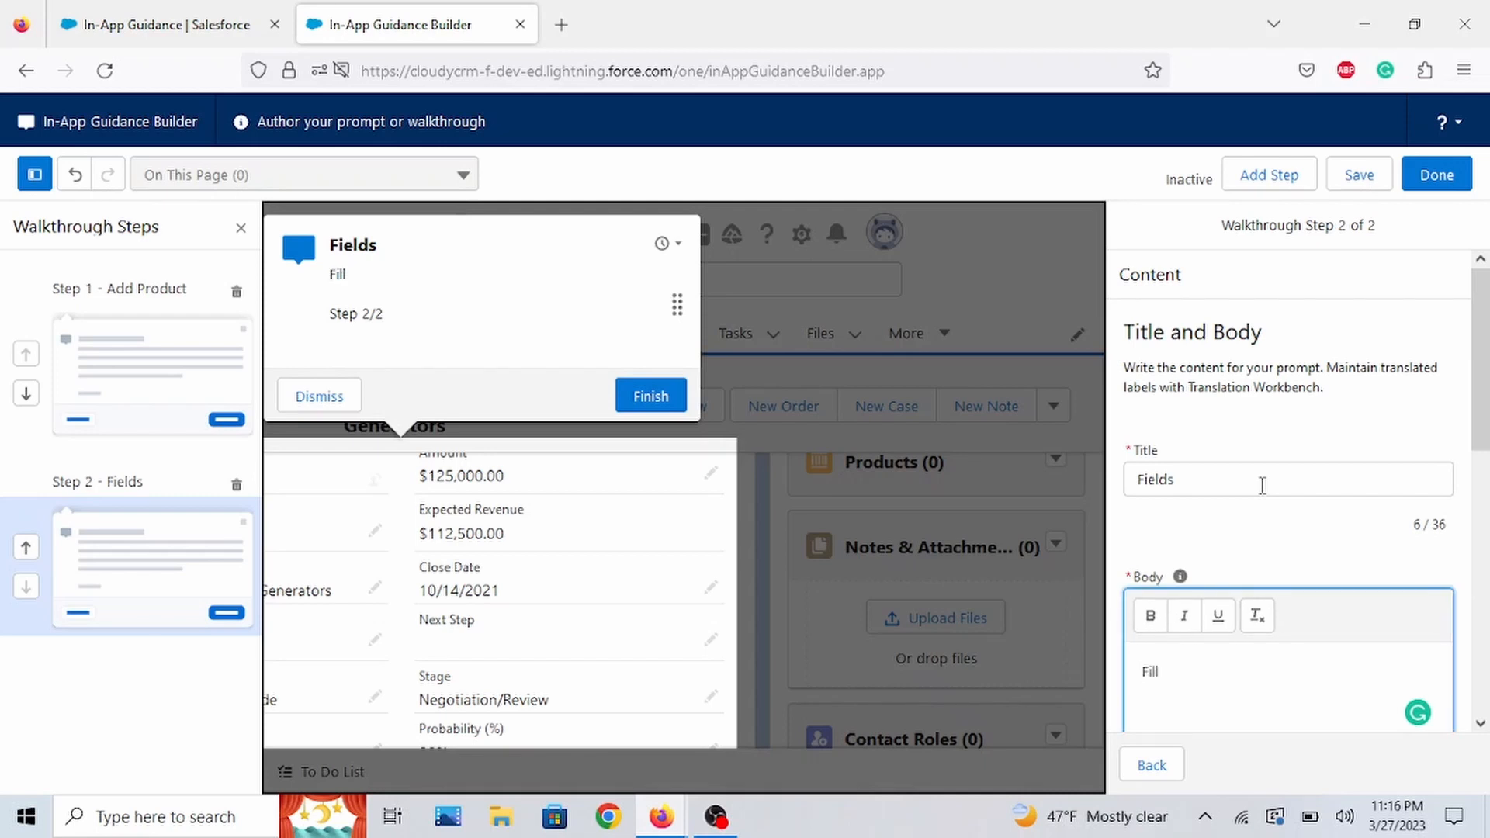
text(out next steps)
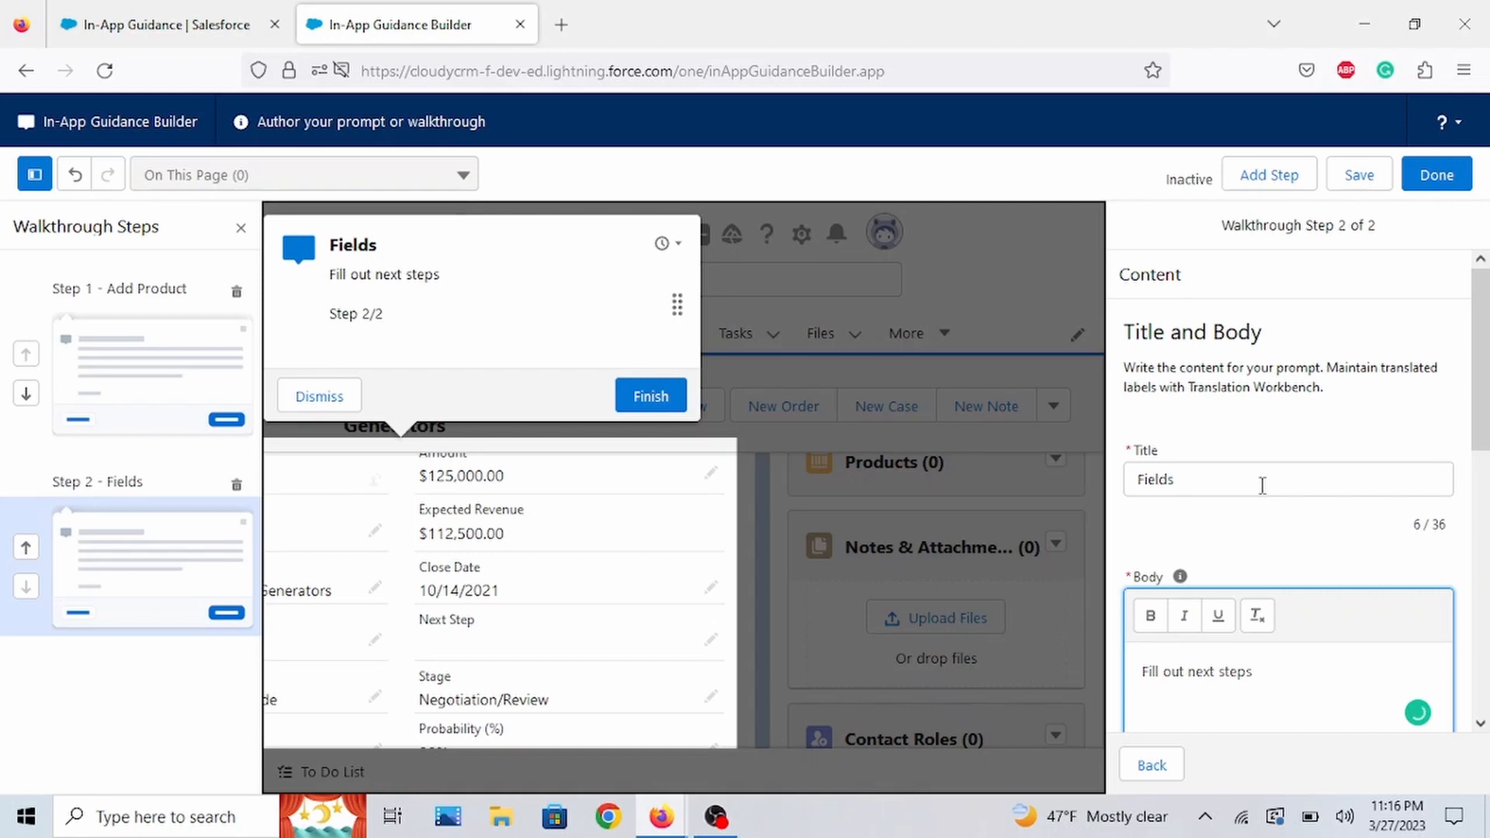
text(and stage)
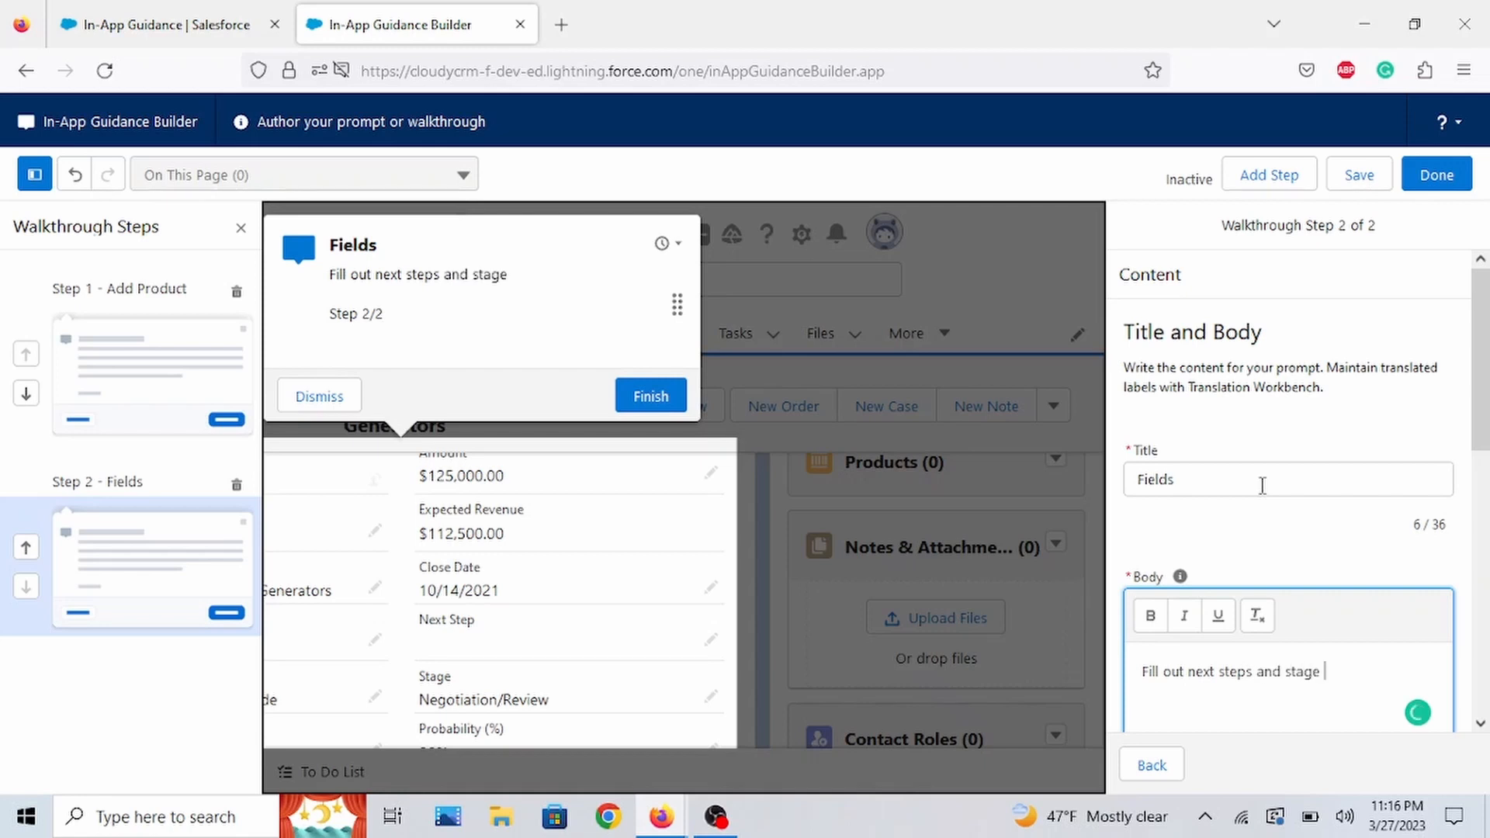
text(value.)
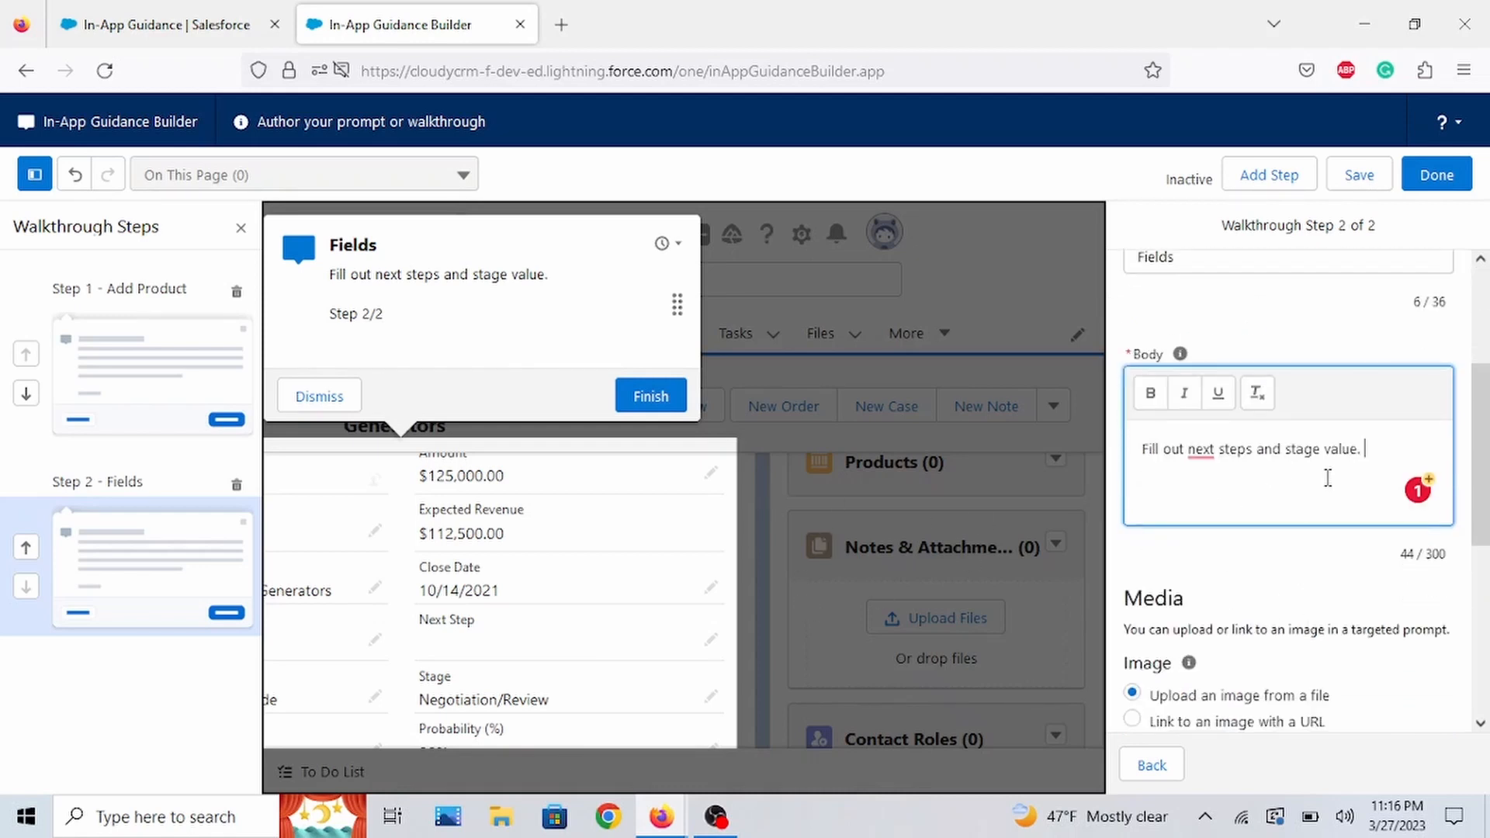
mouse_move(1273, 505)
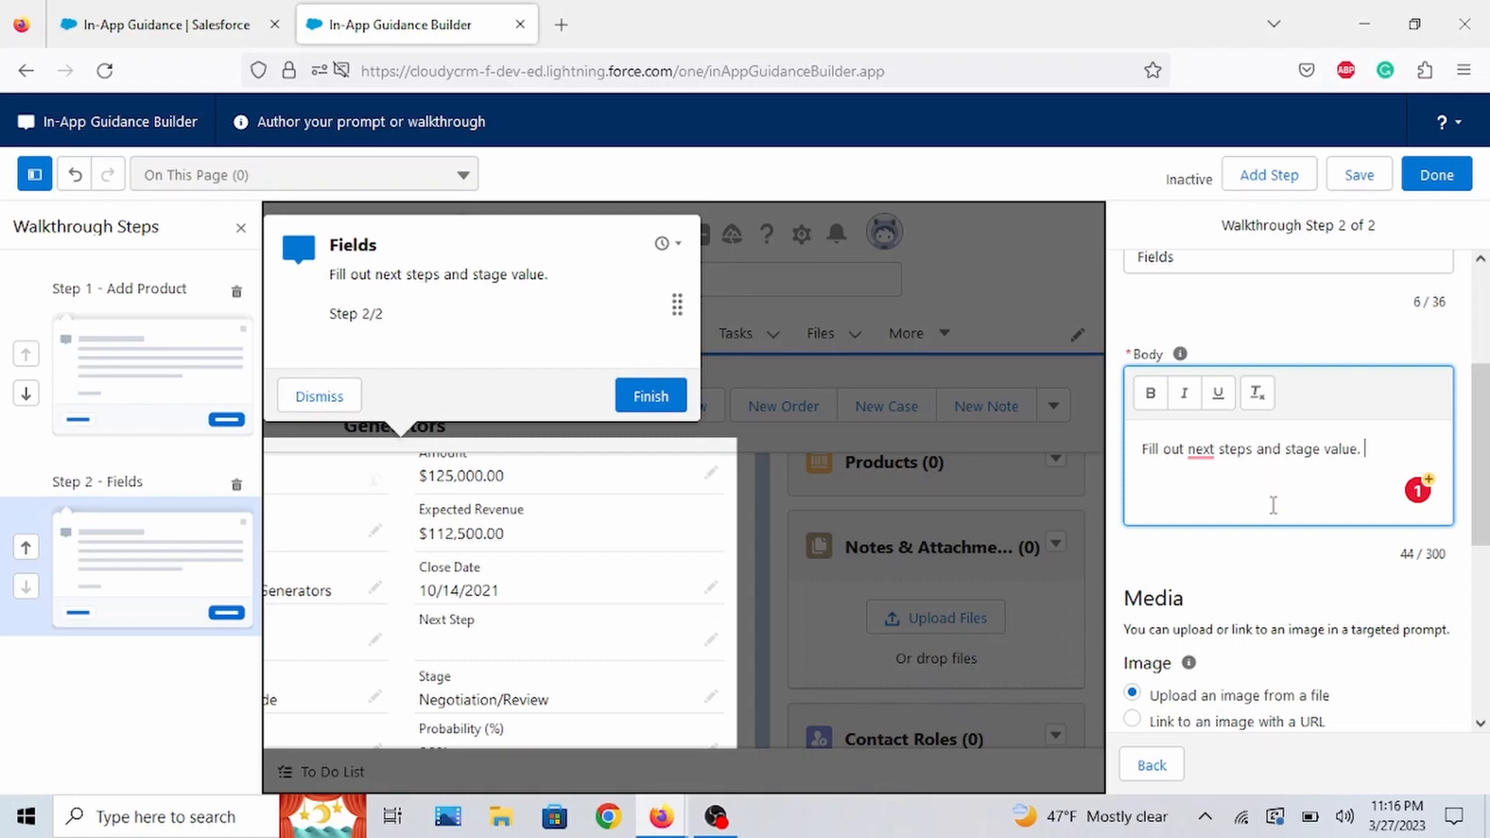
mouse_move(1307, 519)
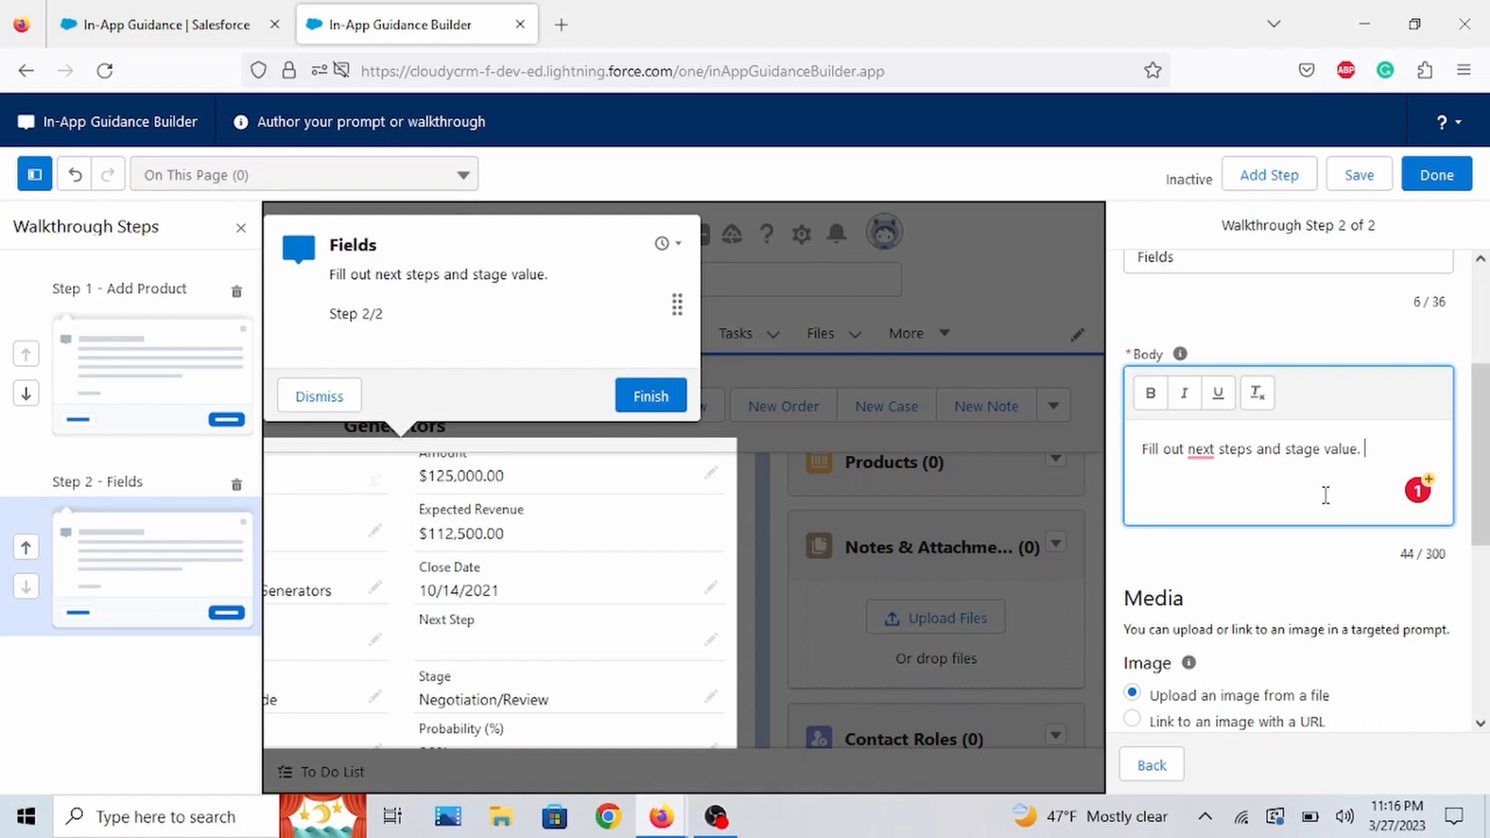
mouse_move(650, 396)
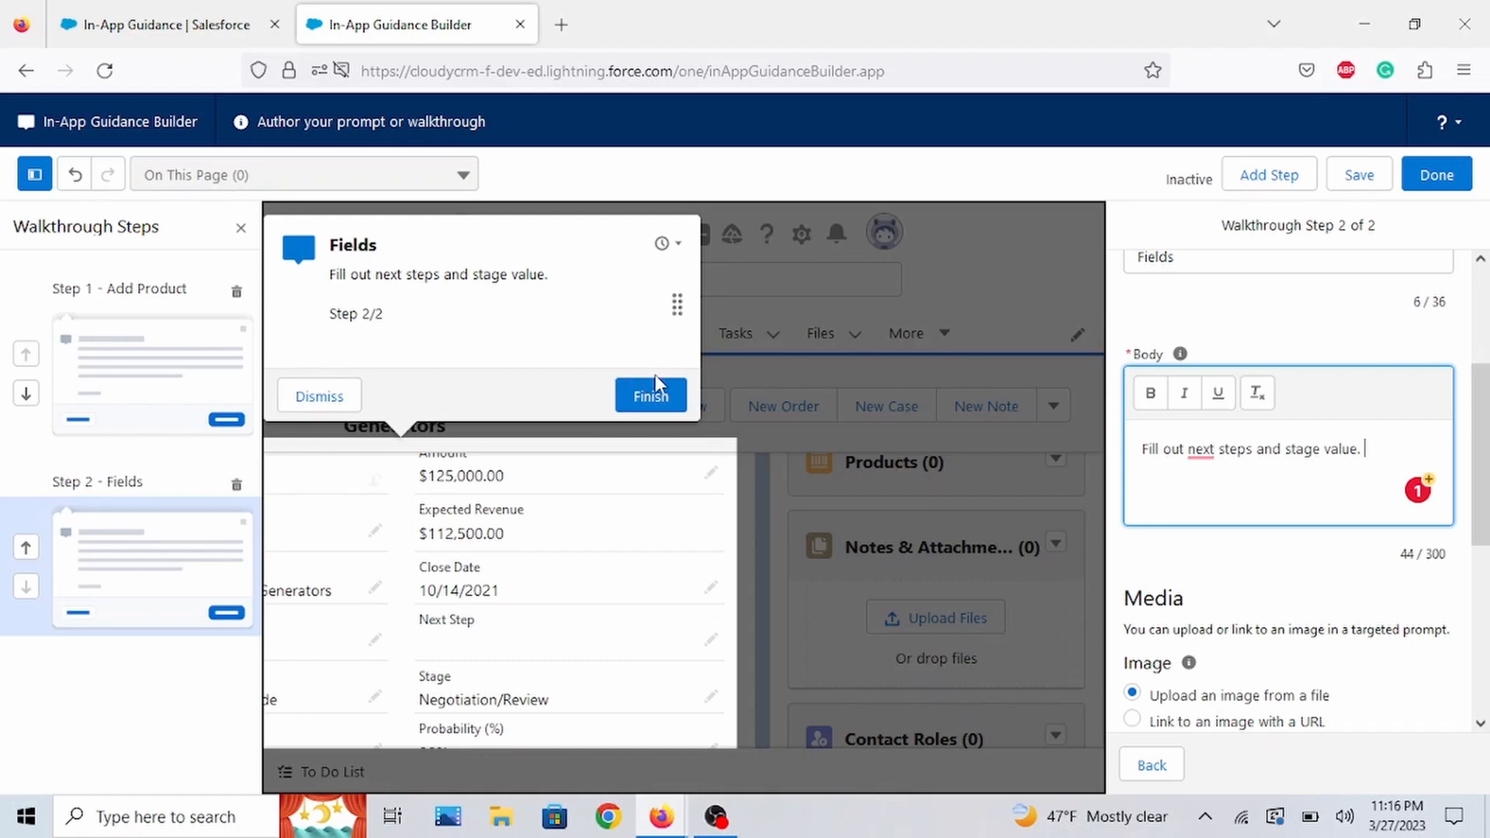
- Set the dismiss button label to 'close' and toggle the steps panel off and on
scroll(down, 3)
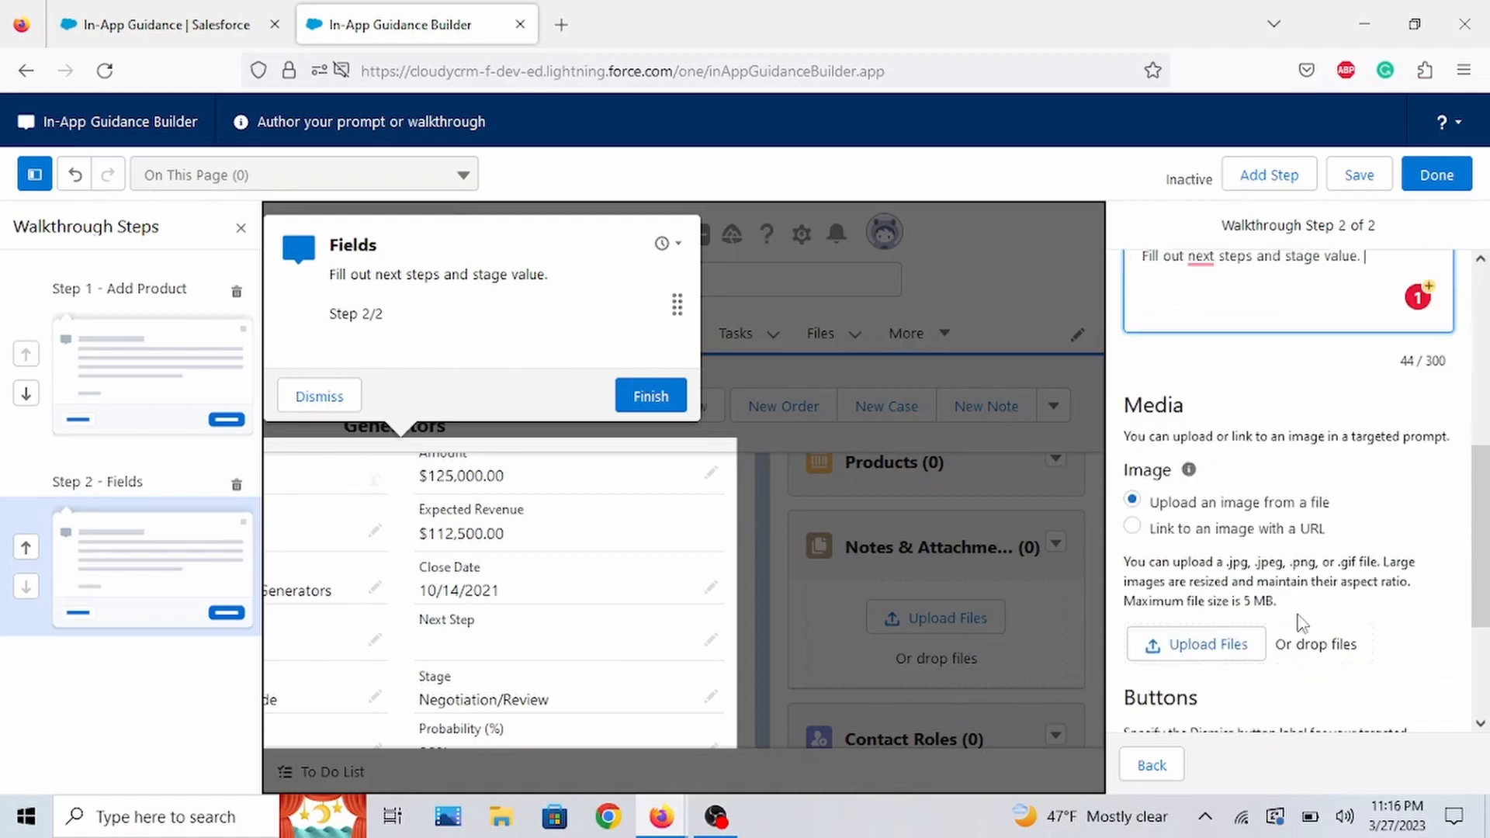
scroll(down, 3)
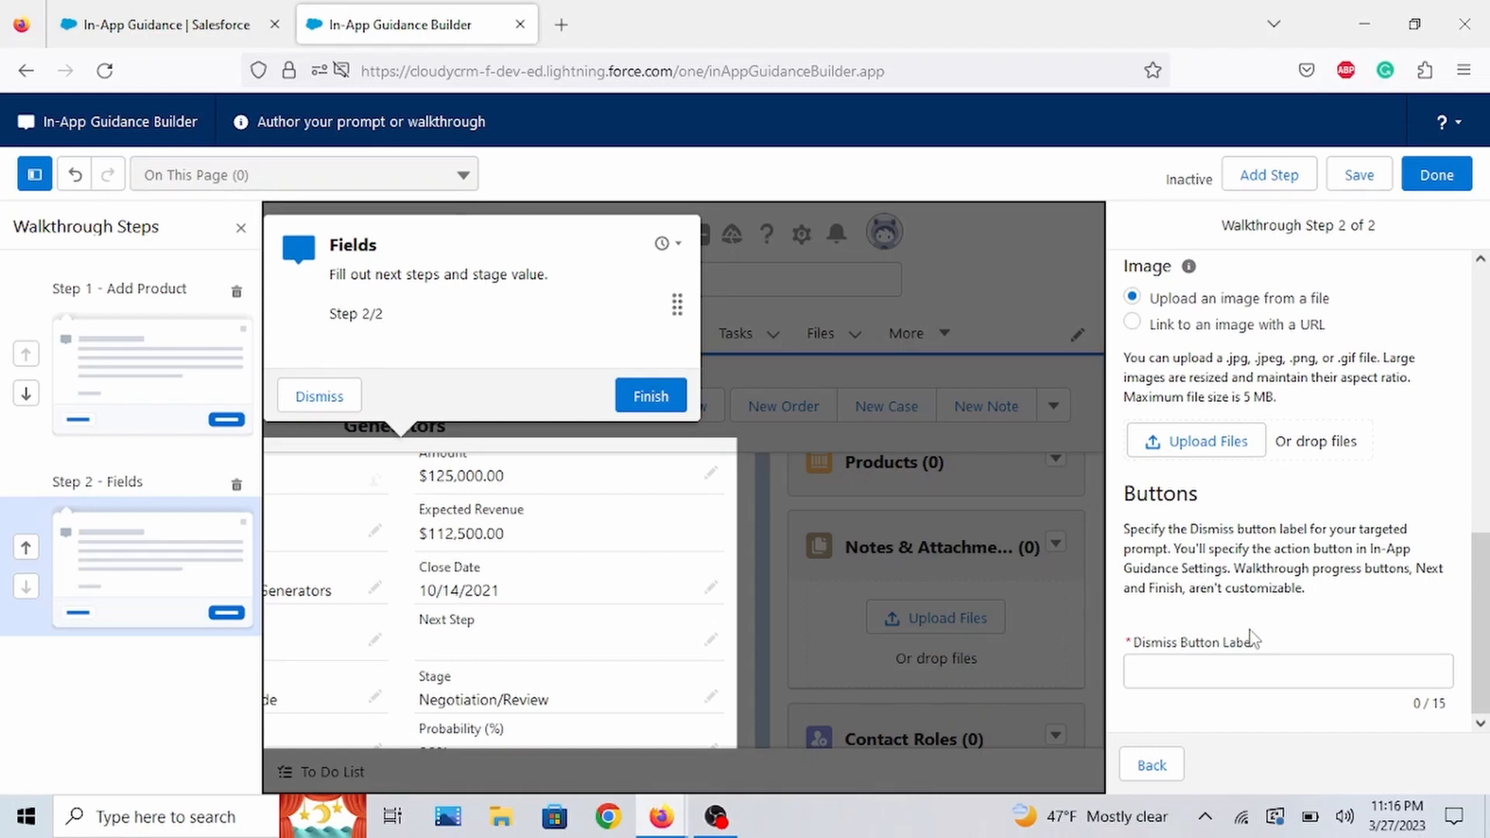
text(c)
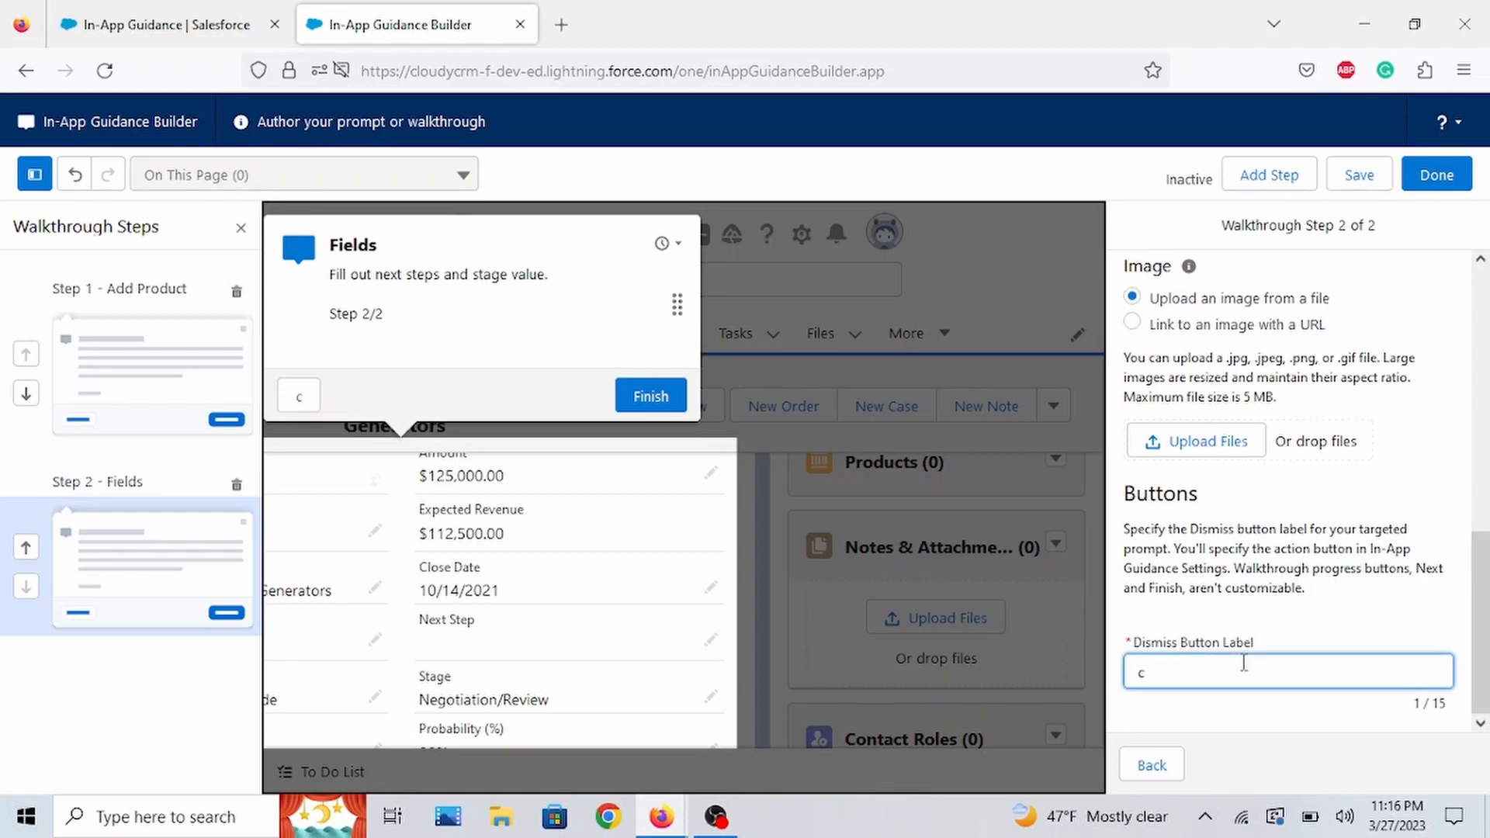
text(lose)
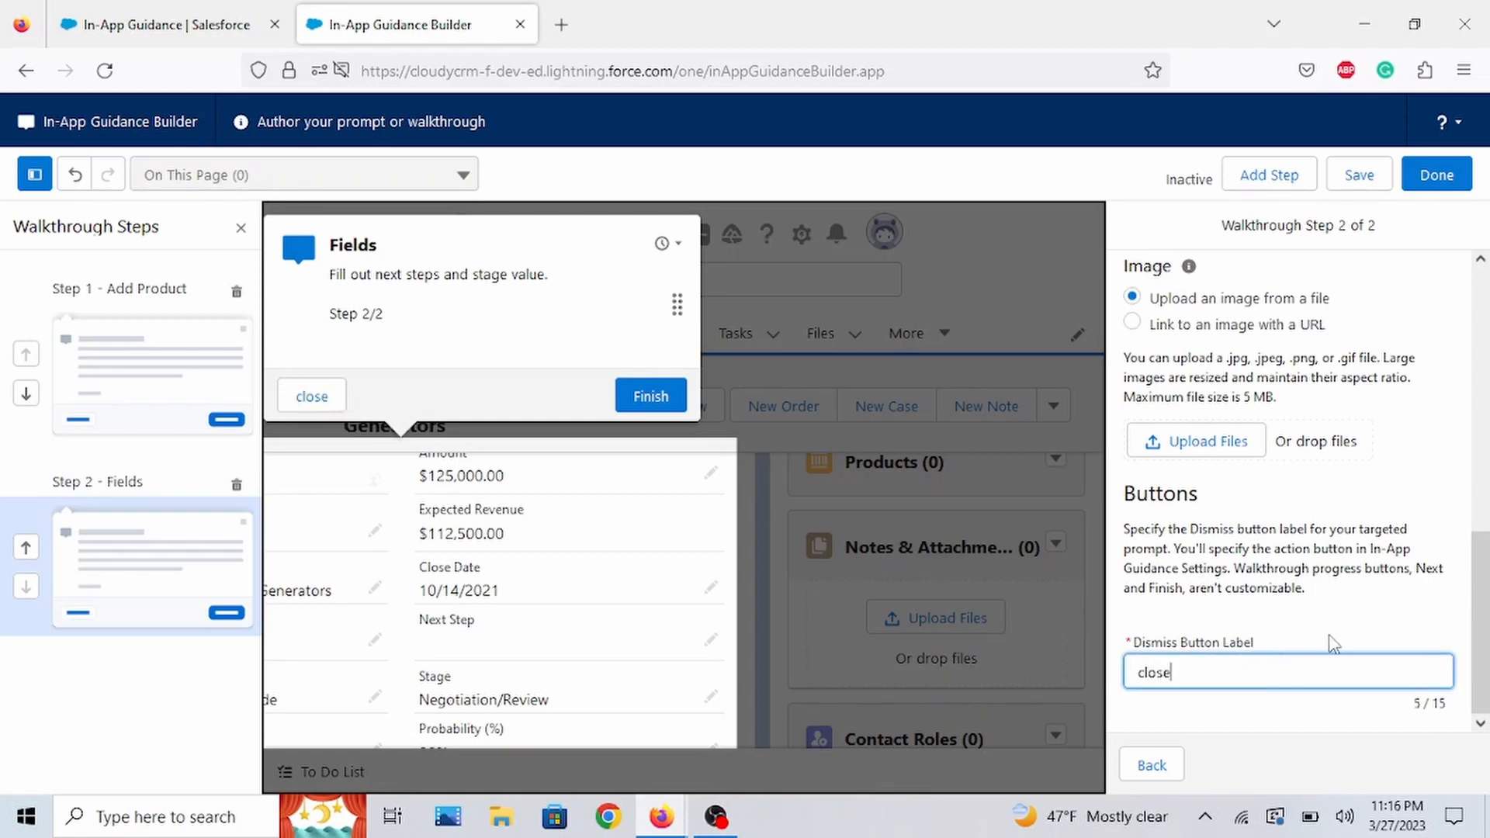
mouse_move(1284, 447)
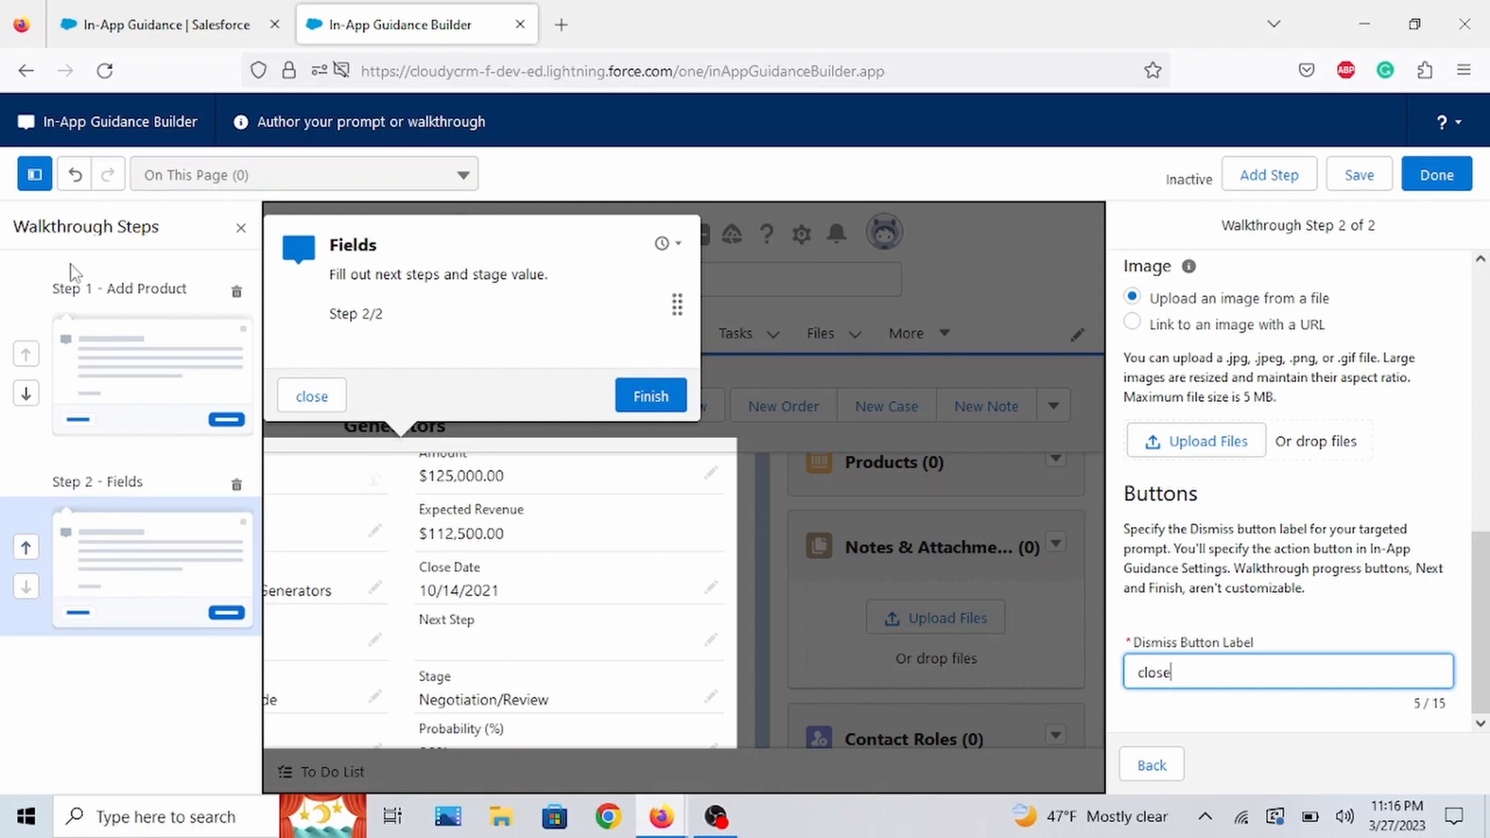
click(34, 174)
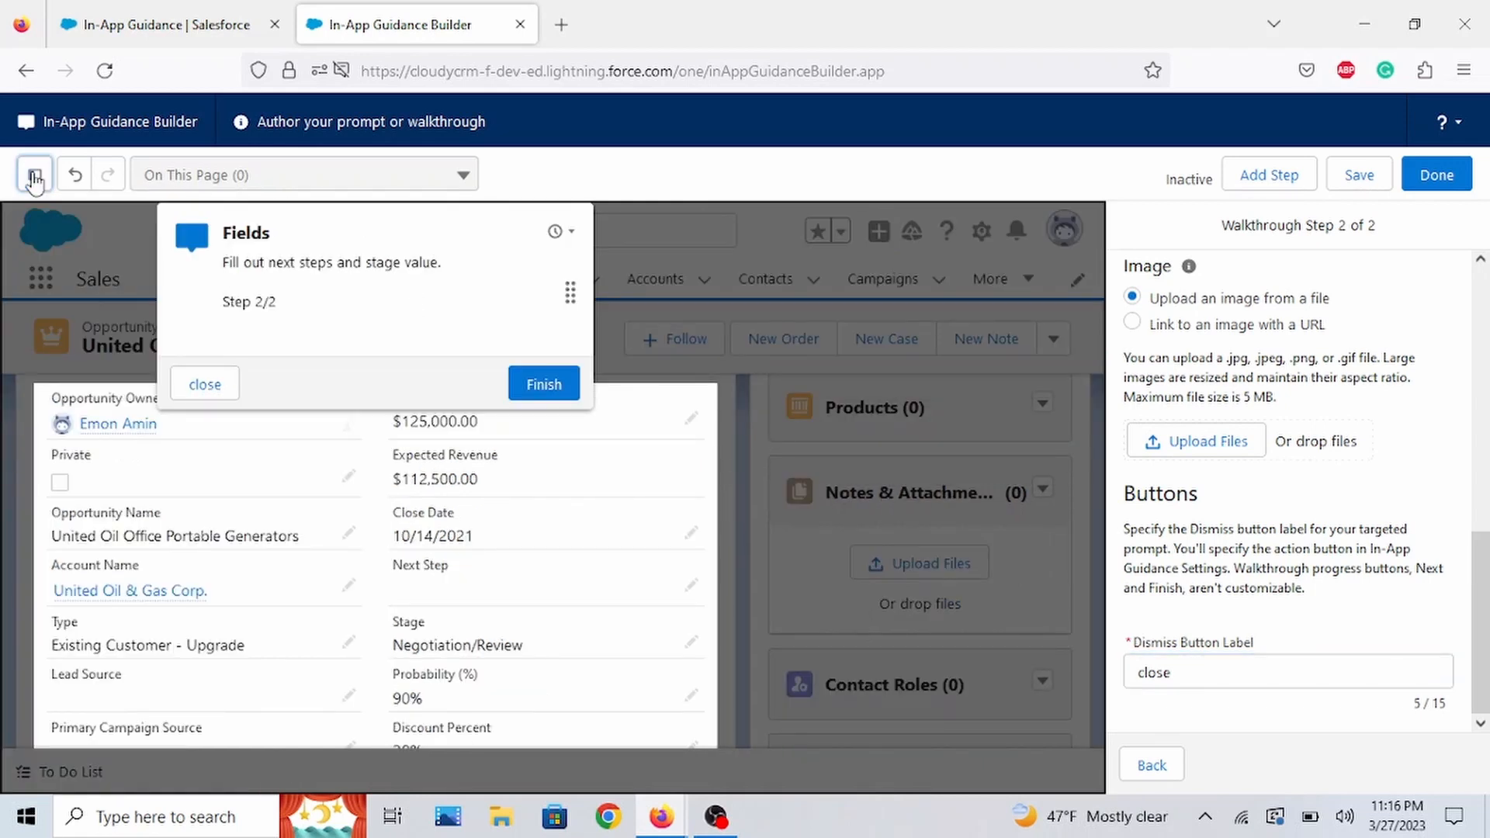
click(34, 174)
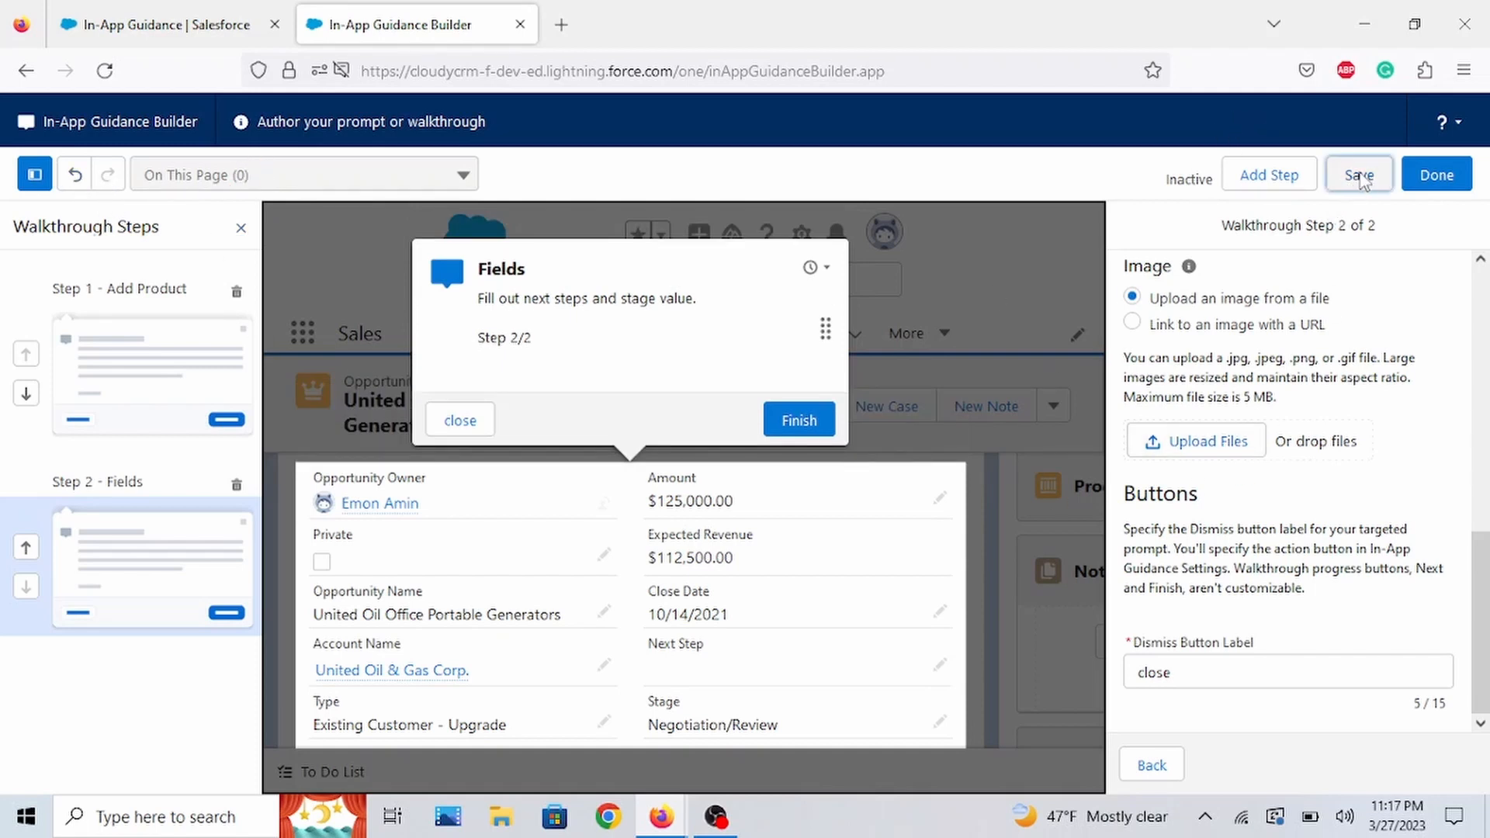
- Save into settings with a 'Click me' action link pasted to the Salesforce opportunities help article URL
click(1359, 175)
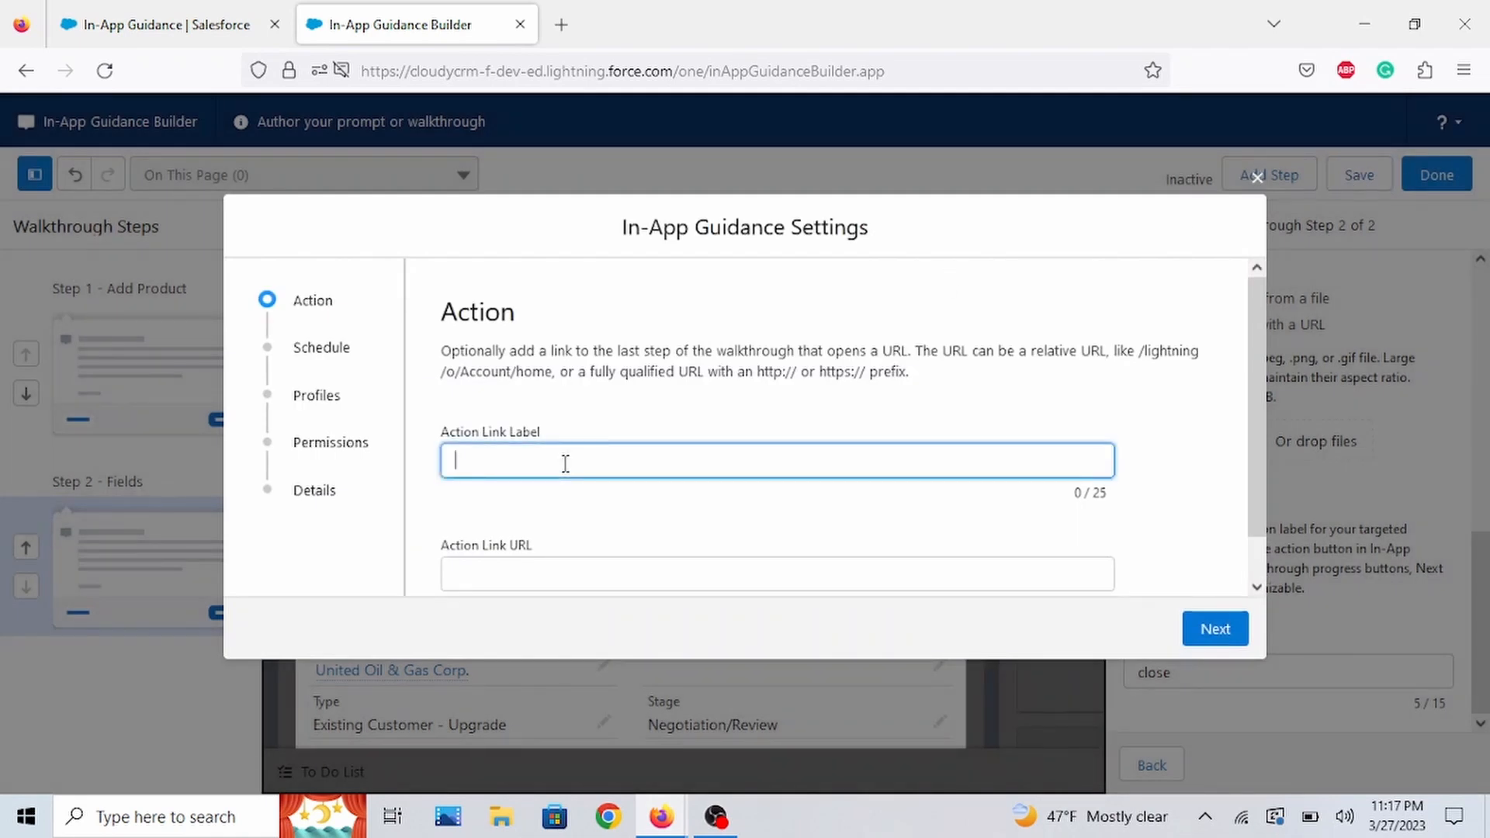
text(Click me)
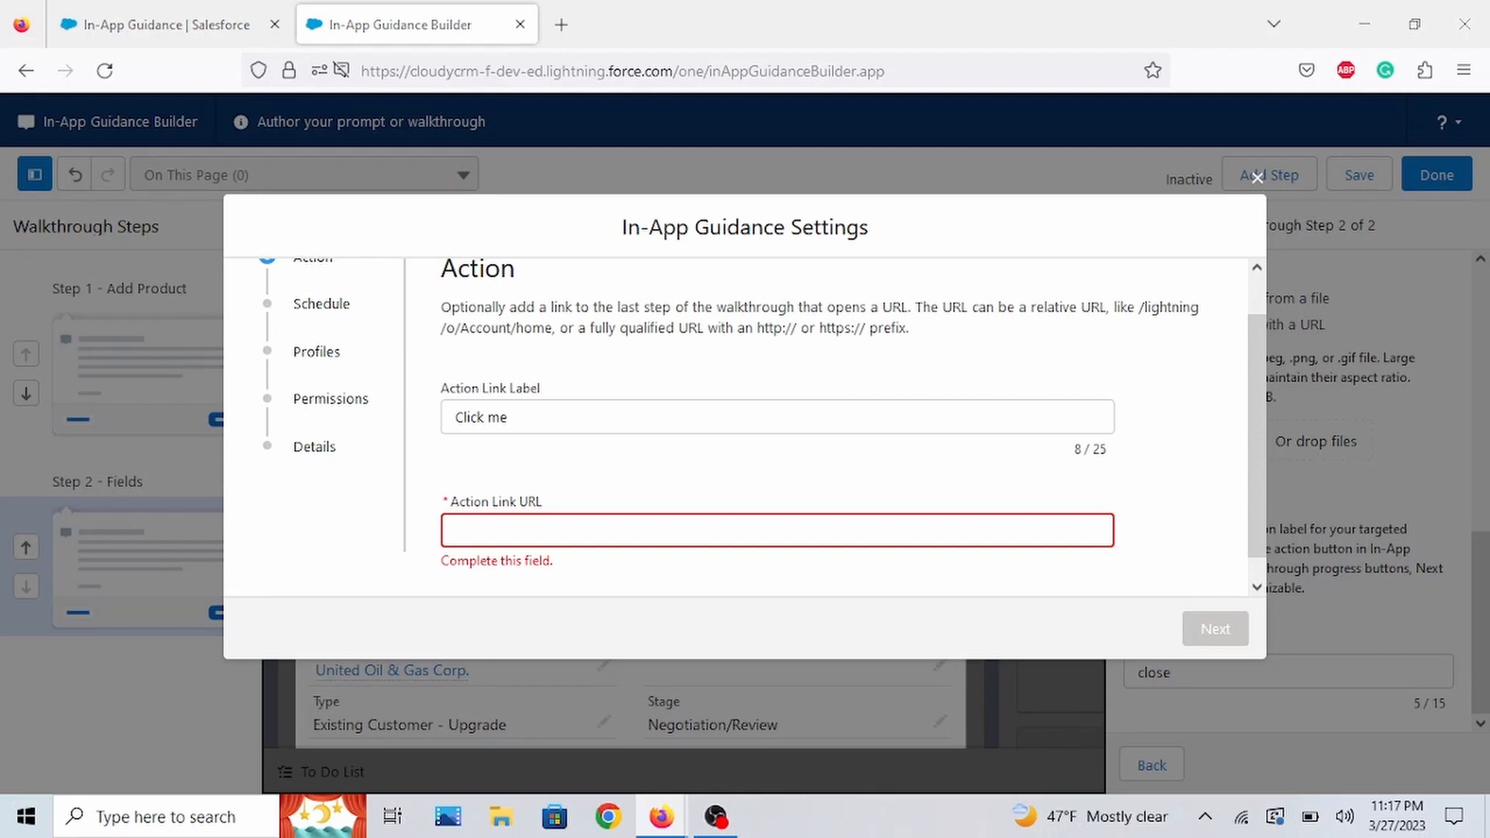
right_click(776, 529)
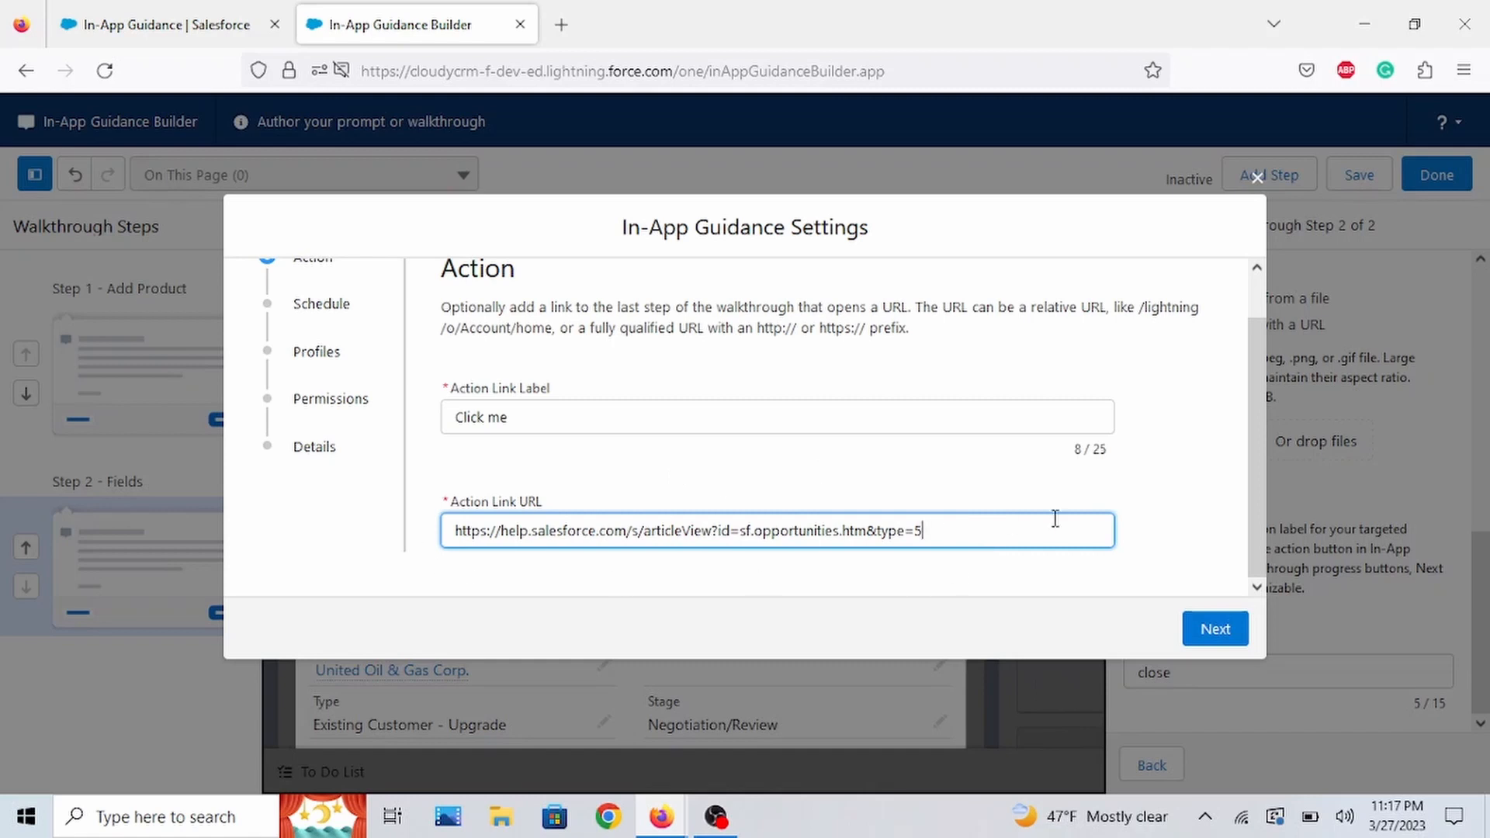
mouse_move(1188, 540)
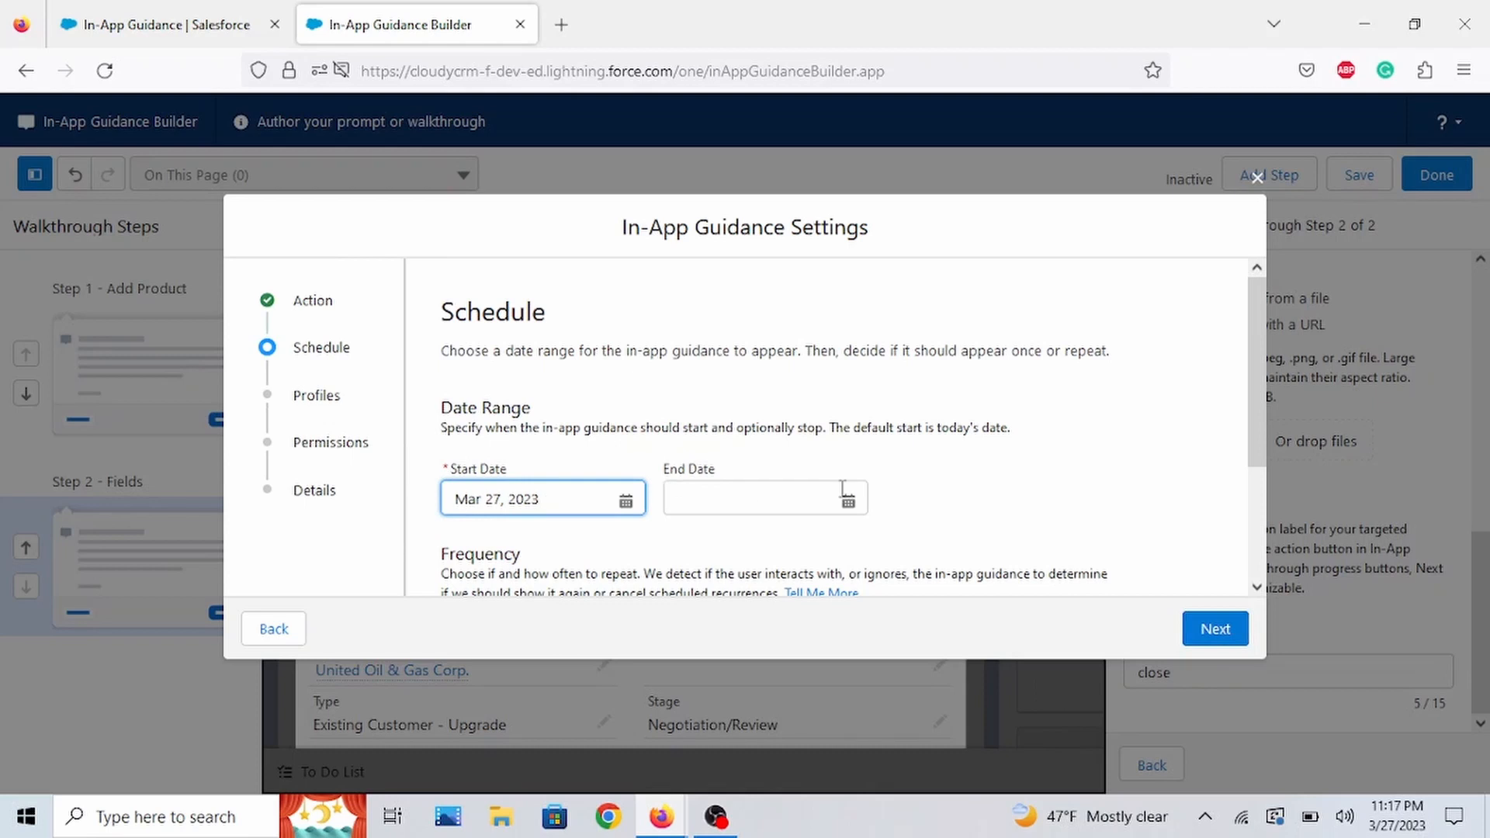
- Schedule through Mar 31, 2023, shown on page load 5 times, and continue to Profiles
text(Mar 31, 2023)
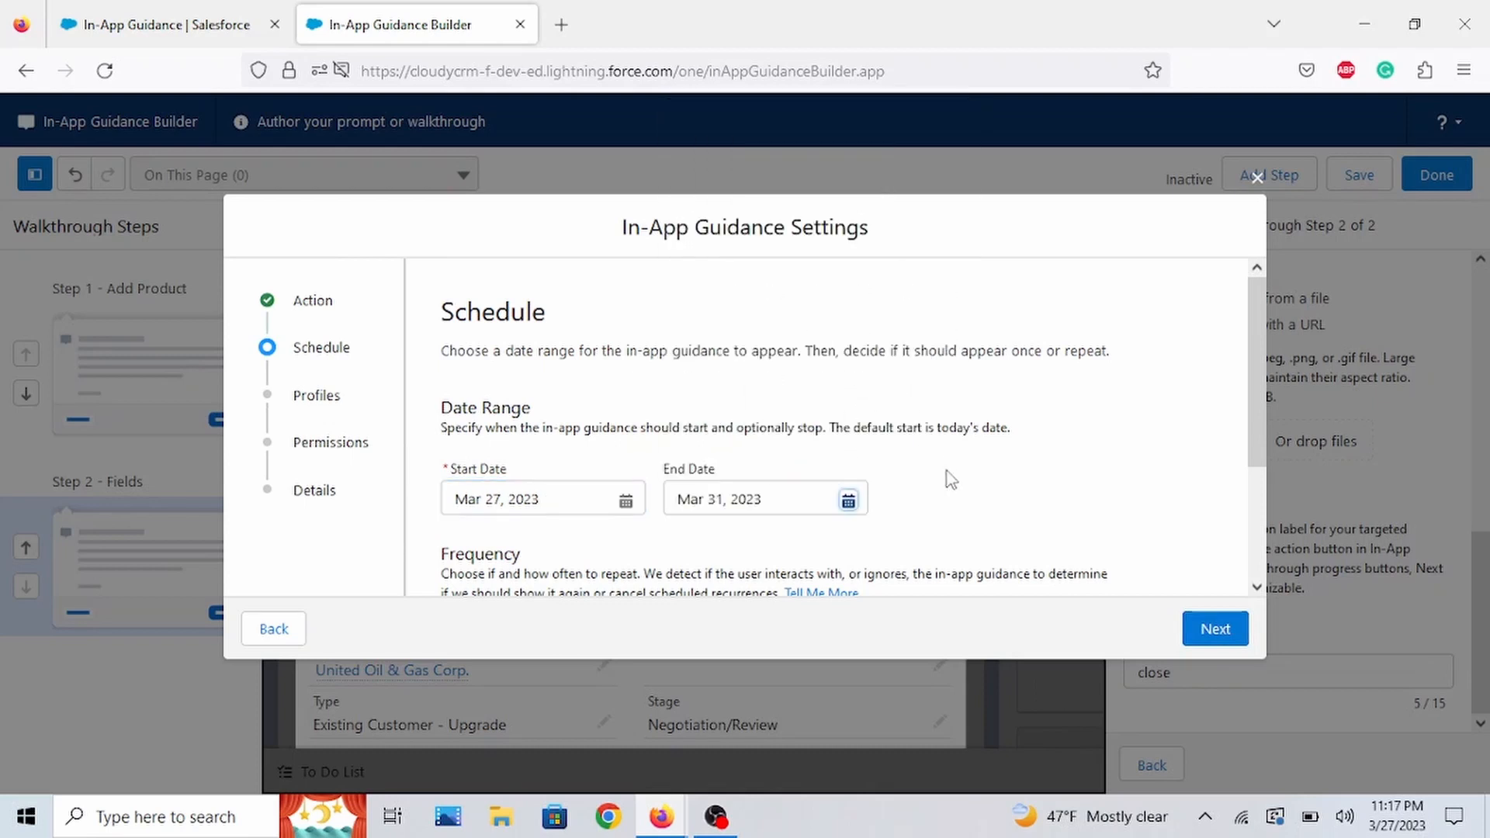
scroll(down, 3)
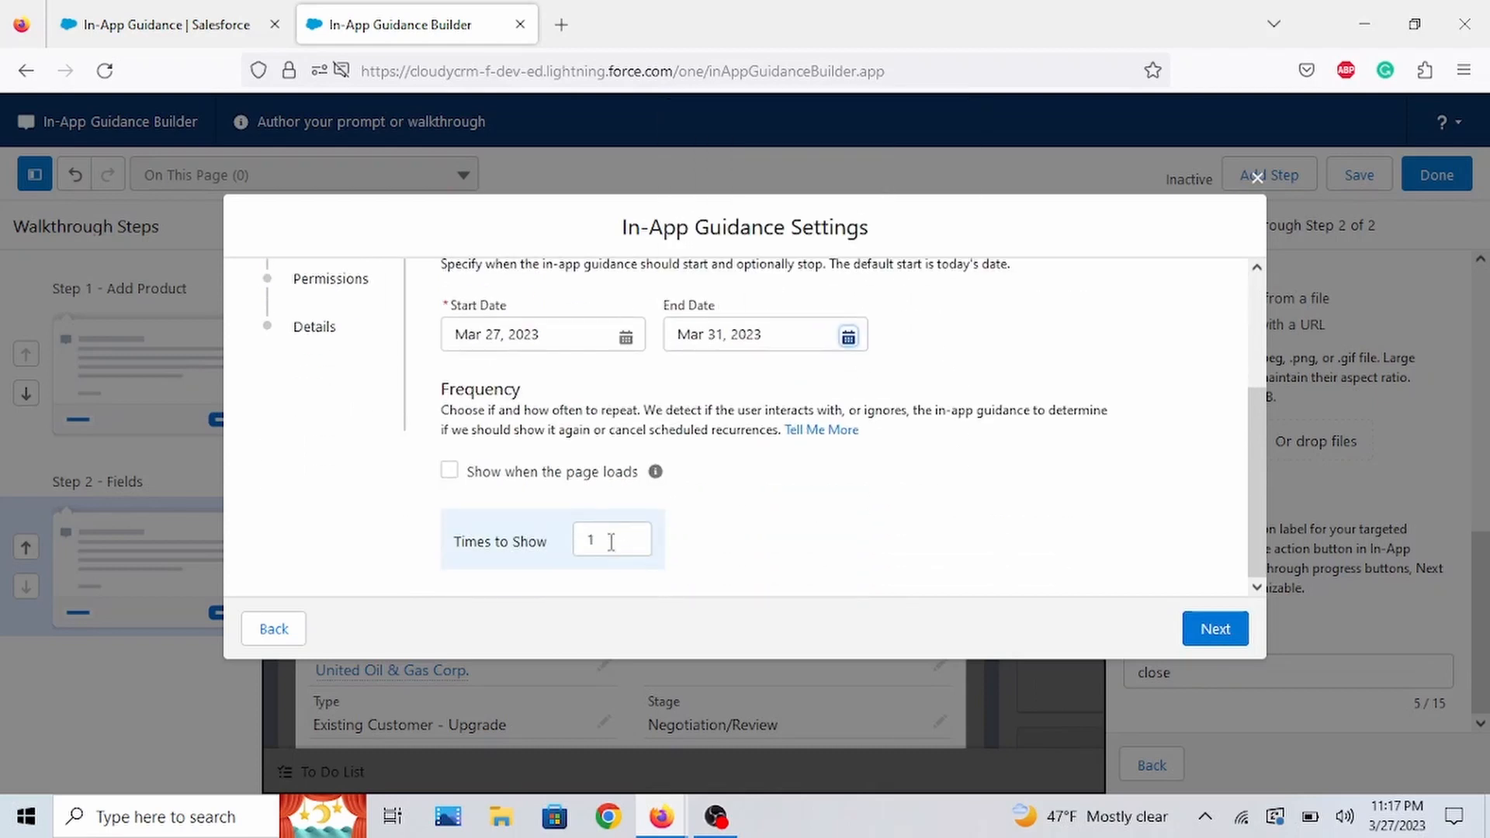
click(449, 472)
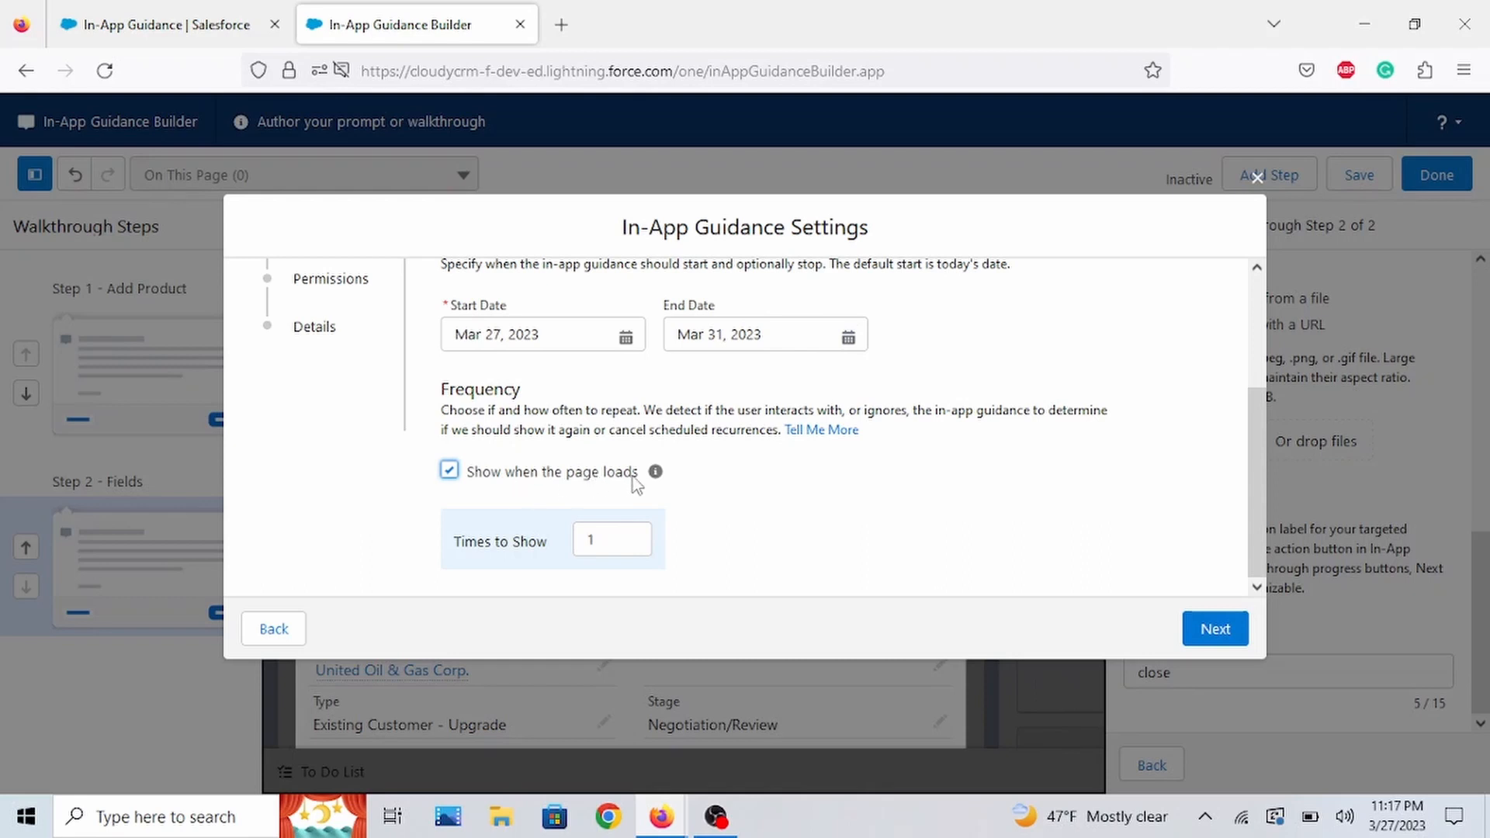
click(612, 539)
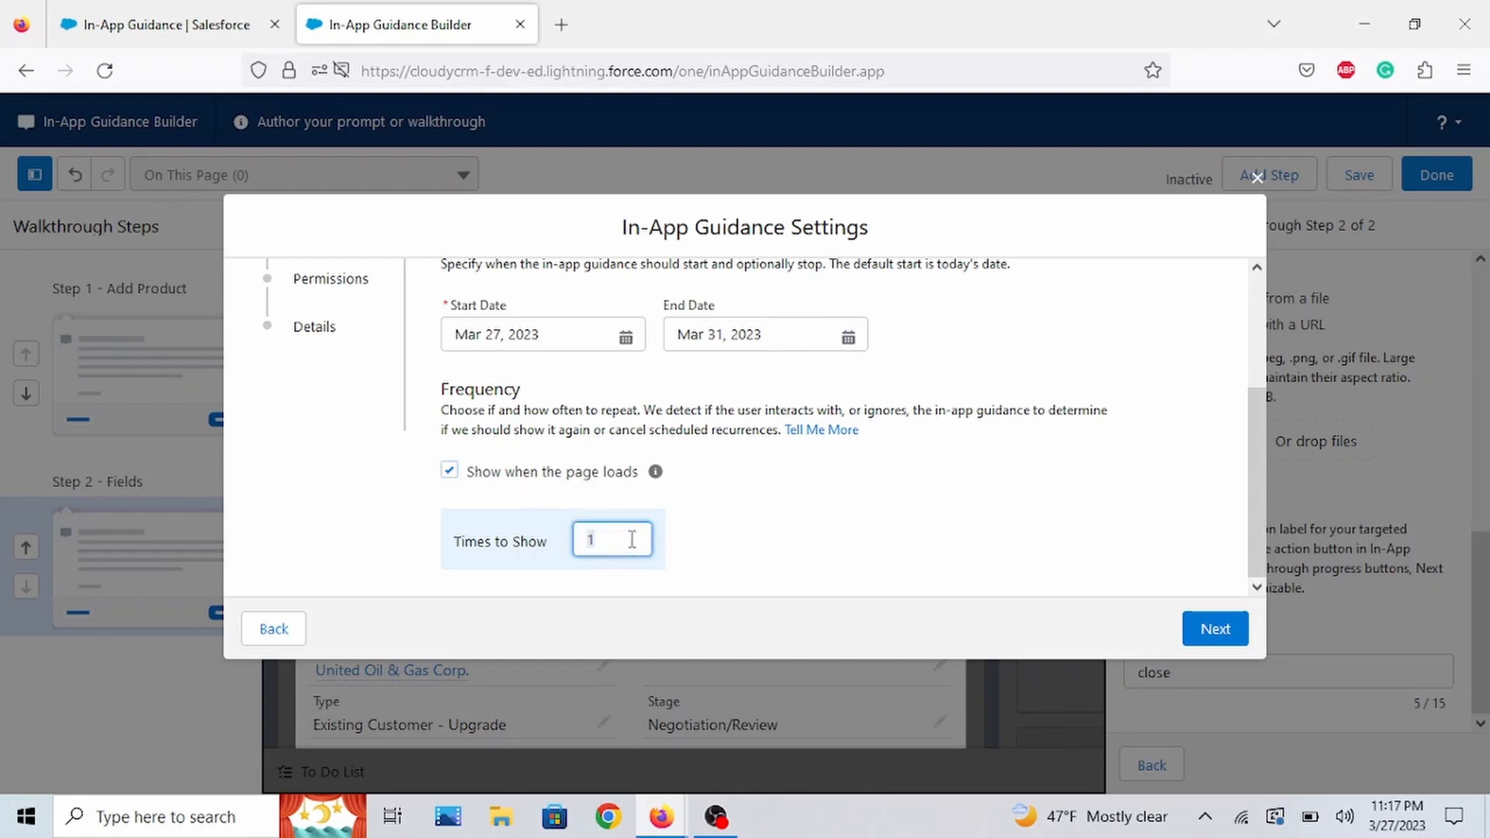
text(5)
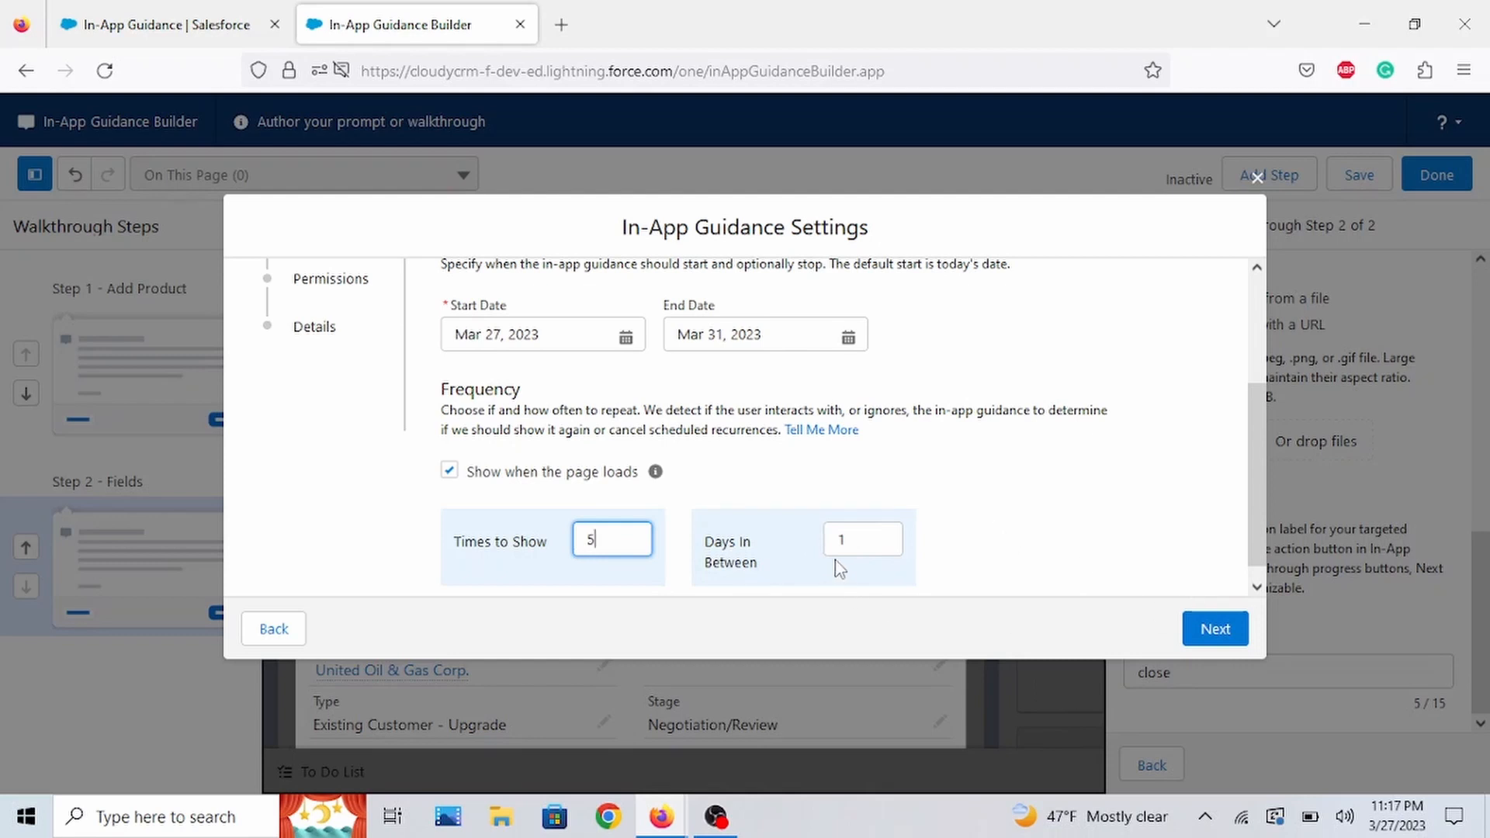
mouse_move(1039, 574)
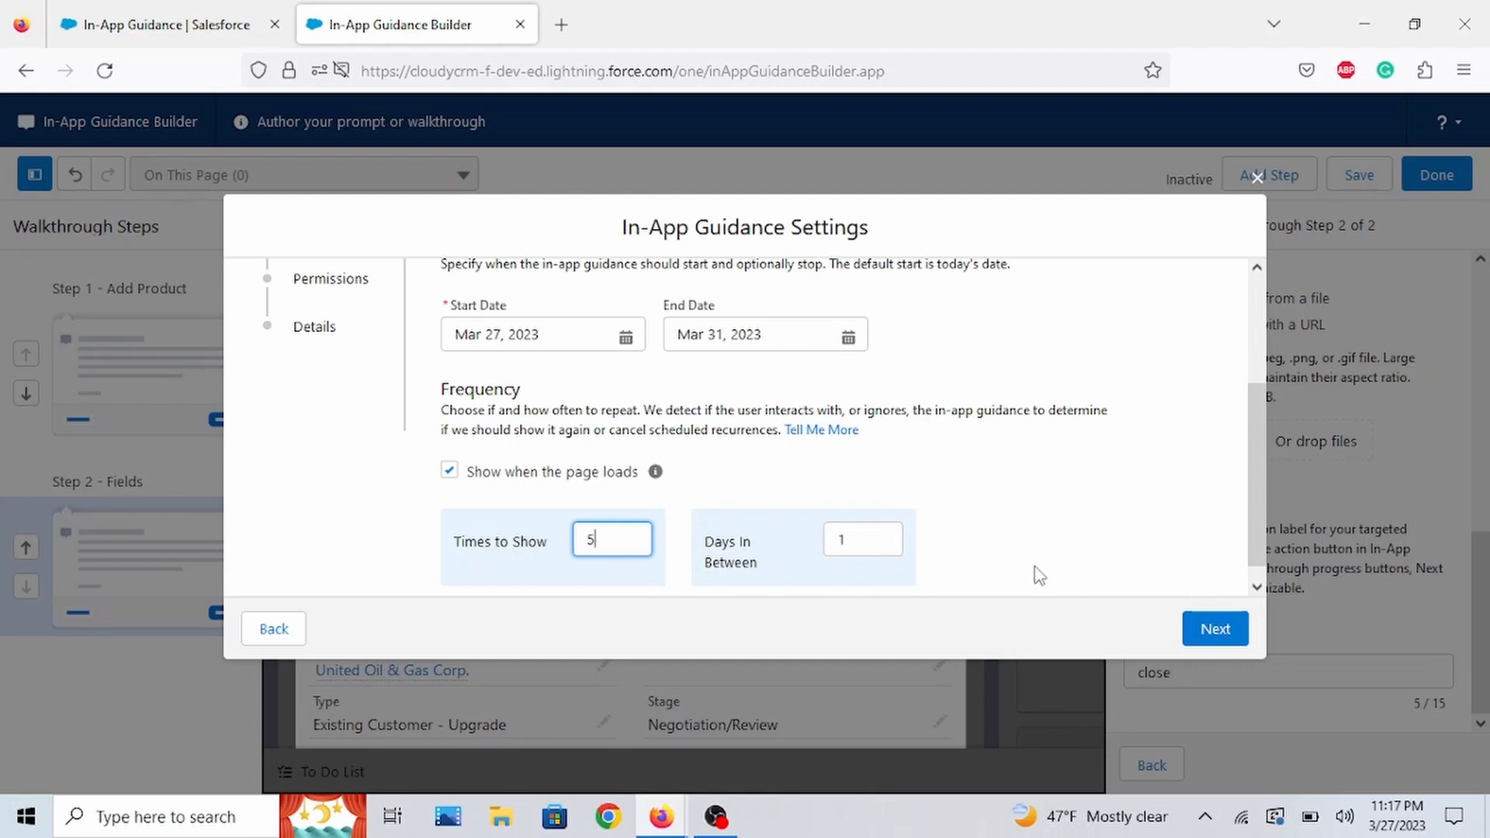
click(1214, 629)
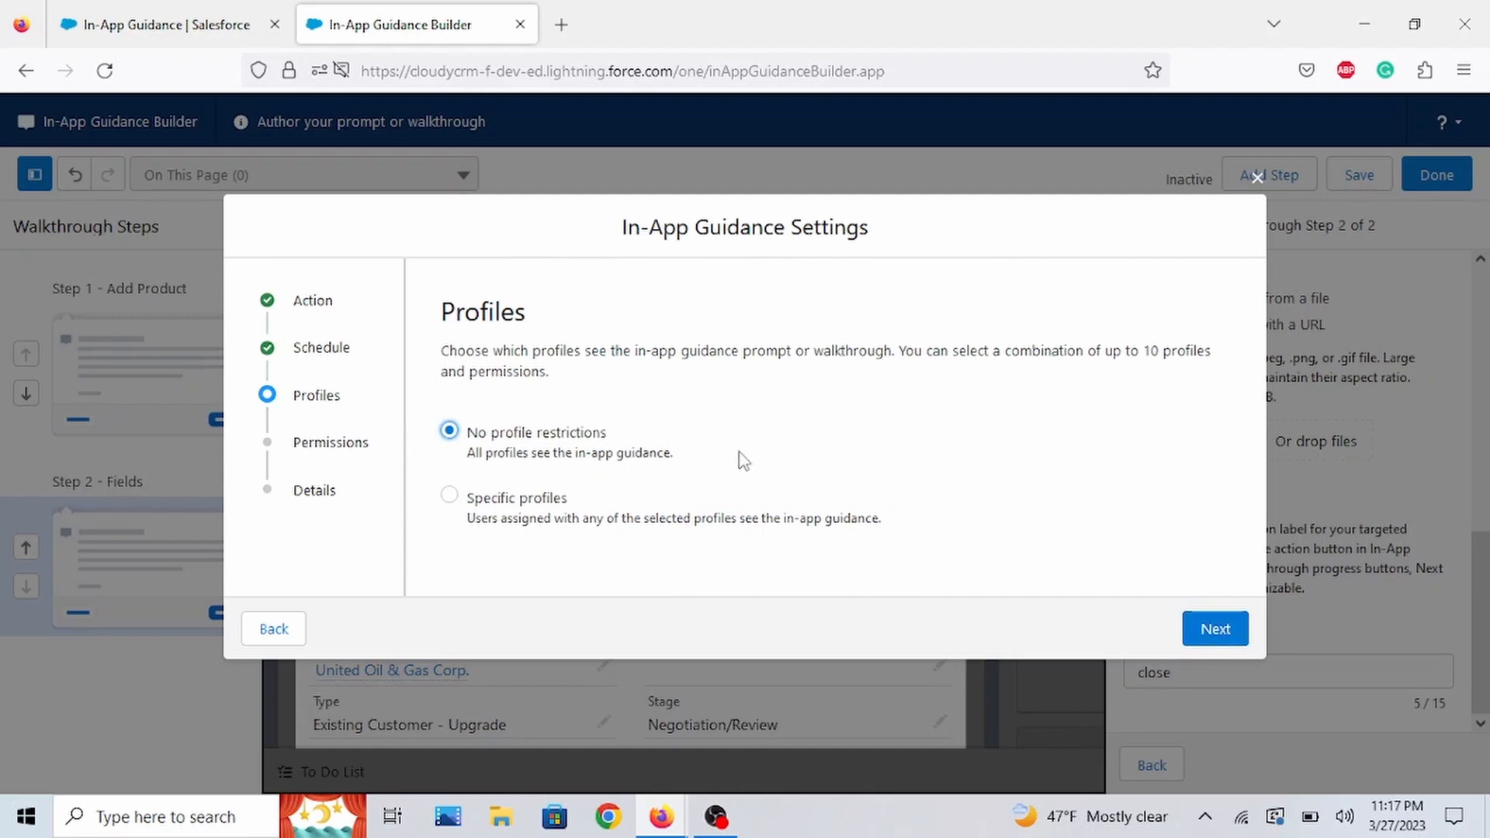
- Keep all profiles and permissions, name the walkthrough 'oppo' and save it as active
click(1214, 629)
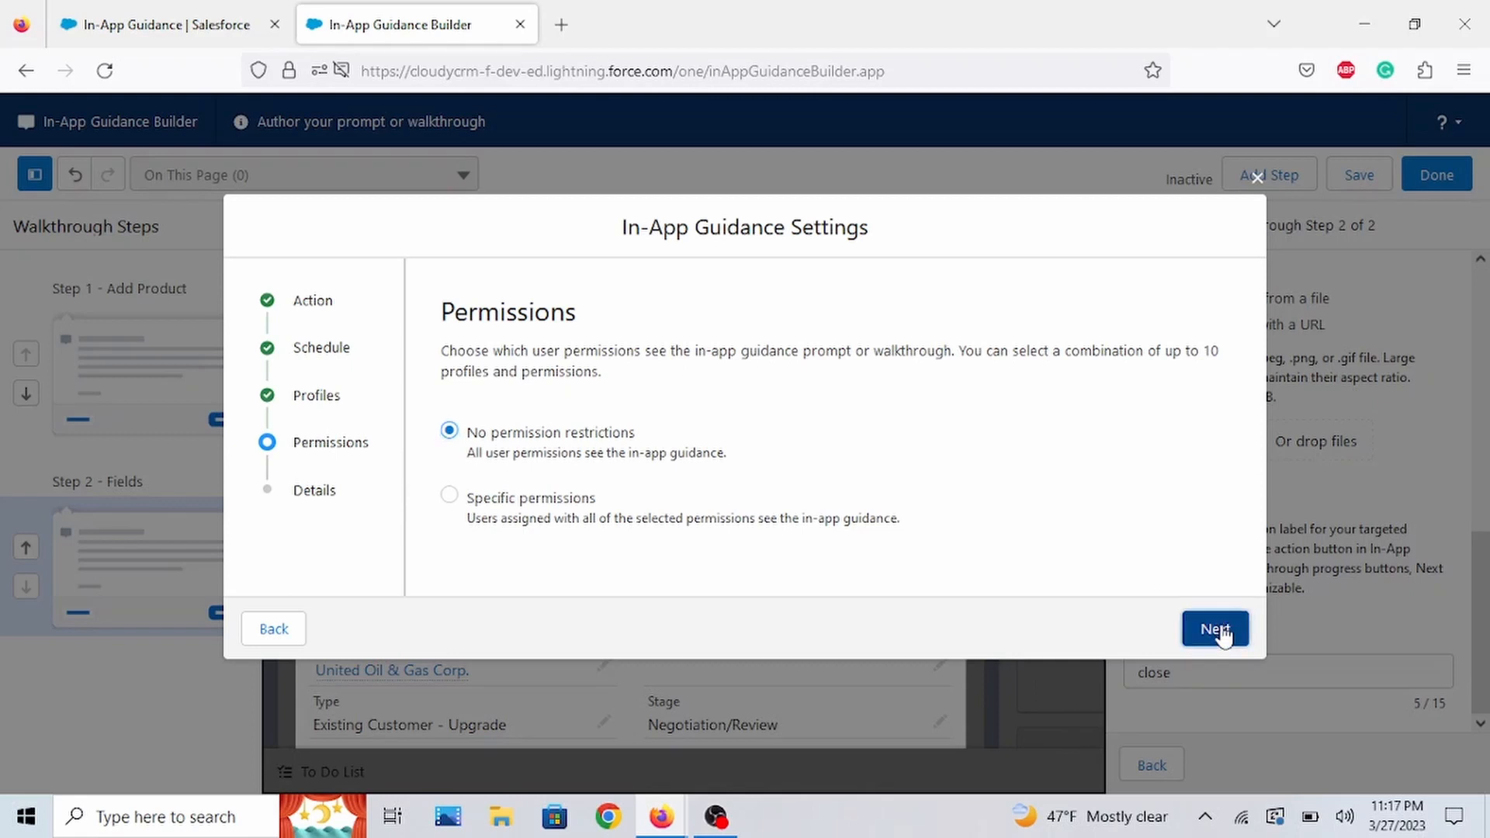
click(1216, 629)
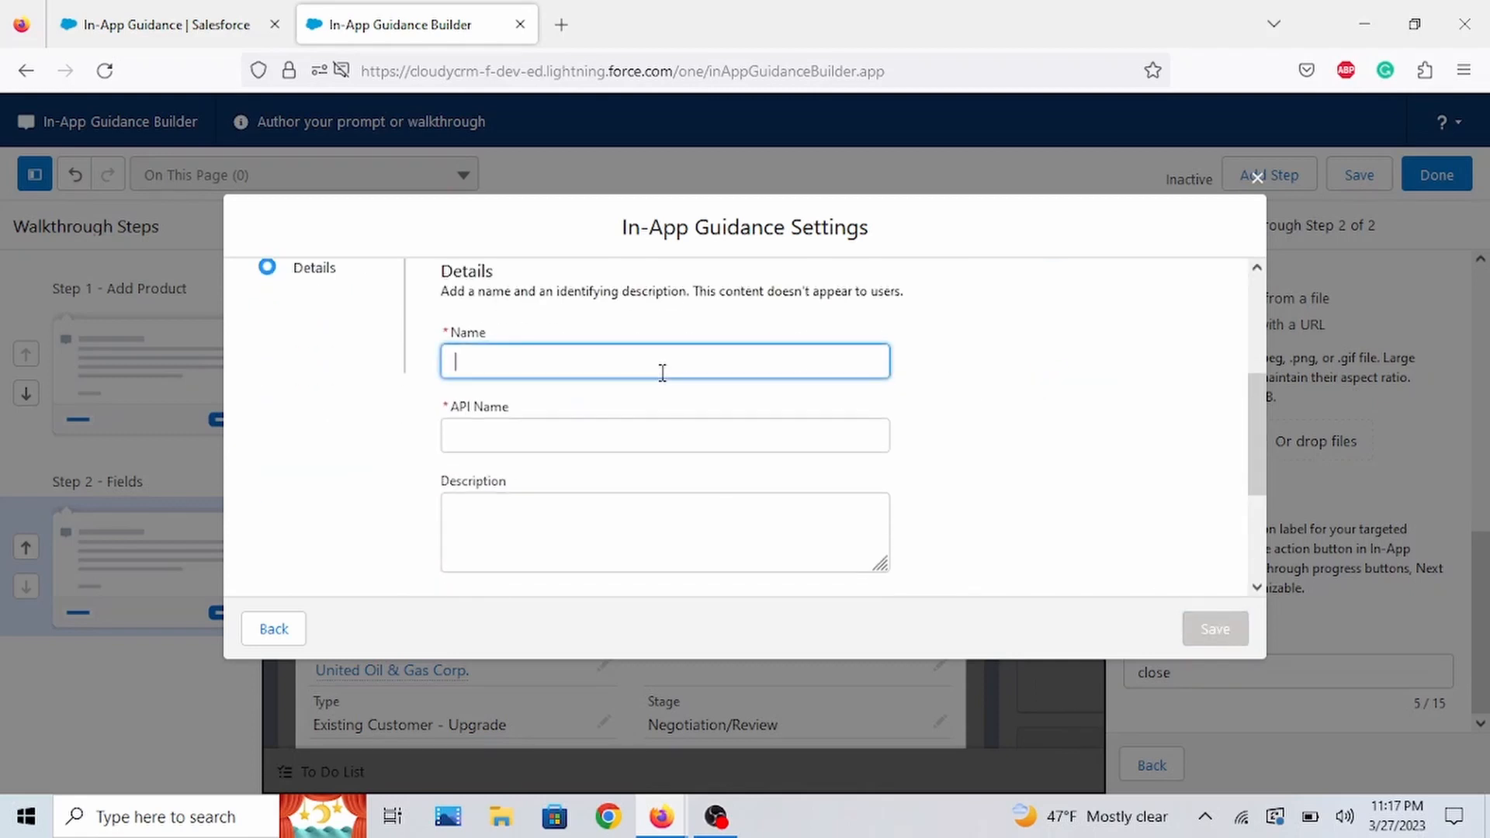
text(oppo)
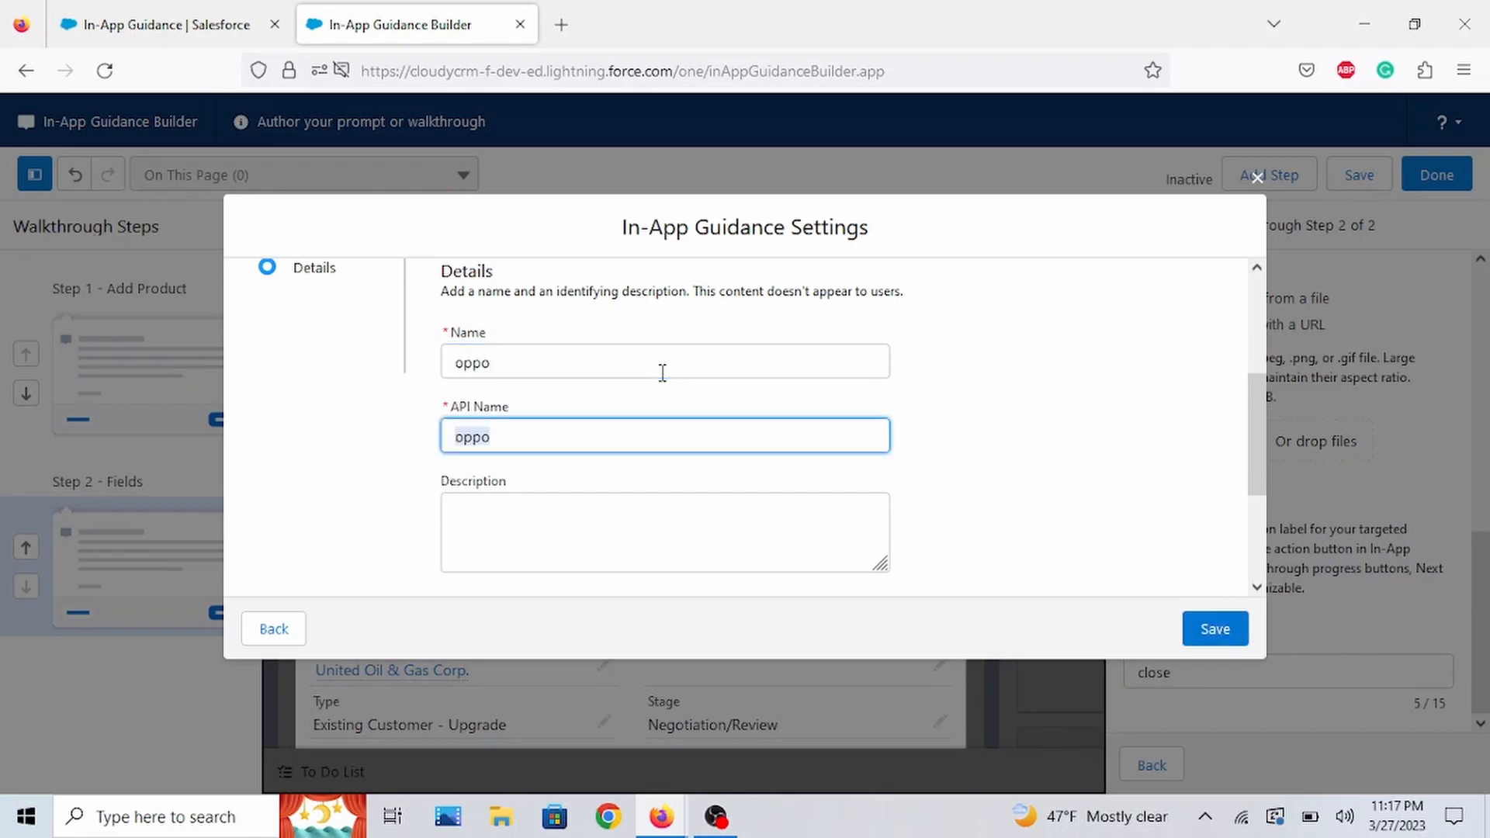
scroll(down, 3)
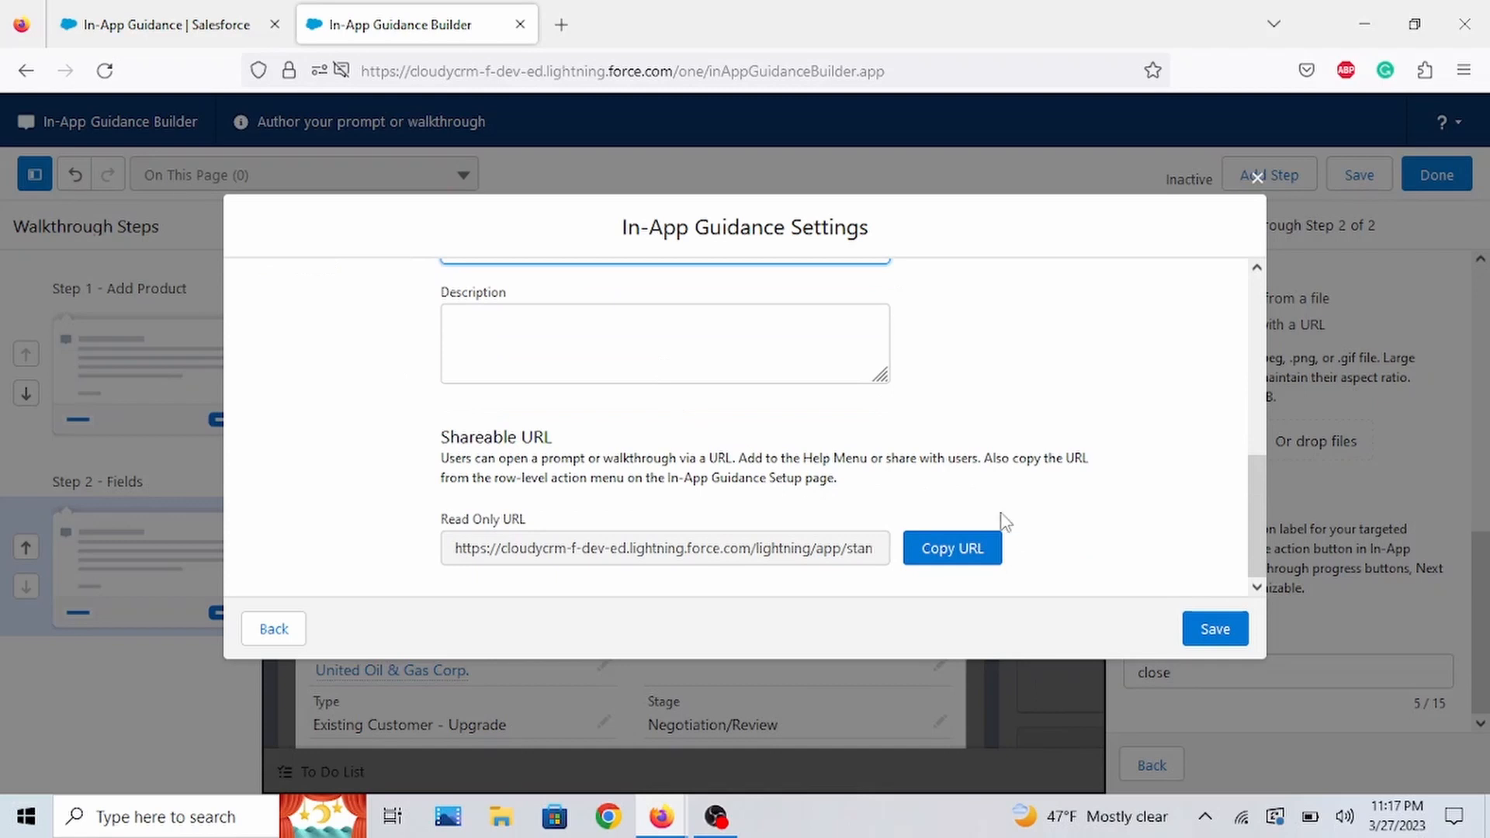
click(1214, 628)
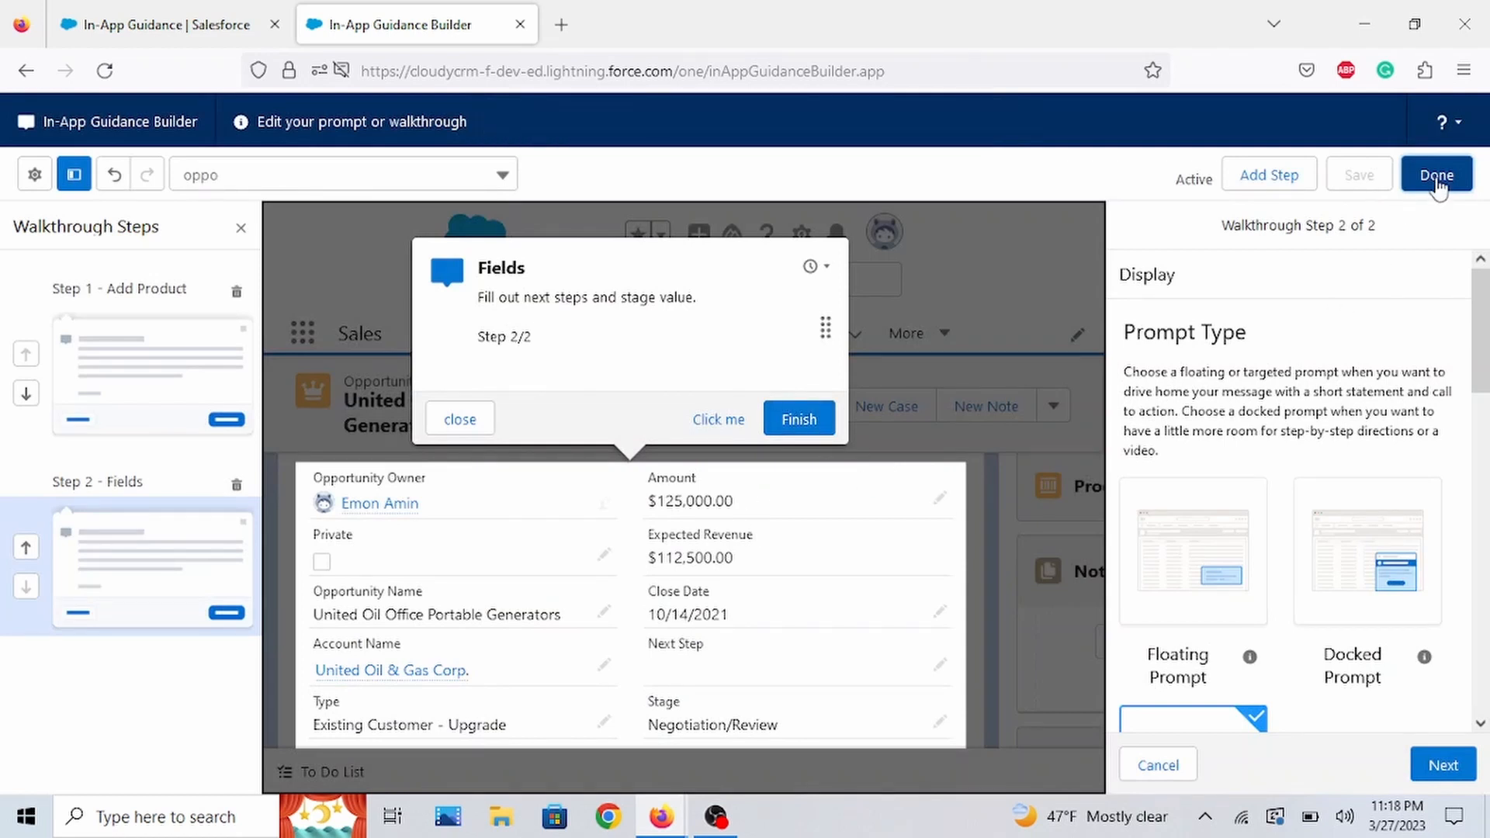
- Finish the walkthrough with Done and close the builder tab
click(1437, 175)
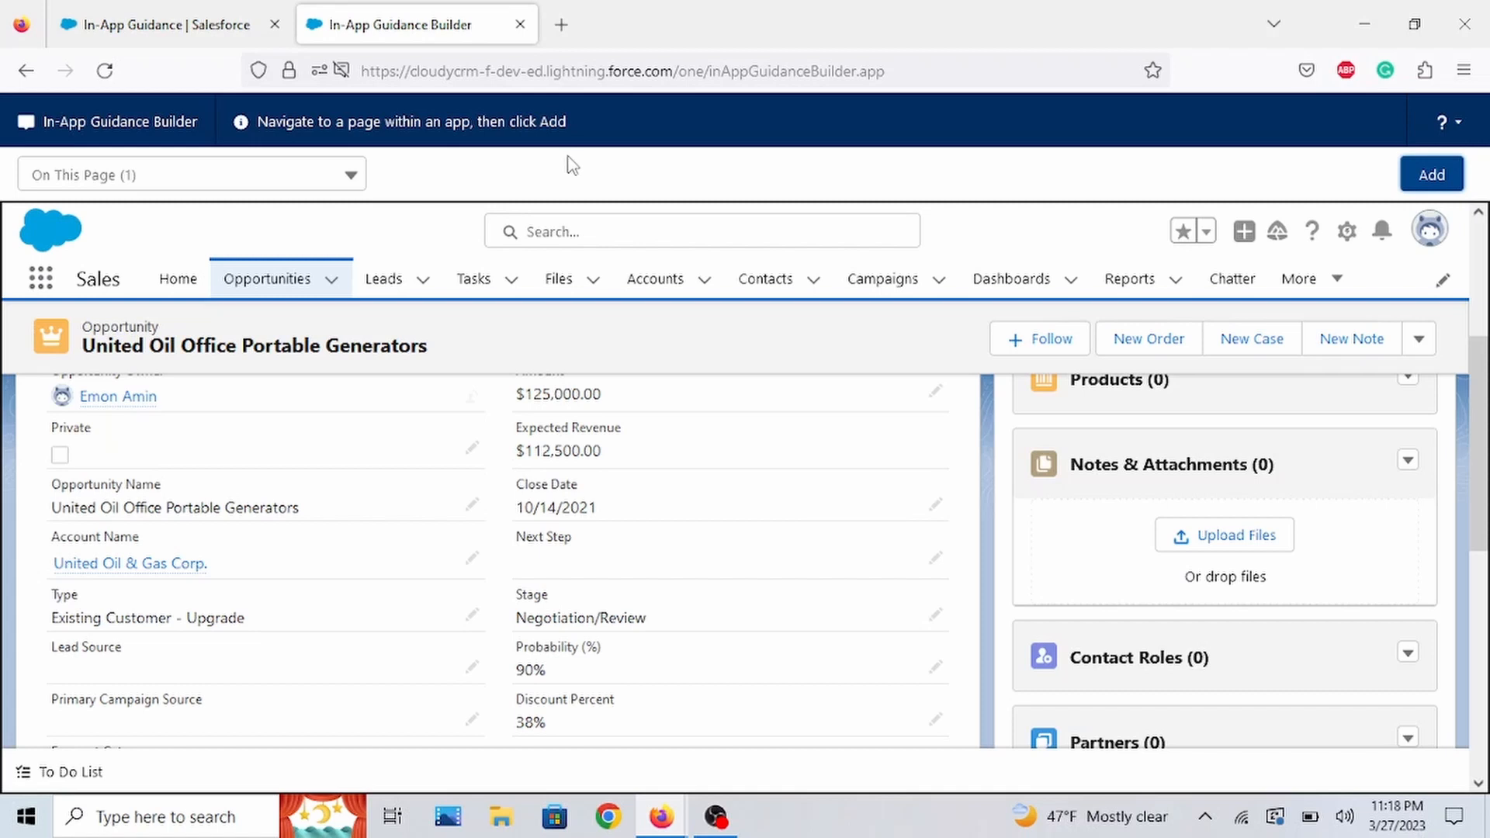
mouse_move(522, 23)
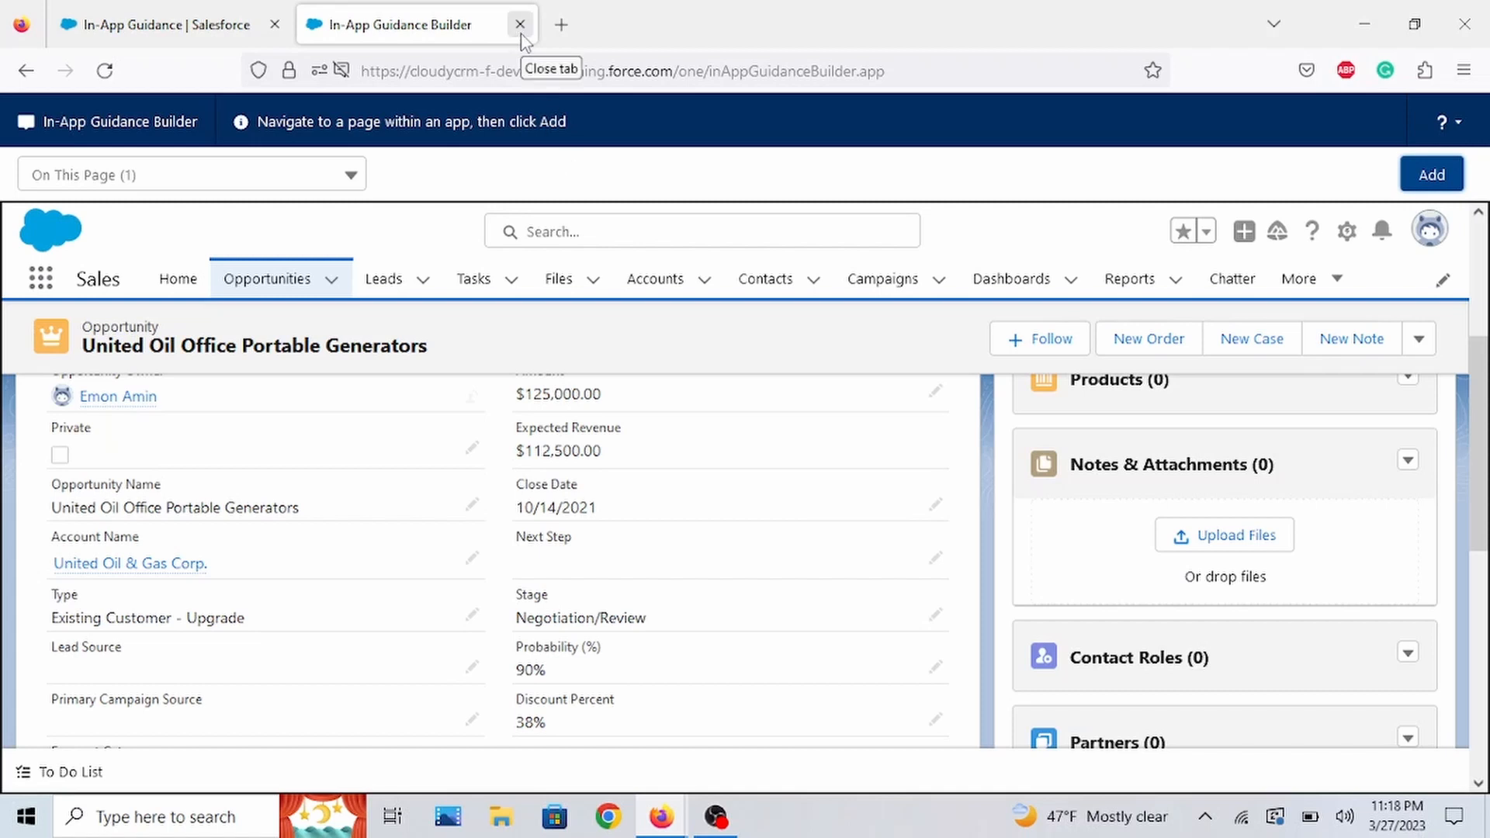
click(520, 25)
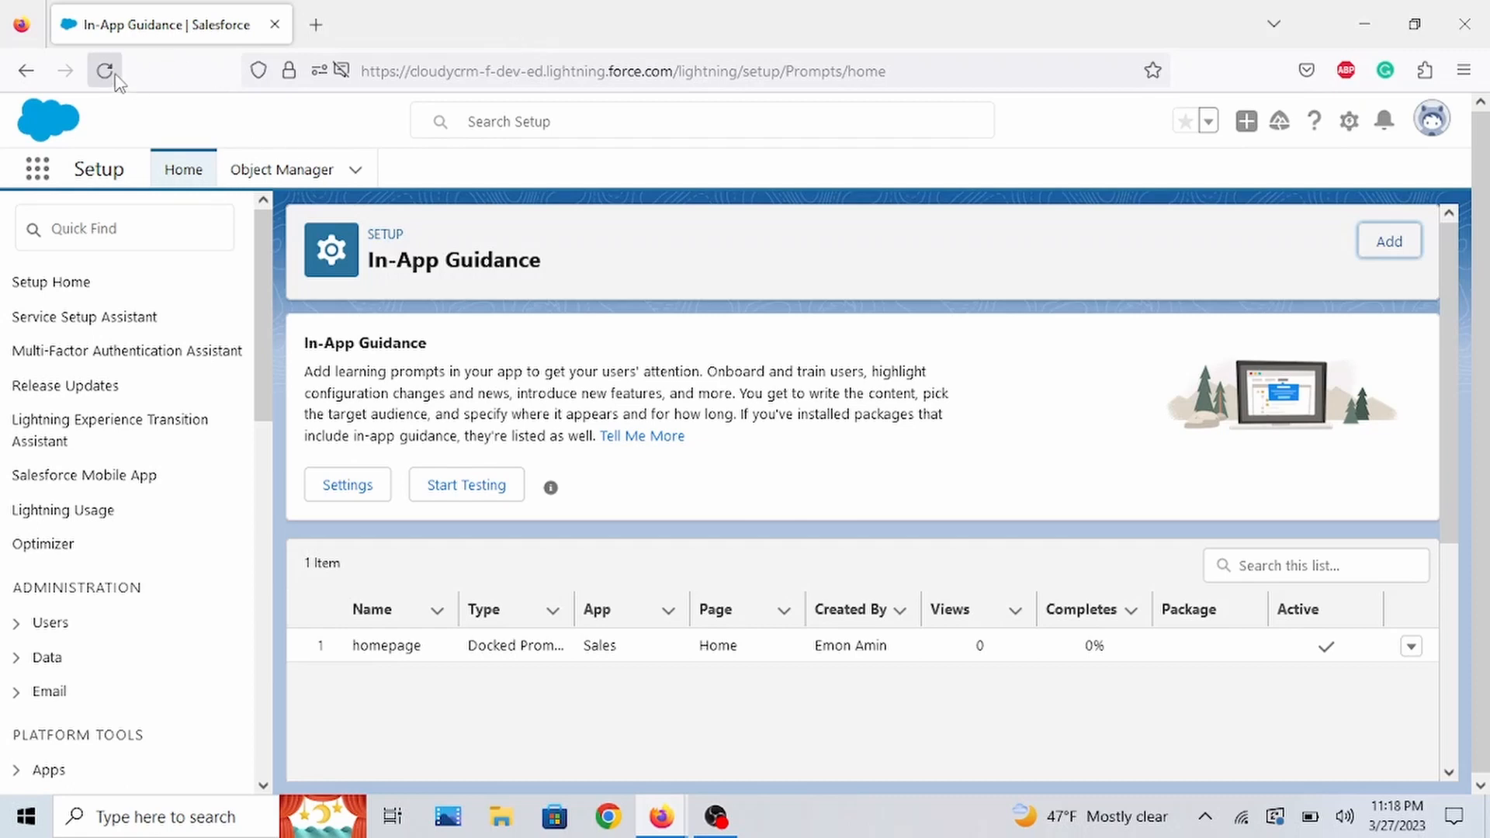
- Reload the In-App Guidance list to show oppo and start testing
click(104, 70)
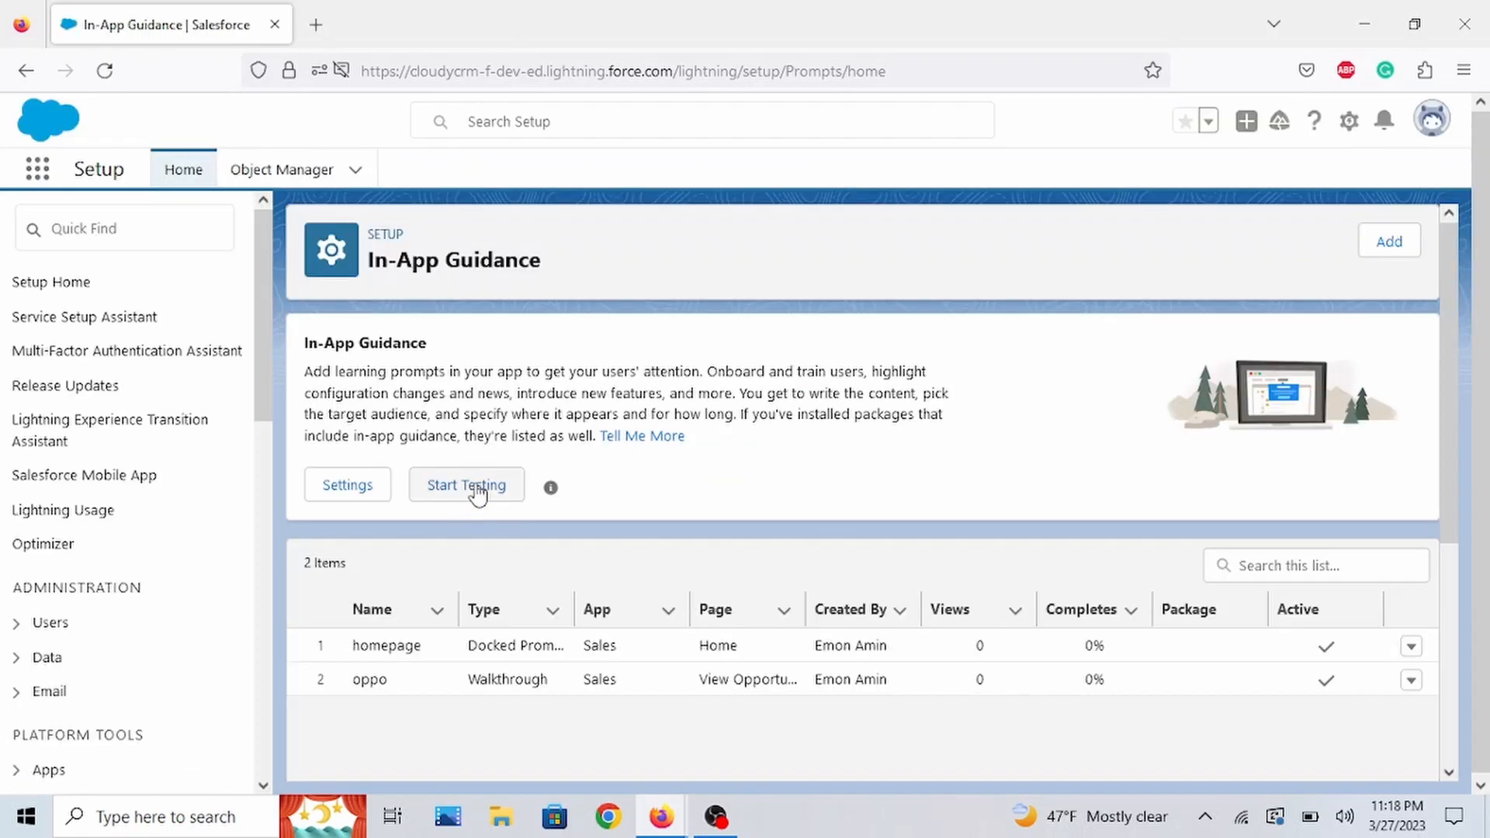
click(466, 484)
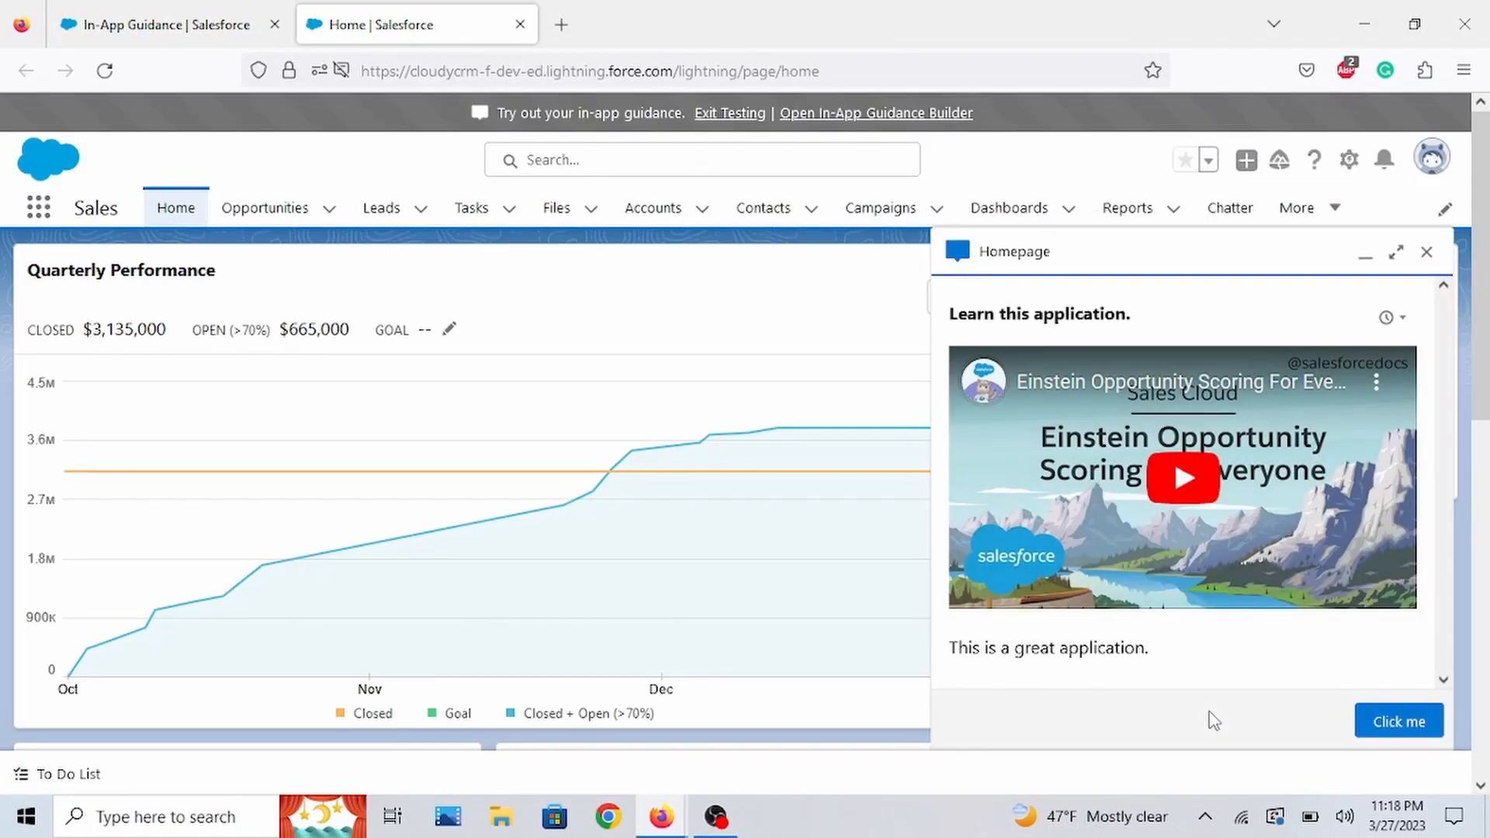
mouse_move(1254, 493)
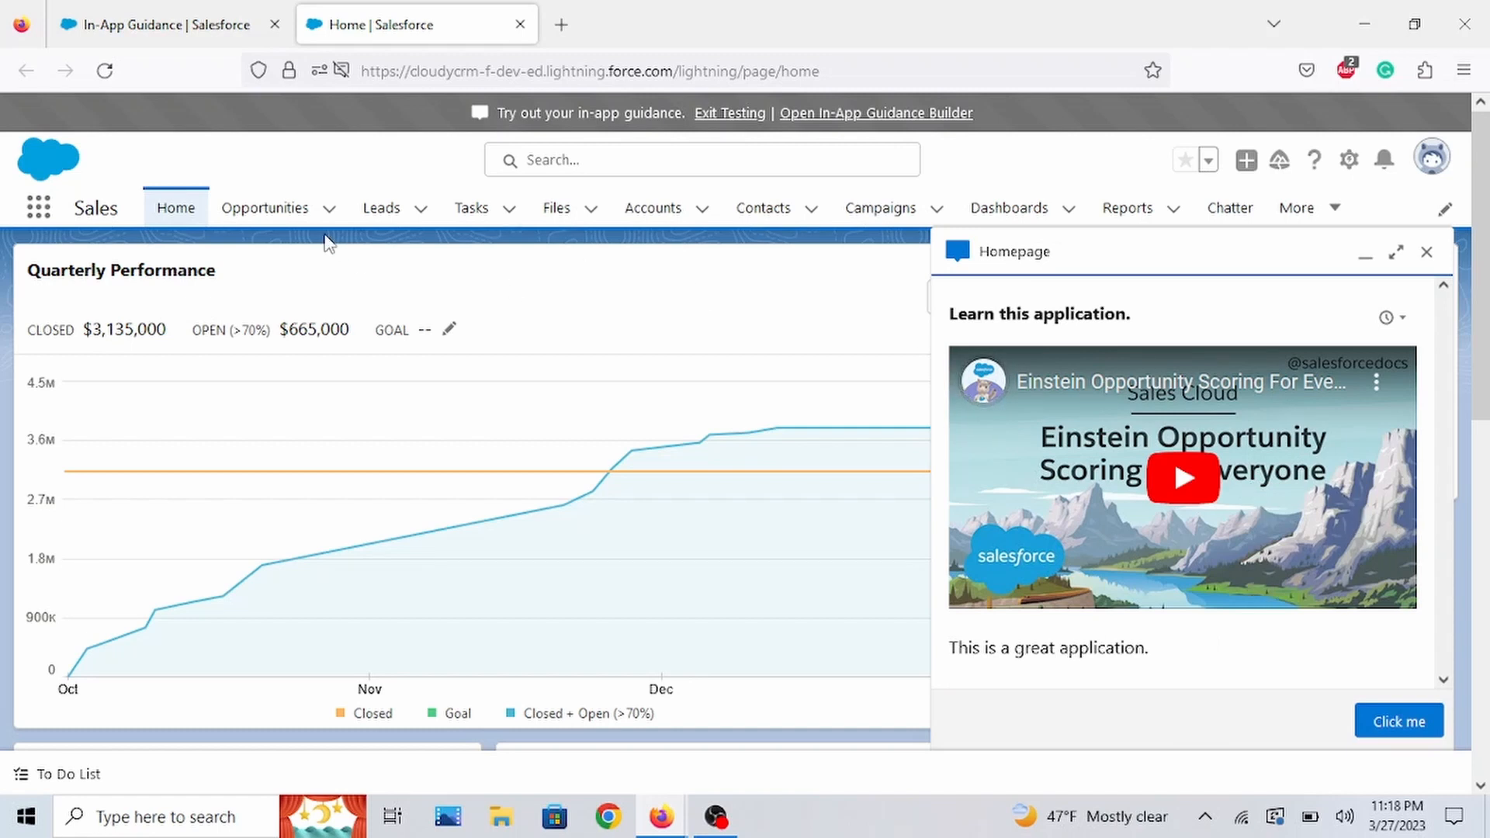
- Open the Express Logistics Portable Truck Generators opportunity from the Opportunities tab
click(264, 208)
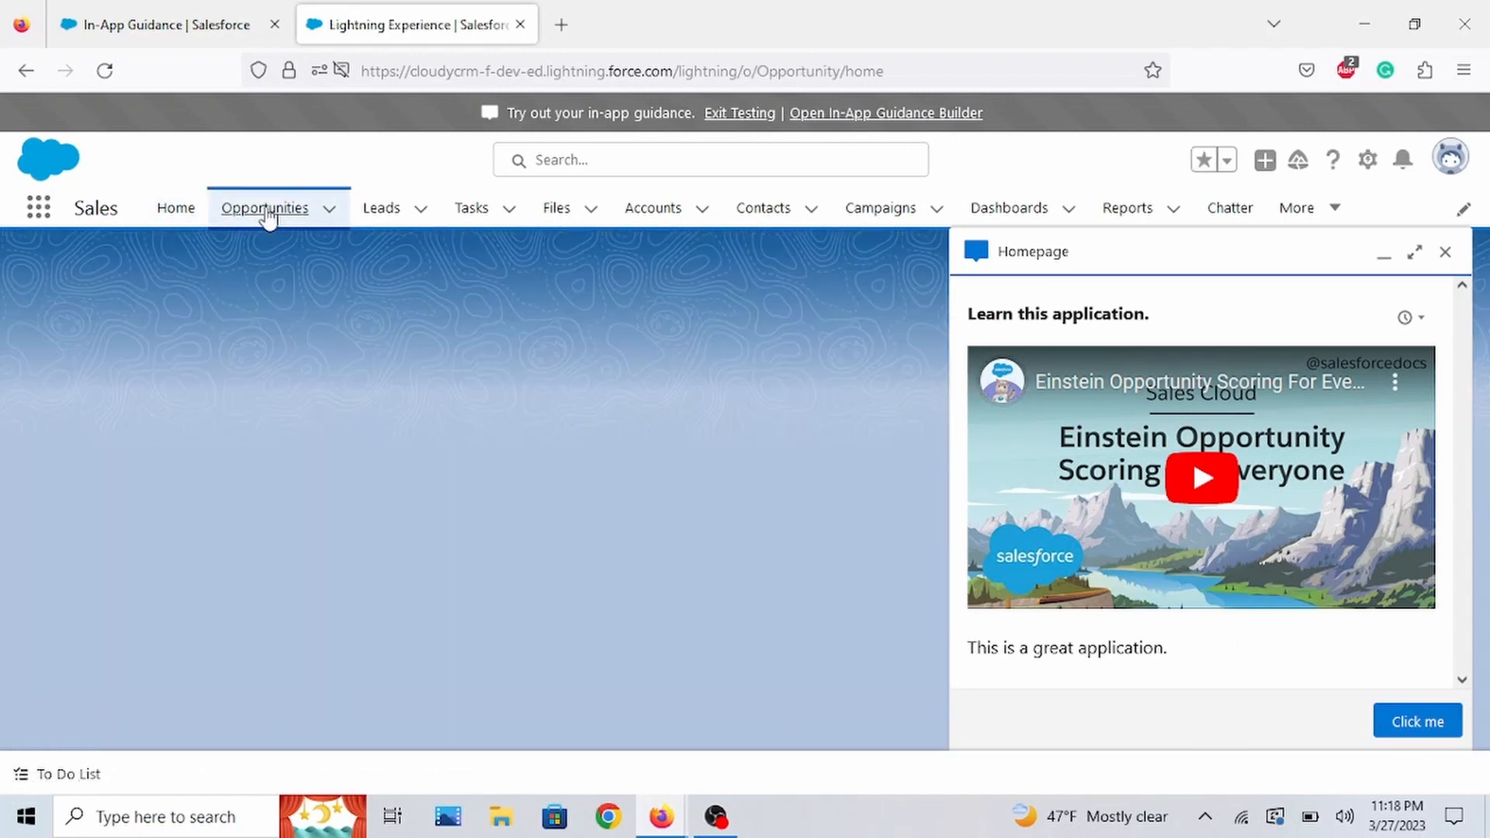
click(264, 206)
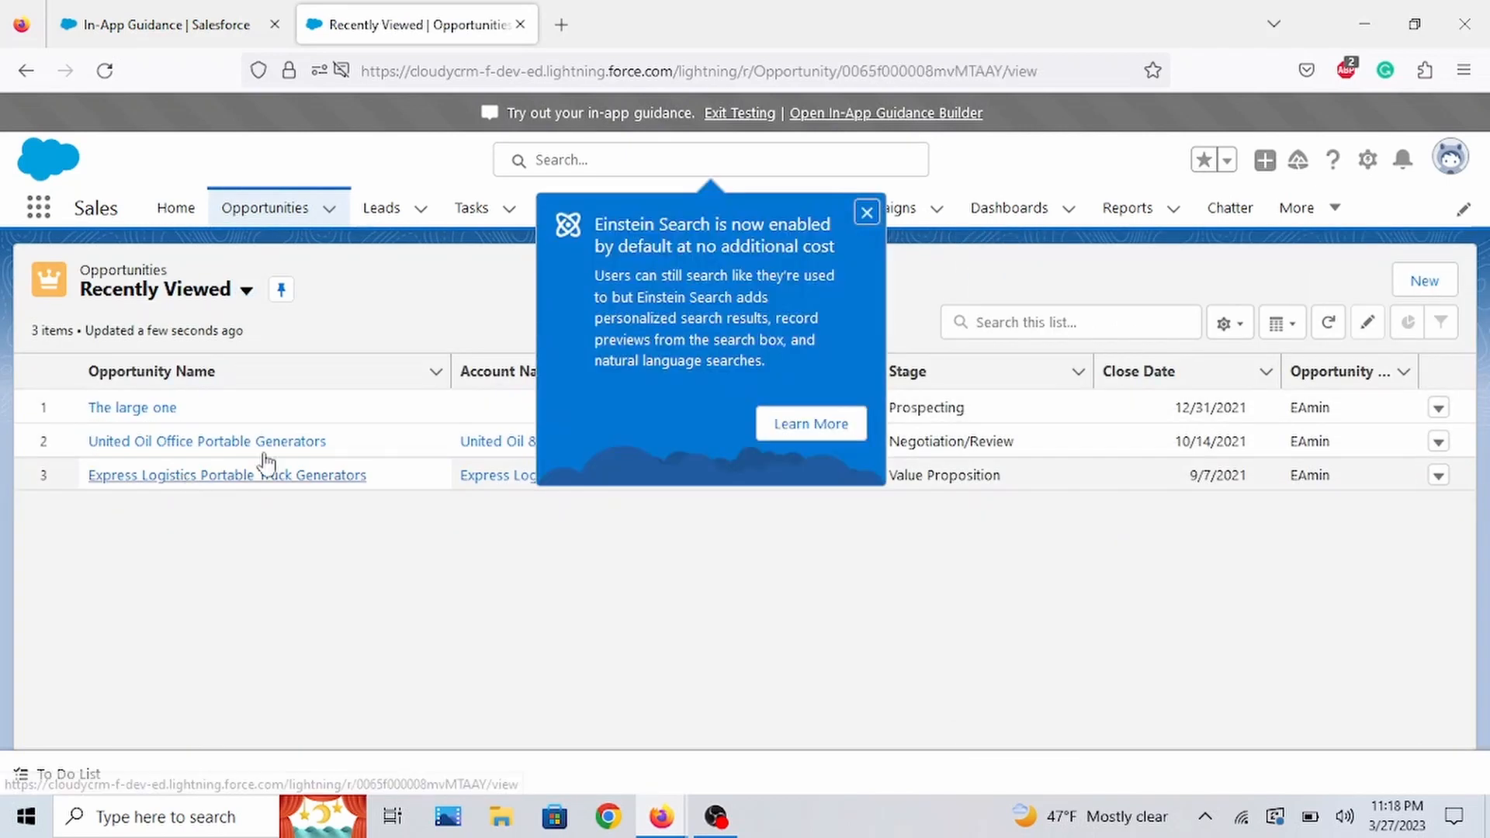
click(227, 475)
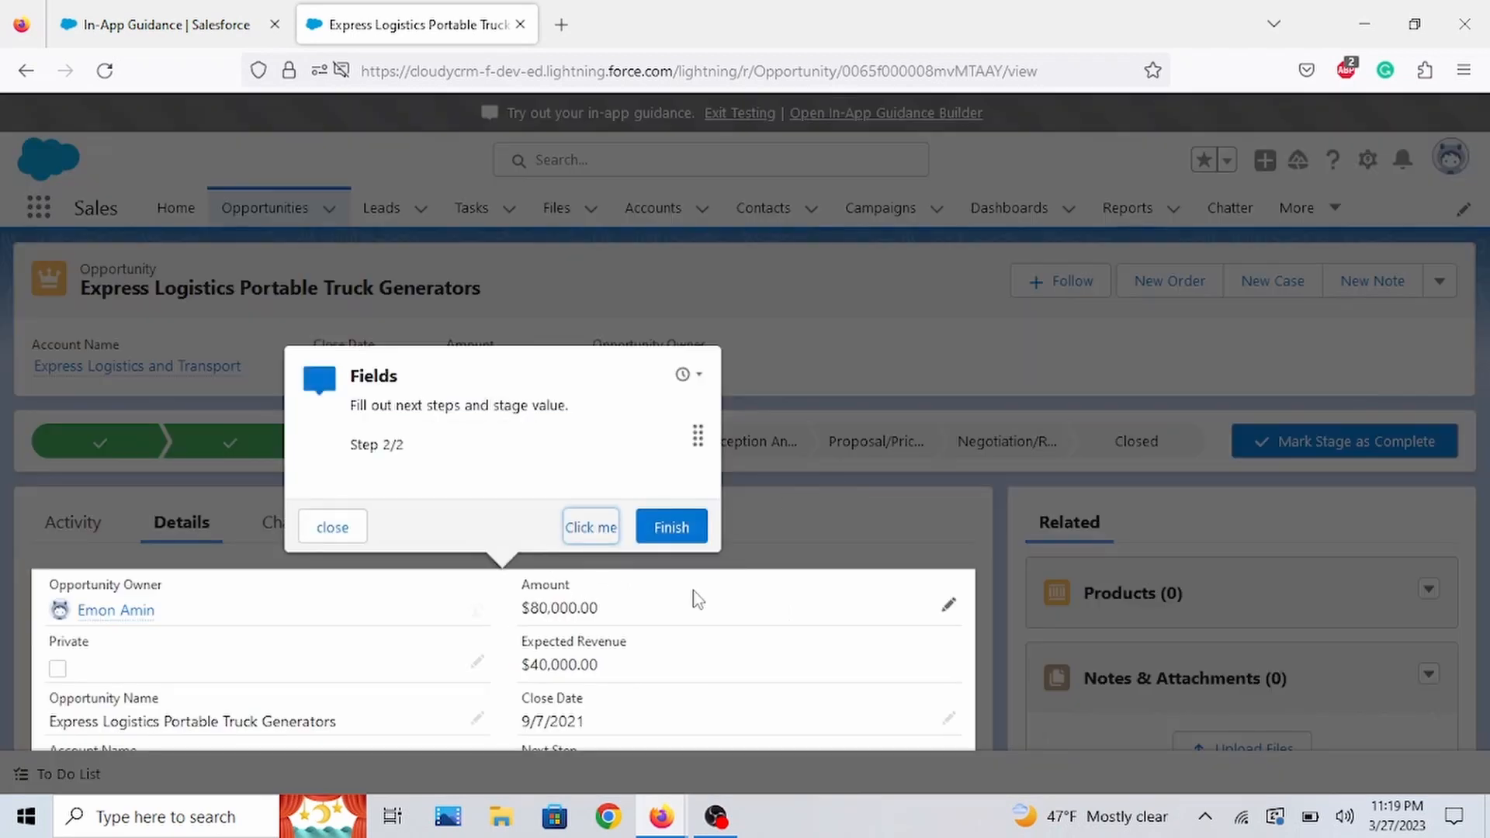
- Follow the walkthrough's Click me help link and dismiss the Einstein Search announcement
click(590, 526)
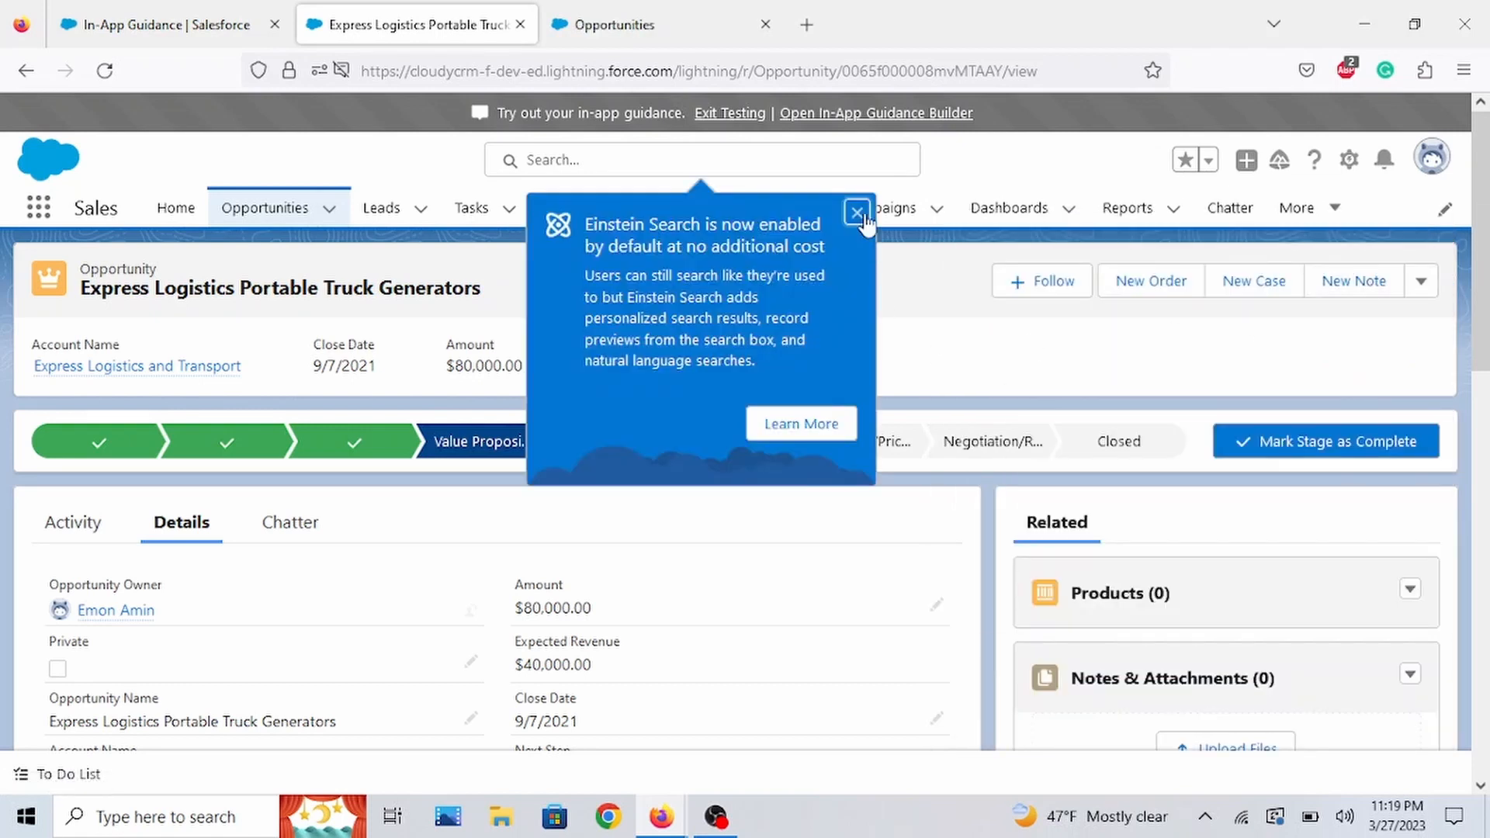
click(856, 213)
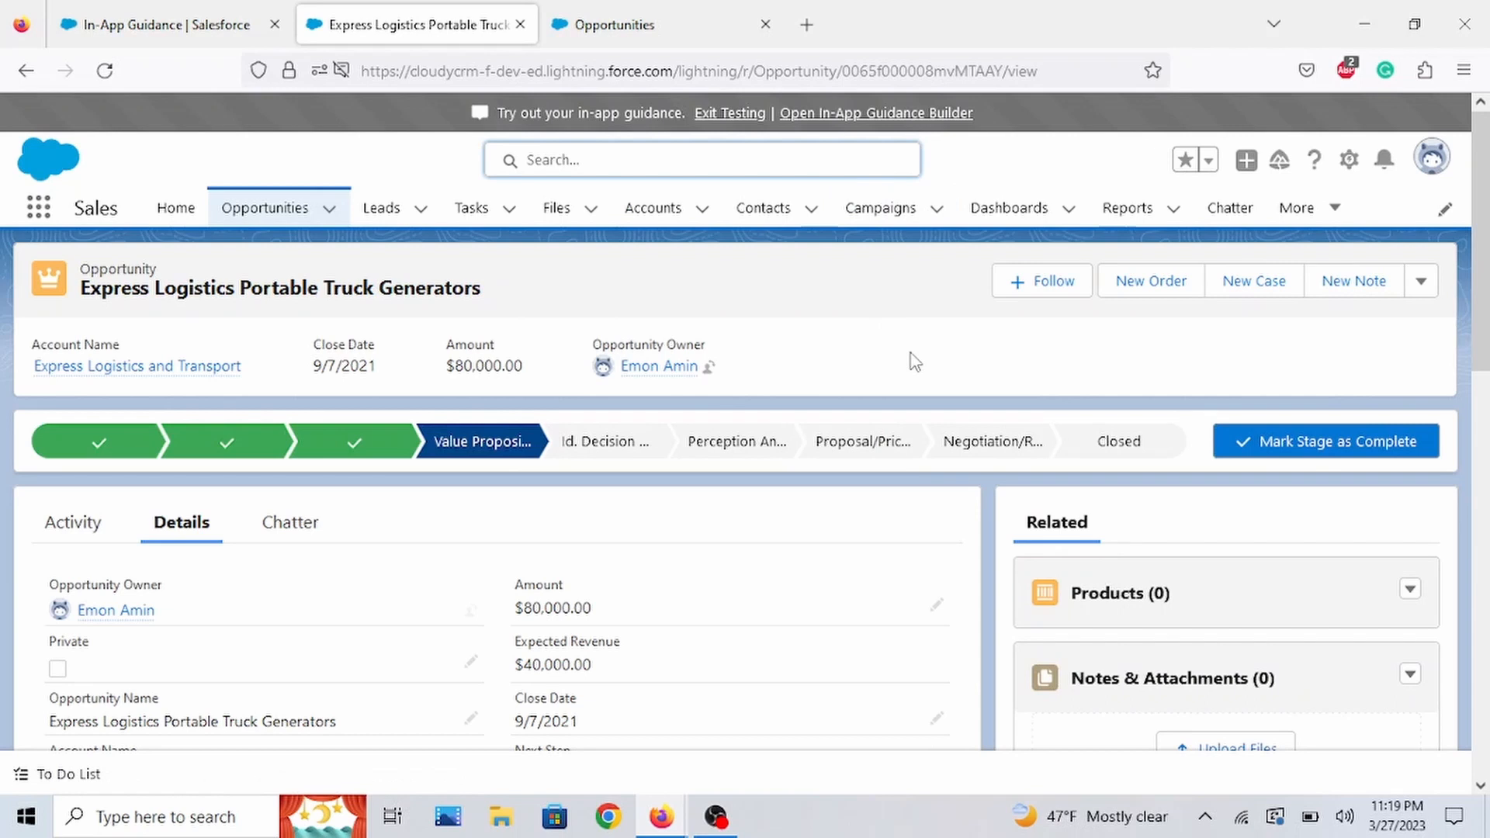
mouse_move(927, 354)
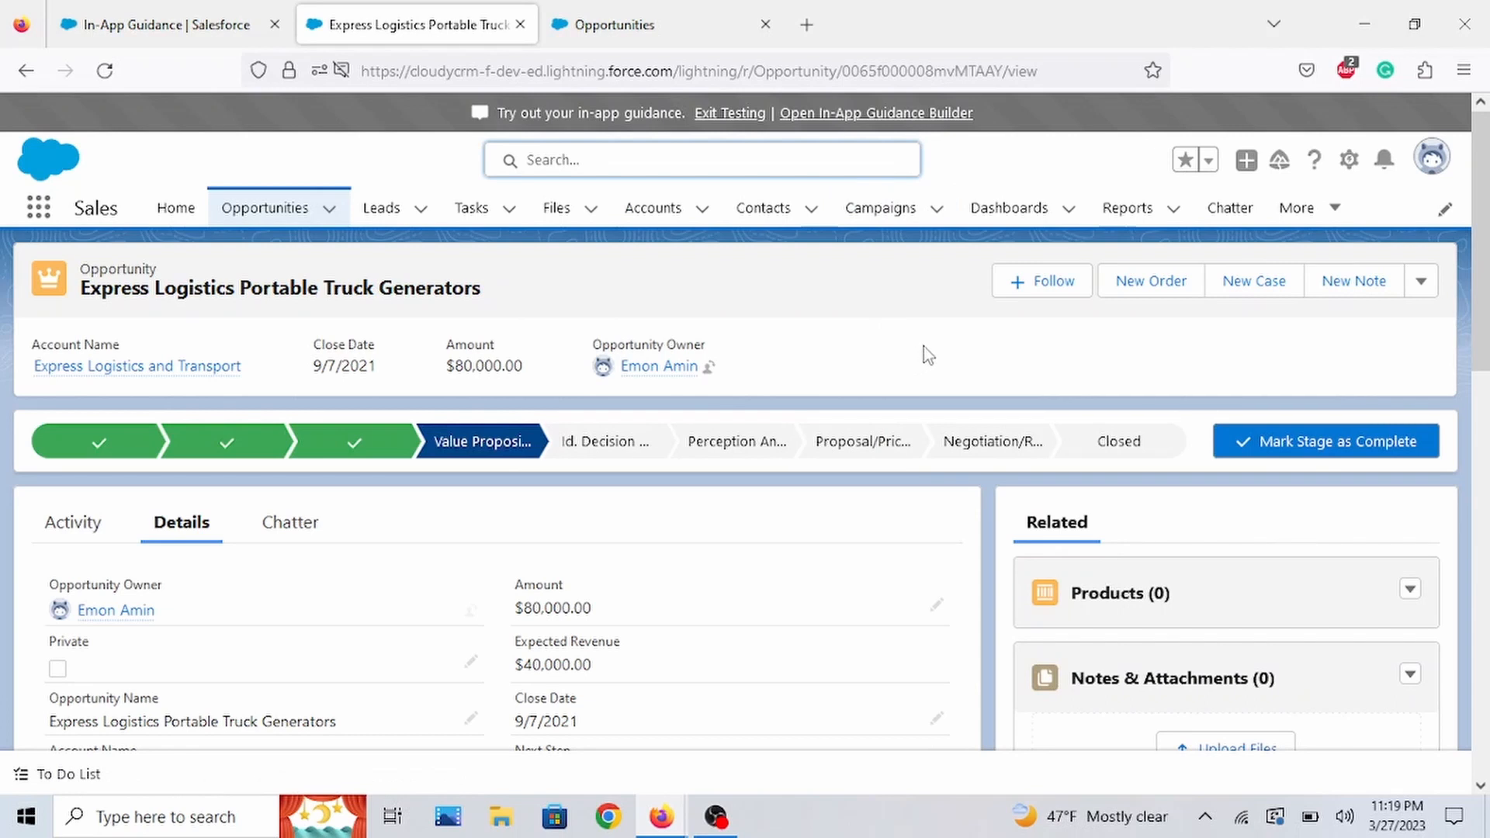